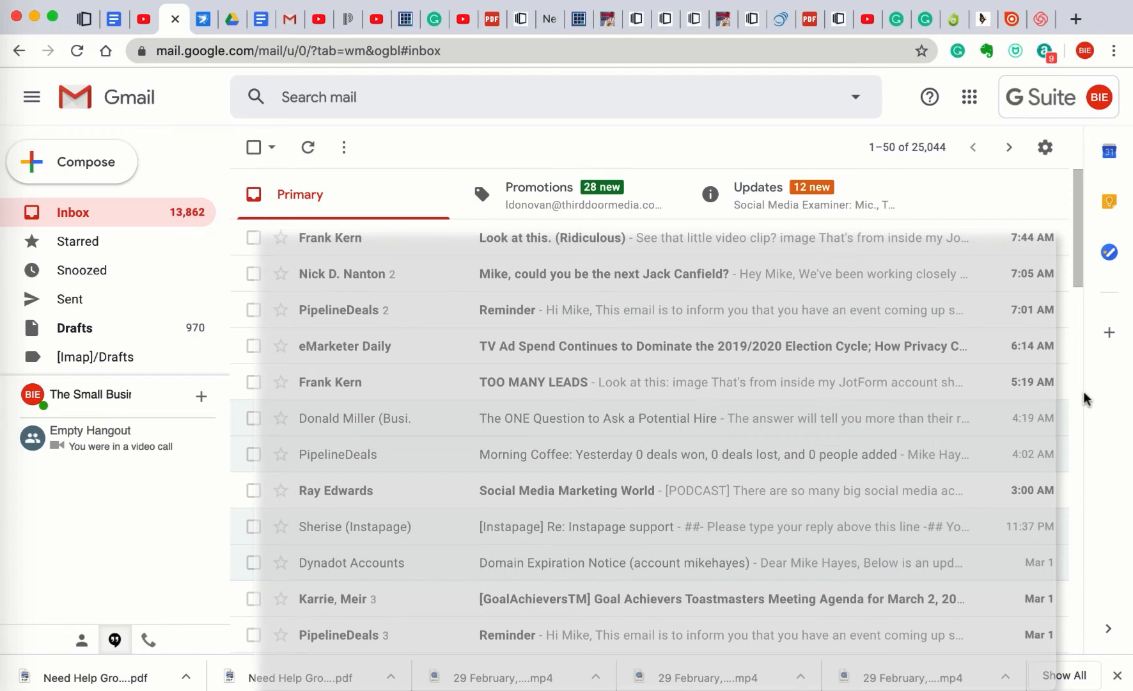
mouse_move(791, 417)
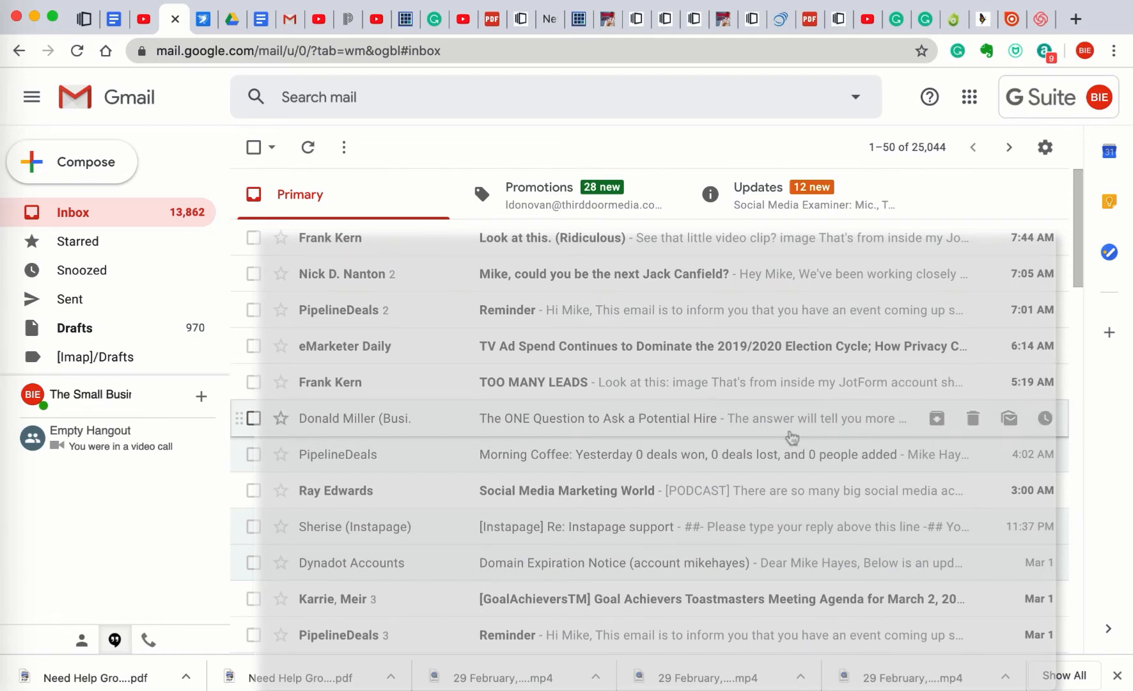
mouse_move(851, 454)
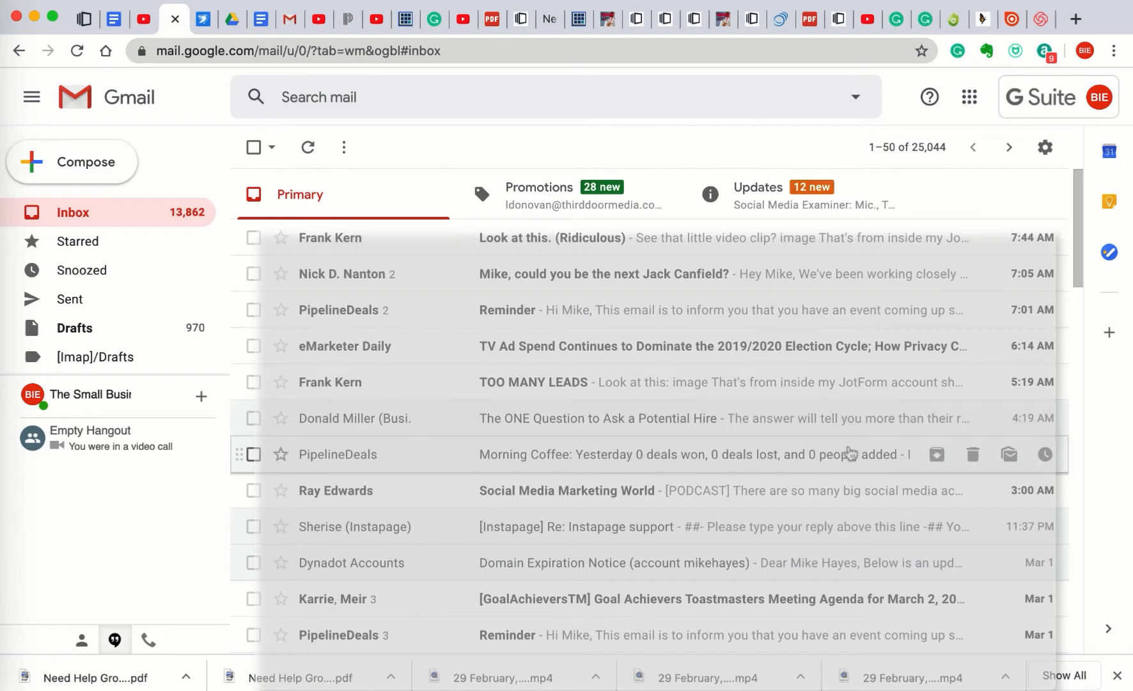
mouse_move(889, 526)
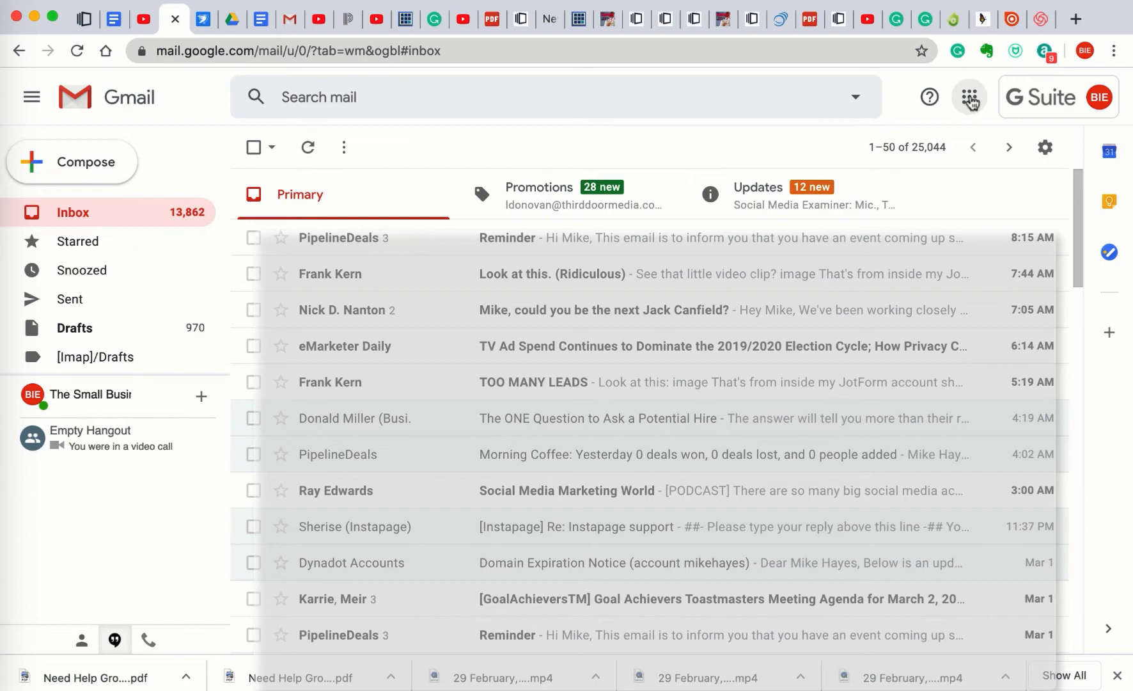
mouse_move(971, 97)
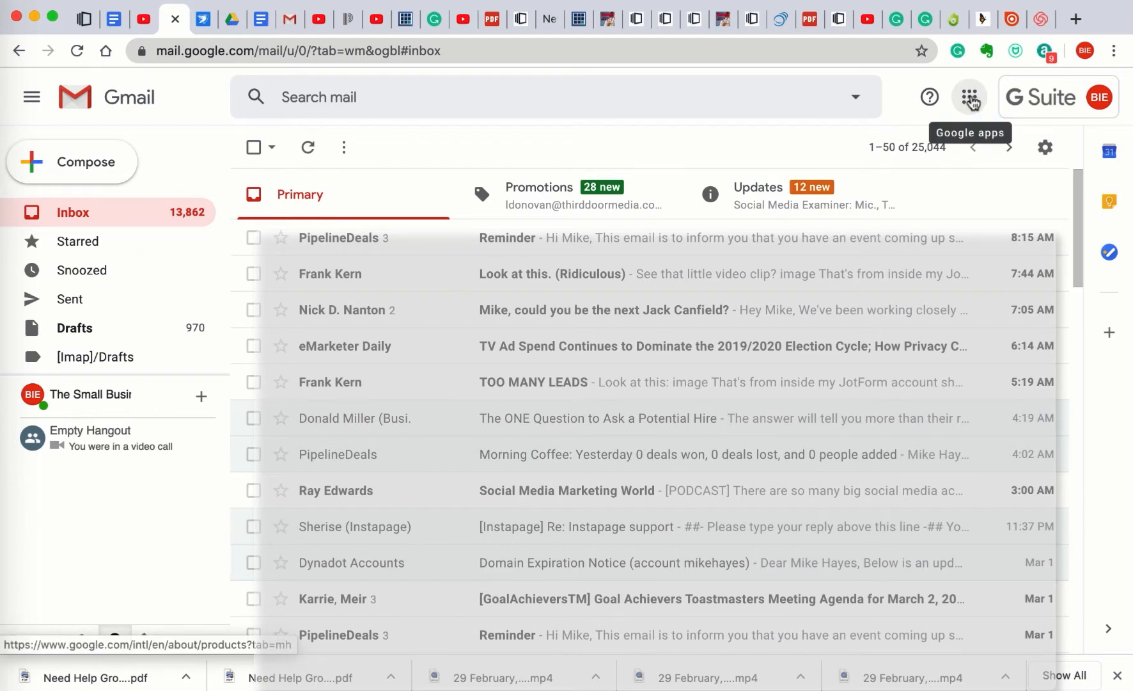
Step: Open the Admin console from Gmail's Google apps launcher
click(971, 97)
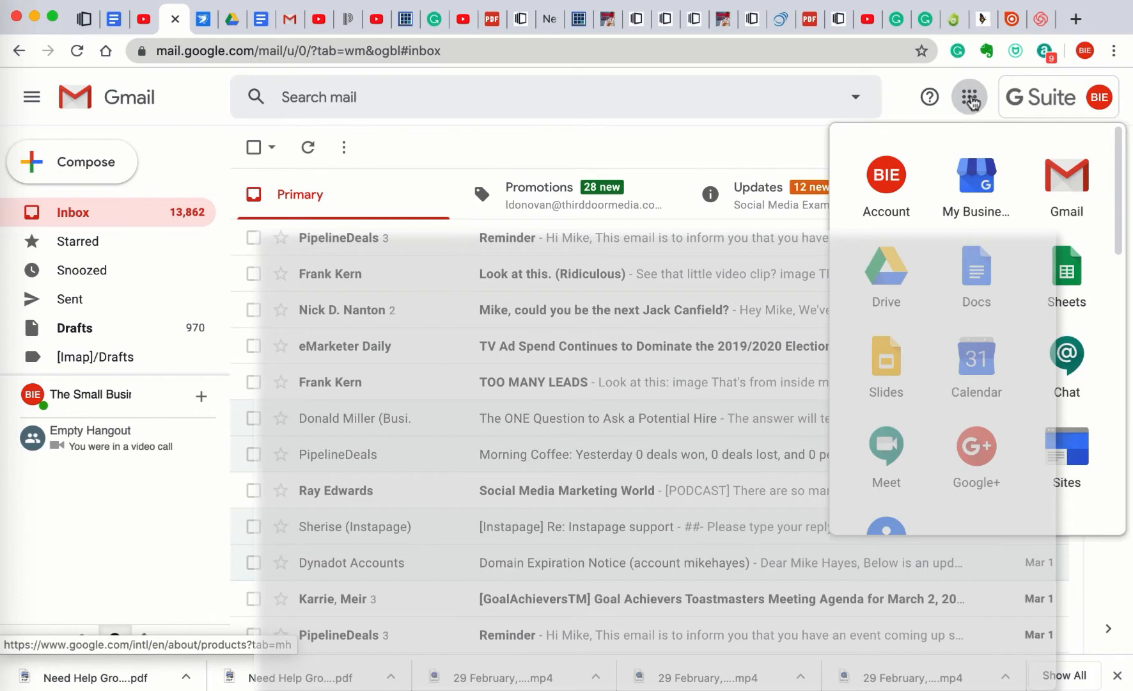
mouse_move(1066, 184)
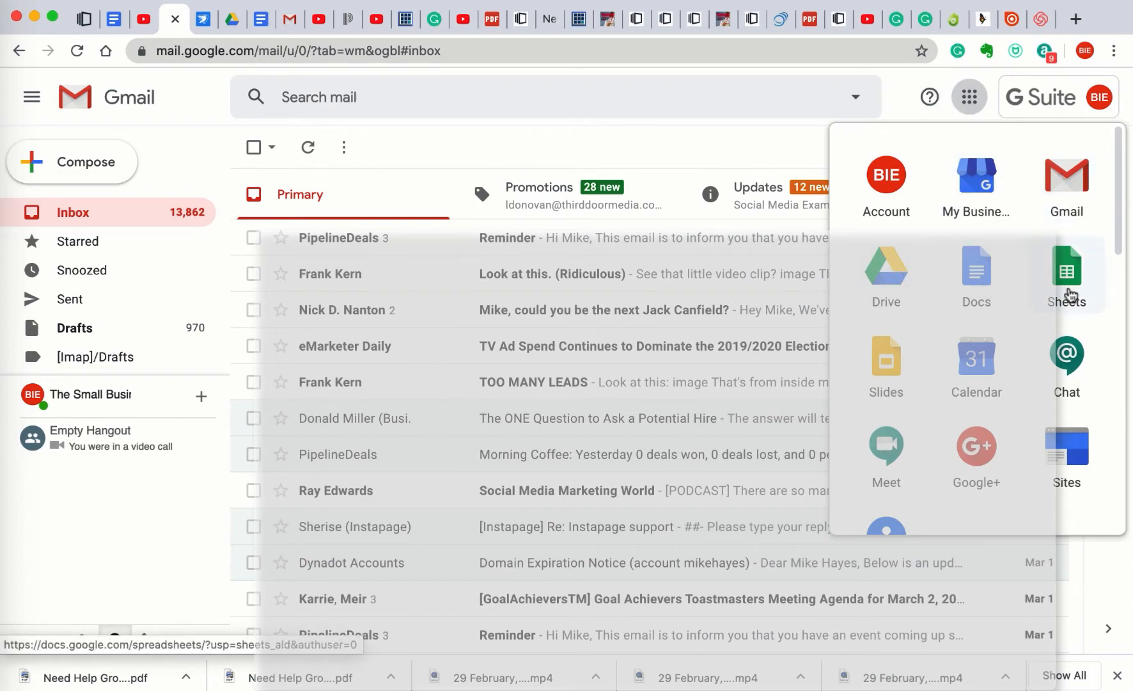
mouse_move(948, 377)
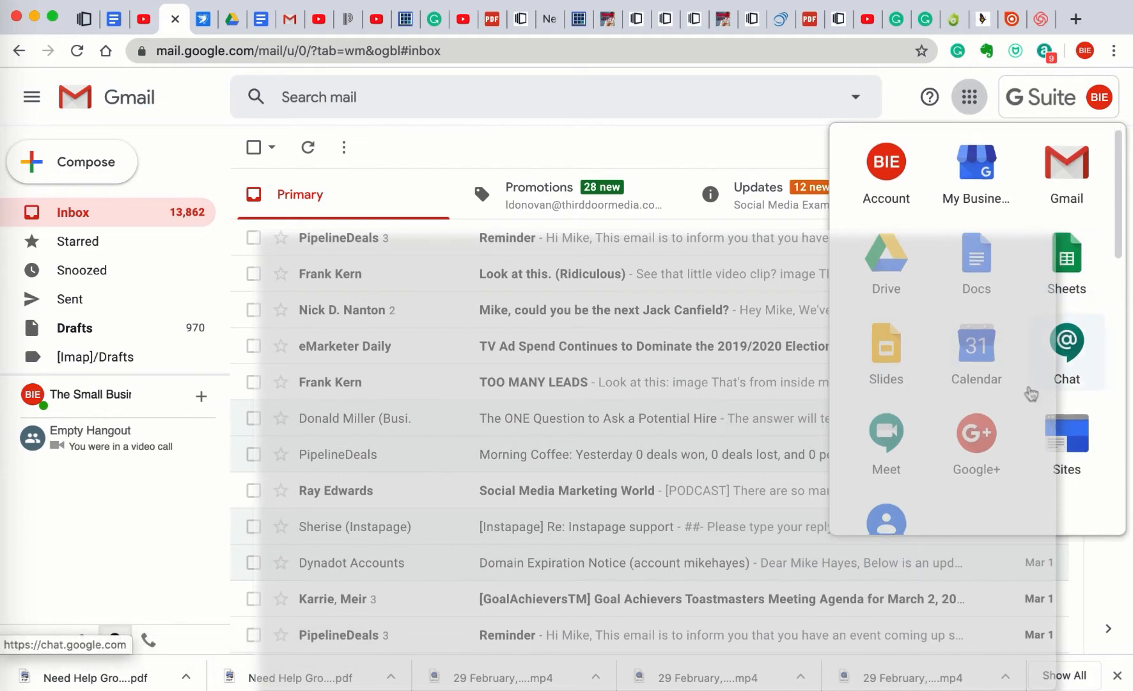
scroll(down, 3)
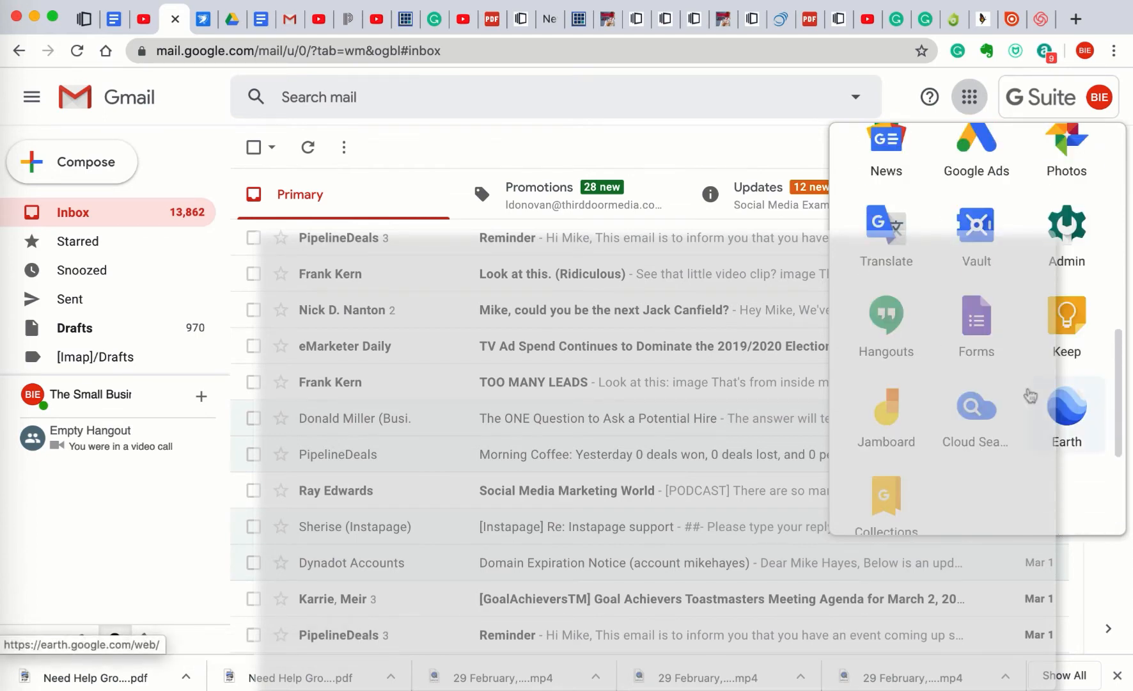
mouse_move(1067, 229)
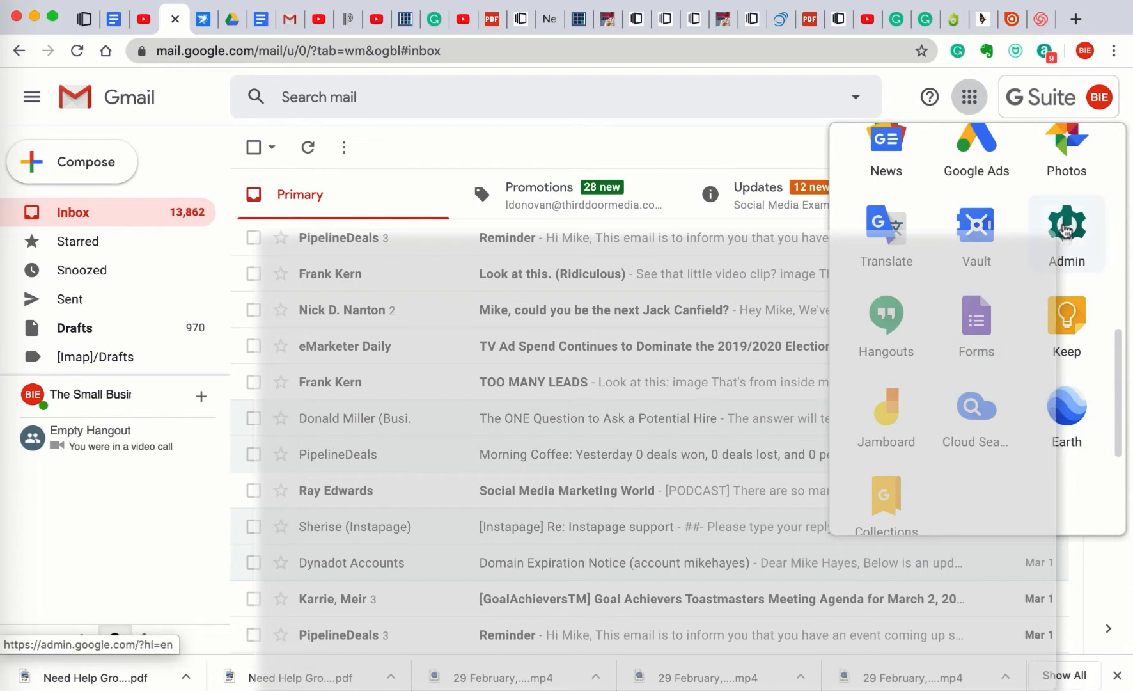
mouse_move(1066, 229)
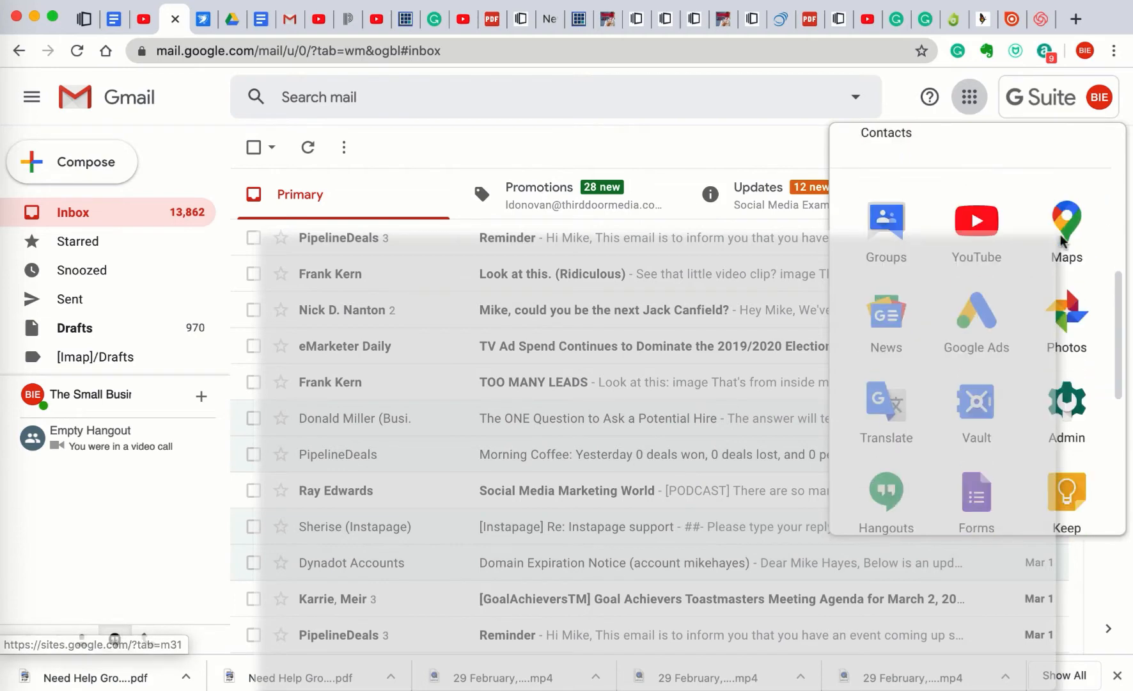
scroll(down, 3)
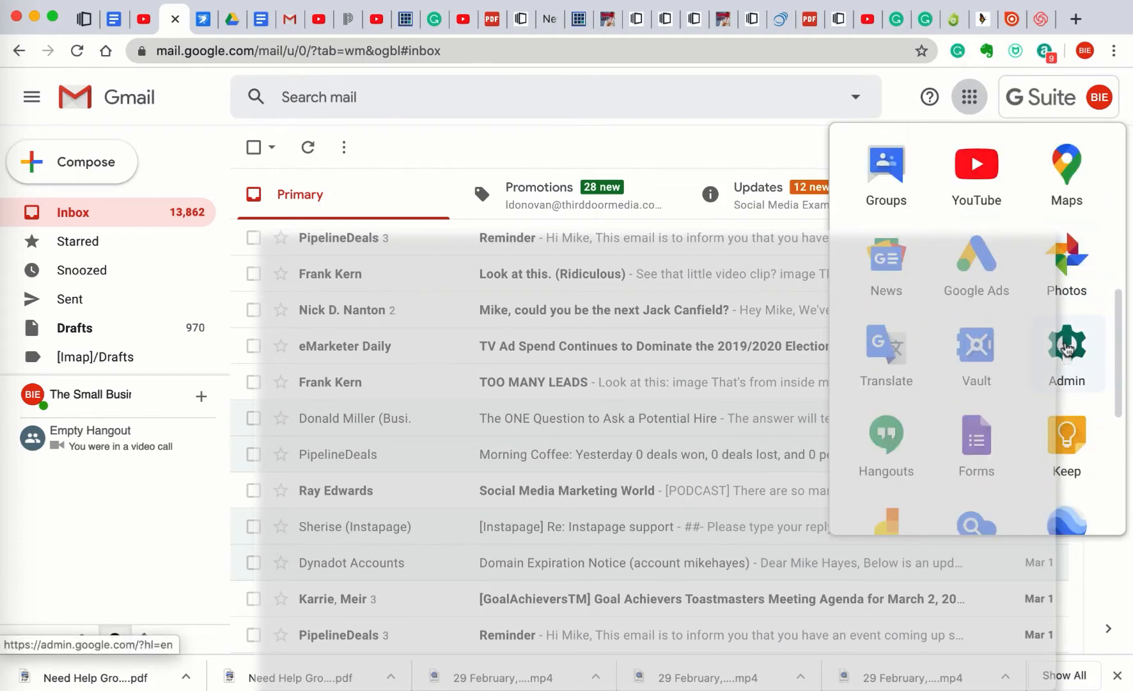
click(1065, 351)
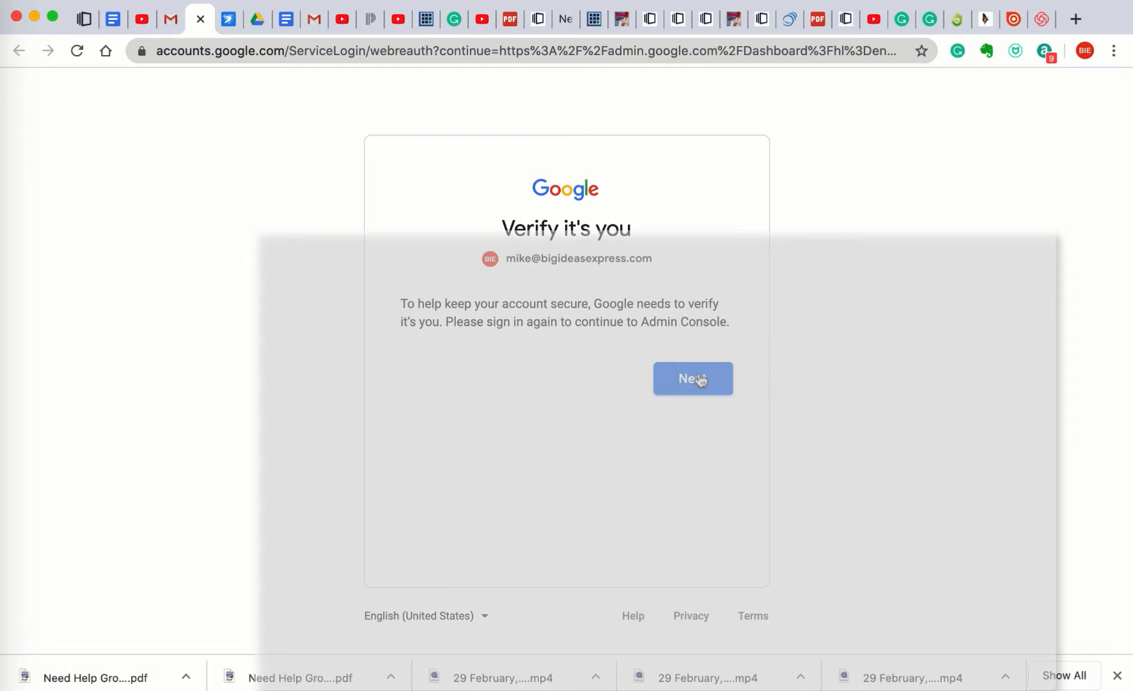
Step: Pass the 'Verify it's you' prompt by submitting the account password
click(692, 379)
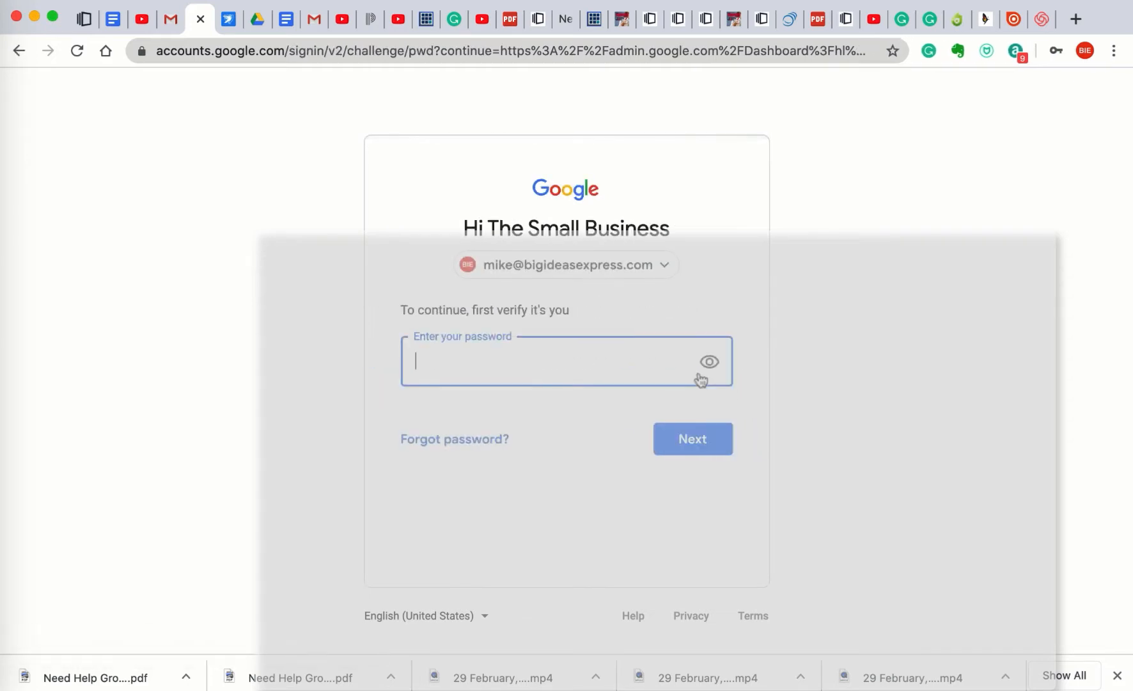
mouse_move(901, 441)
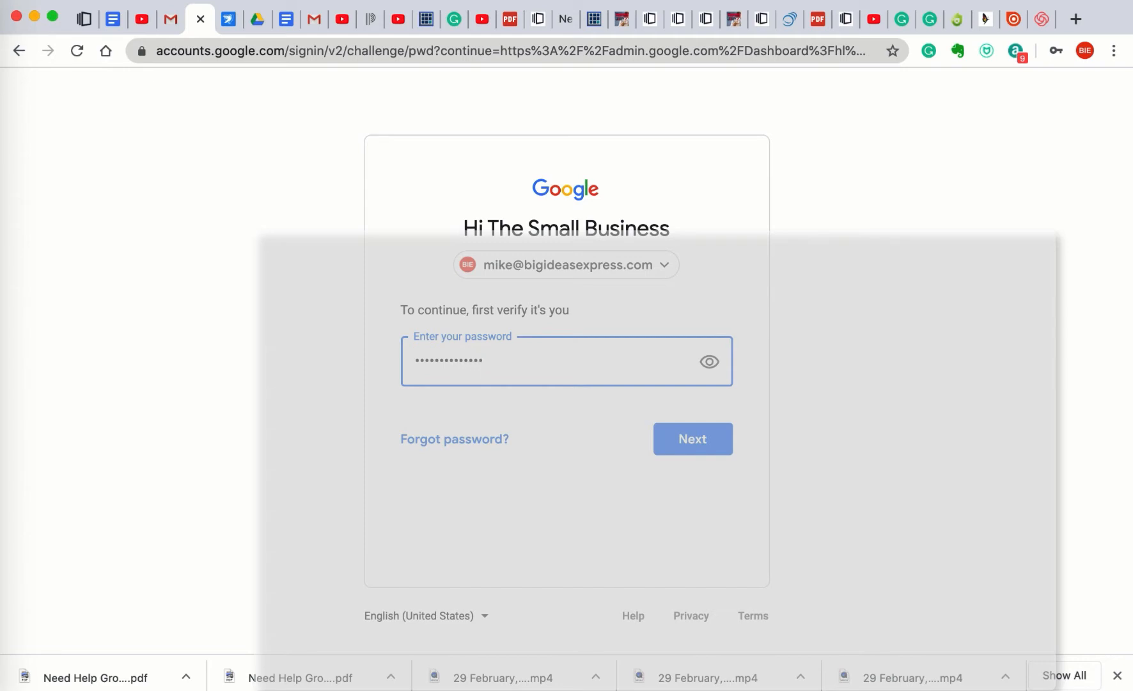
click(692, 438)
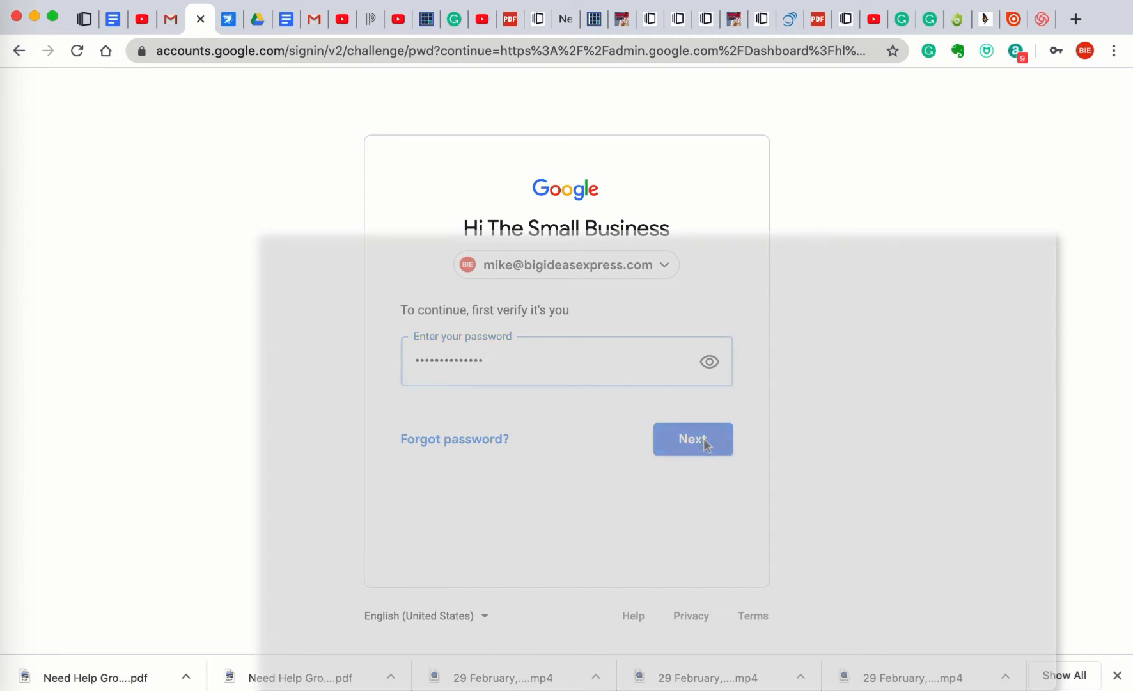
click(692, 439)
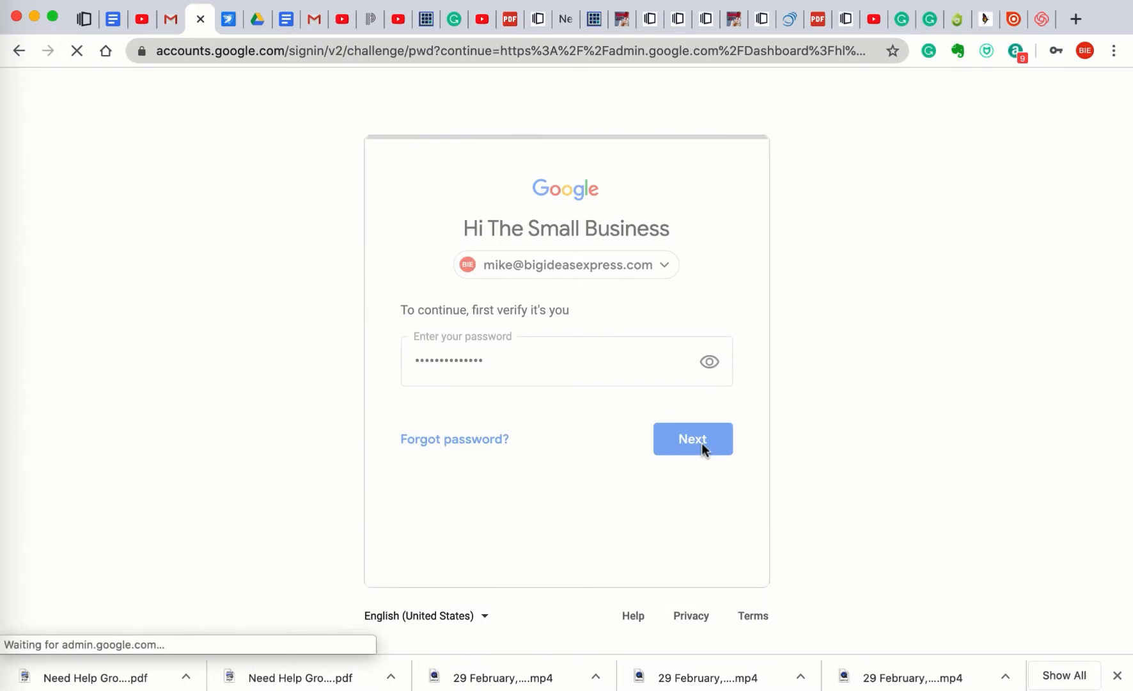
click(692, 439)
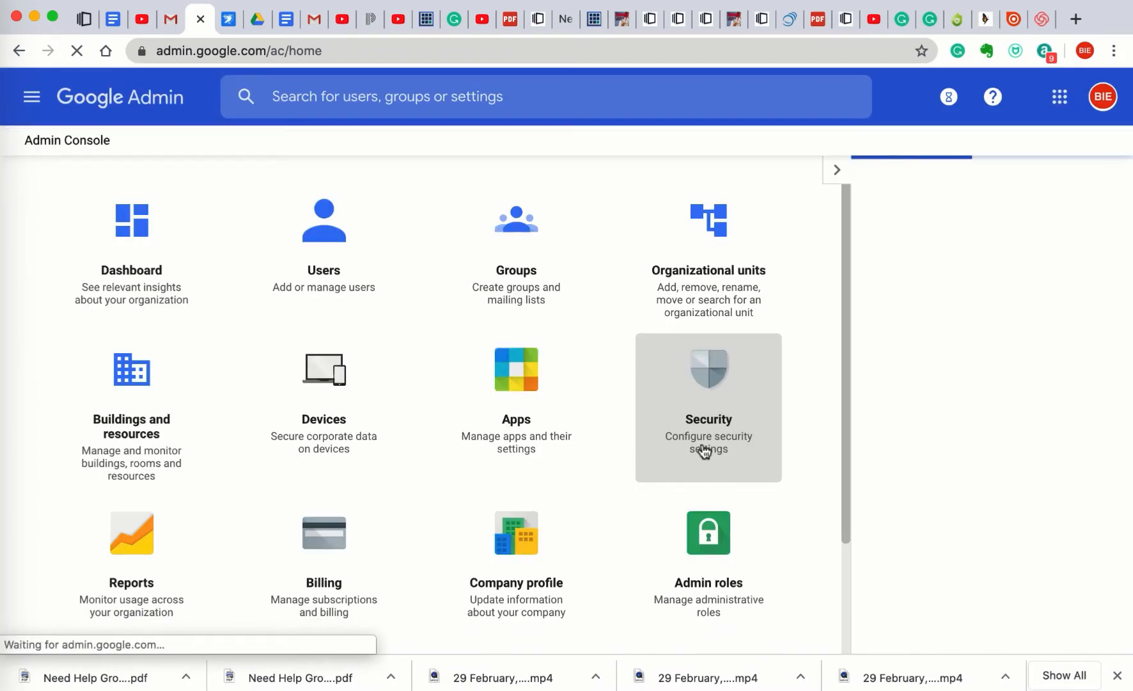
Step: Open the Support tile on the Admin Console home to show the Help Assistant
click(836, 169)
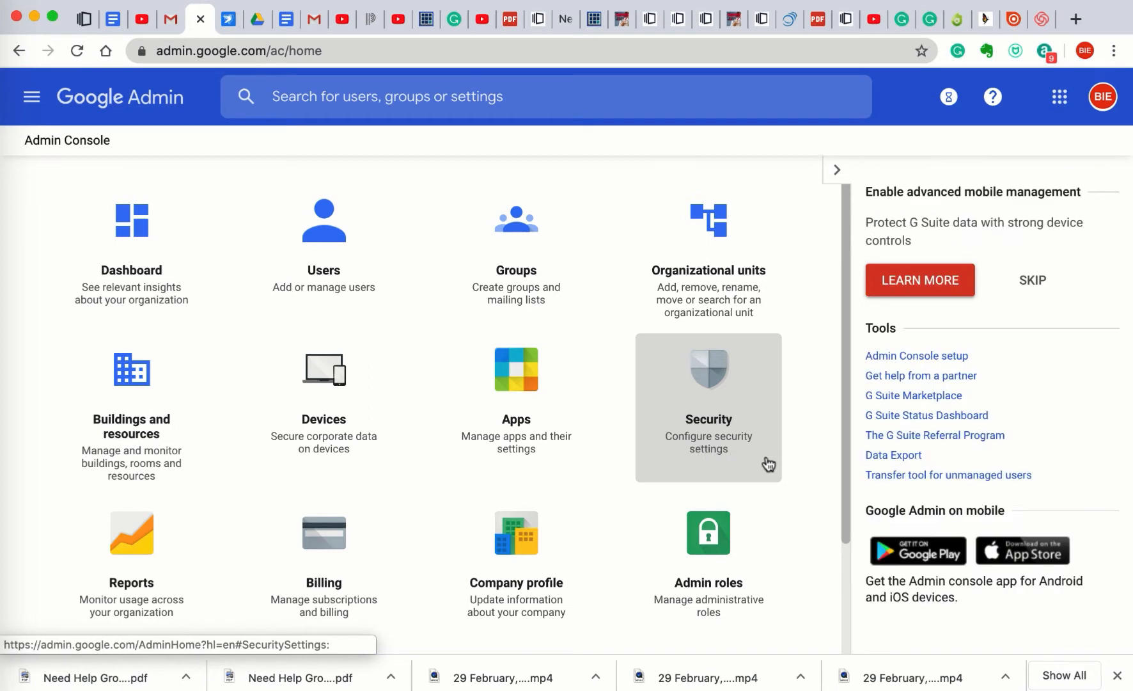
mouse_move(314, 145)
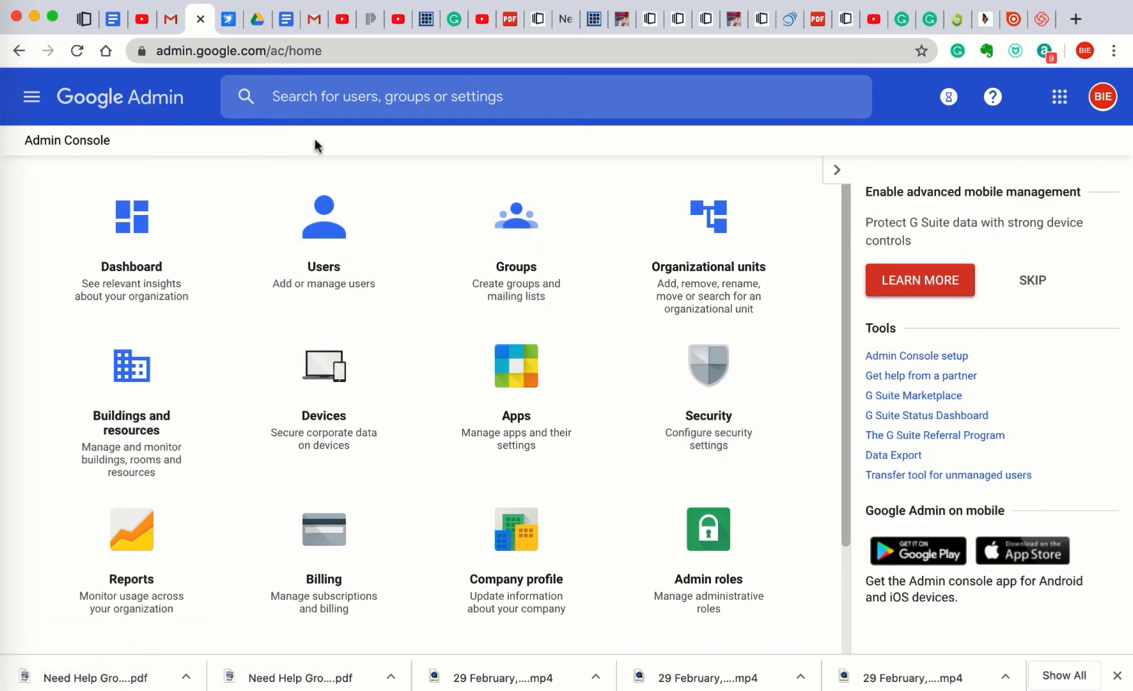
scroll(down, 3)
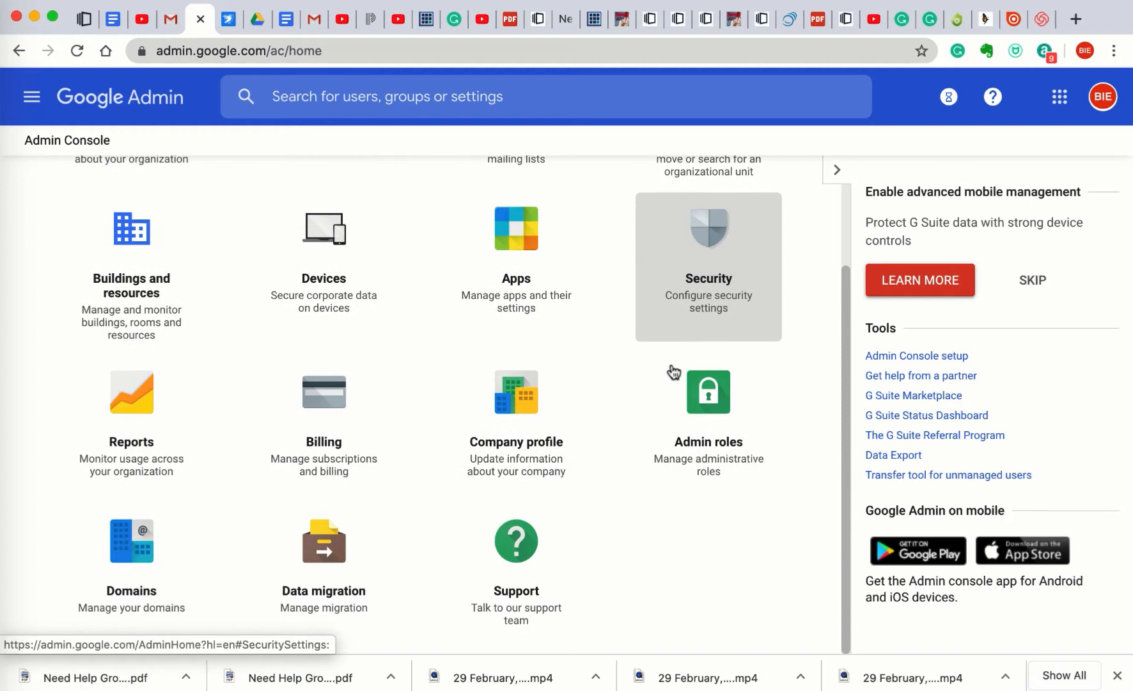
scroll(up, 3)
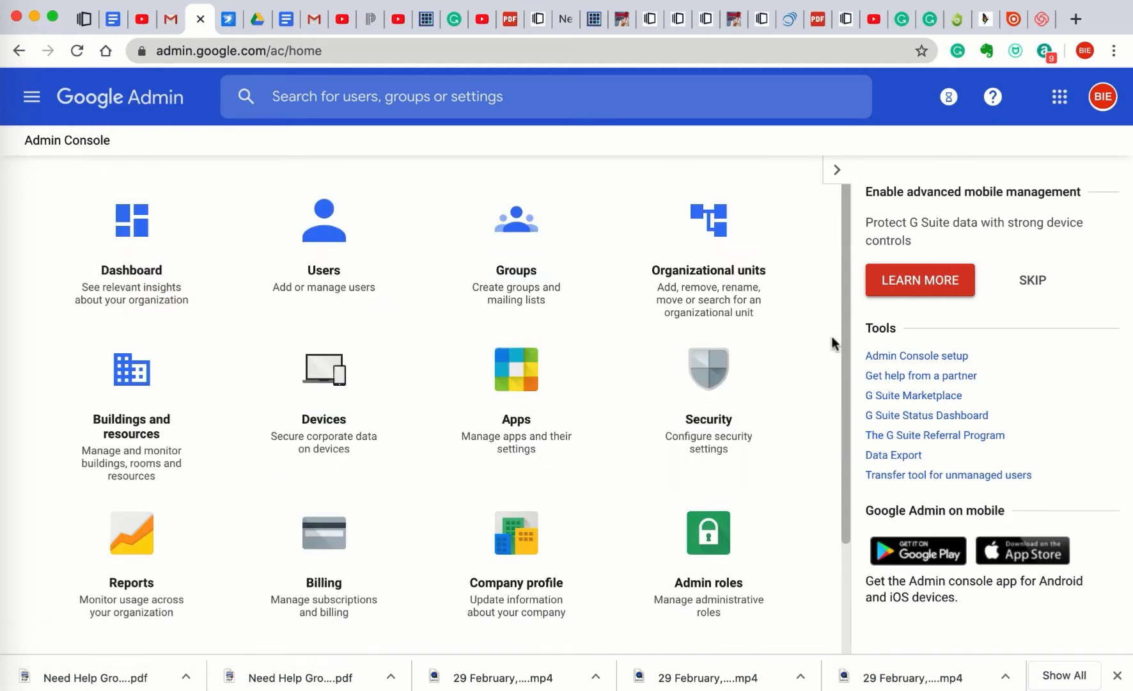
scroll(down, 3)
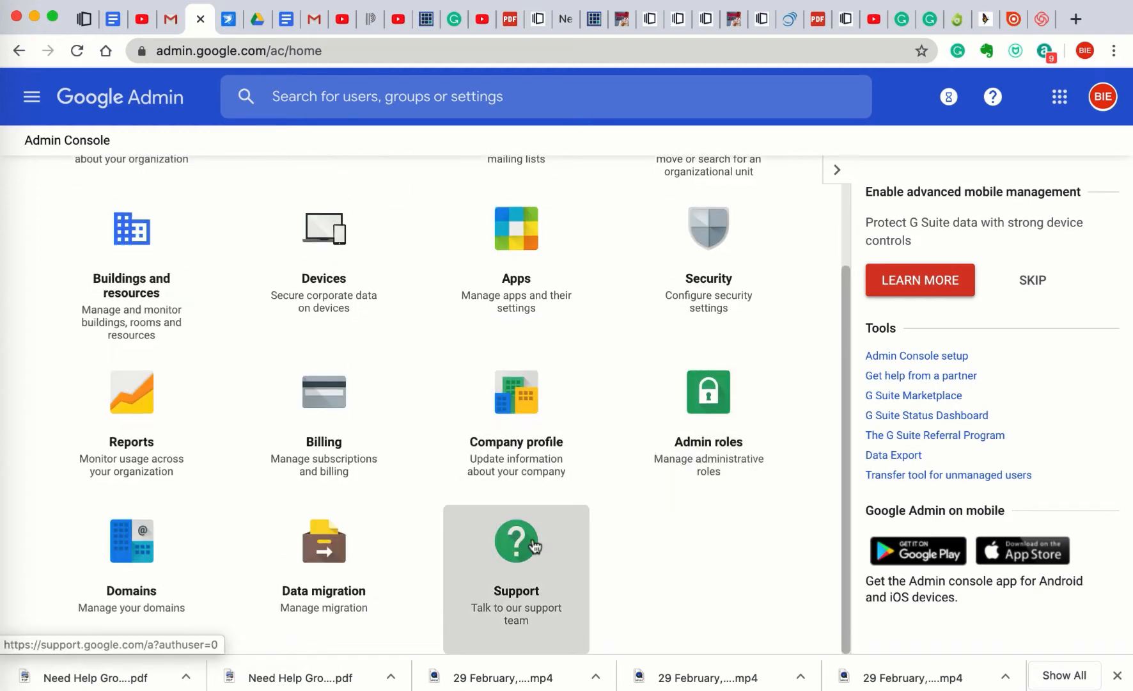
mouse_move(516, 540)
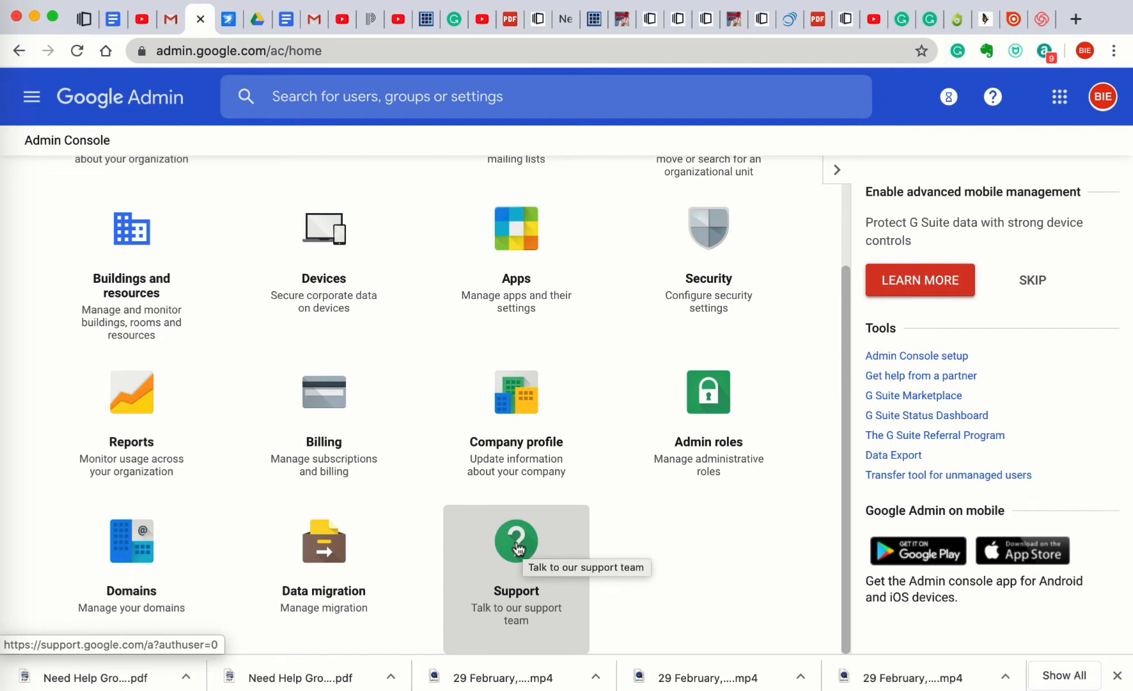
click(516, 540)
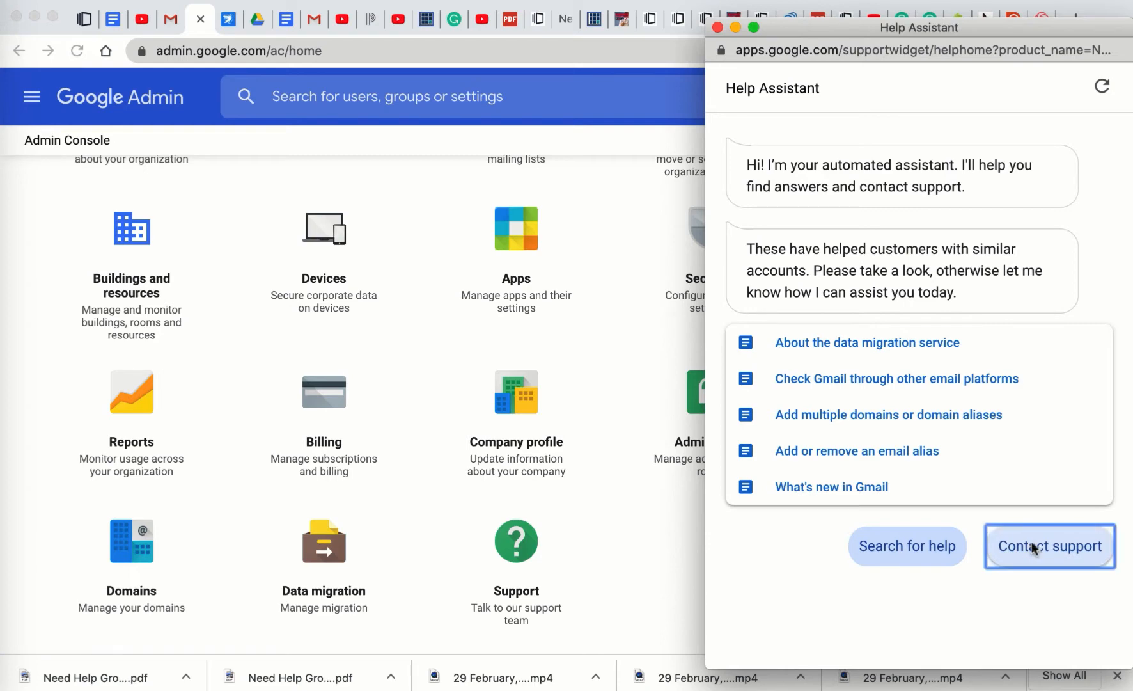
Step: Request phone support and submit the issue 'Help with Google Sheets'
click(1049, 546)
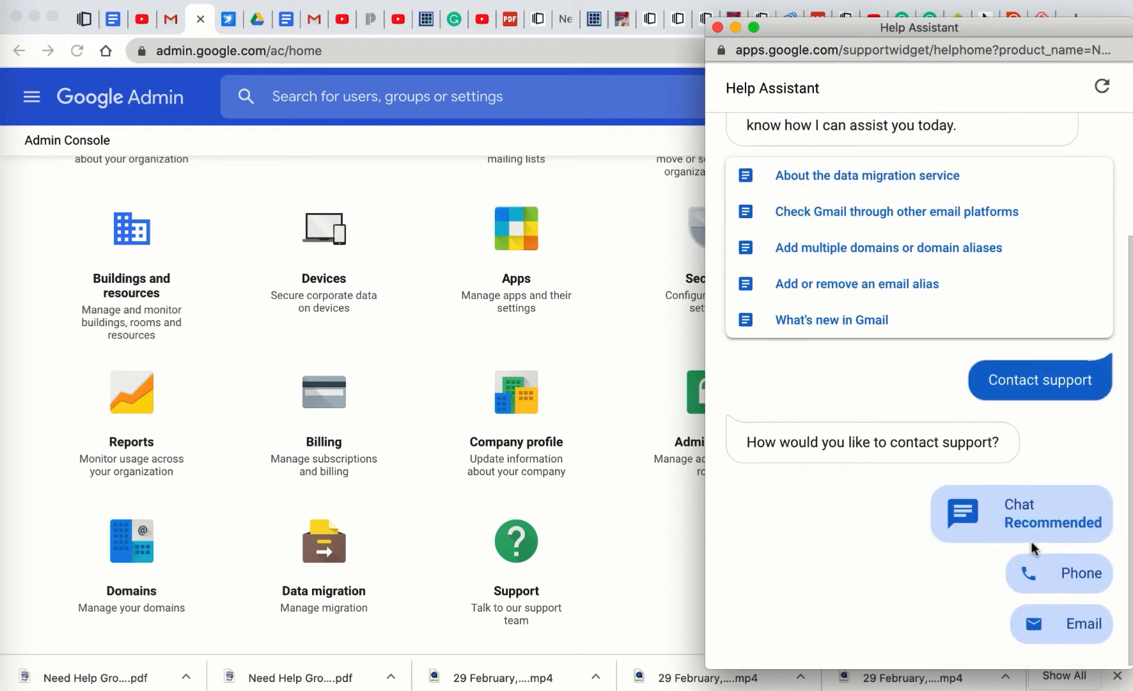
mouse_move(1028, 551)
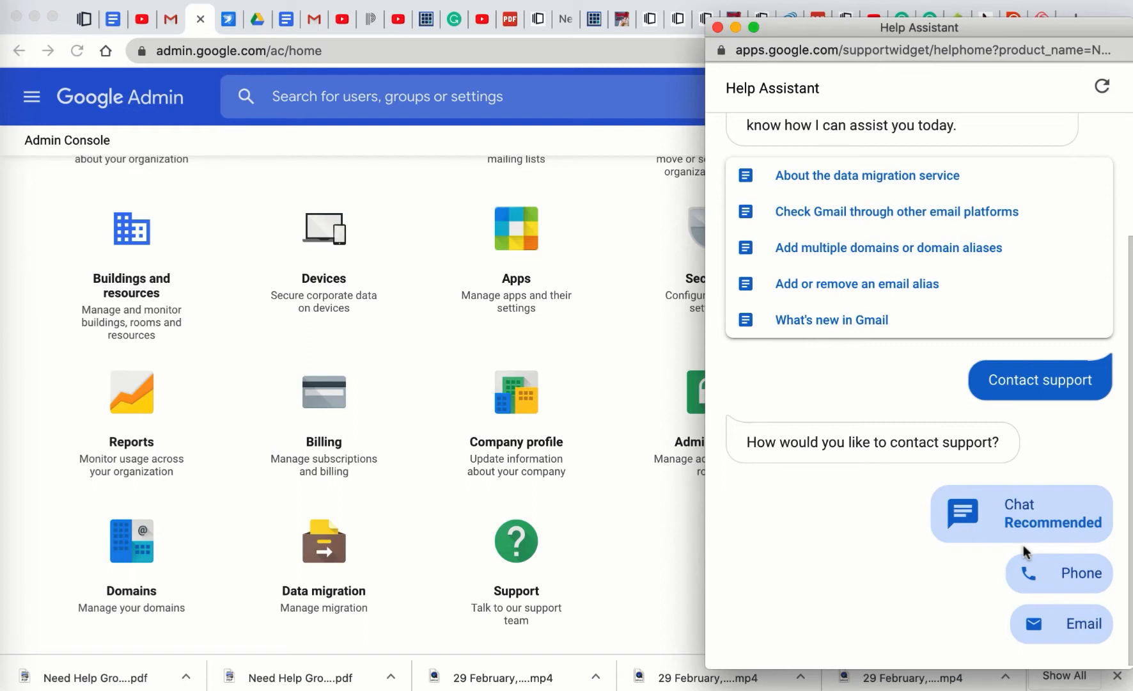
mouse_move(850, 611)
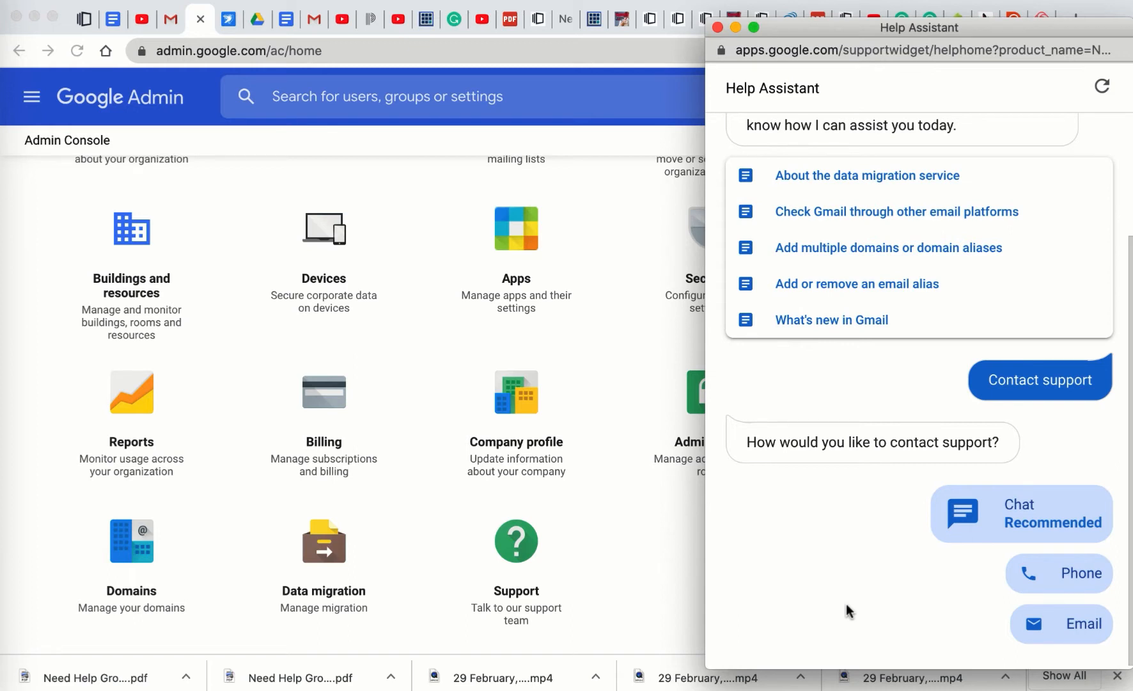
mouse_move(1033, 578)
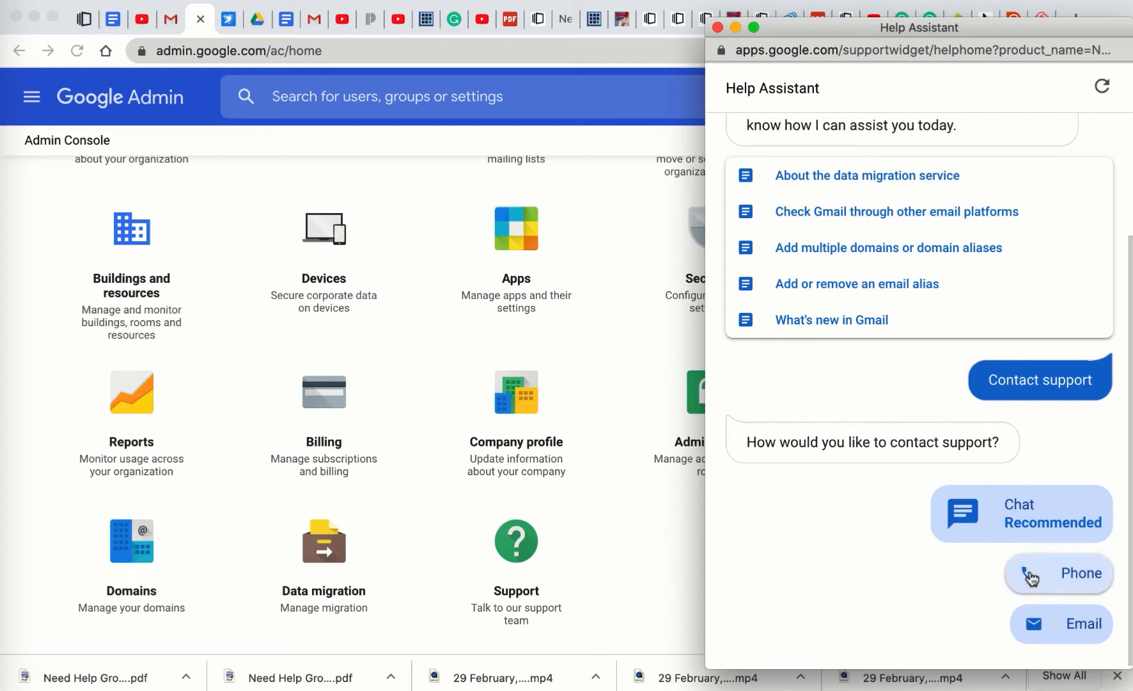
mouse_move(1051, 578)
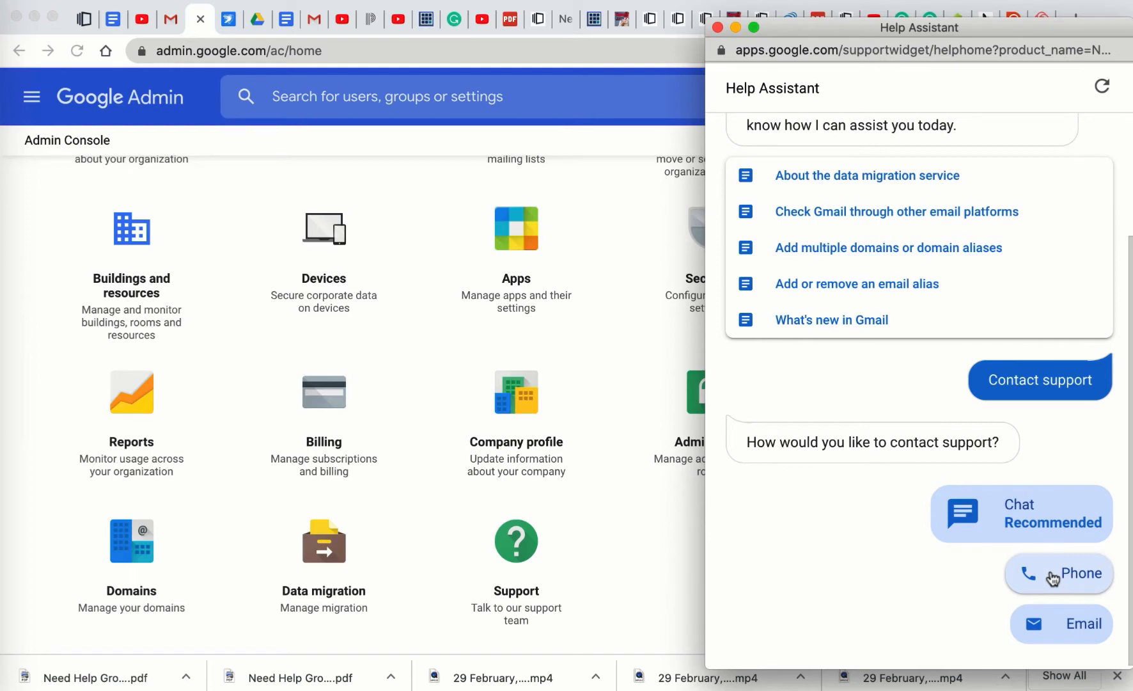
click(1071, 573)
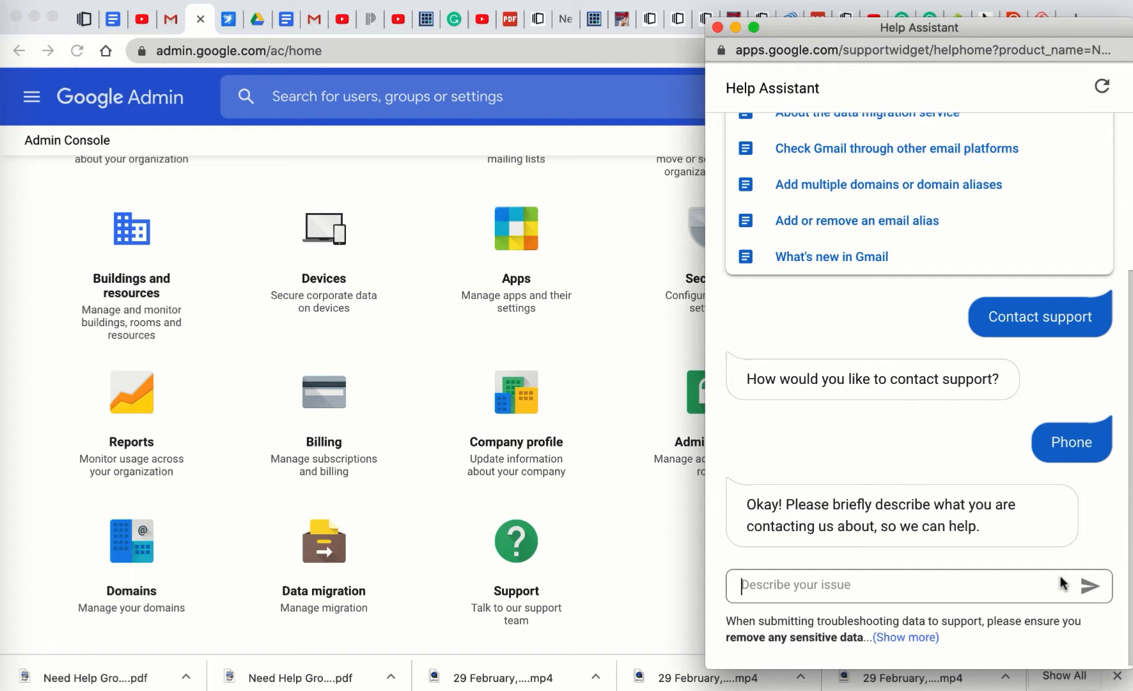
text(Help with)
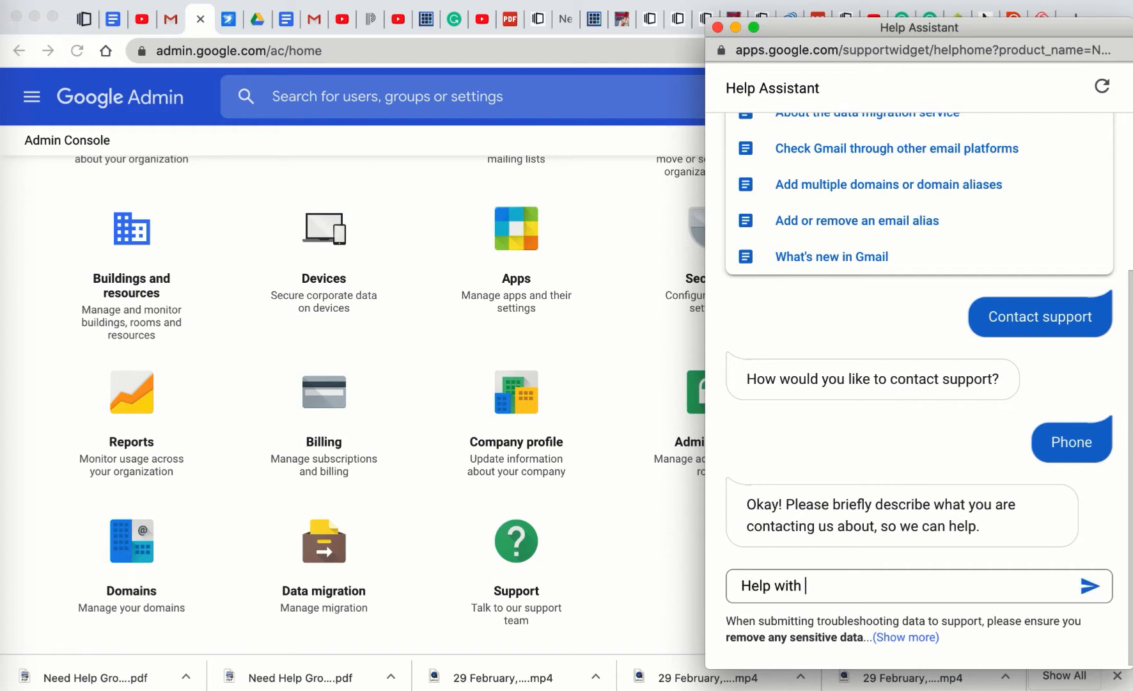
text(Google Sh)
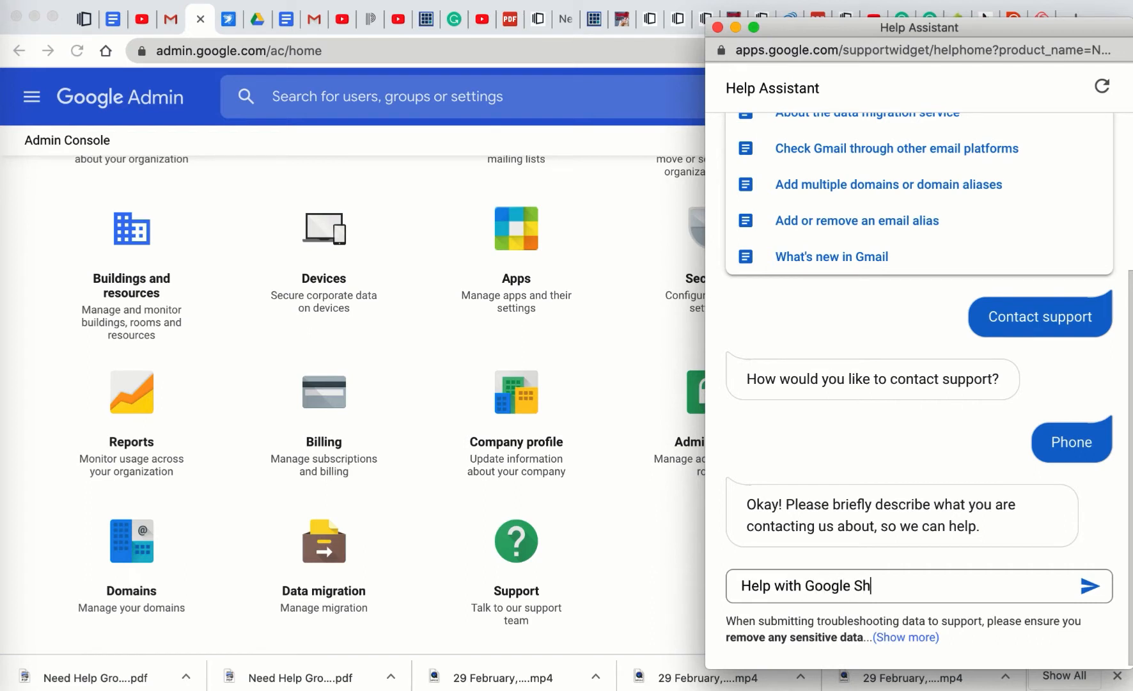
text(eets)
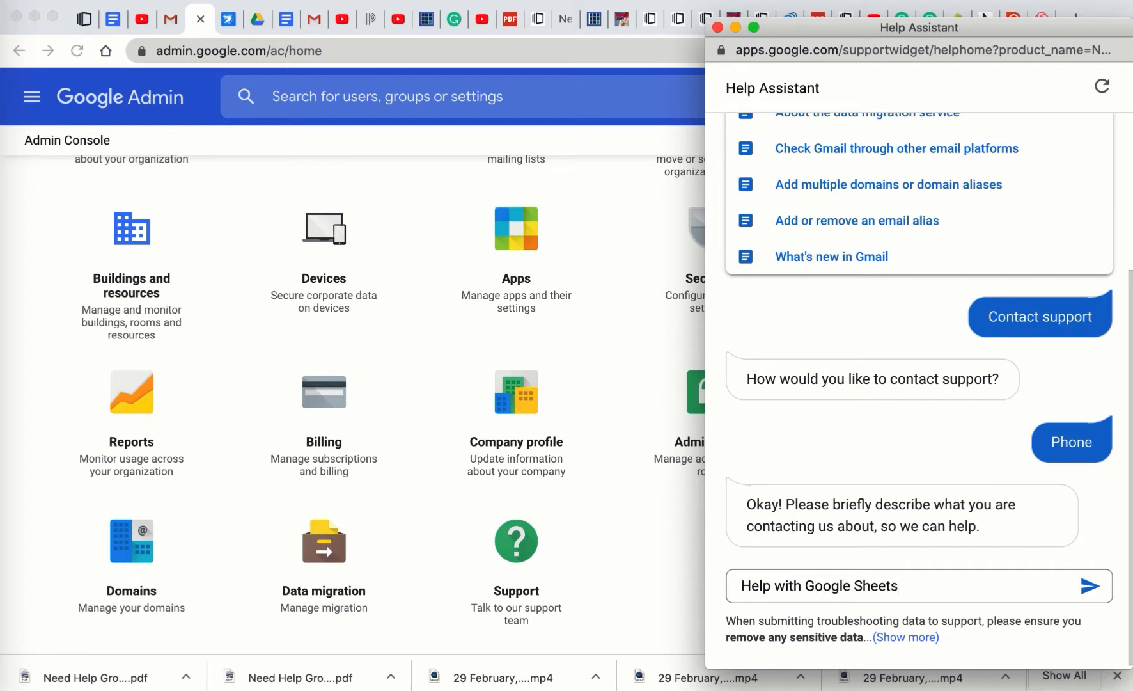
click(1091, 585)
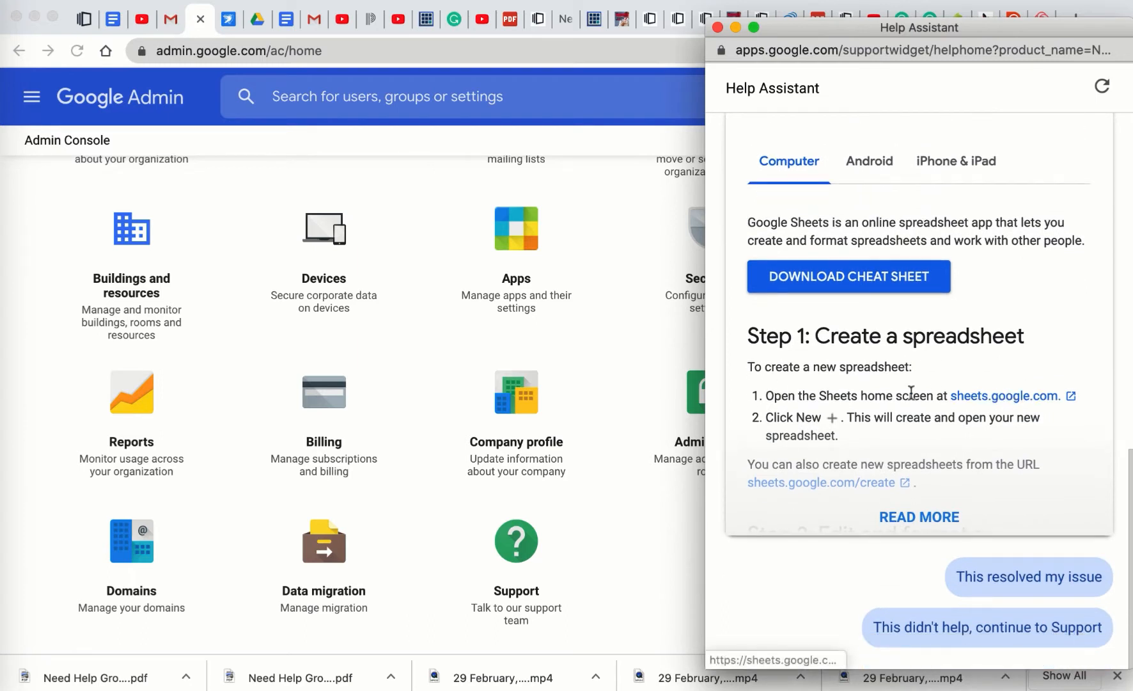
mouse_move(889, 340)
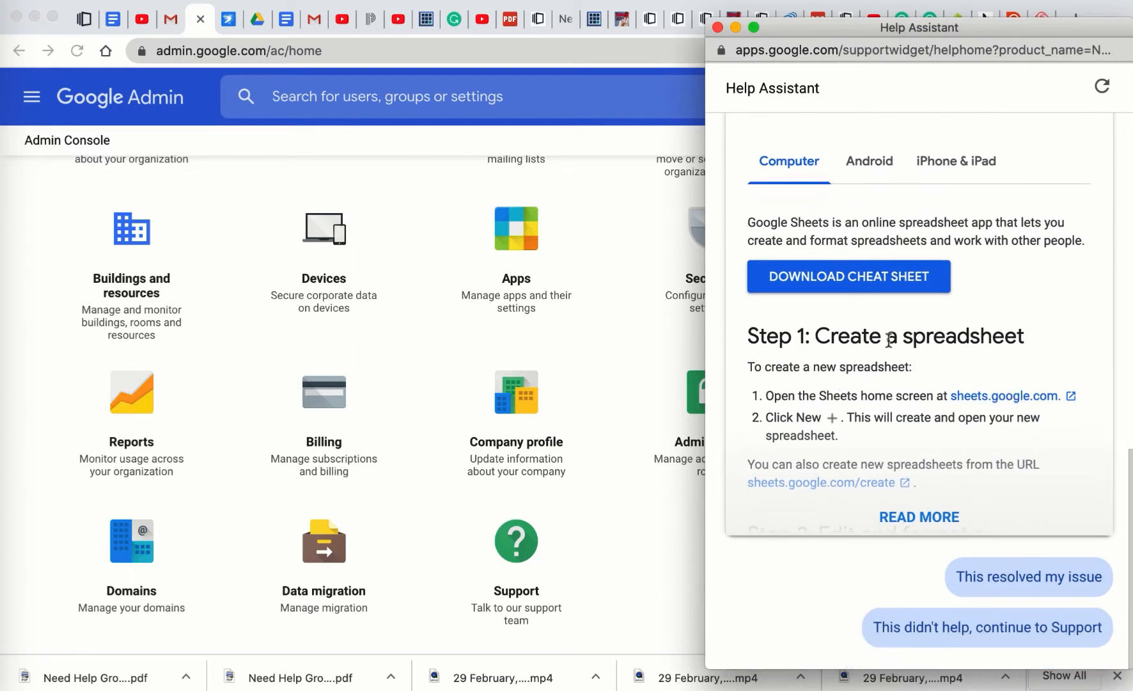
mouse_move(795, 302)
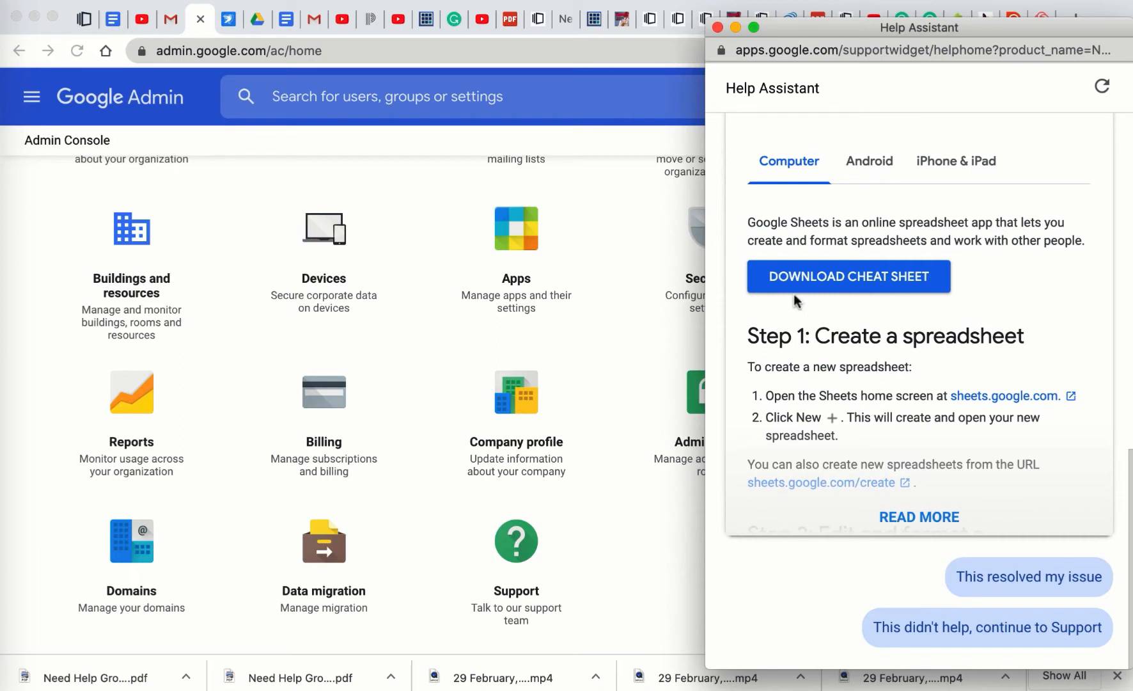
mouse_move(906, 320)
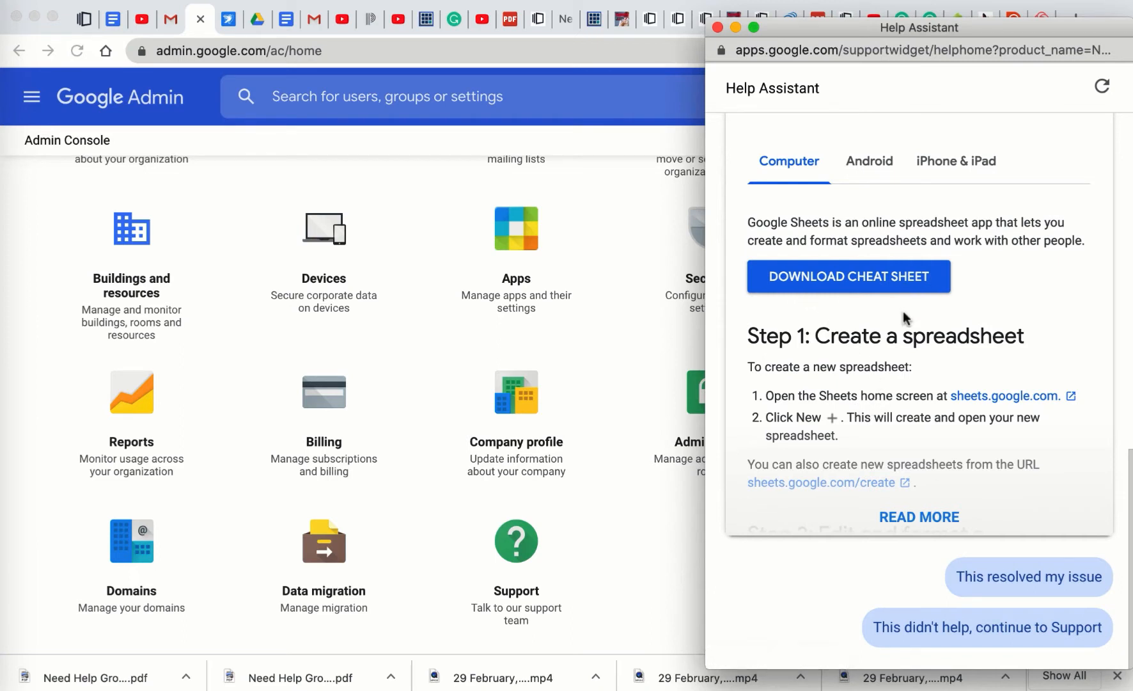
mouse_move(889, 412)
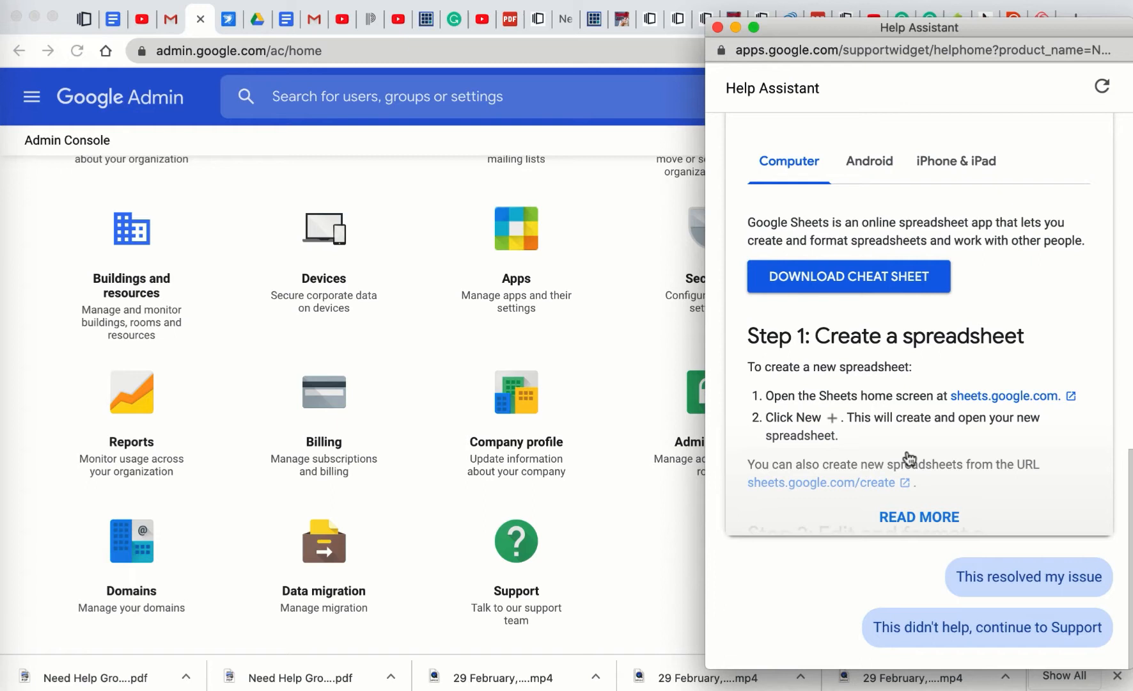
mouse_move(889, 573)
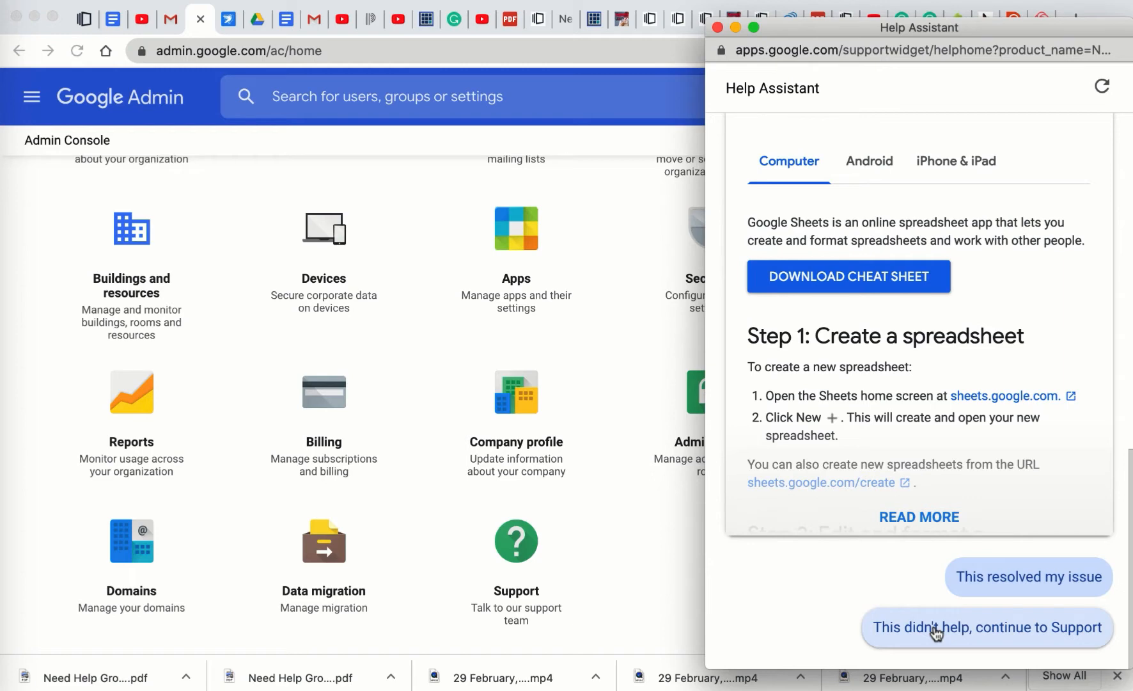
Step: Mark the Google Sheets article as unhelpful to reach the phone support numbers
click(985, 627)
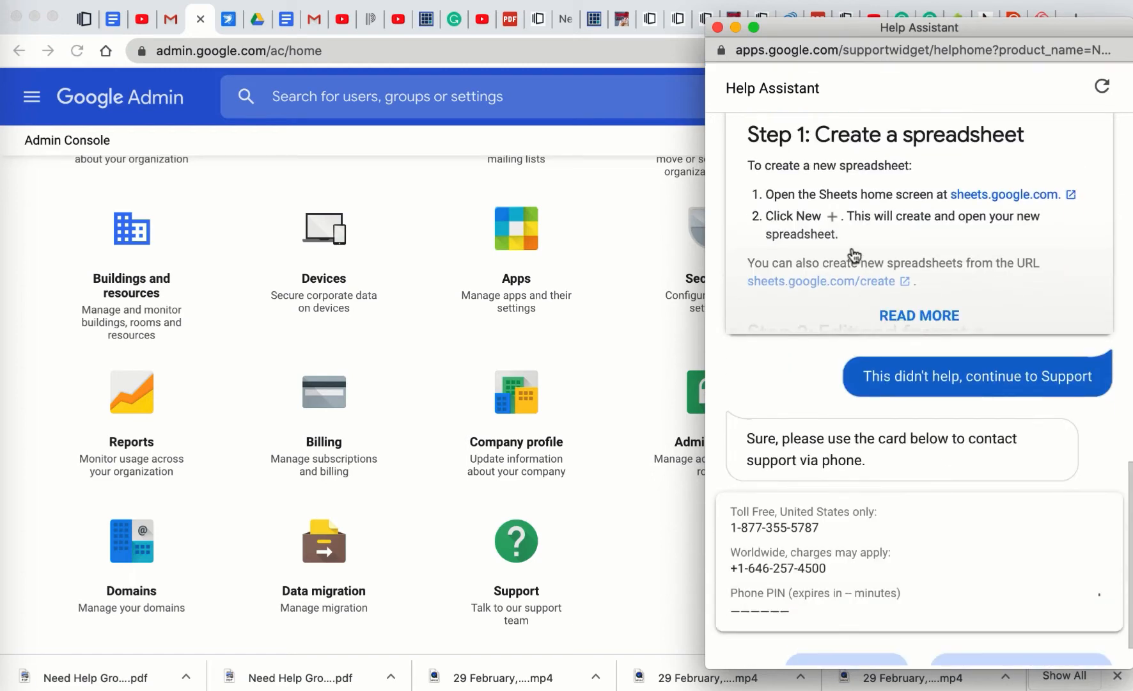
Step: Review the support numbers and Phone PIN, then switch to the Gmail tab
scroll(down, 3)
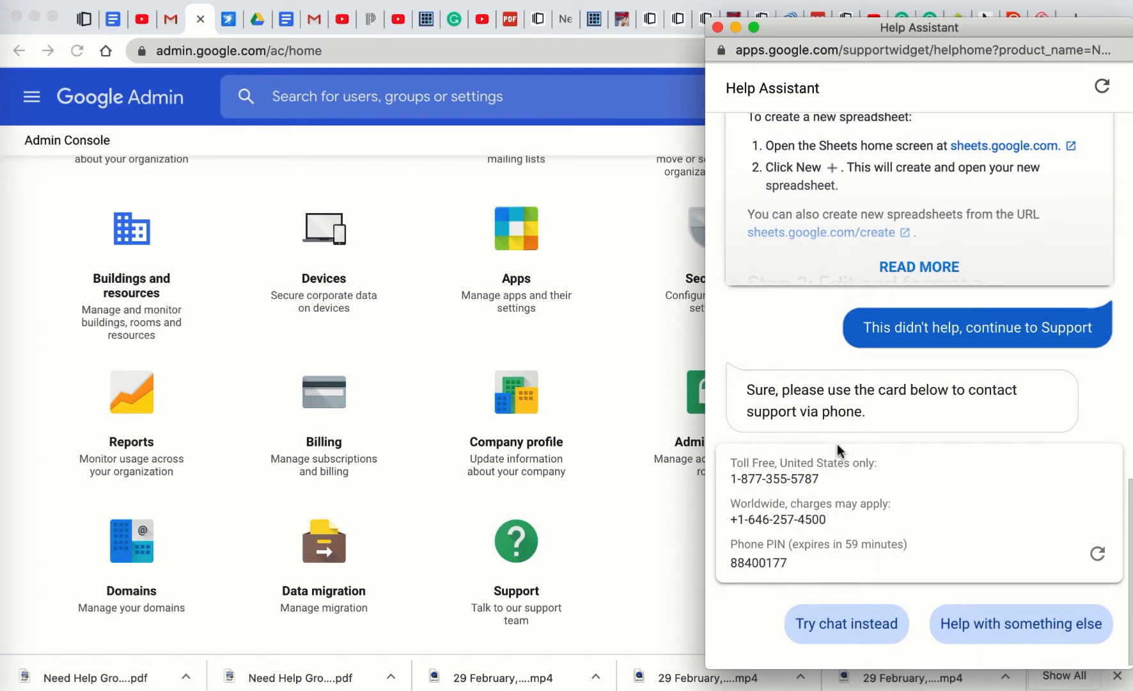
mouse_move(829, 497)
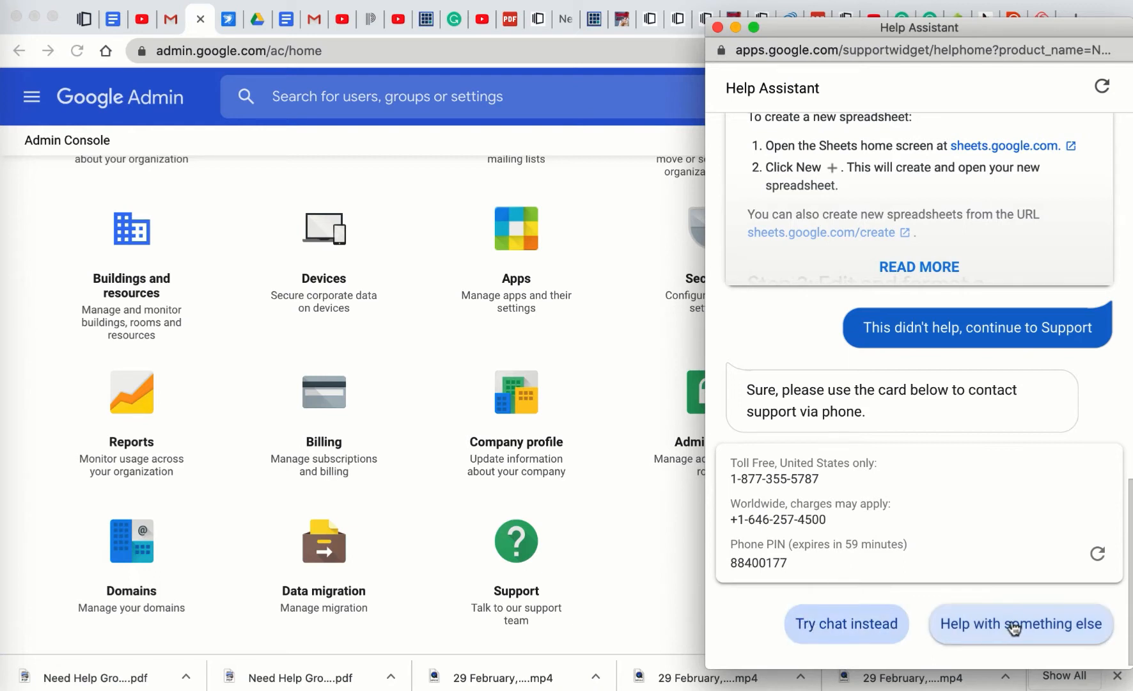
mouse_move(816, 515)
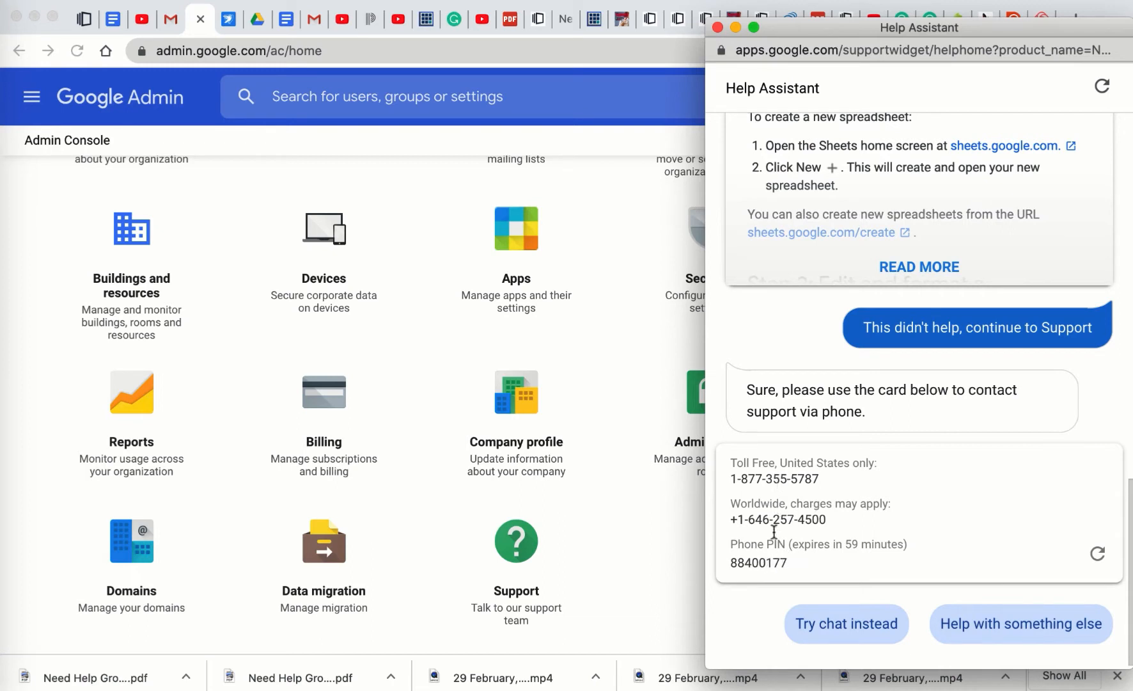
mouse_move(761, 574)
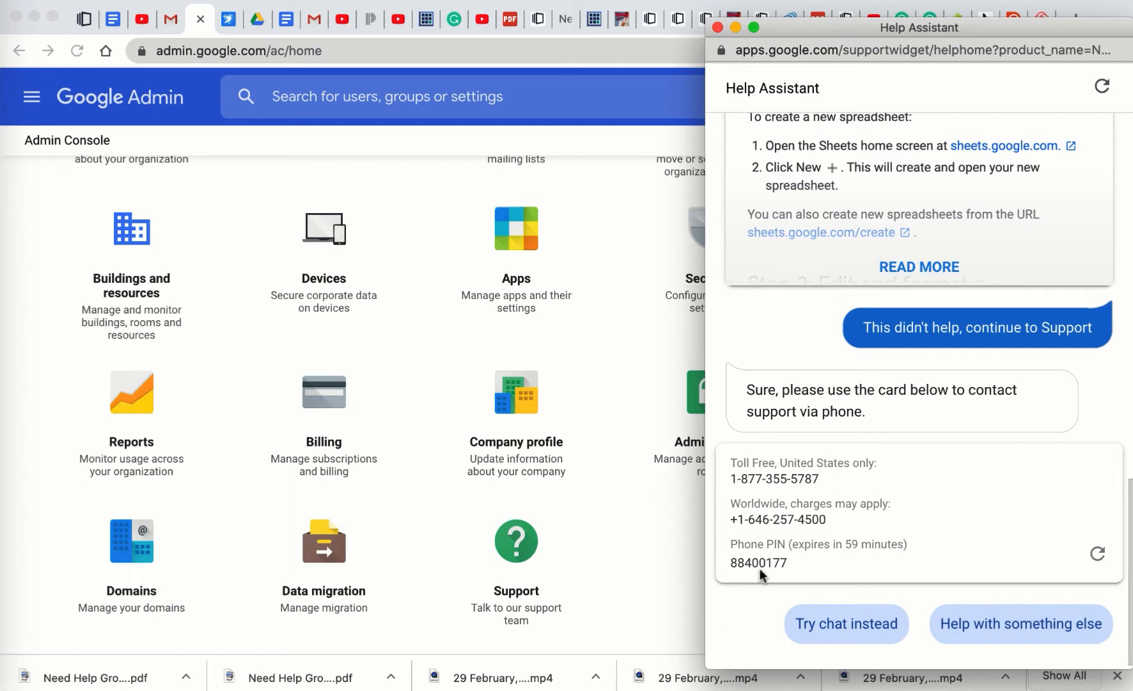
mouse_move(749, 577)
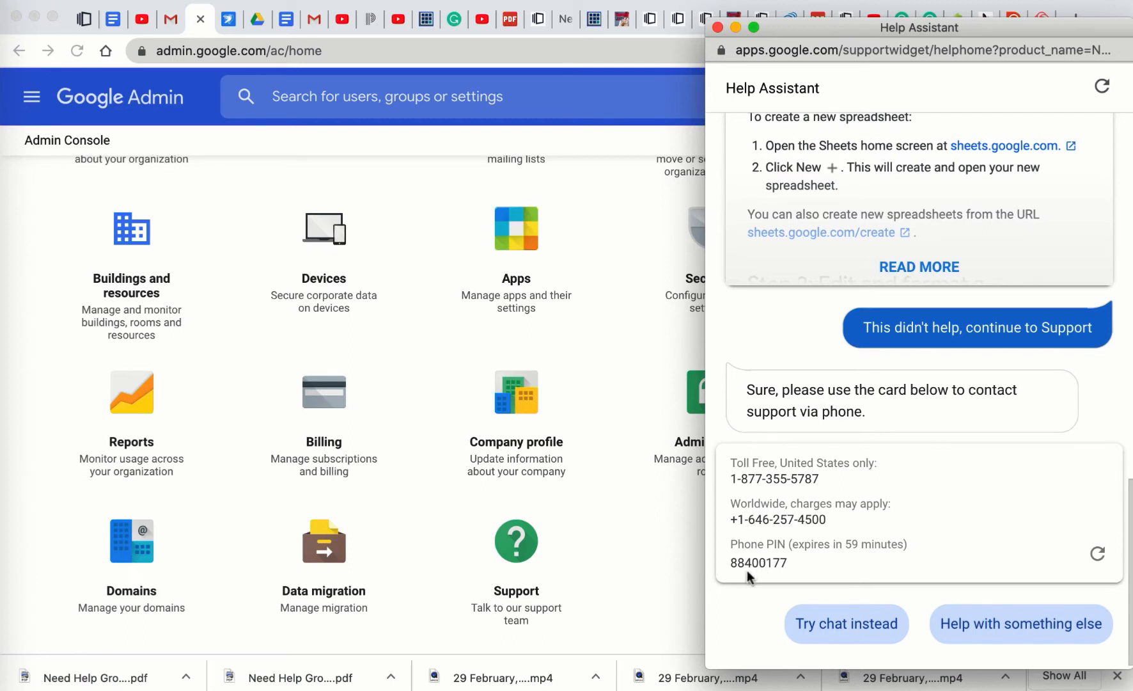
mouse_move(740, 575)
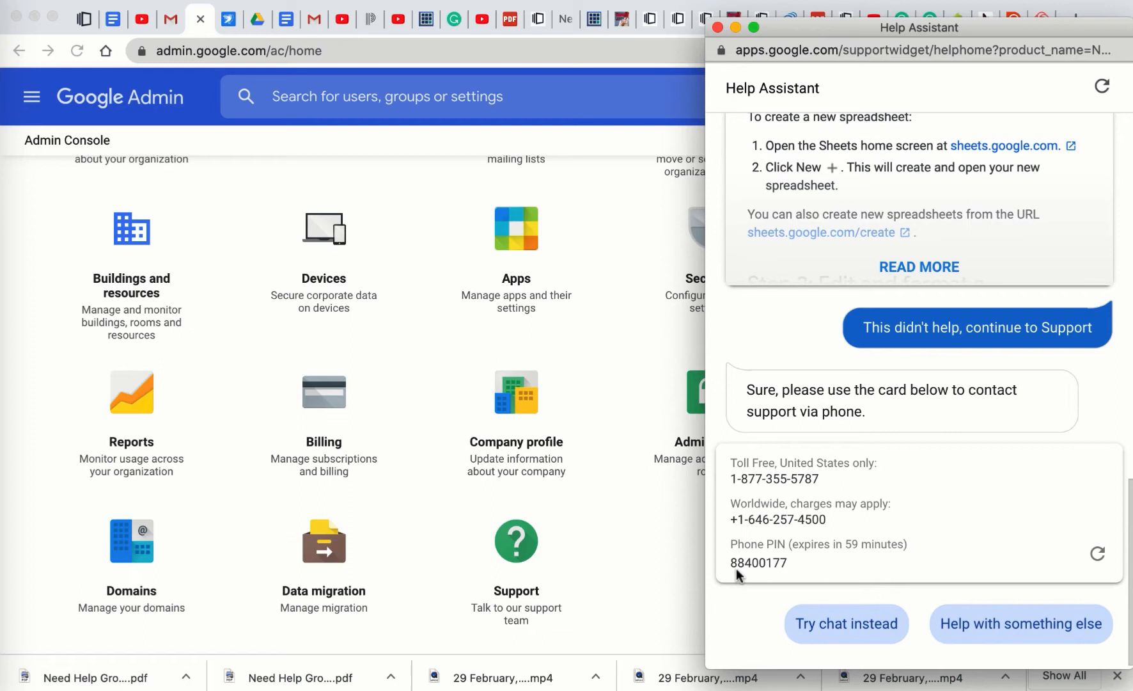
mouse_move(757, 567)
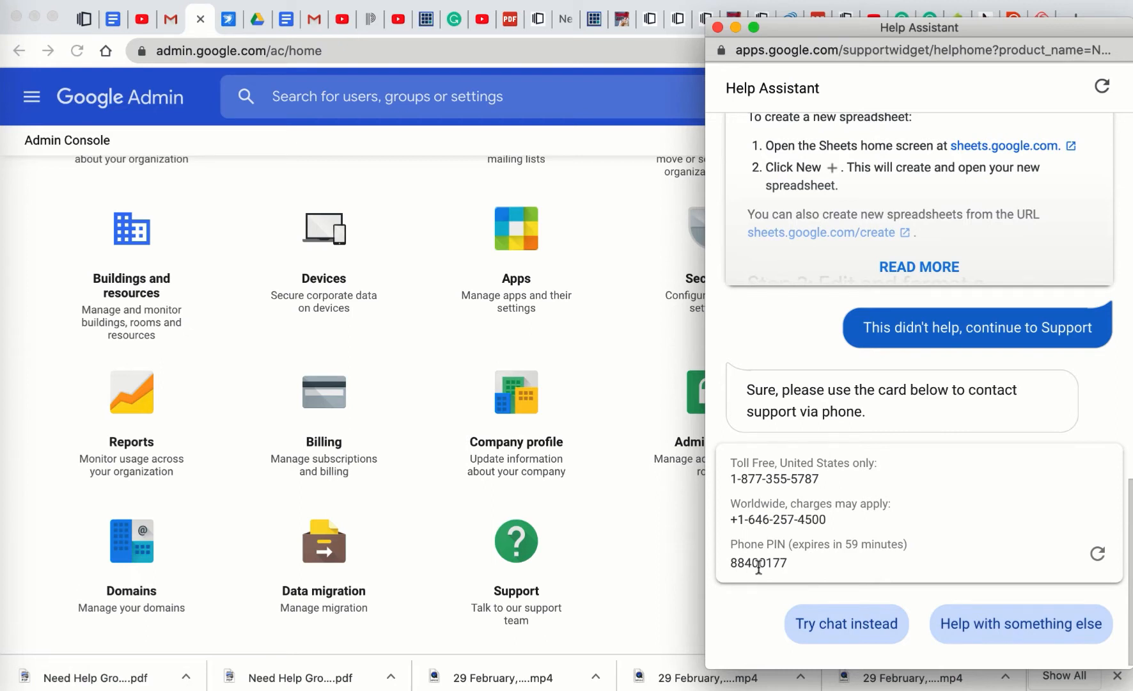
mouse_move(818, 566)
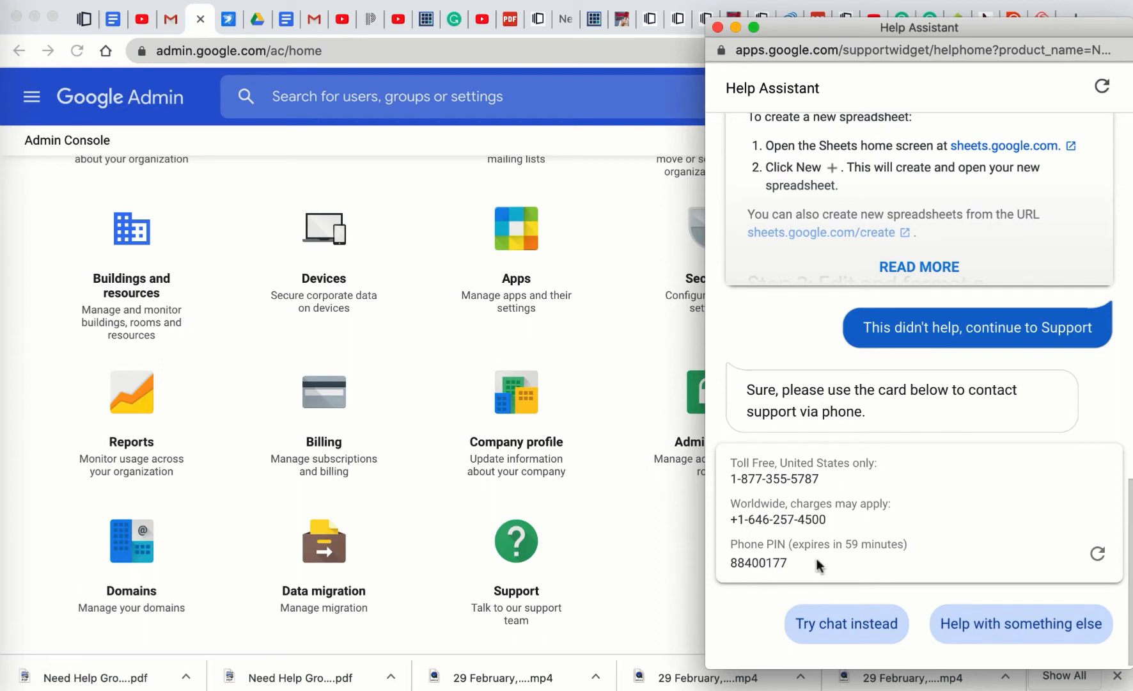
mouse_move(824, 518)
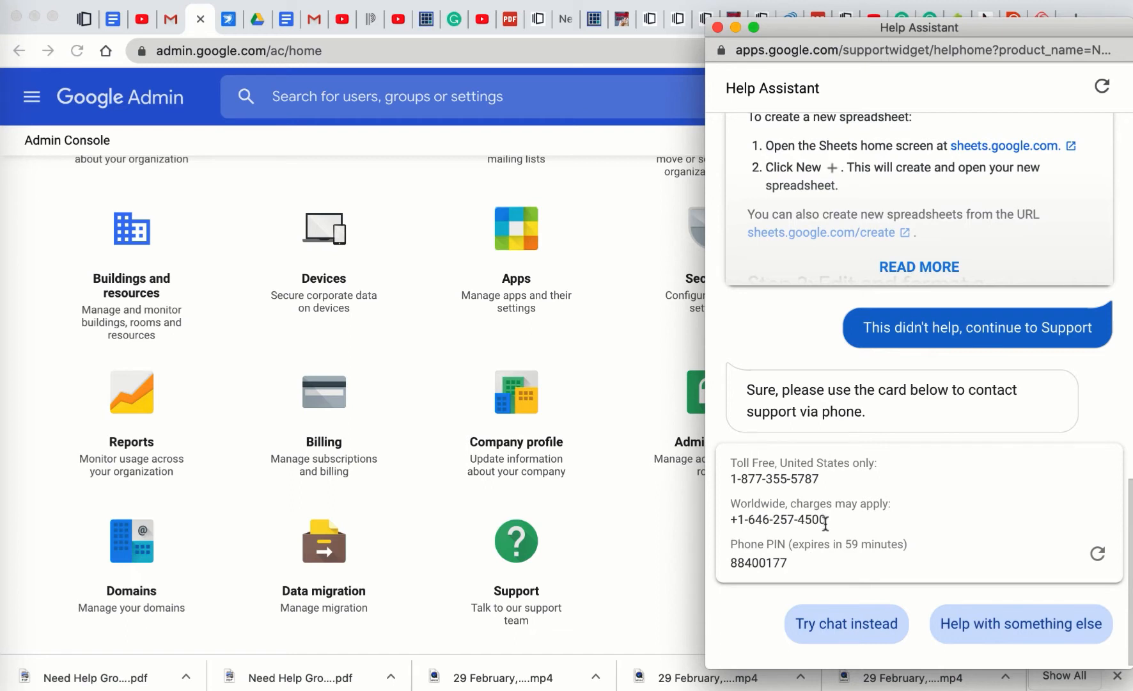
mouse_move(764, 566)
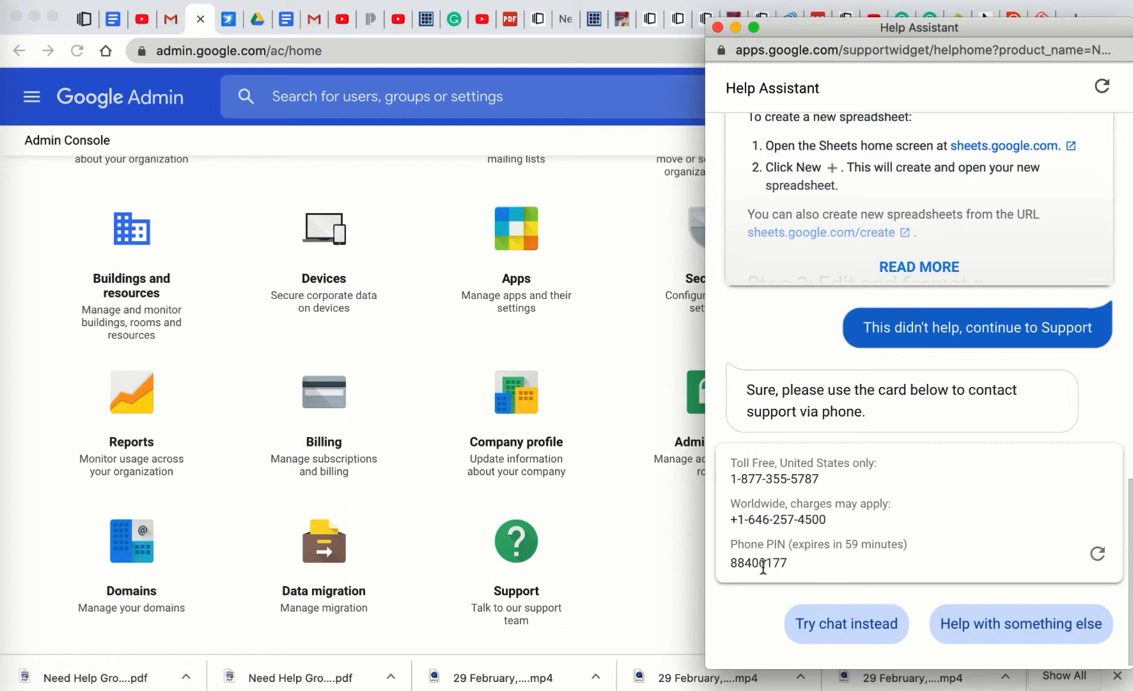
mouse_move(815, 563)
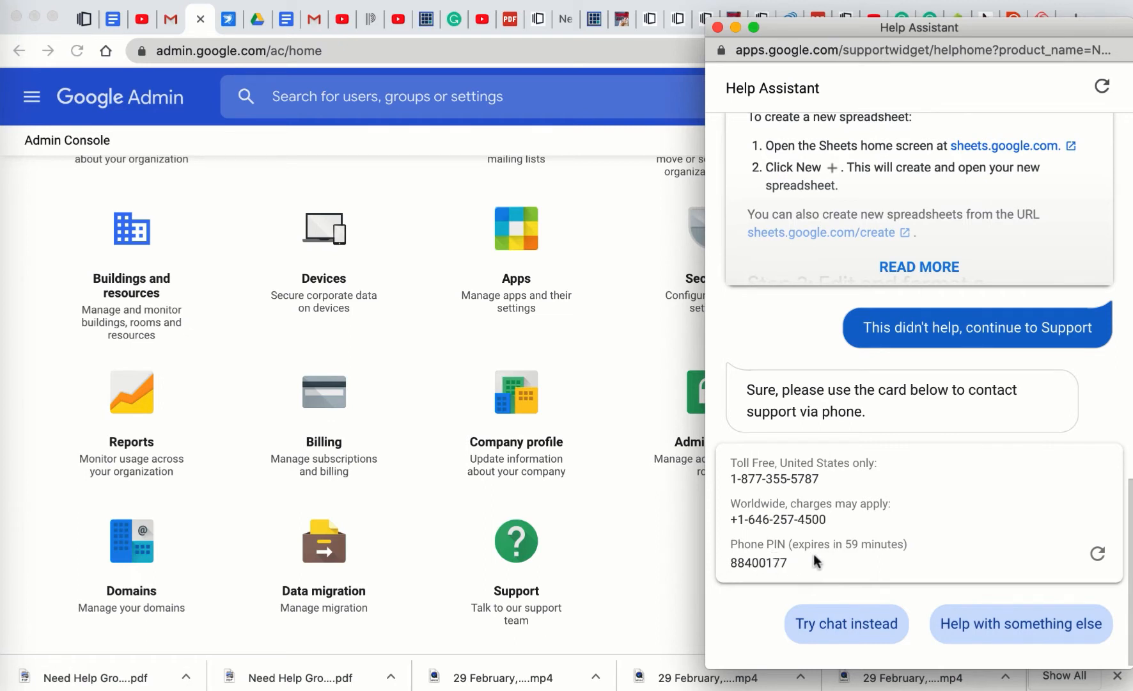
mouse_move(820, 561)
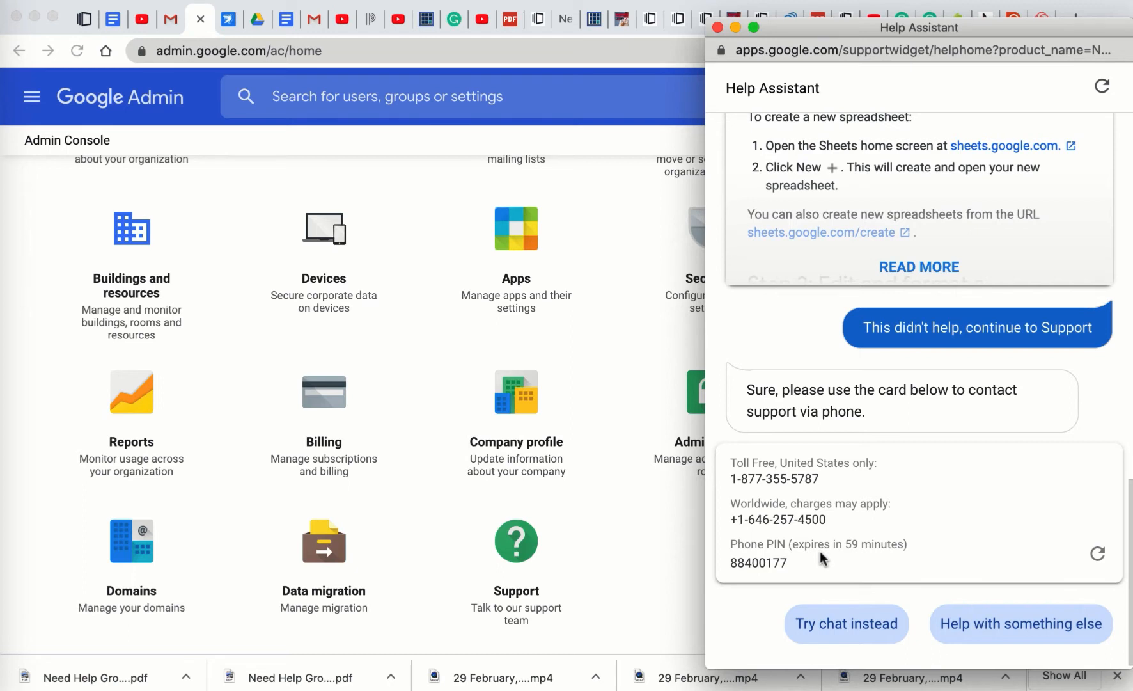
mouse_move(821, 549)
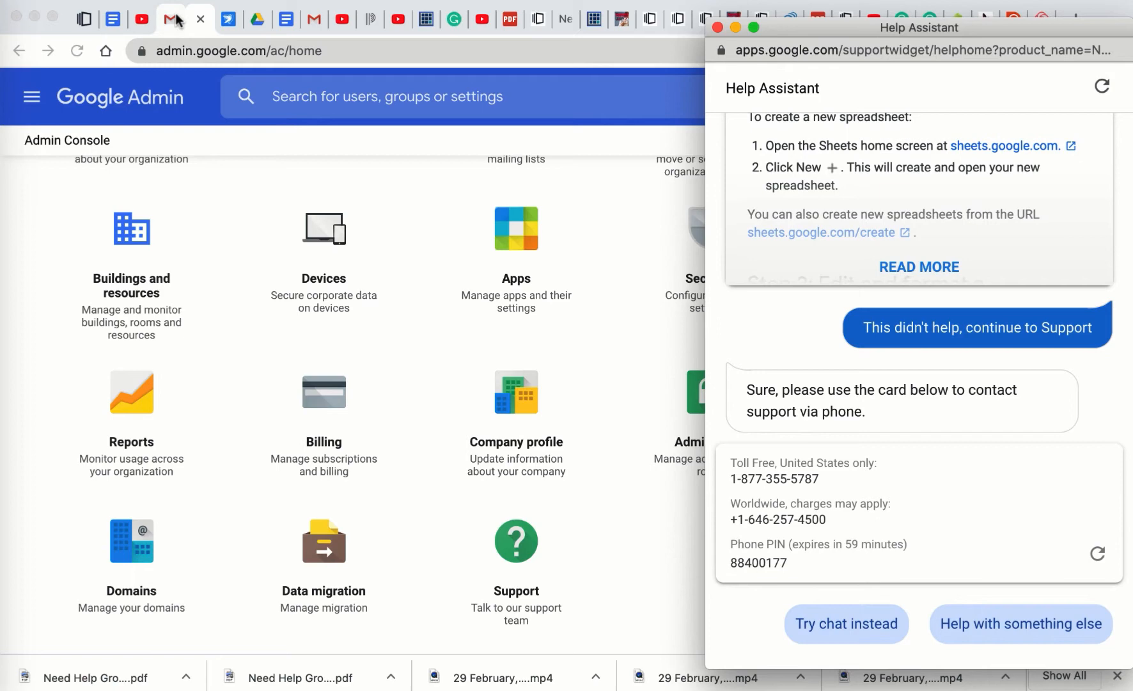
mouse_move(169, 18)
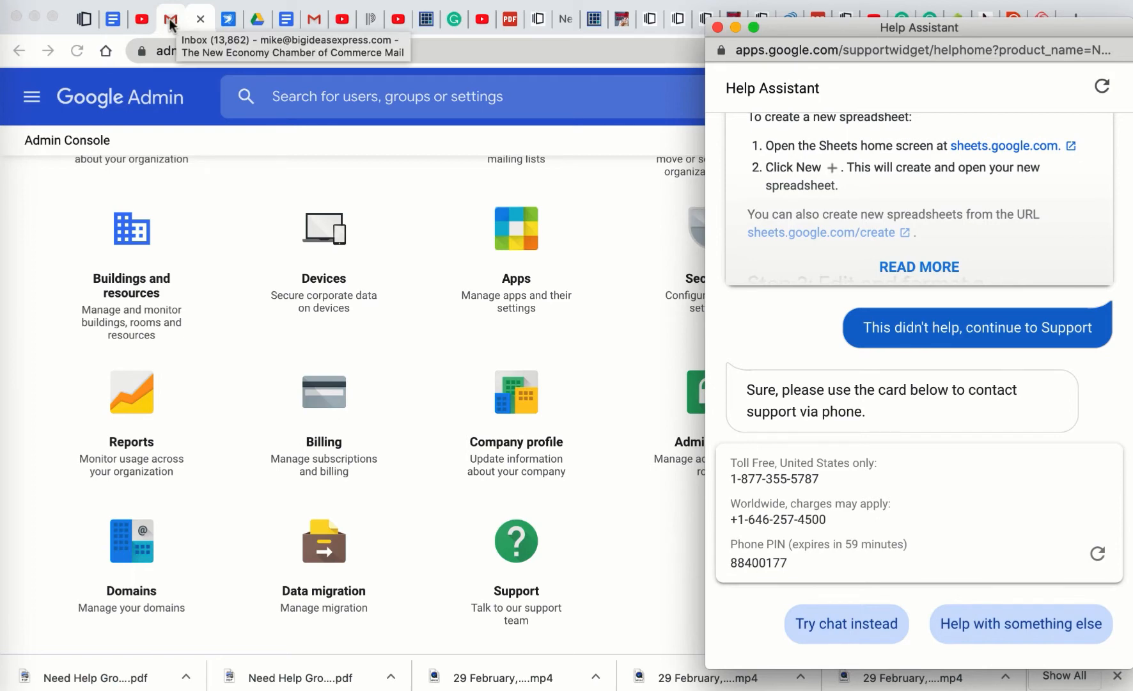
click(170, 18)
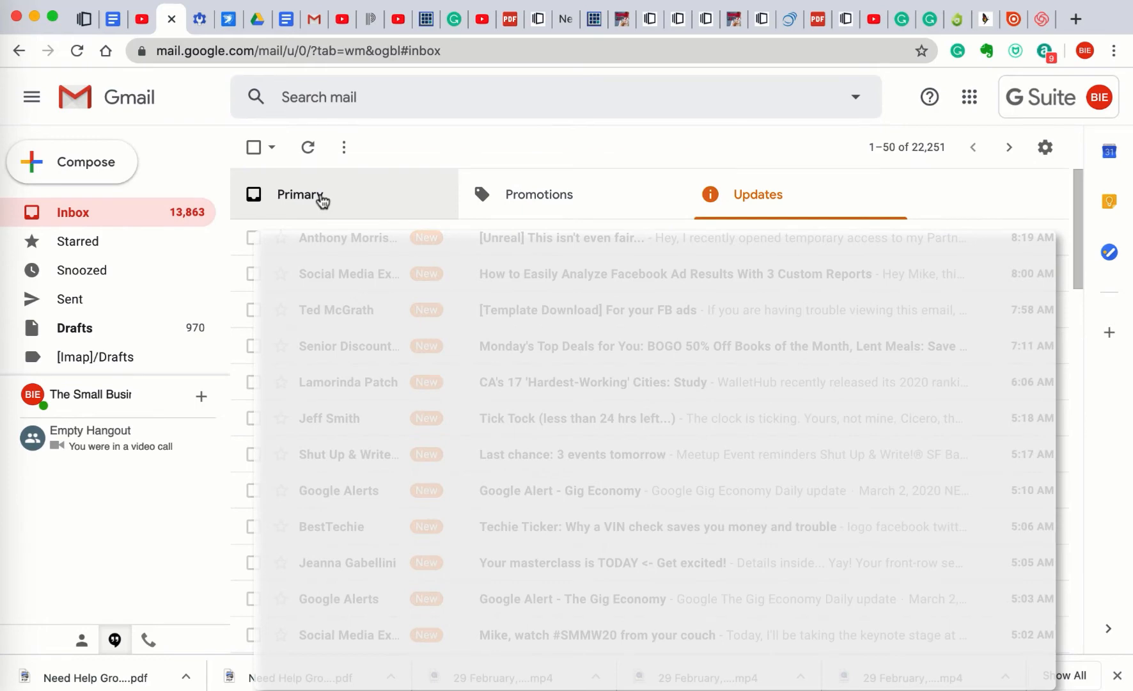
Step: Refresh the inbox, open the Google Cloud Support email and follow its meeting link
click(299, 193)
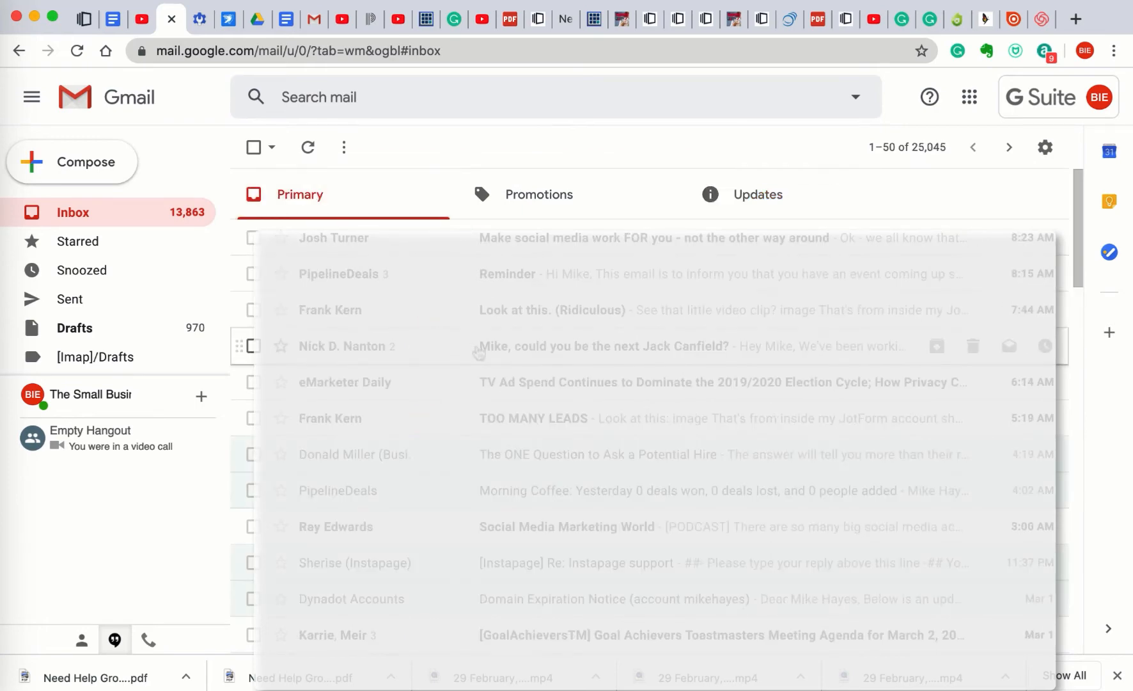
mouse_move(469, 375)
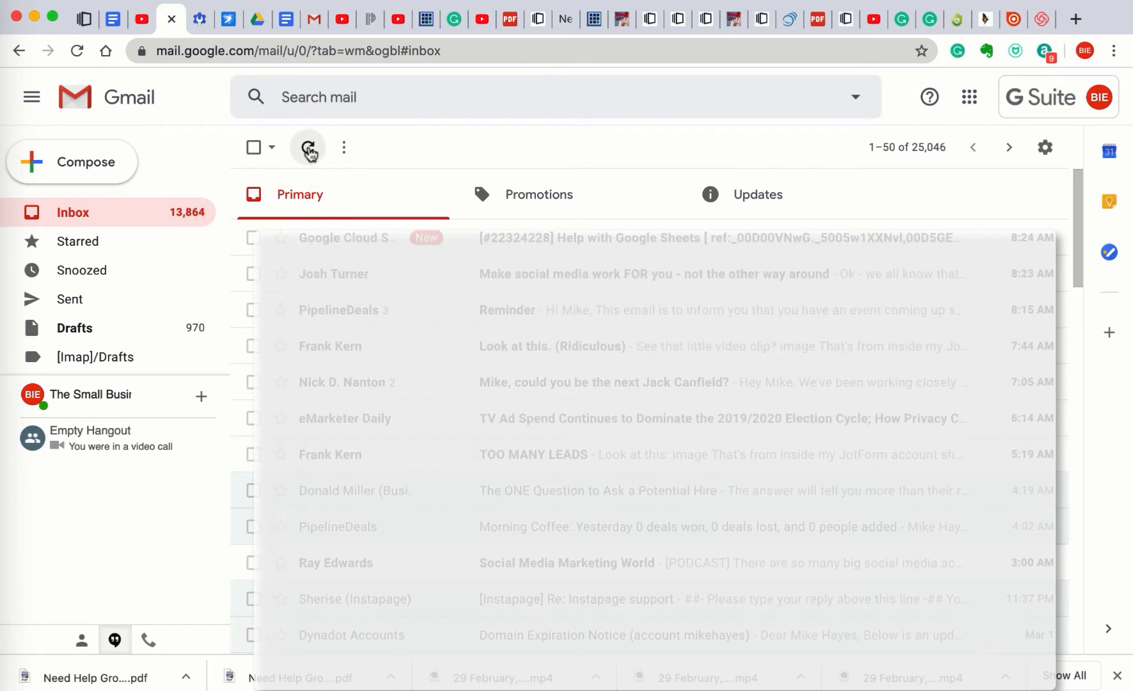
click(308, 149)
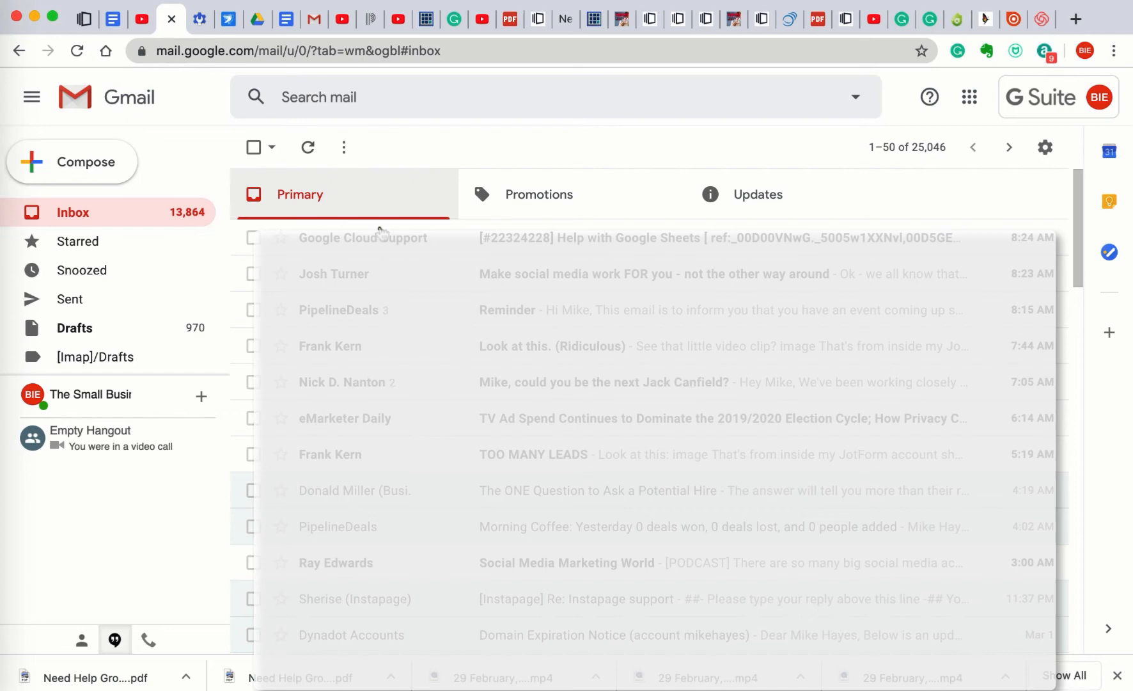
click(362, 237)
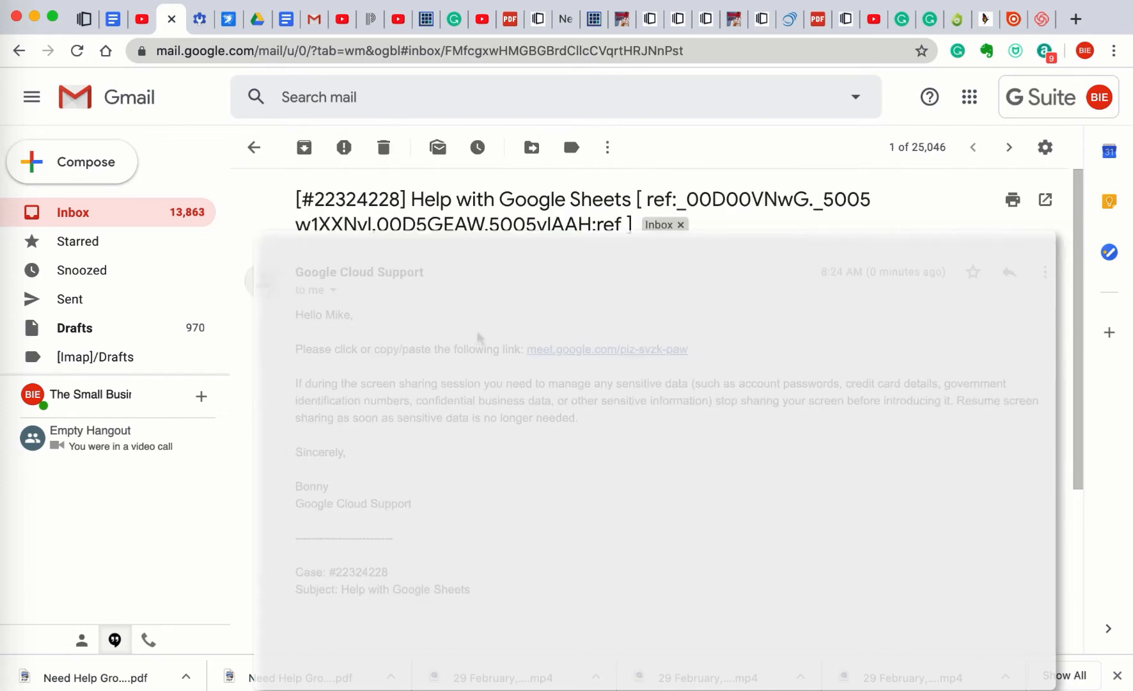
click(606, 349)
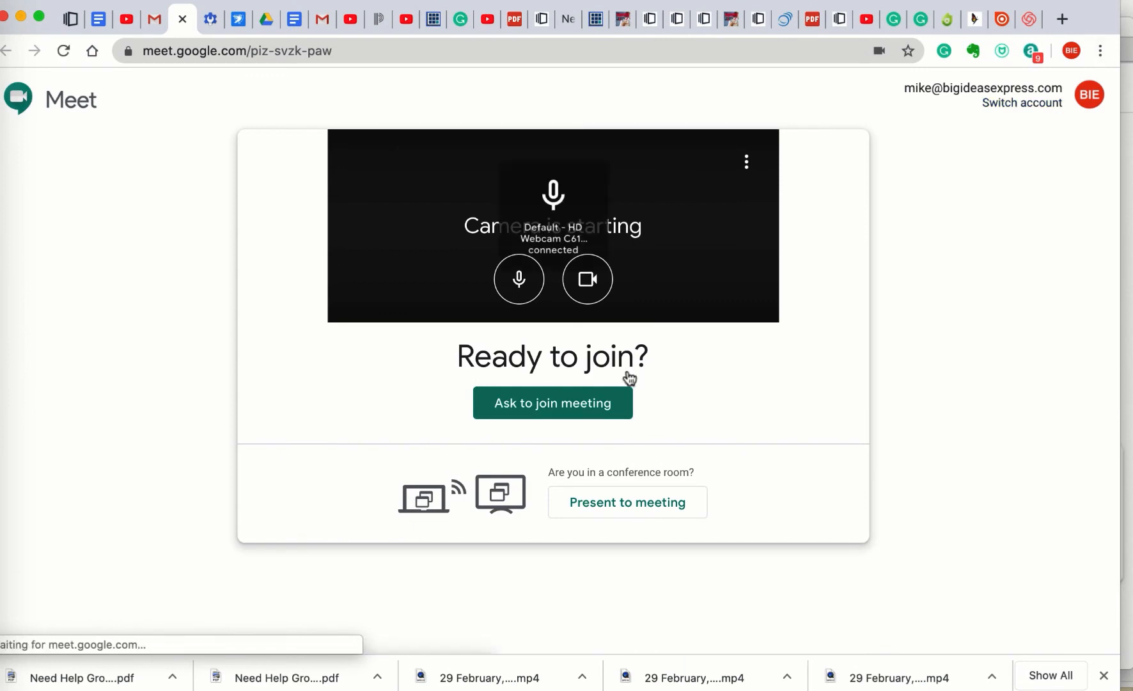
Step: Join the support meeting with camera off and choose to present the entire screen
click(586, 278)
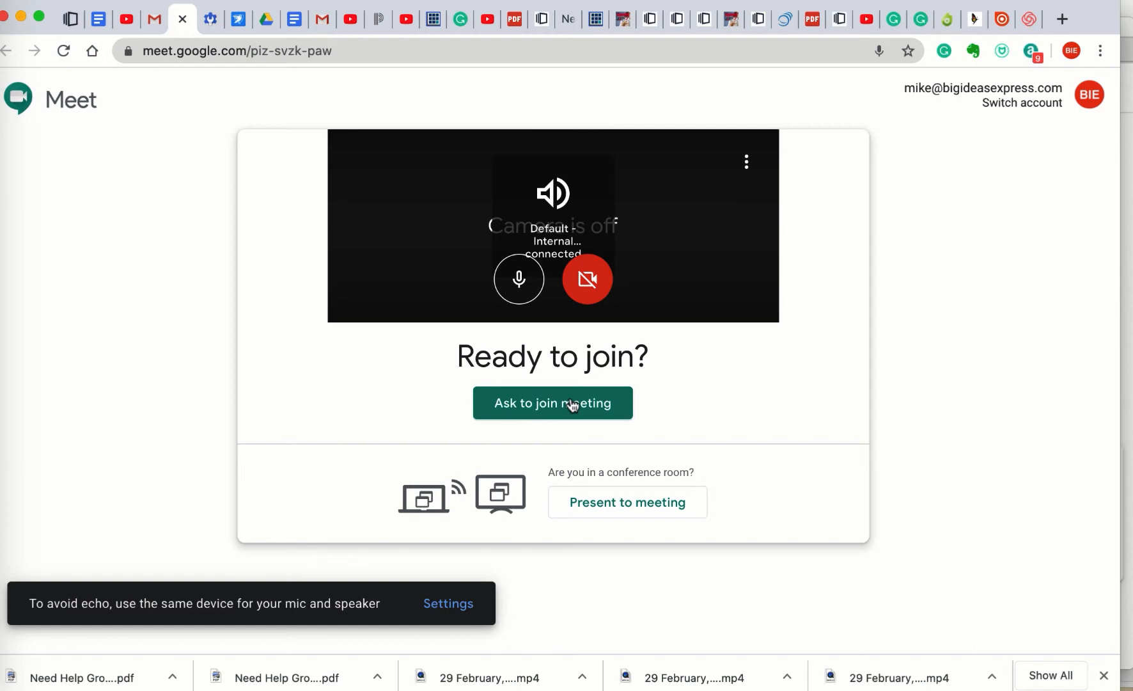
click(552, 402)
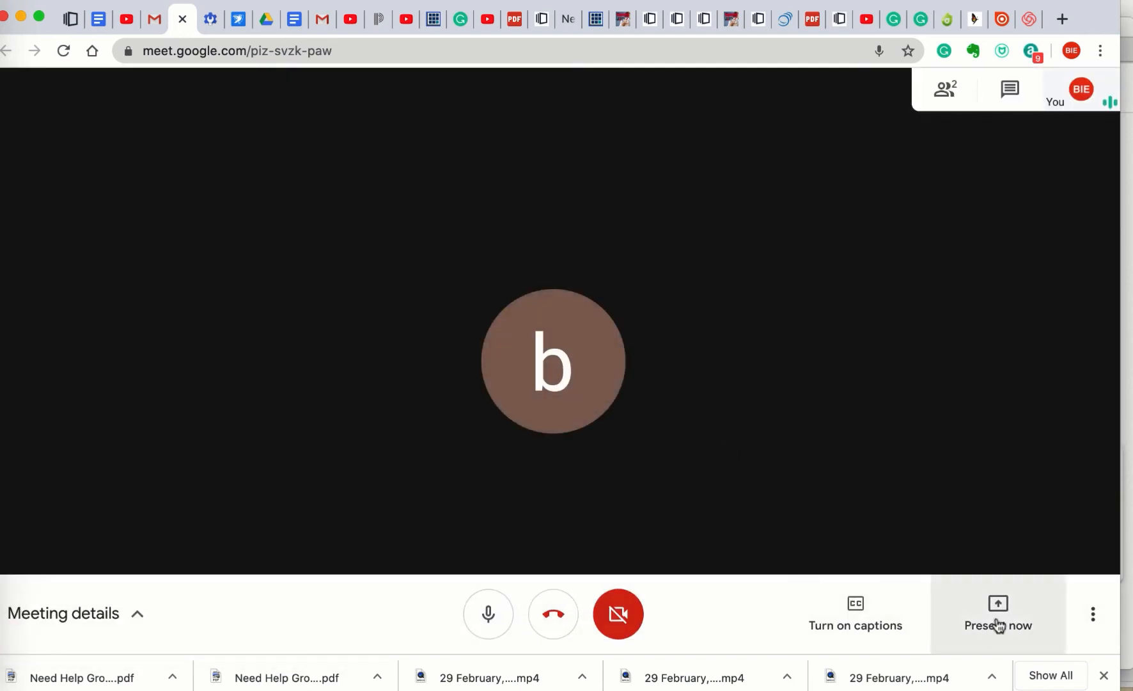
click(997, 614)
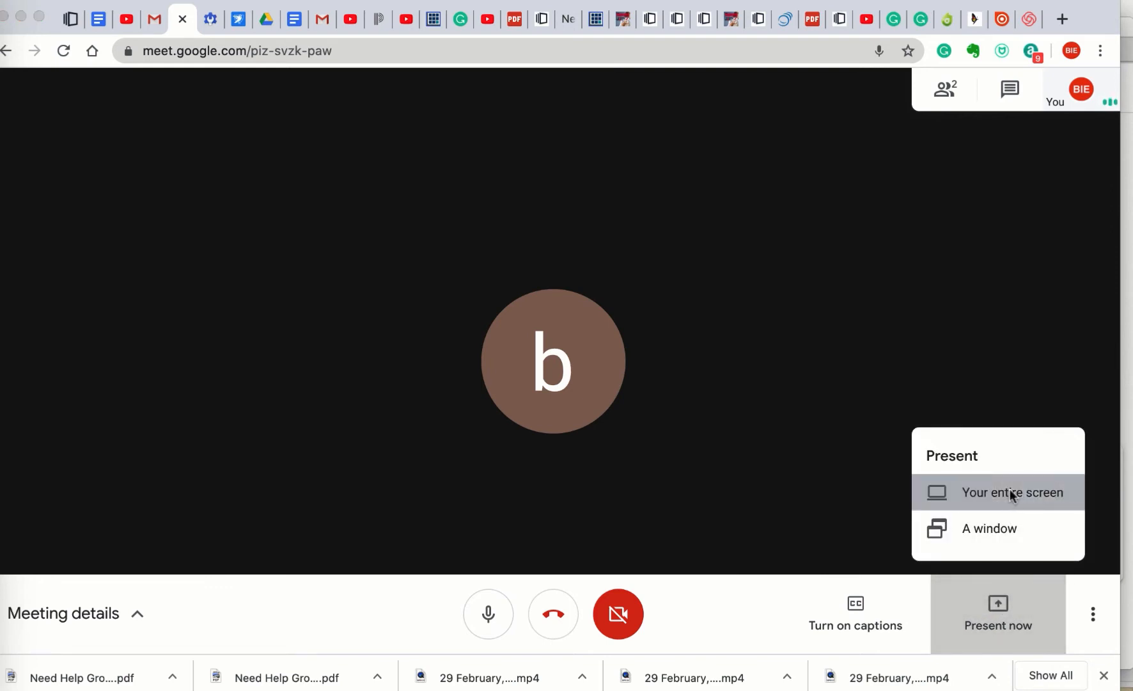
click(1012, 491)
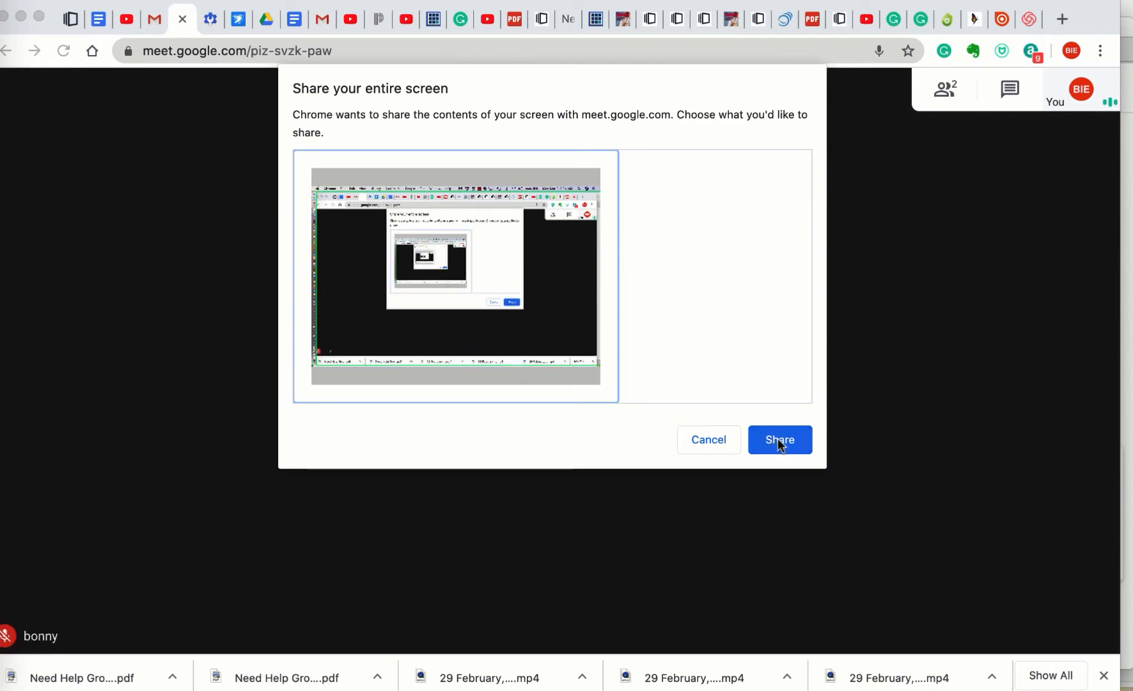
Step: Confirm sharing the entire screen and mute the microphone
click(779, 440)
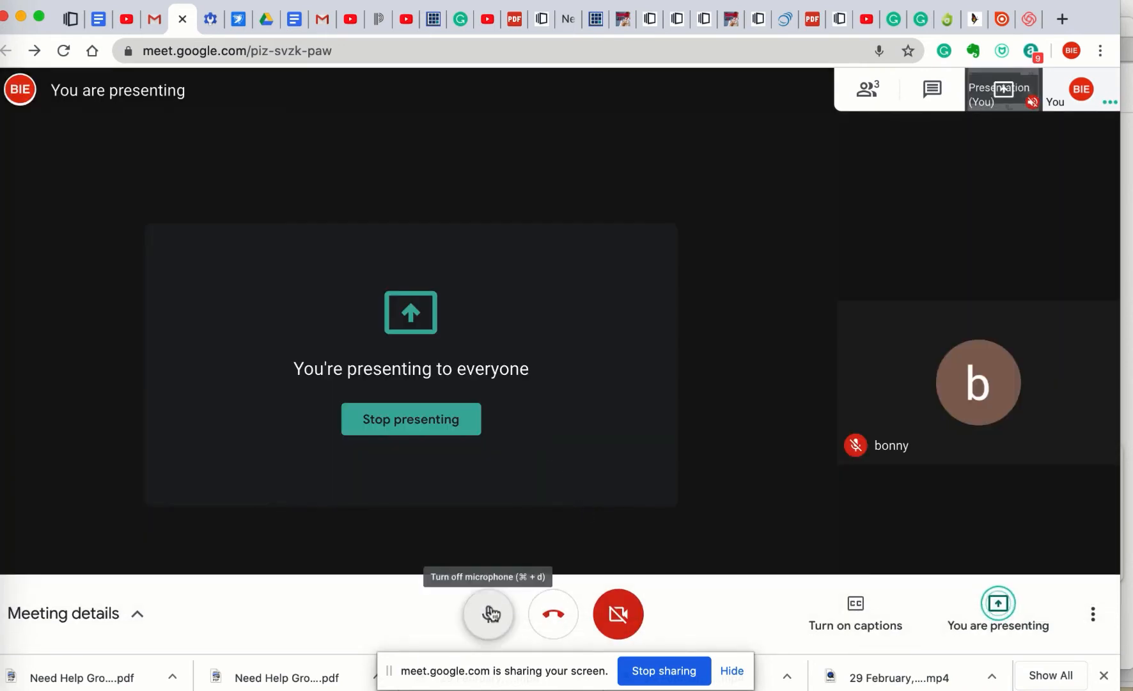
click(488, 614)
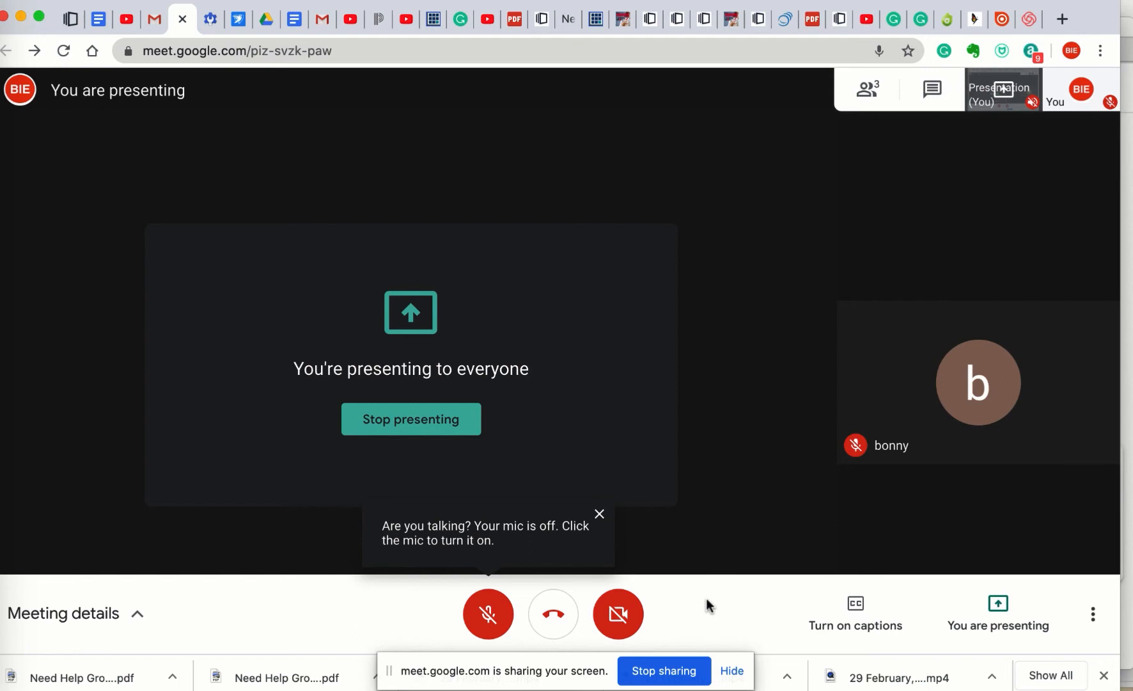
mouse_move(322, 186)
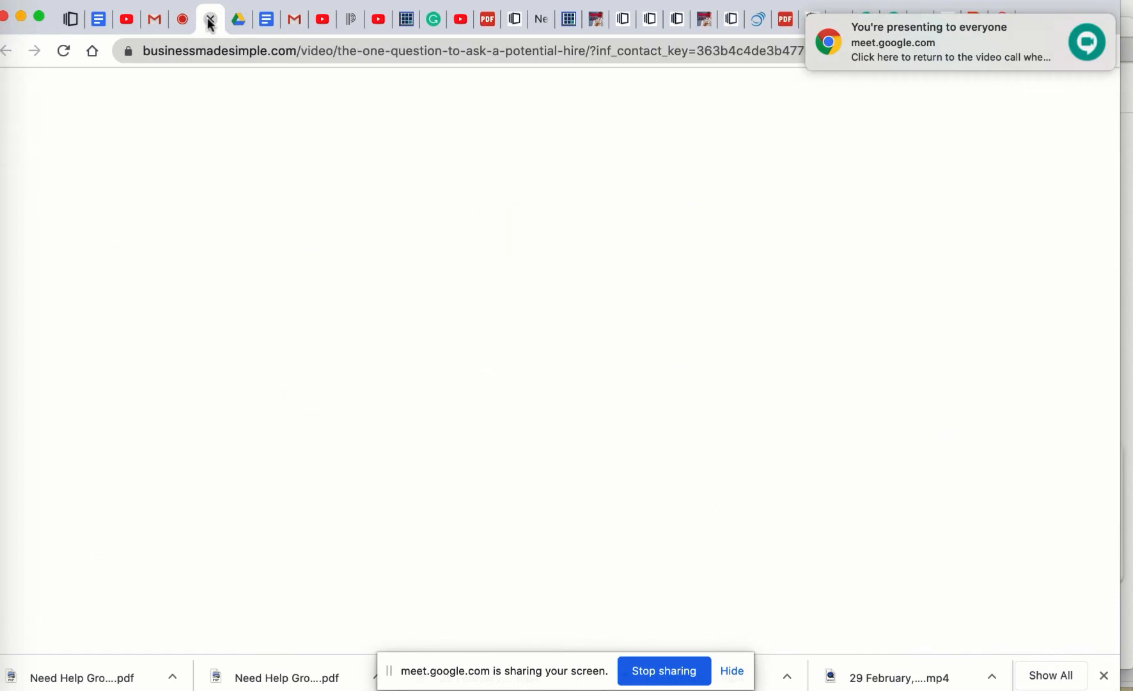
Step: Return to the Gmail tab and launch Sheets from the Google apps list
click(183, 20)
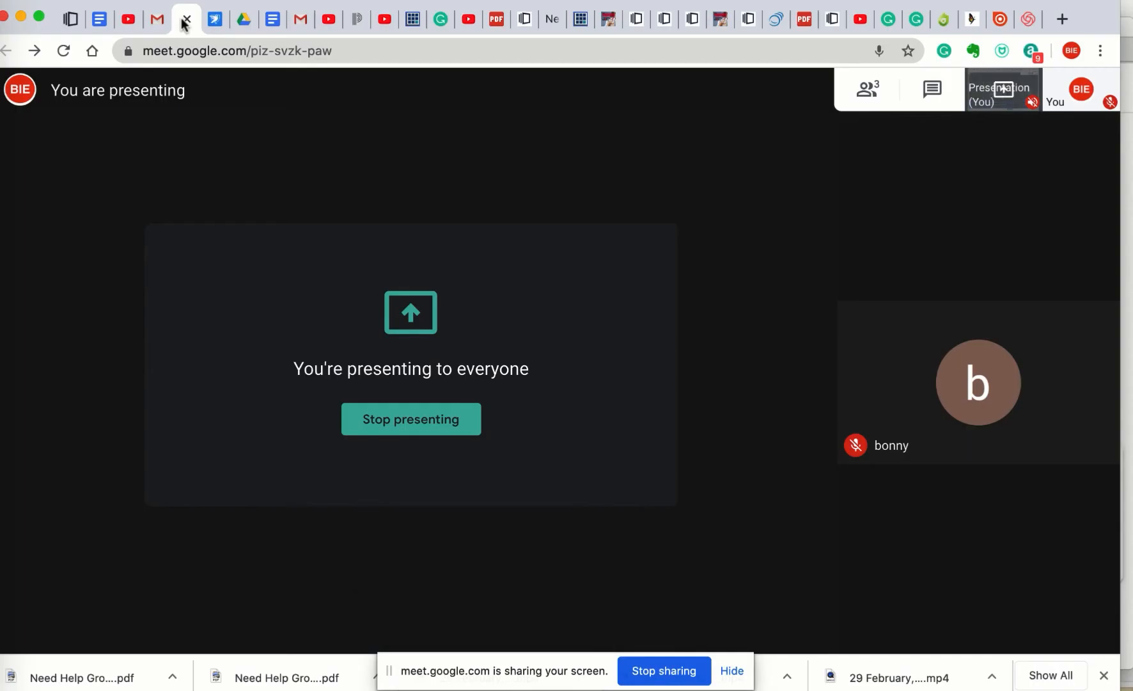
click(156, 20)
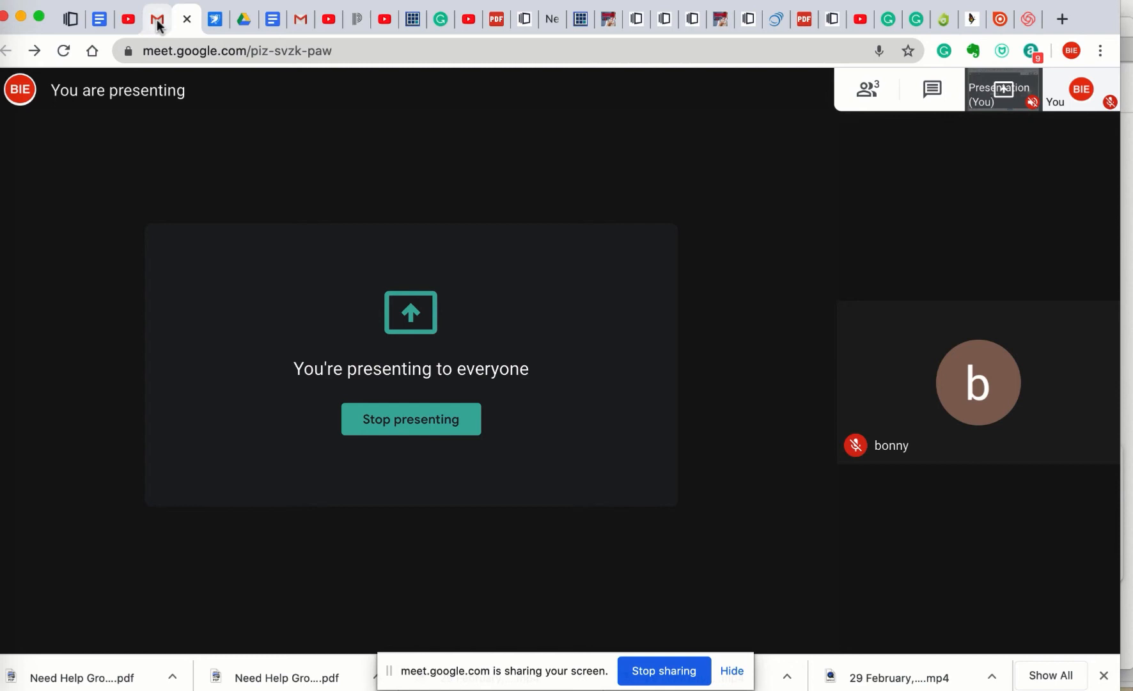
click(157, 18)
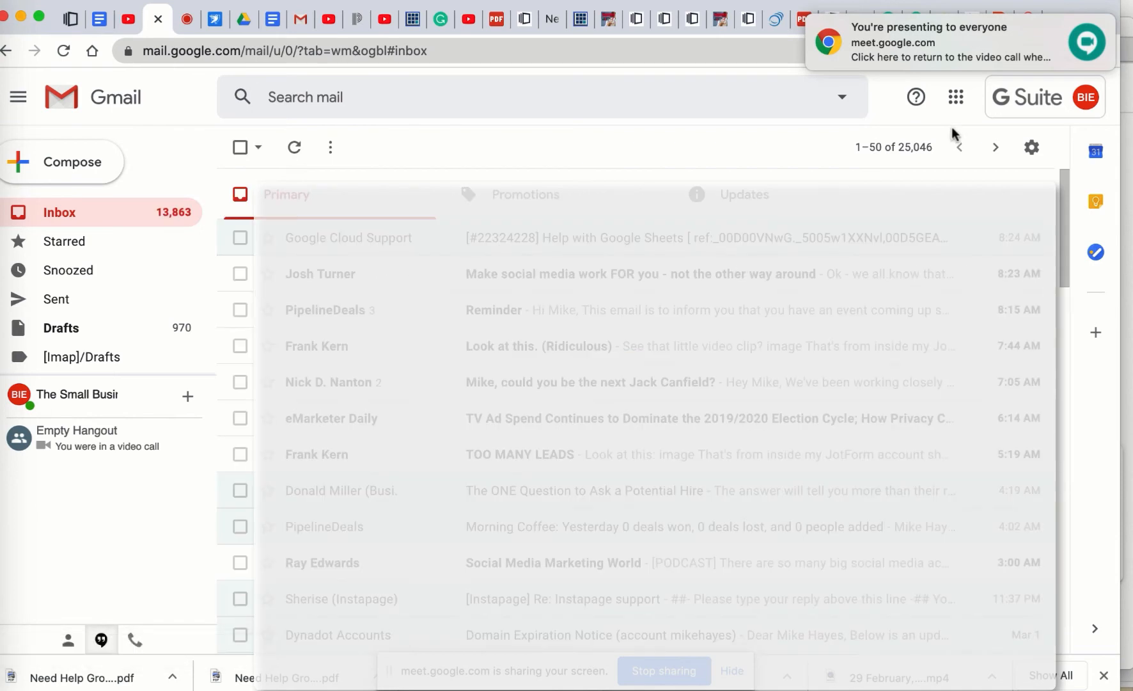
click(955, 96)
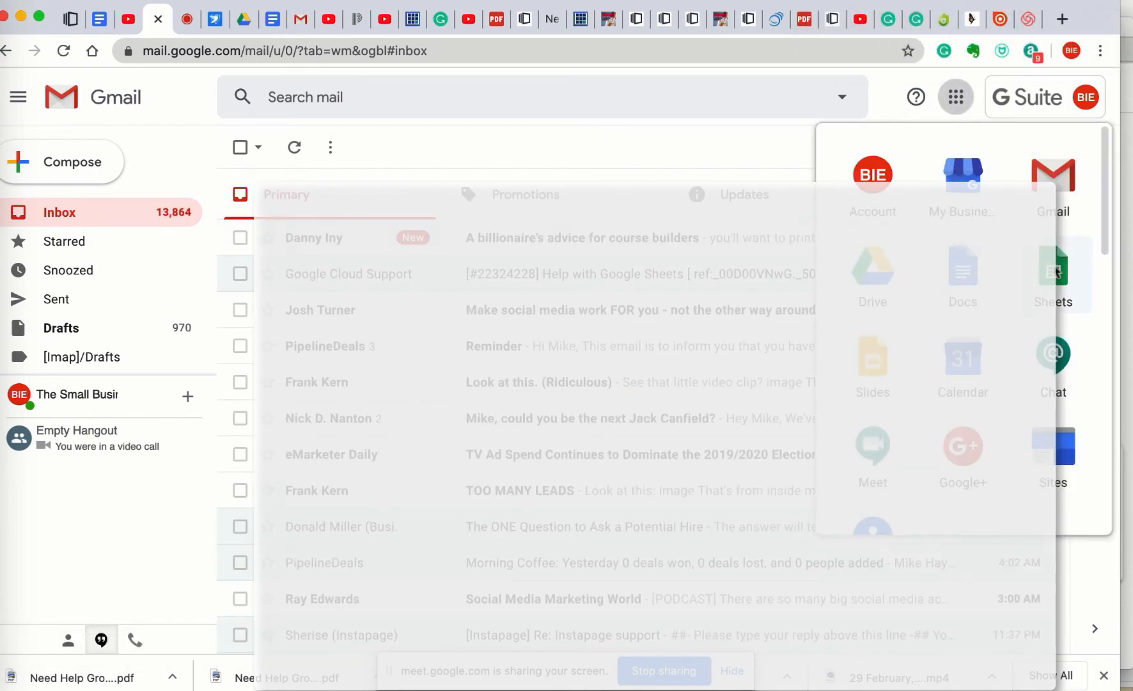
click(1051, 274)
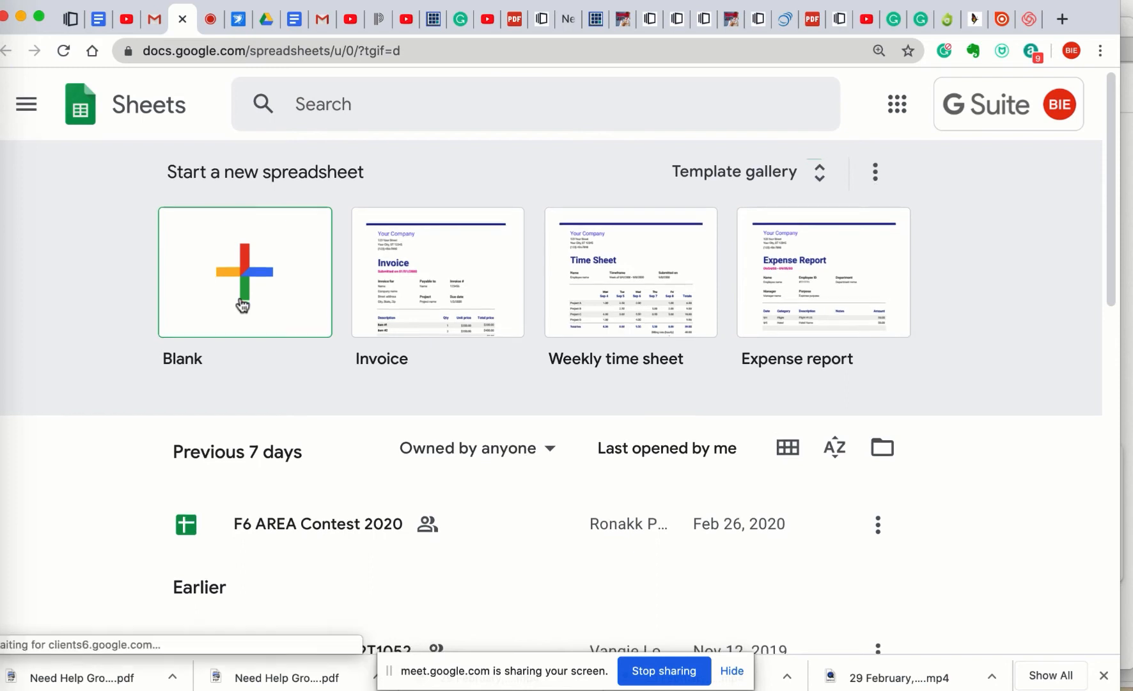
Step: Scroll to the templates and create a Blank spreadsheet
scroll(down, 3)
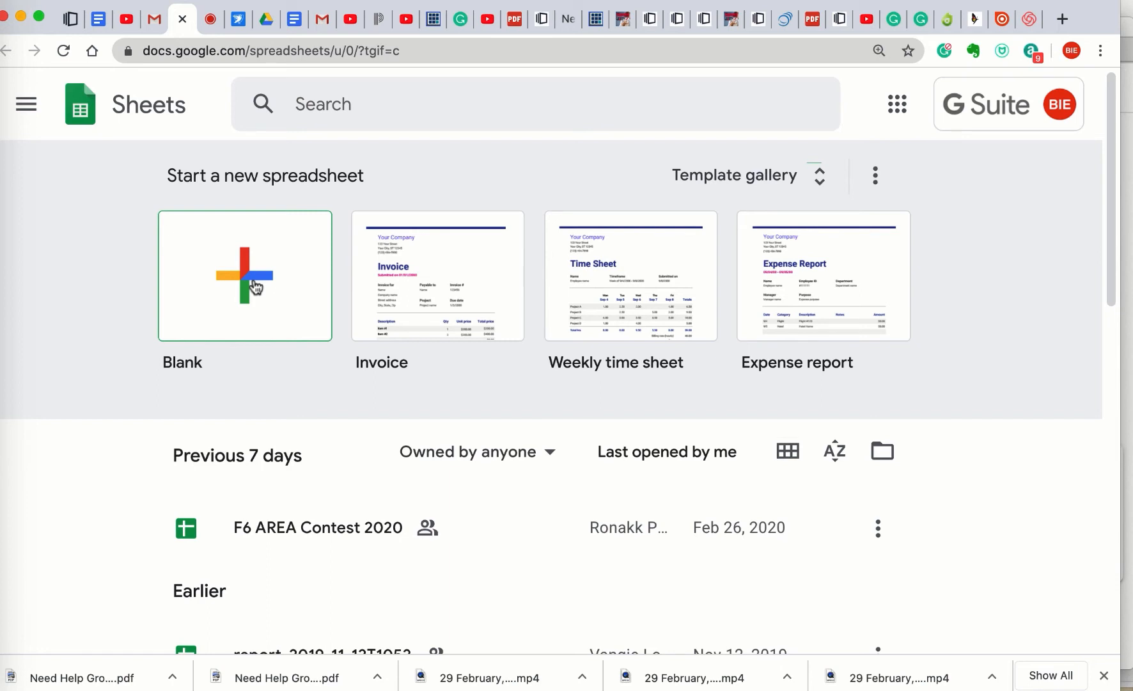
click(244, 276)
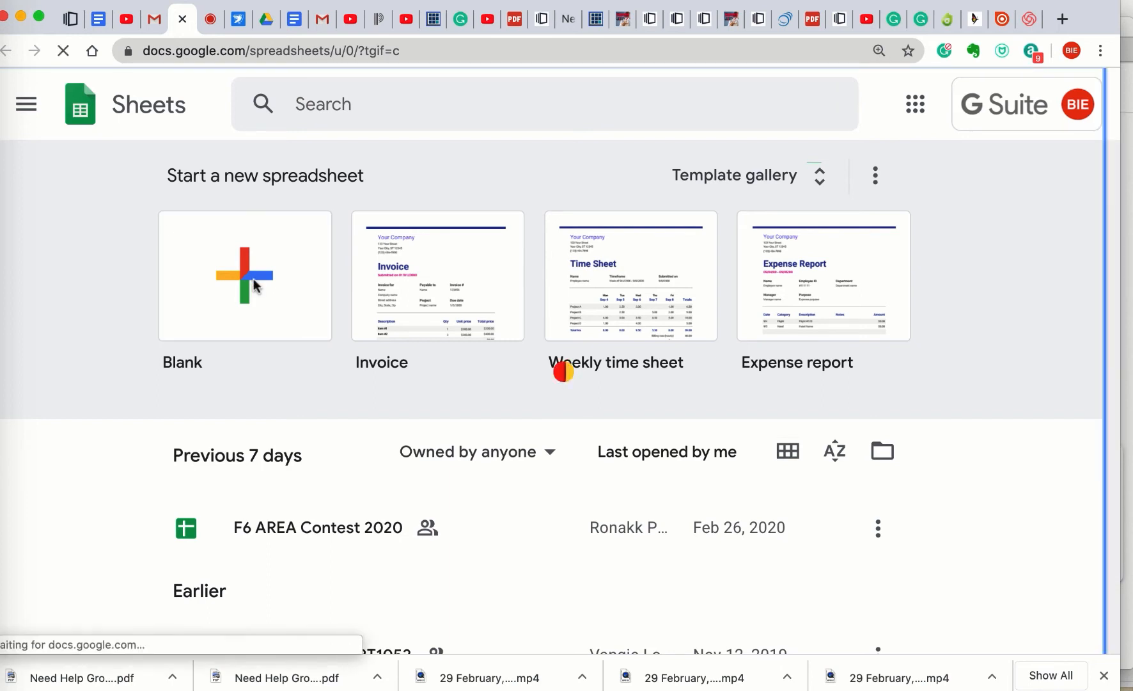
click(245, 276)
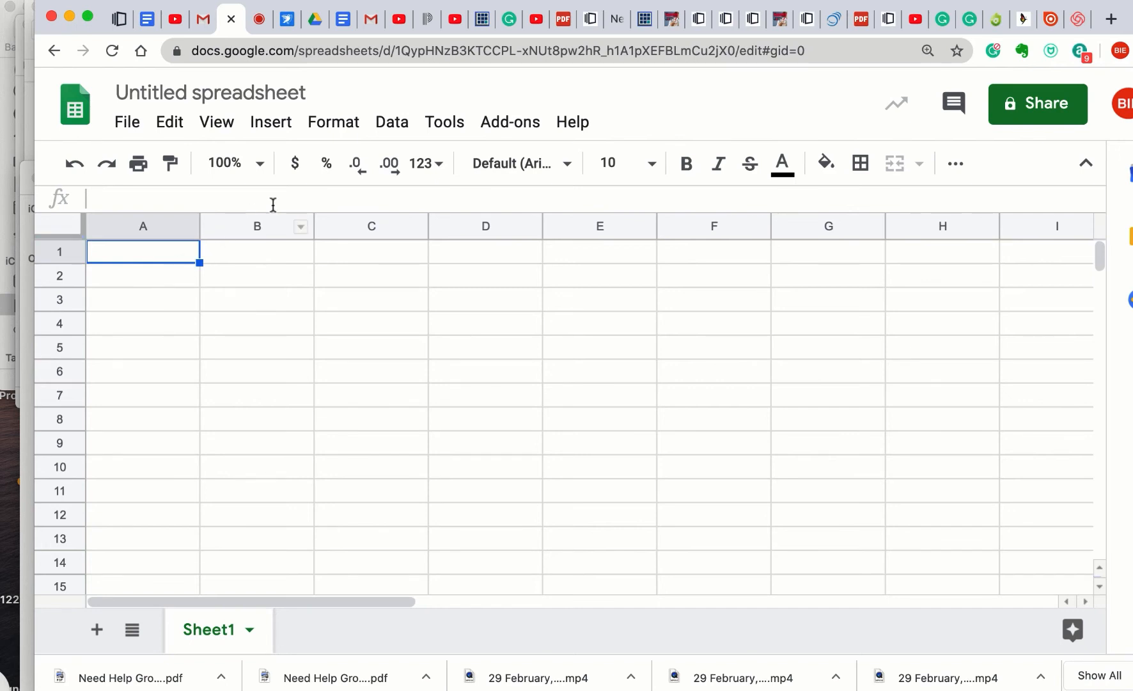
Step: Select the 'Untitled spreadsheet' title to begin renaming it
click(209, 93)
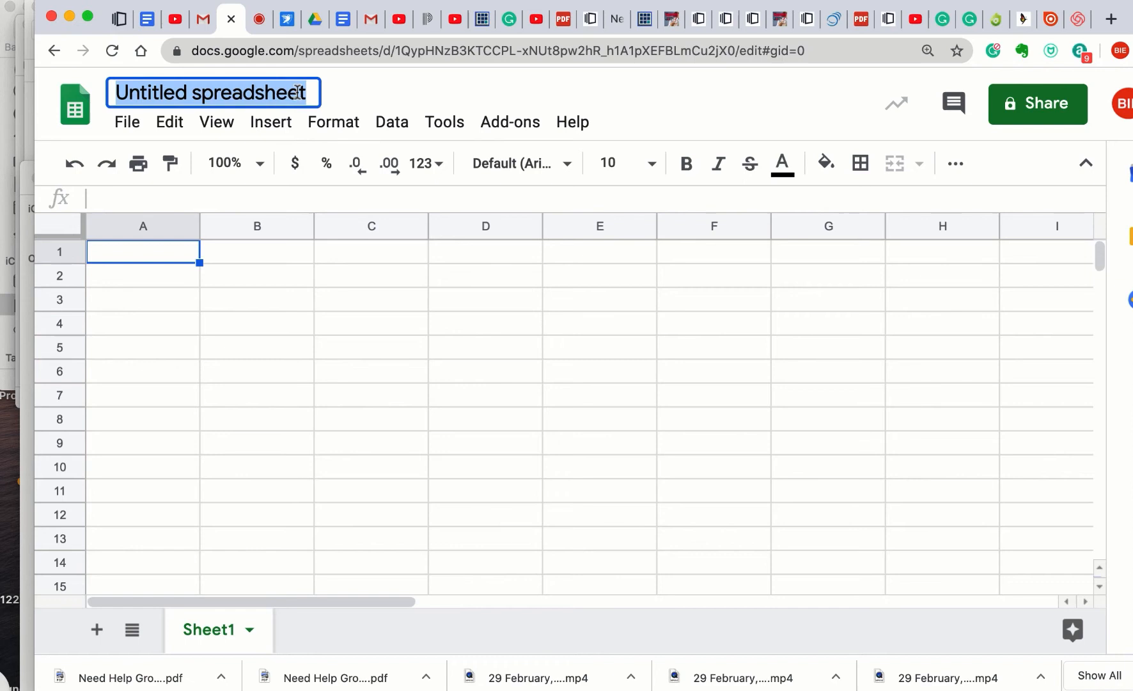
mouse_move(321, 190)
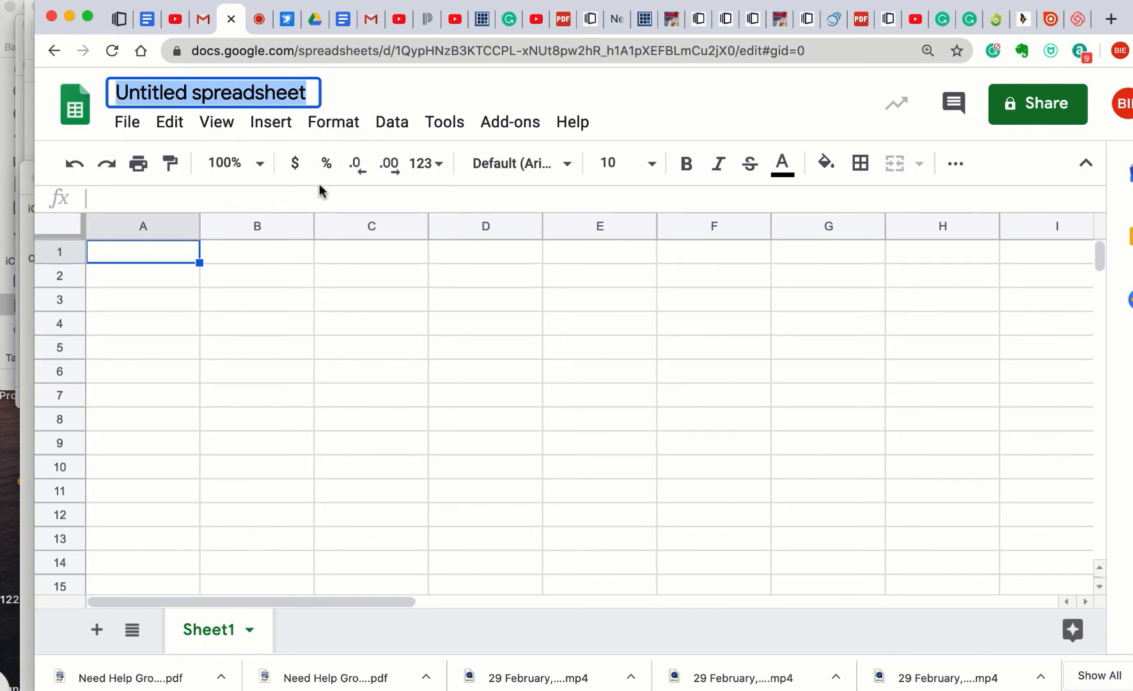
mouse_move(321, 190)
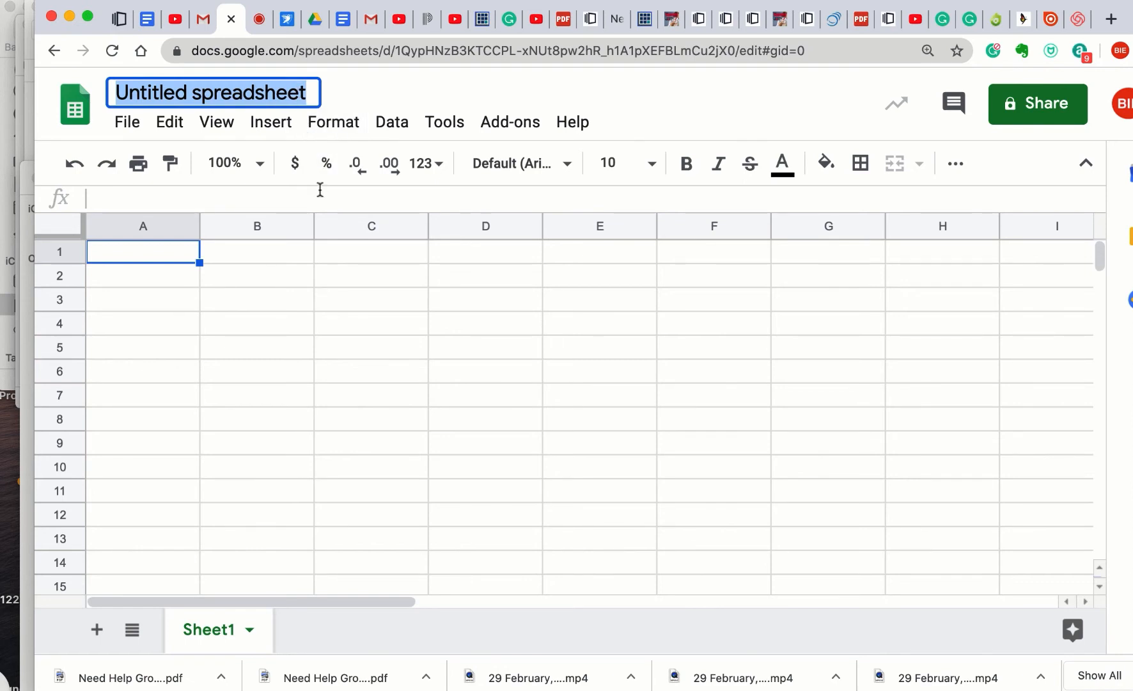
Step: Enter 'Google Contacts' as the spreadsheet title and confirm it
text(G)
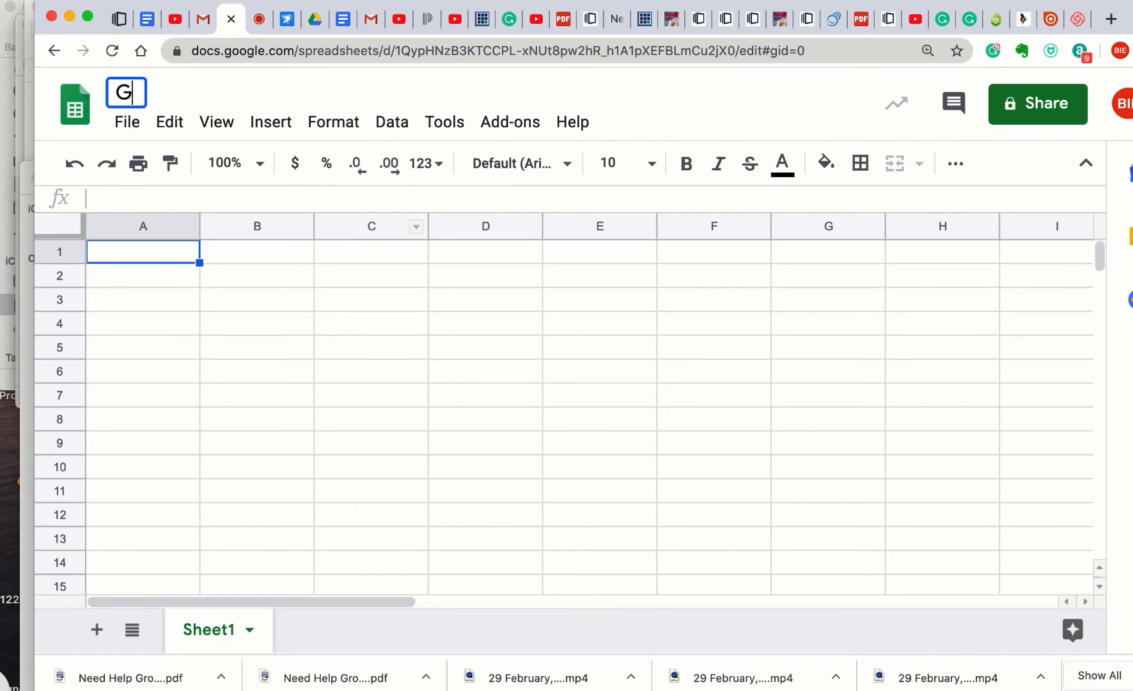
text(m)
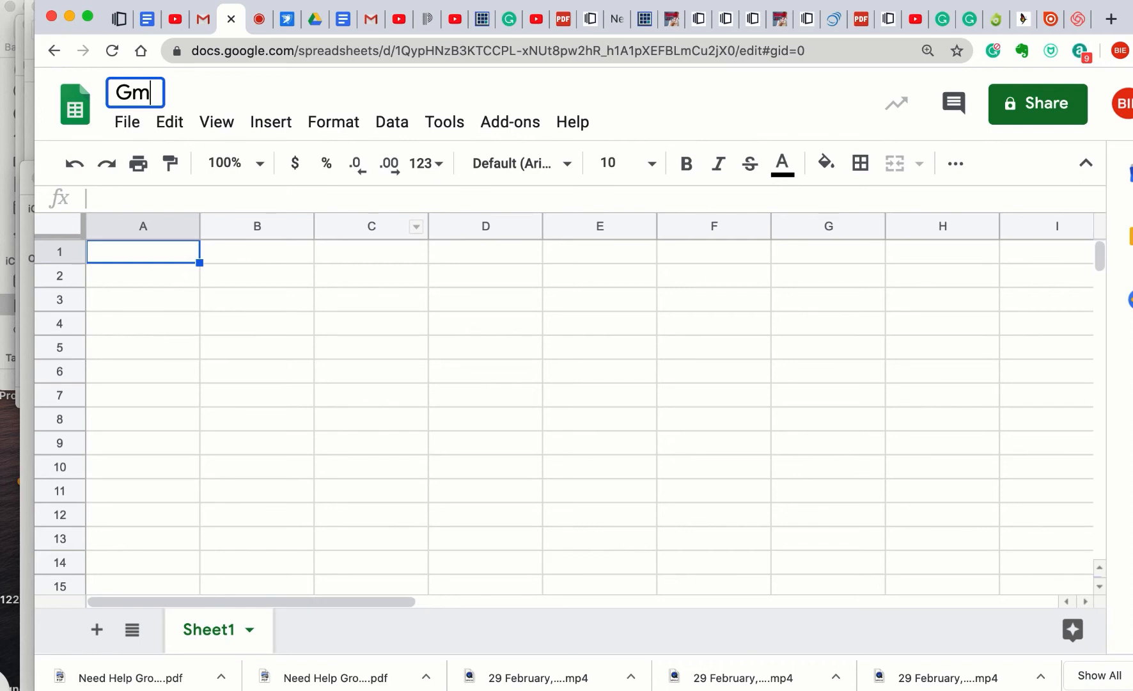
text(ail)
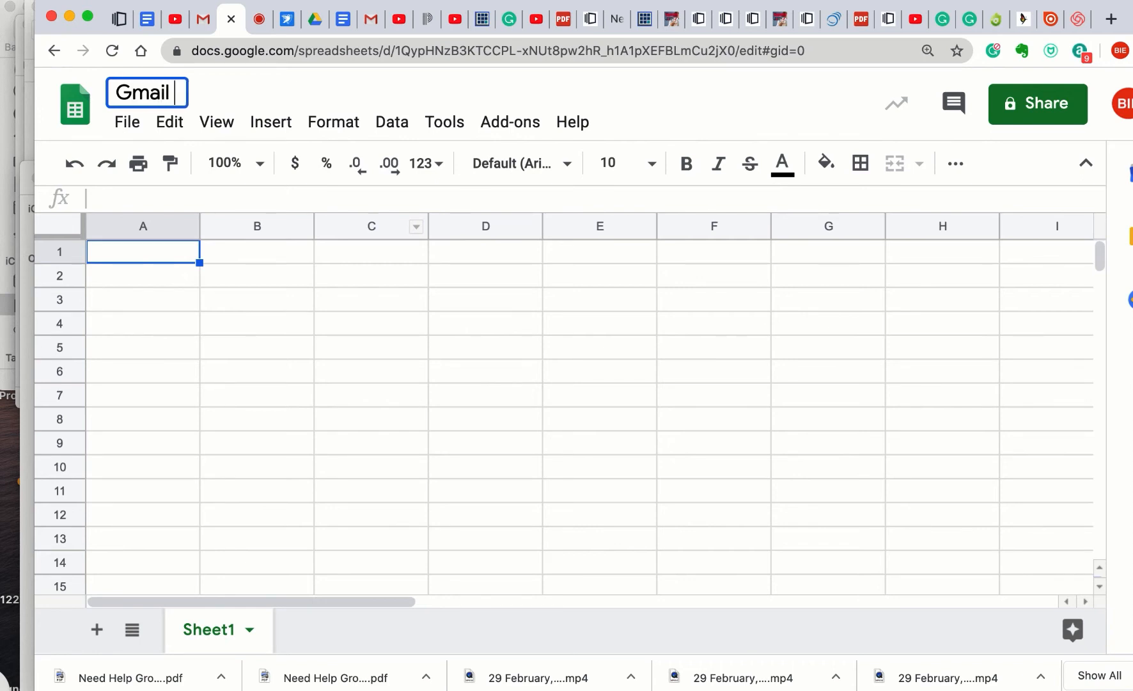
text(Google Con)
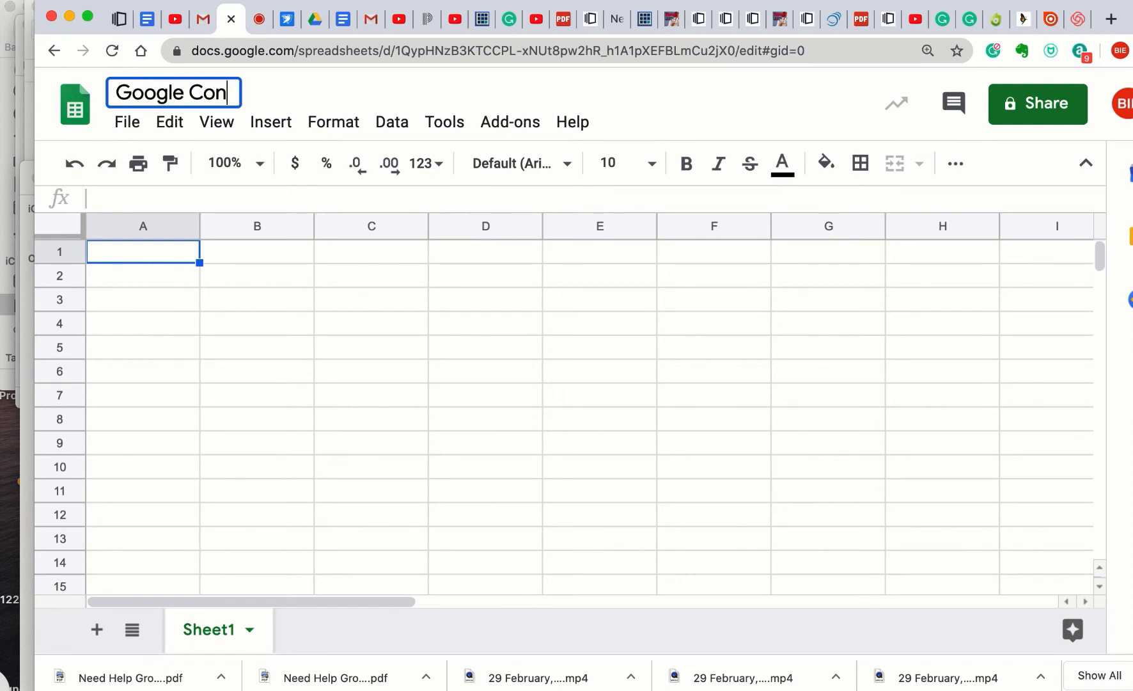
text(tact)
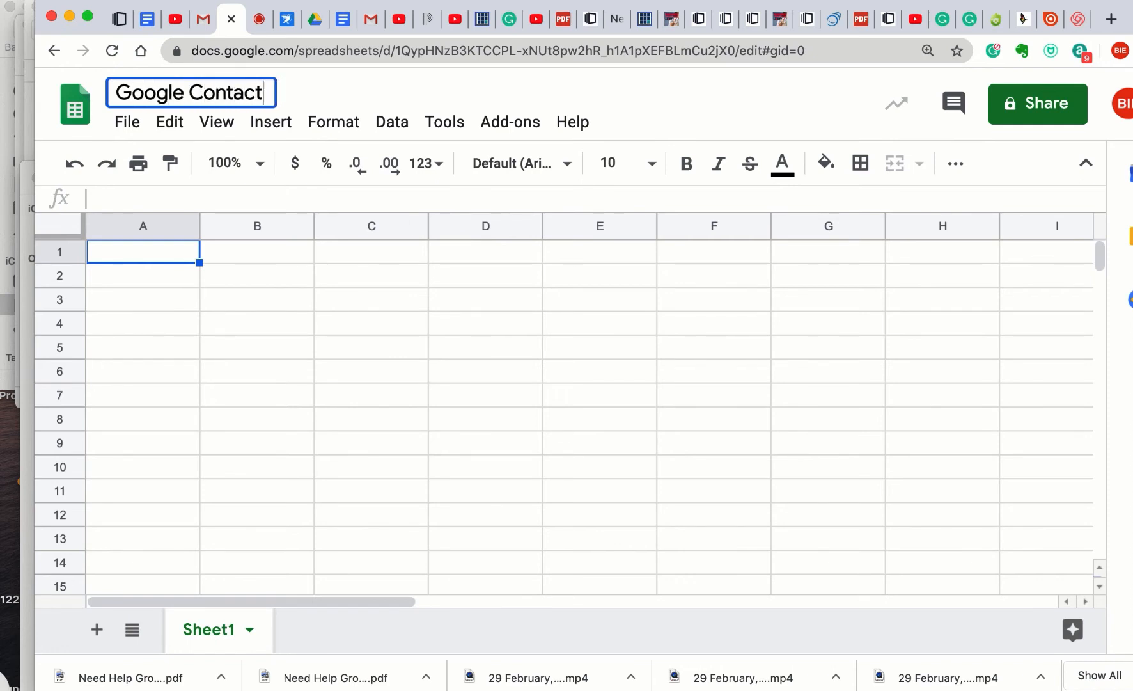
text(s)
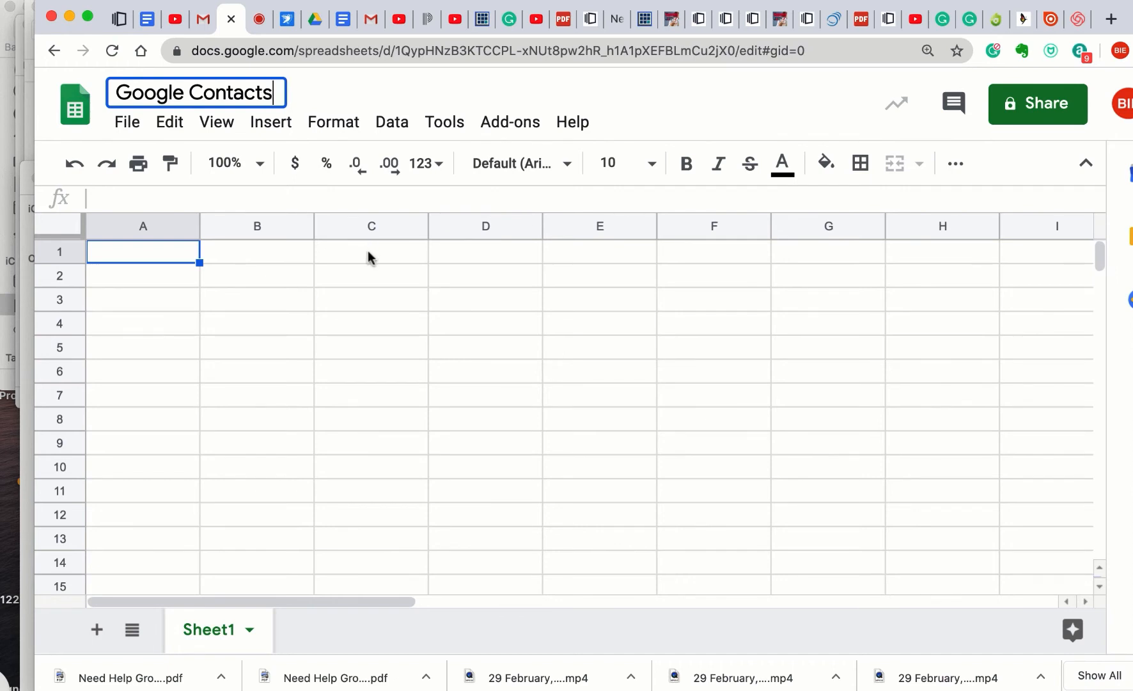
mouse_move(415, 270)
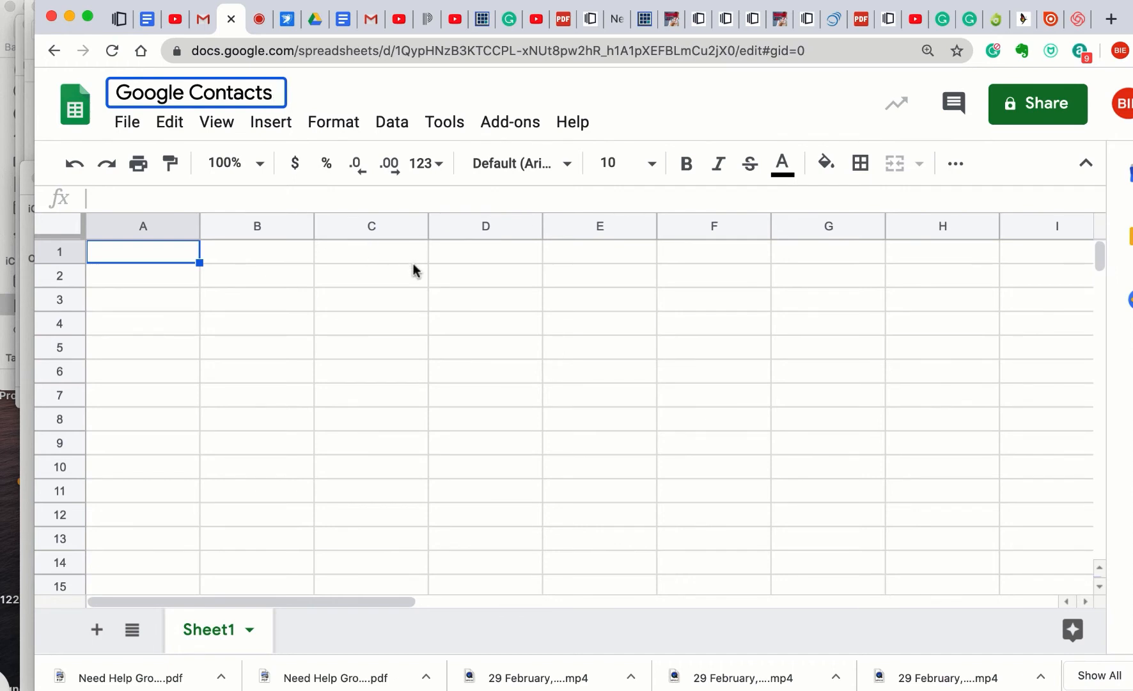
mouse_move(275, 274)
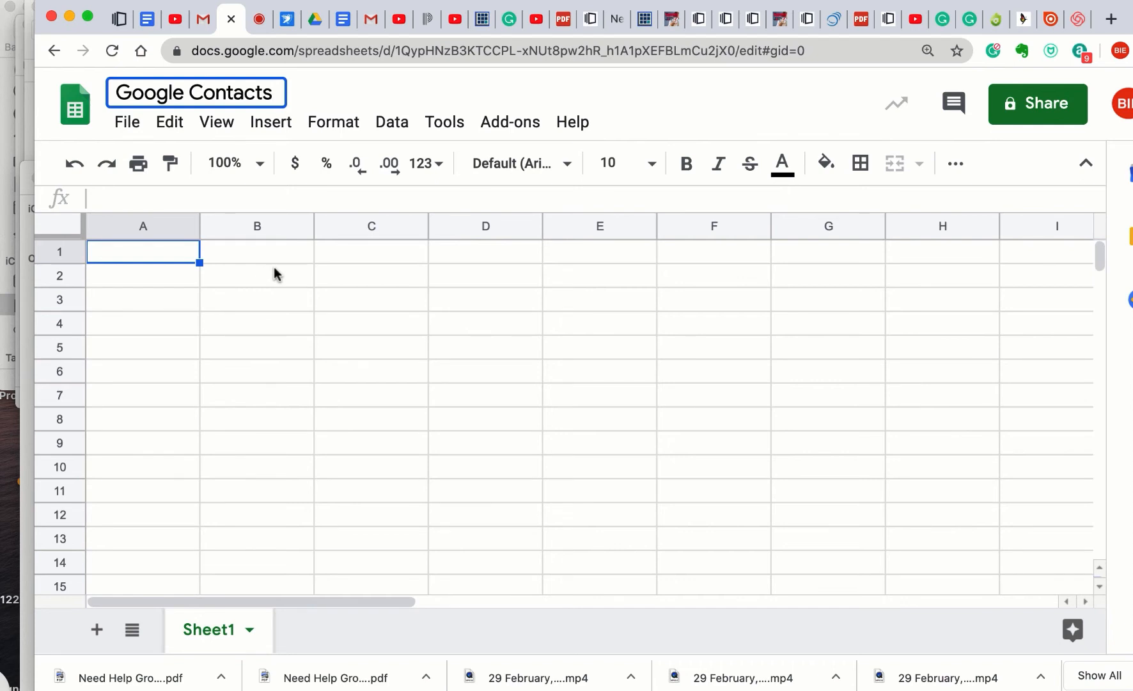
click(196, 92)
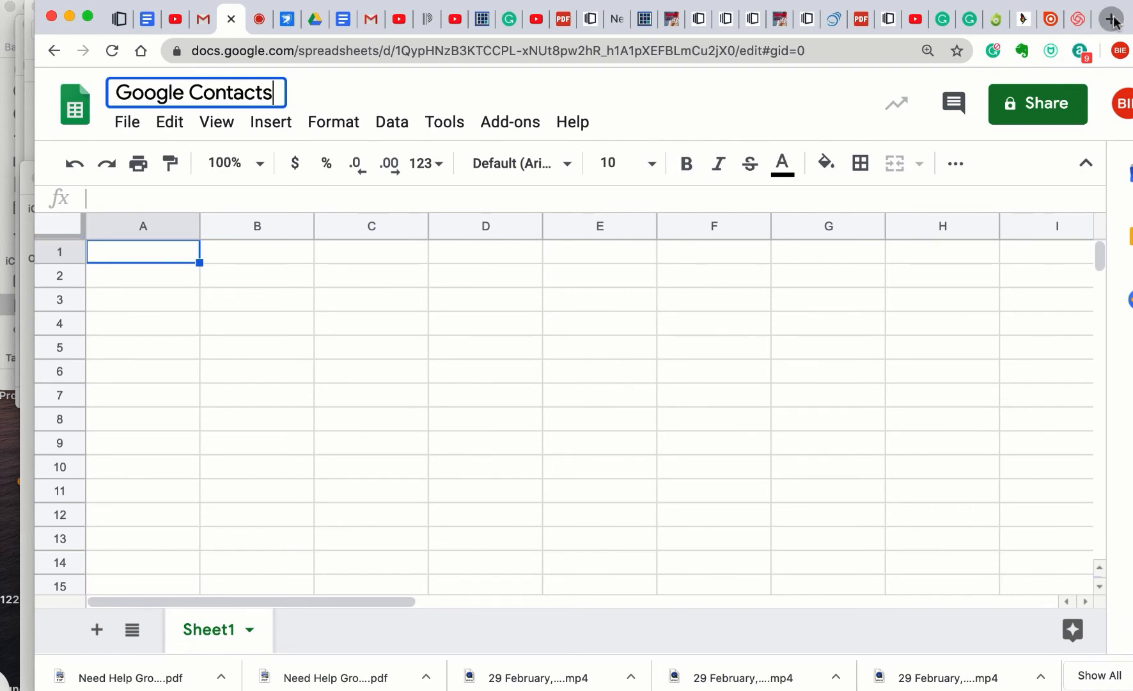
Step: Open contacts.google.com in a new tab and scroll the sidebar to Import/Export
click(1076, 18)
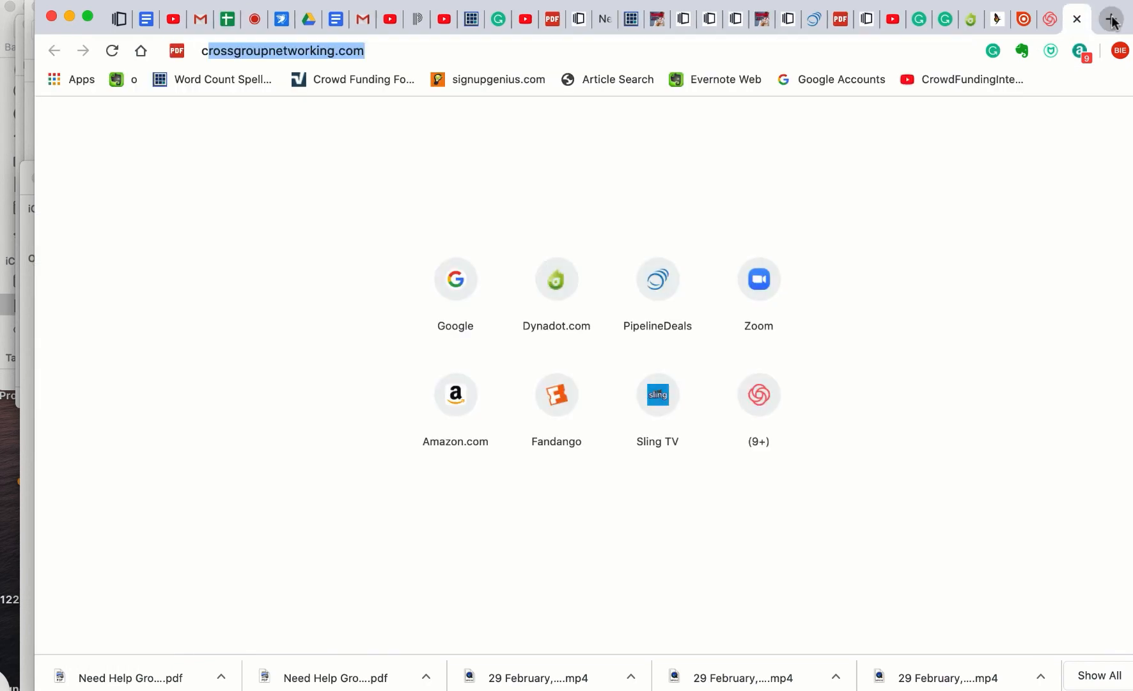
text(contacts.google.com)
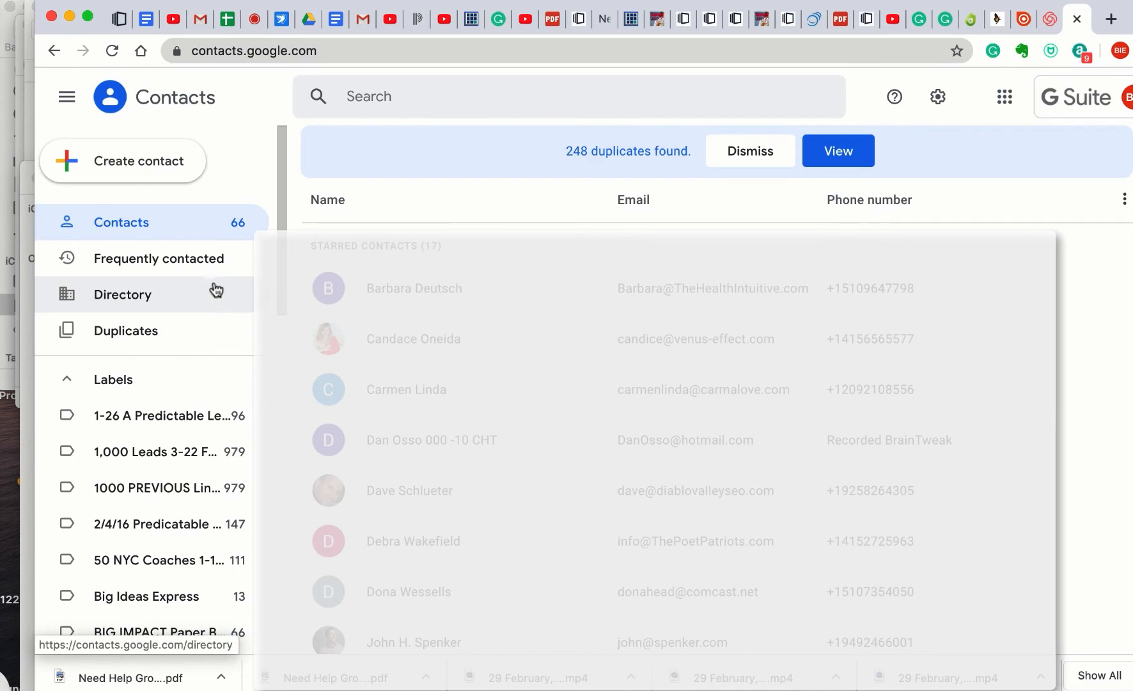
scroll(down, 3)
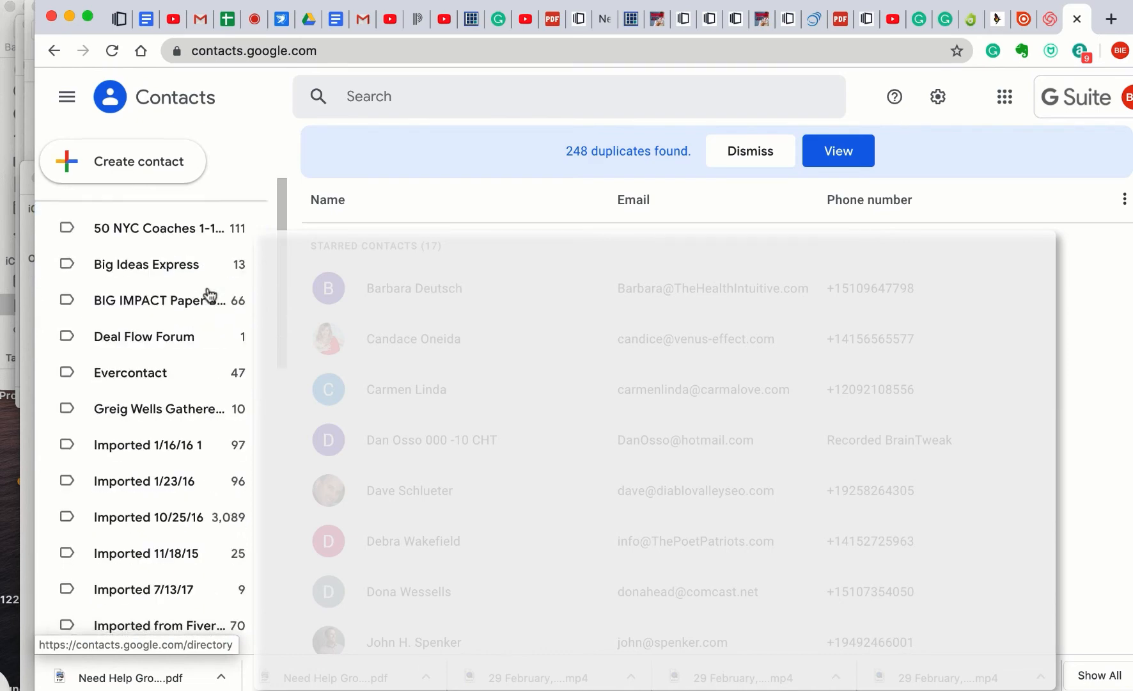
scroll(down, 3)
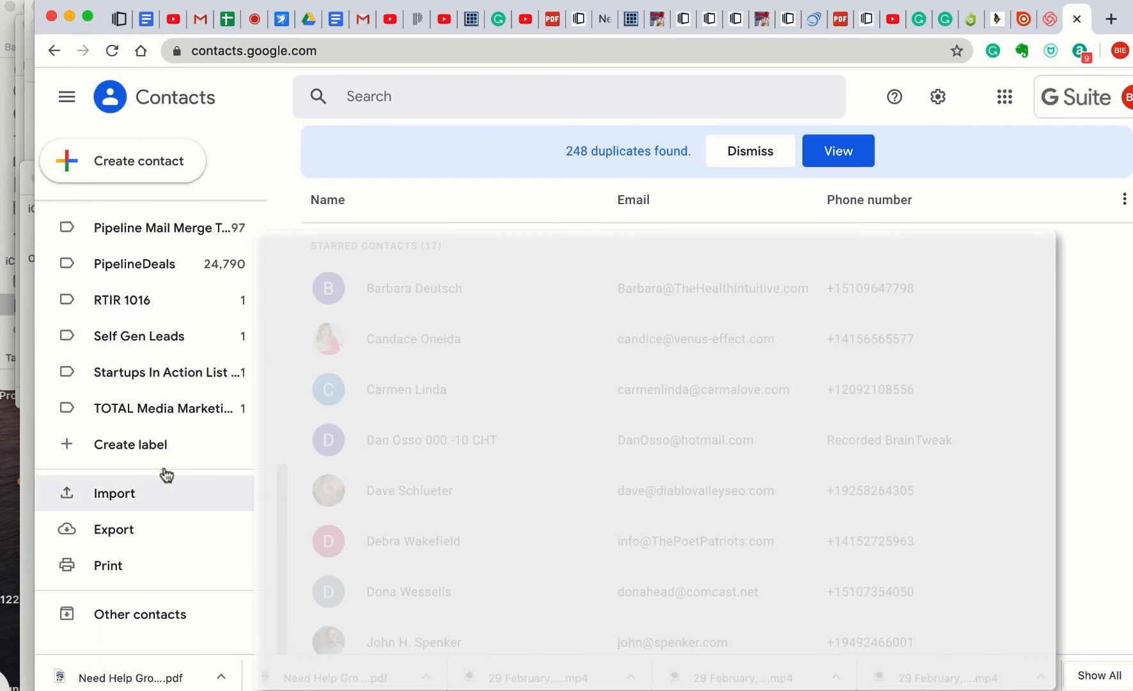
mouse_move(222, 538)
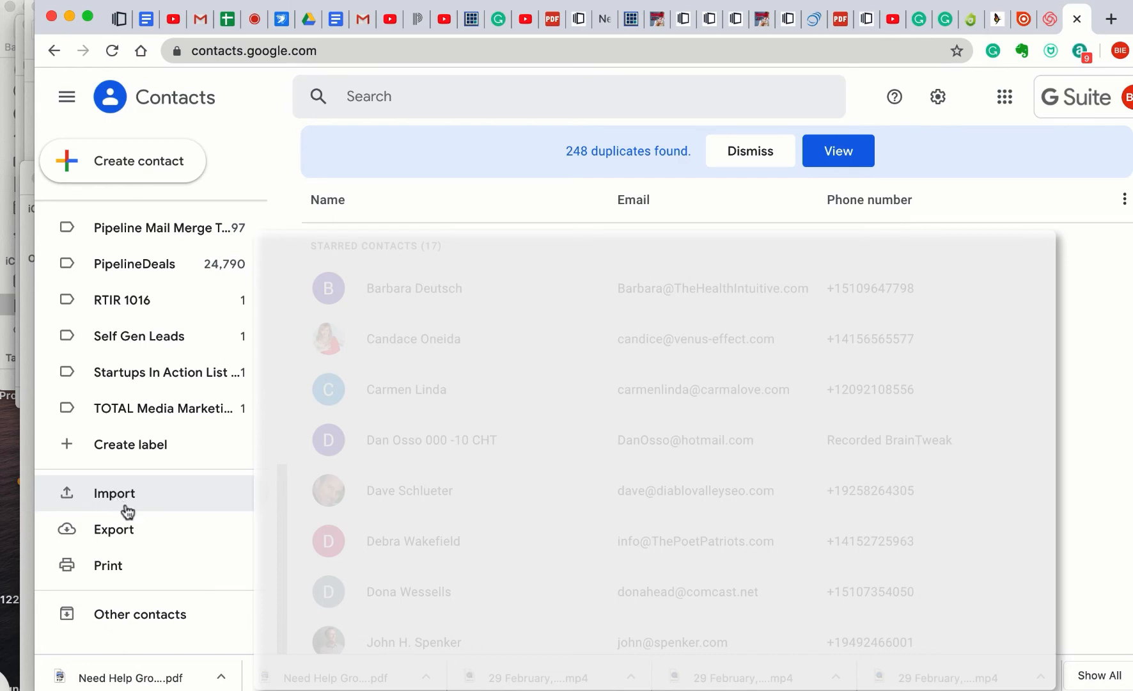
click(113, 492)
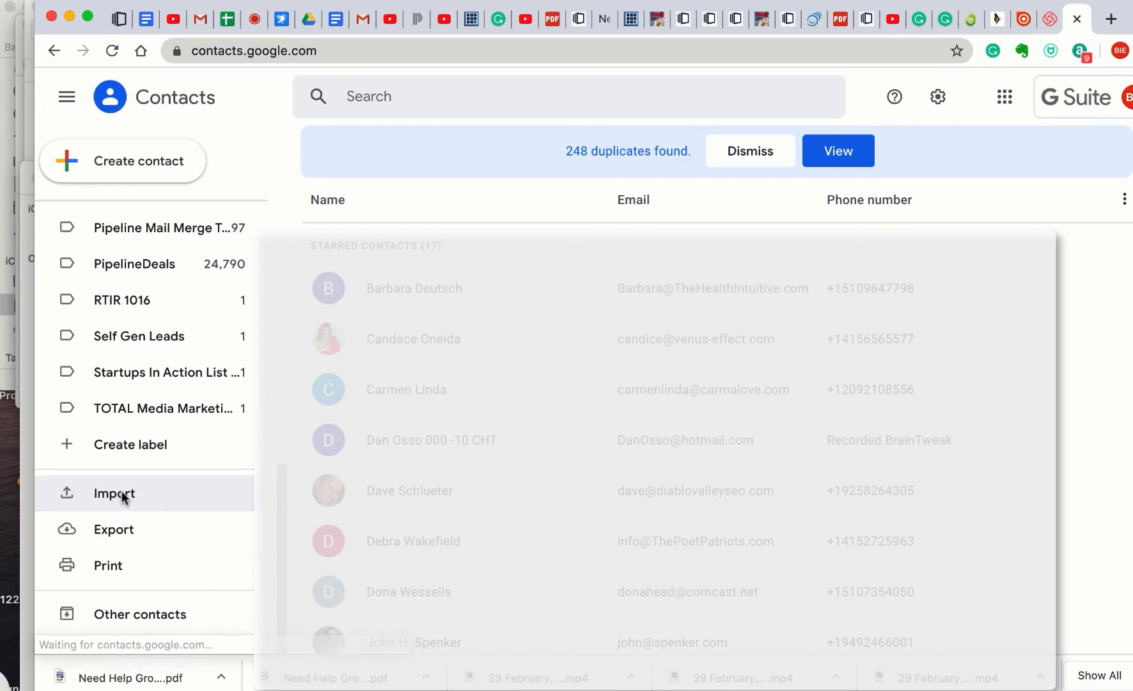
click(113, 492)
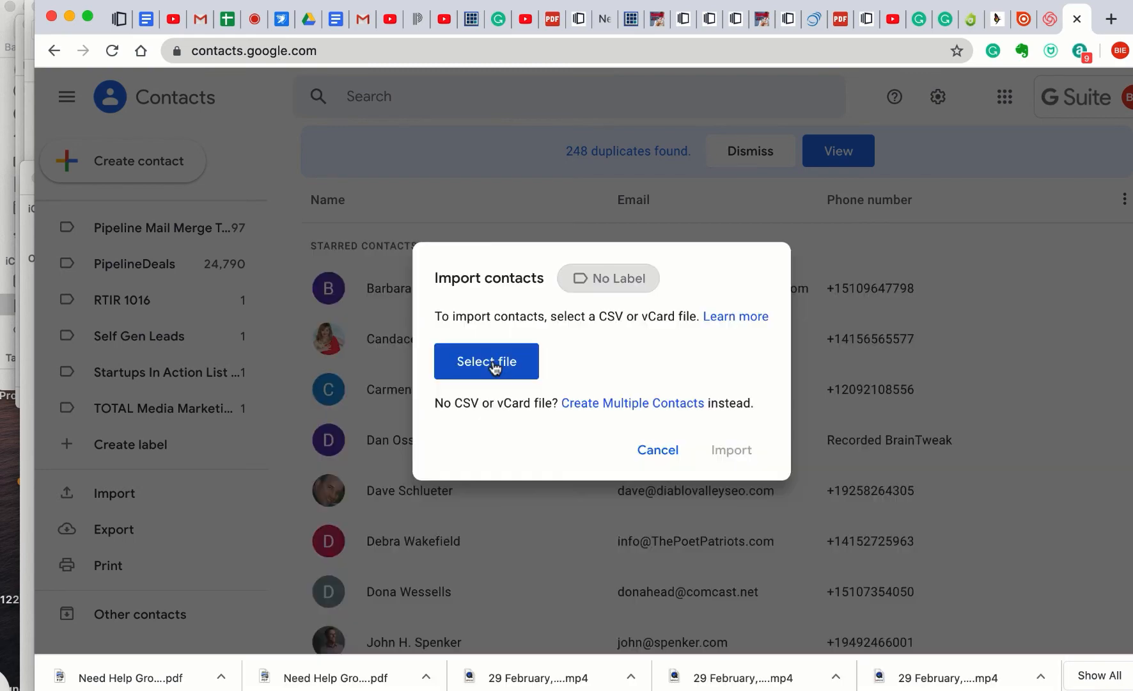
mouse_move(496, 361)
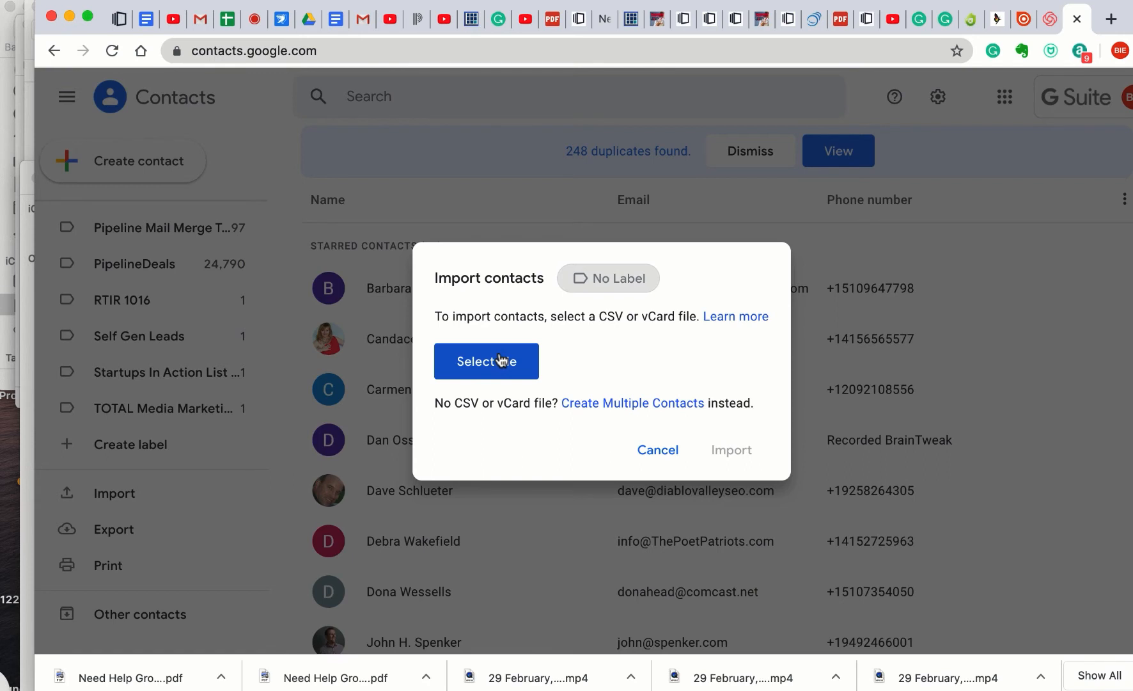
mouse_move(632, 407)
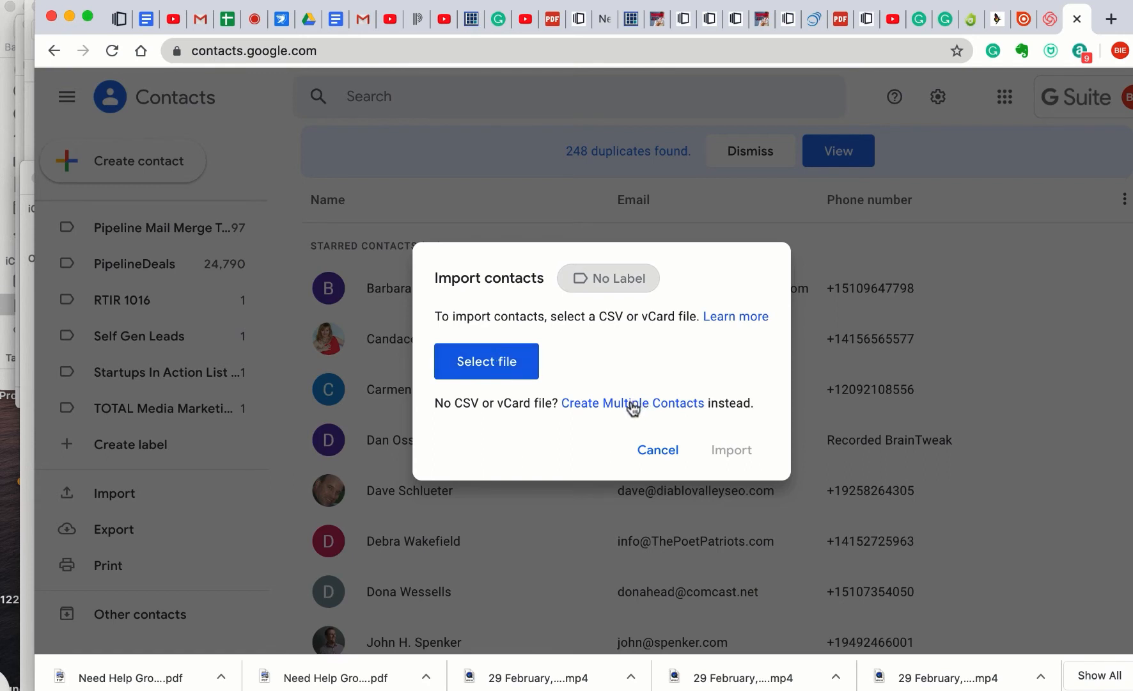
click(633, 402)
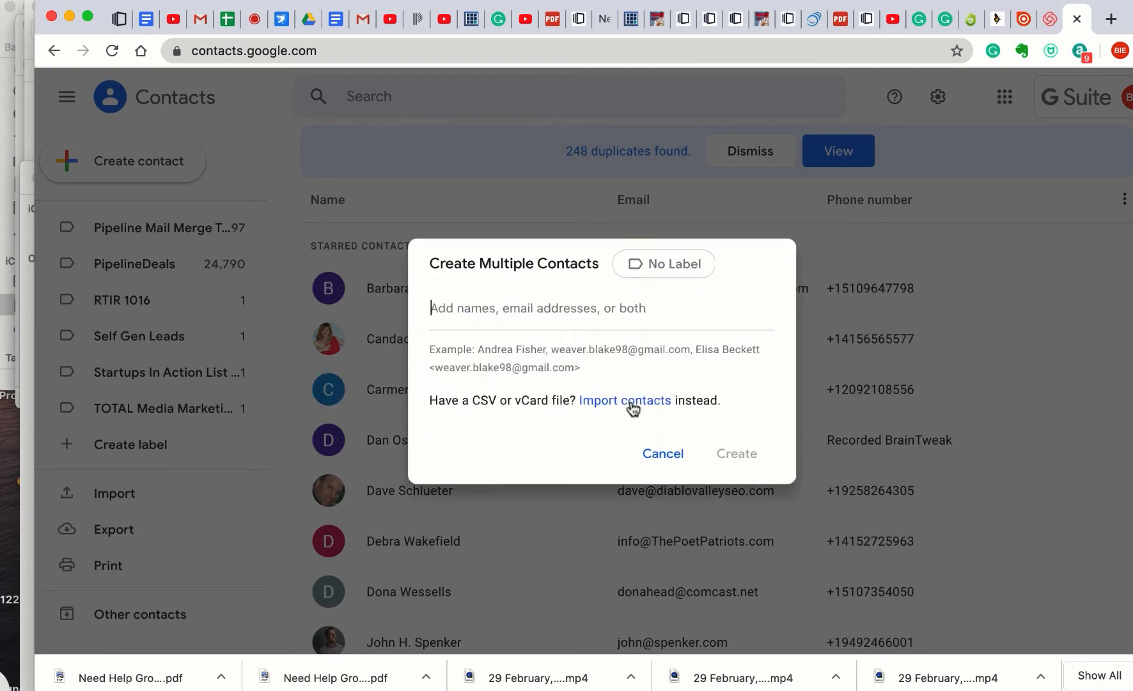
mouse_move(633, 422)
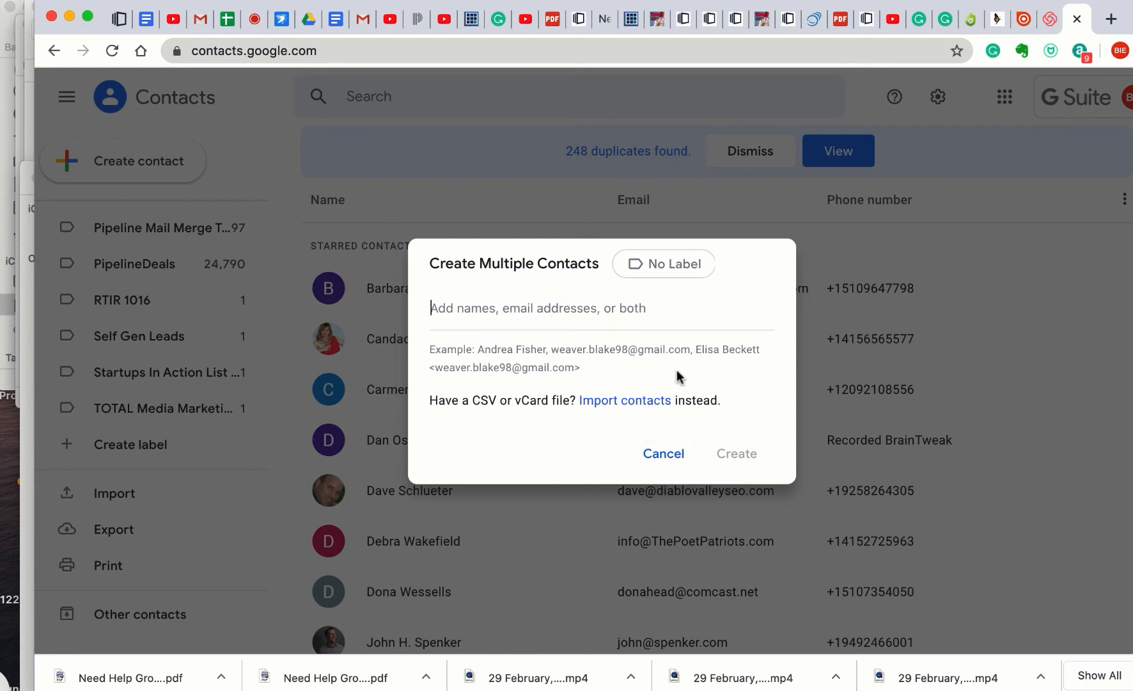
mouse_move(643, 405)
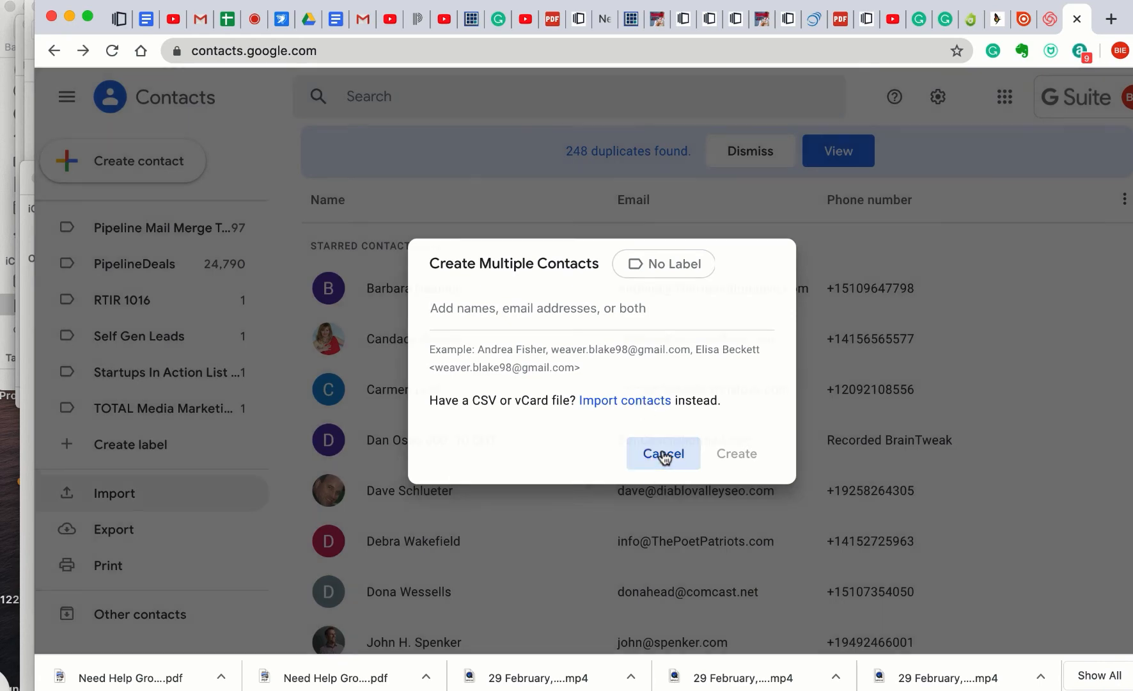
click(662, 453)
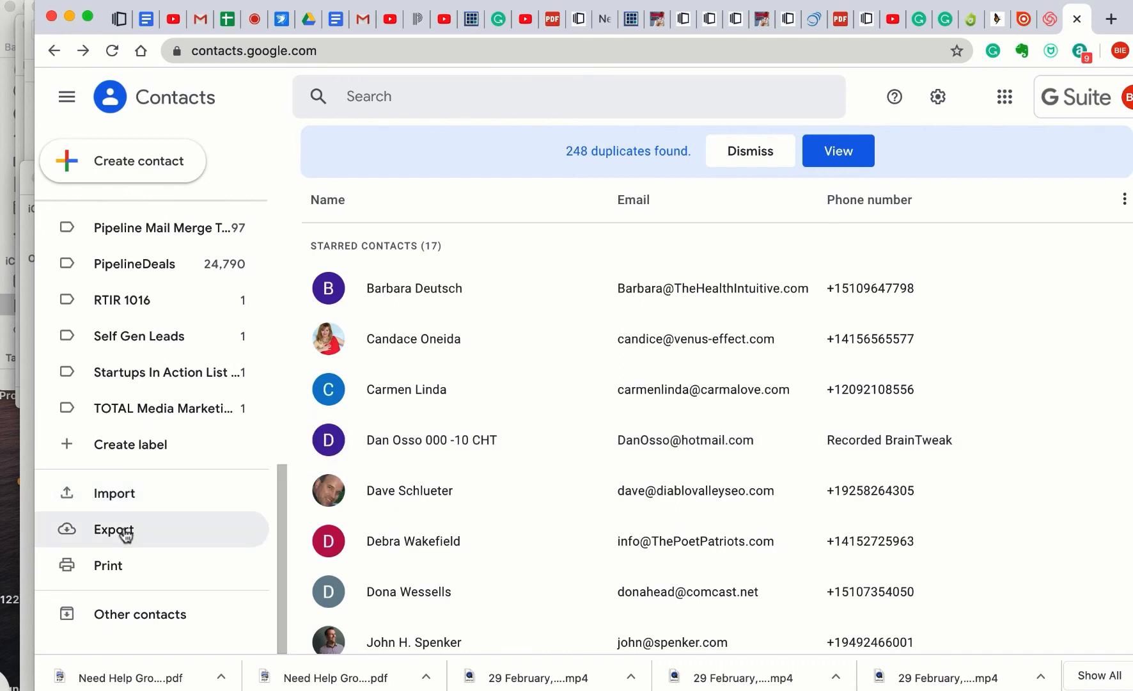
Step: Choose Export from the Google Contacts sidebar
click(113, 529)
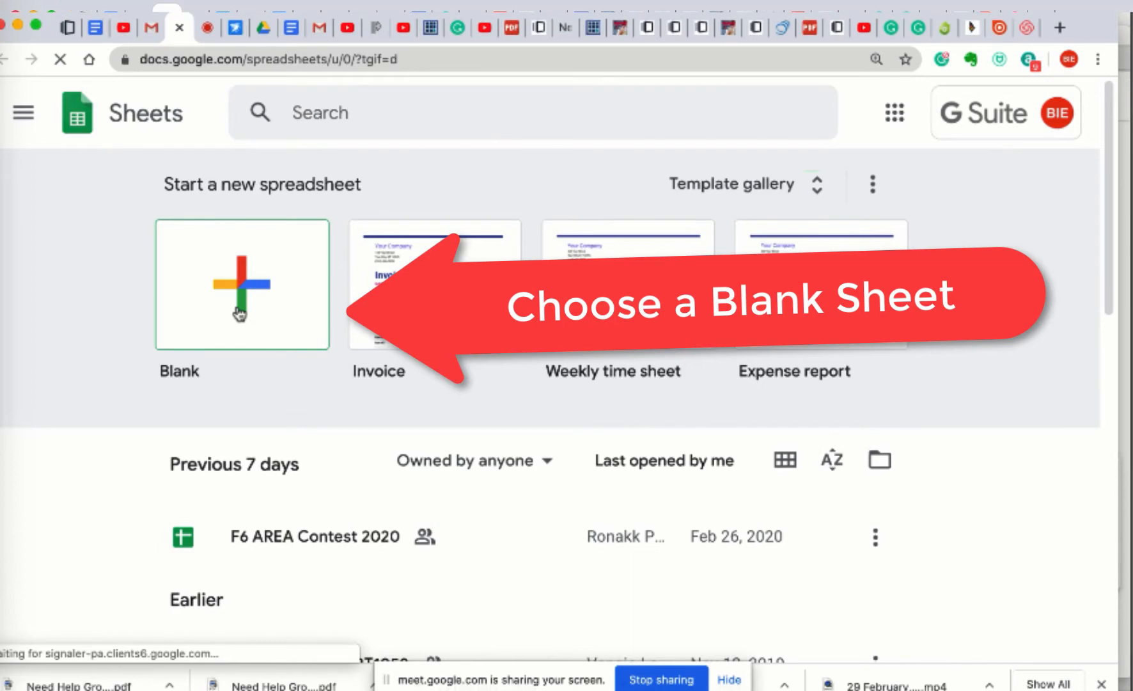
Step: Enter the First Name heading in A1 and Last Name in B1
click(243, 284)
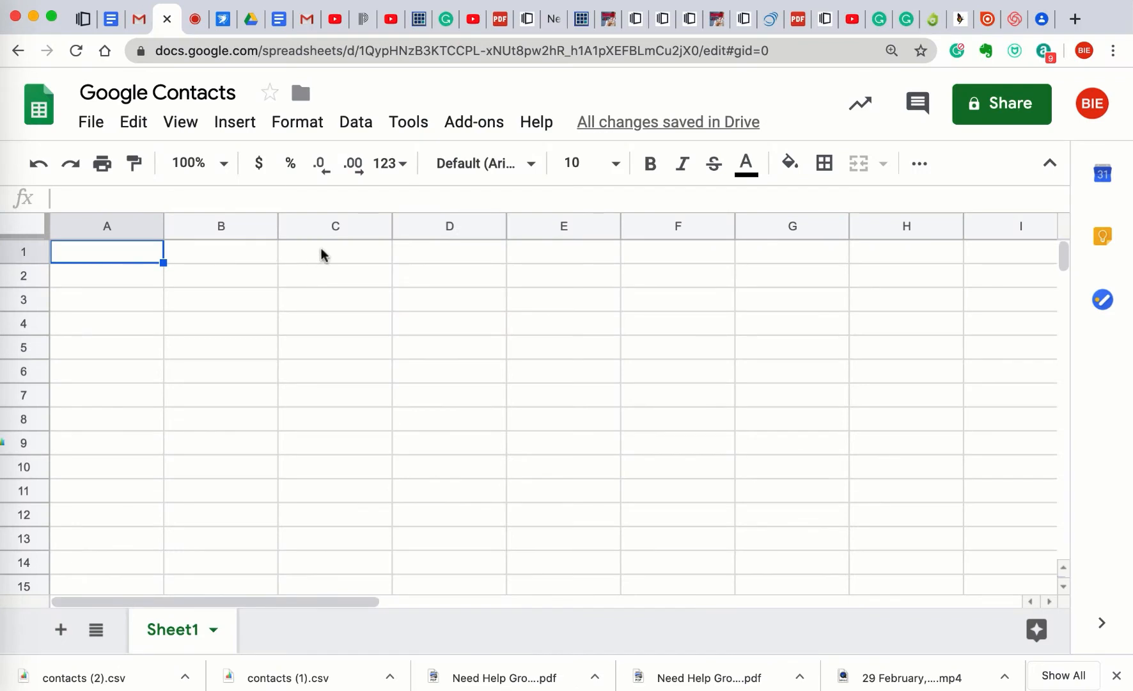
mouse_move(921, 235)
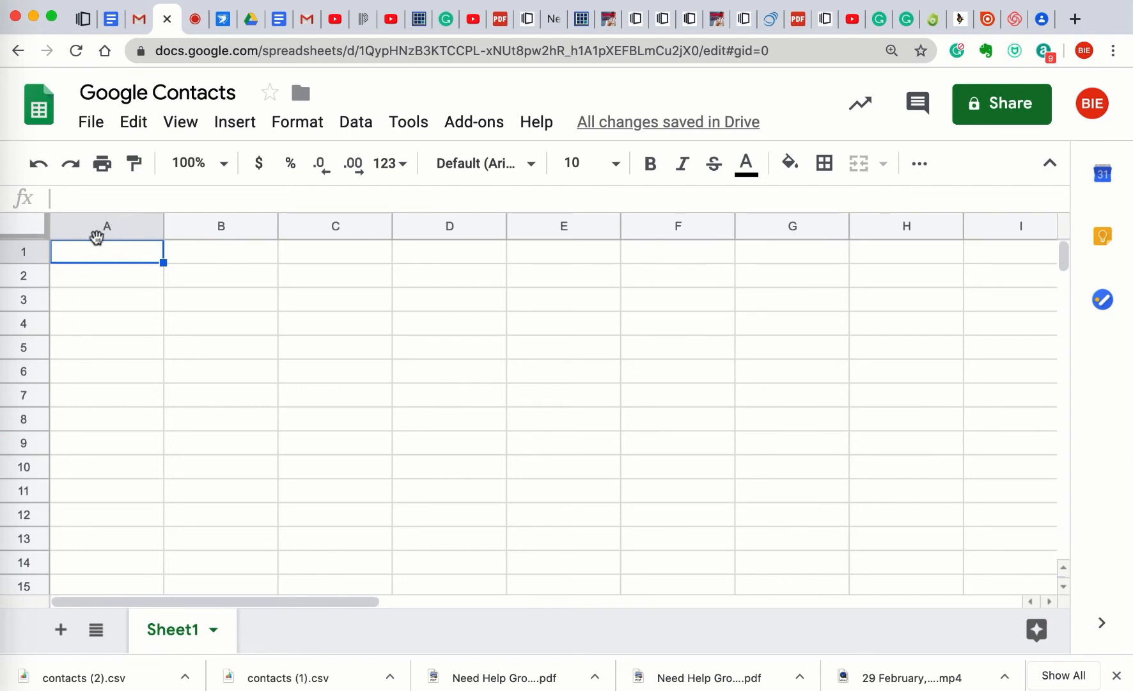
mouse_move(151, 221)
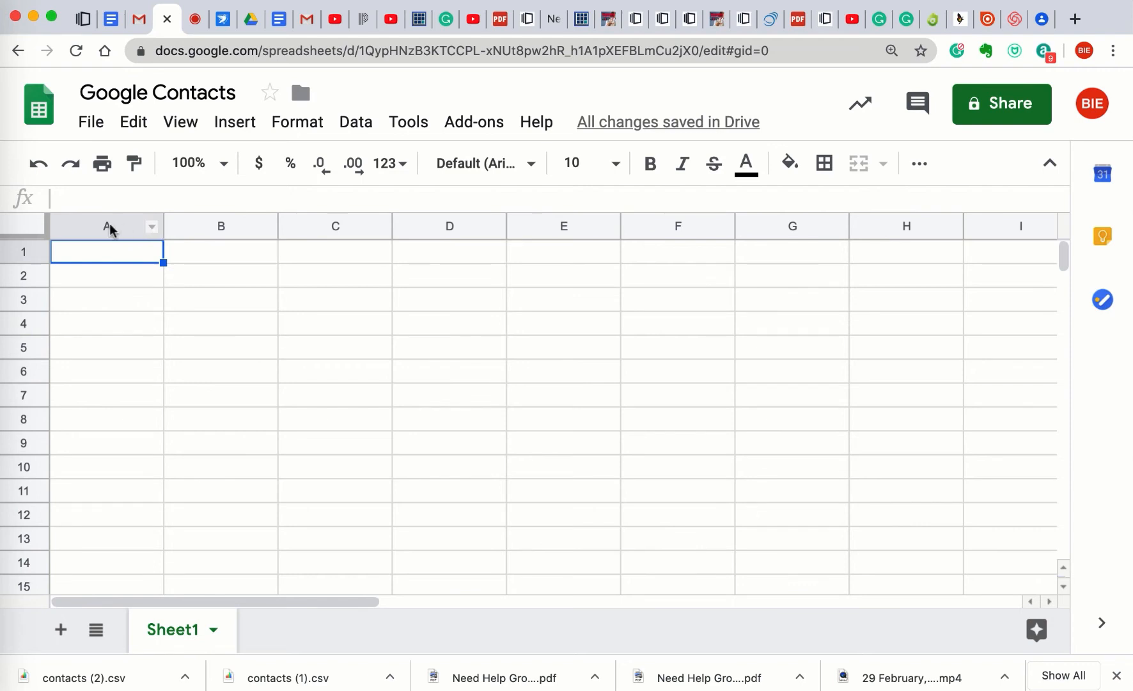
click(106, 227)
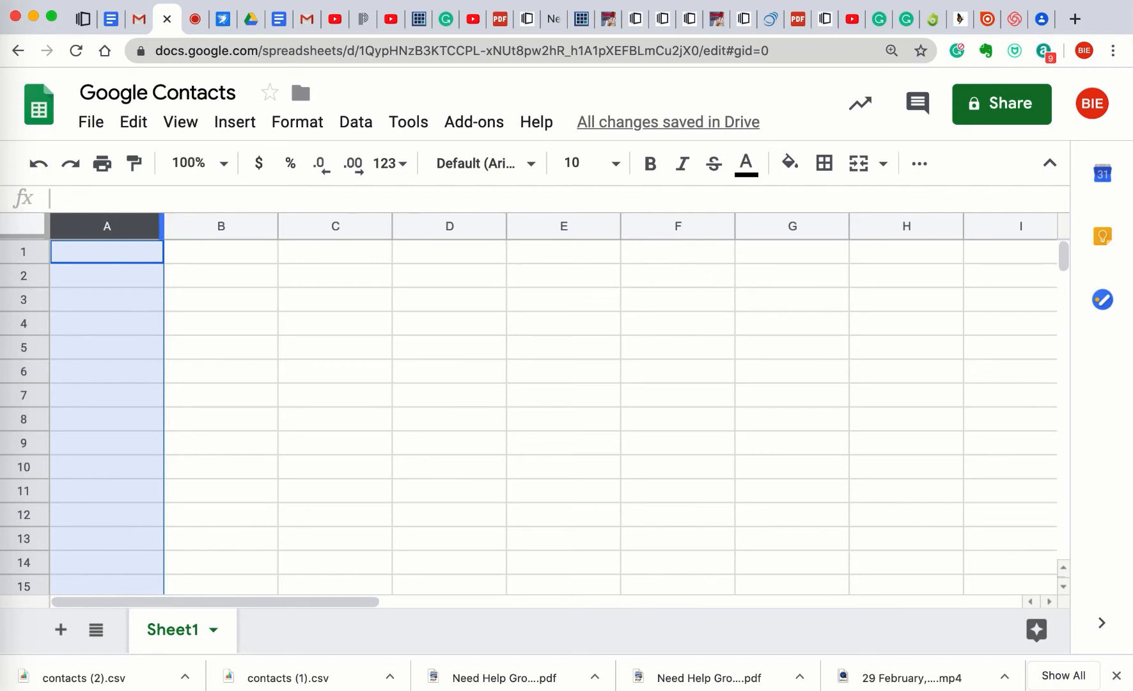
text(First)
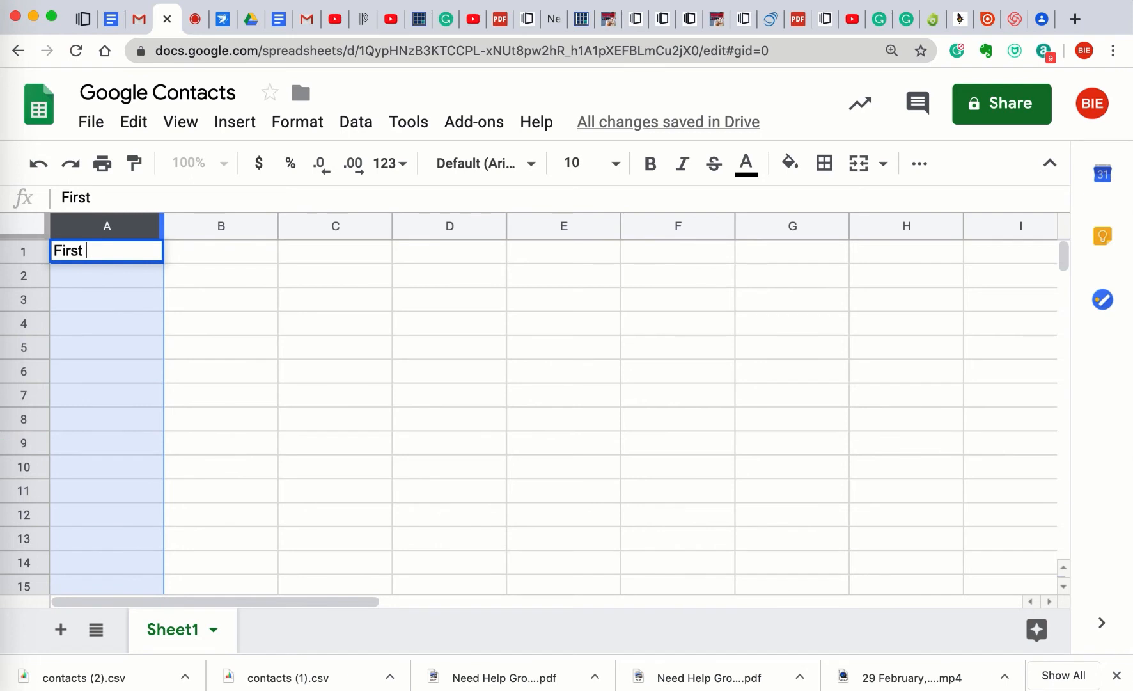
text(Name)
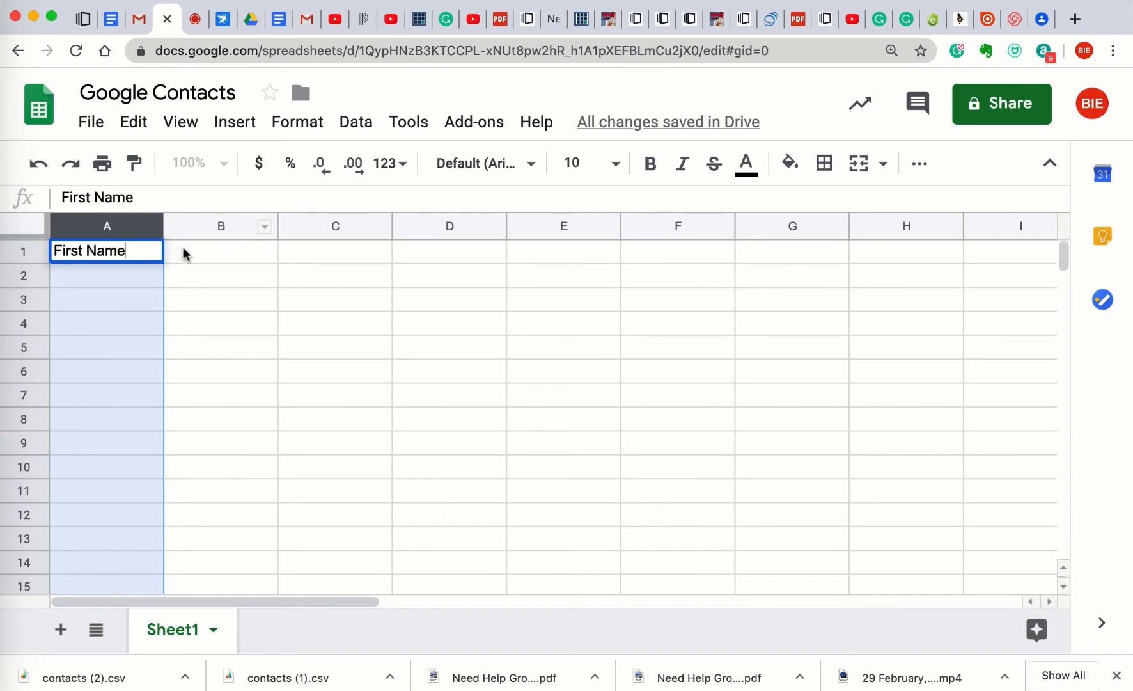
click(221, 227)
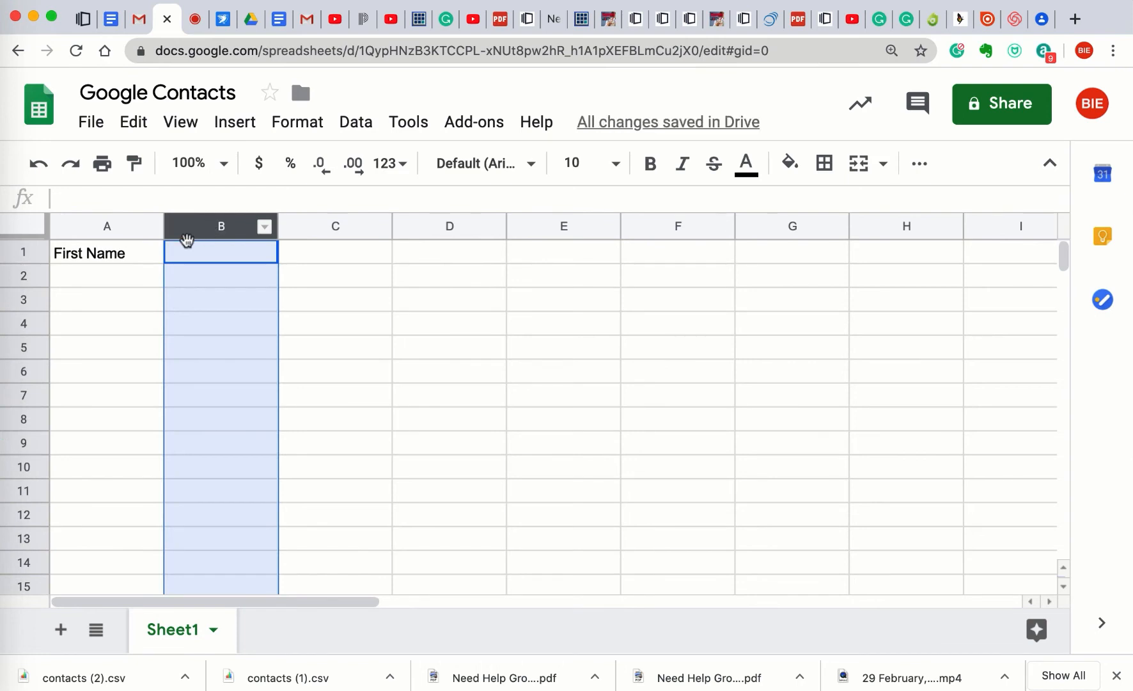
click(221, 251)
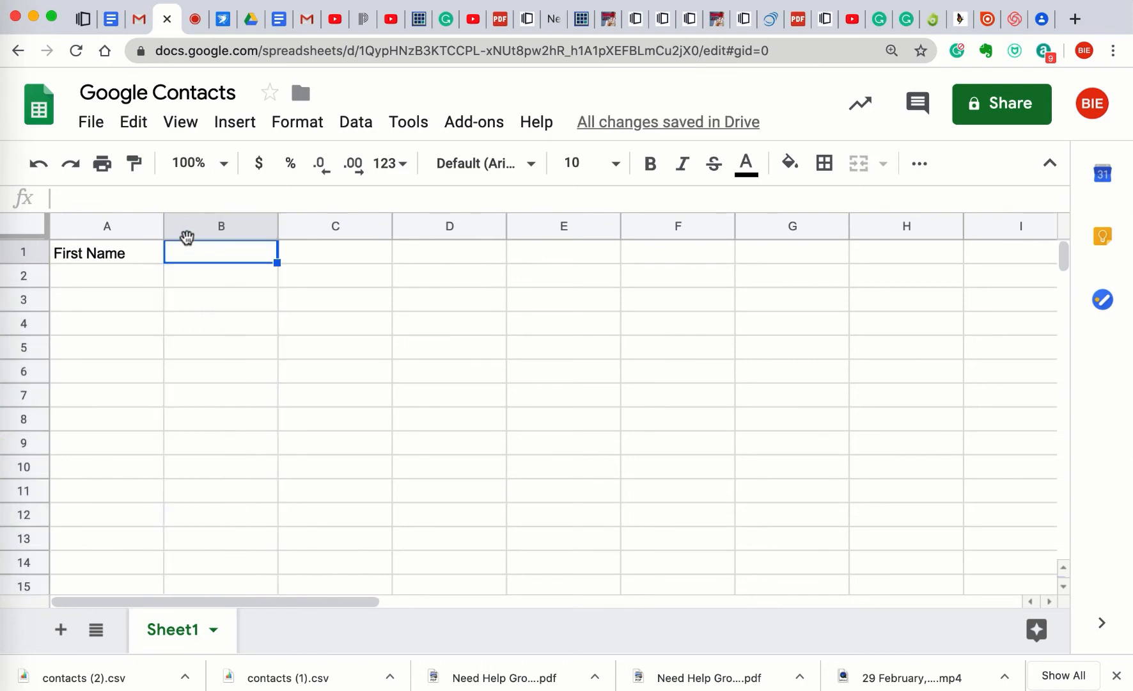
text(L)
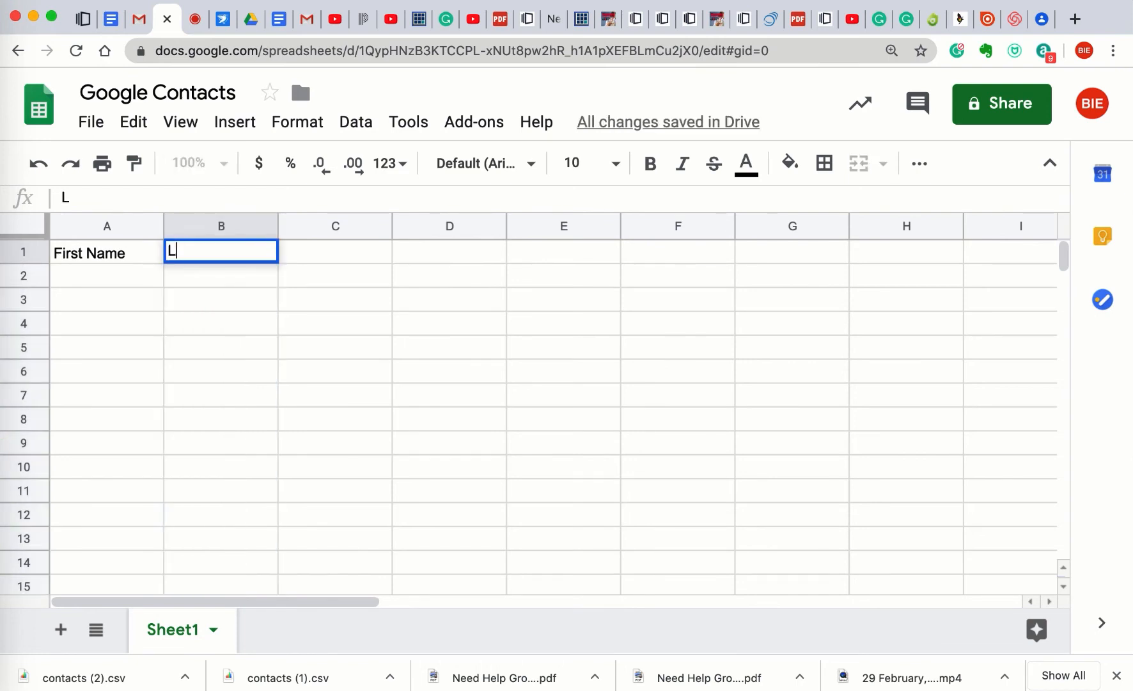
text(ast Nam)
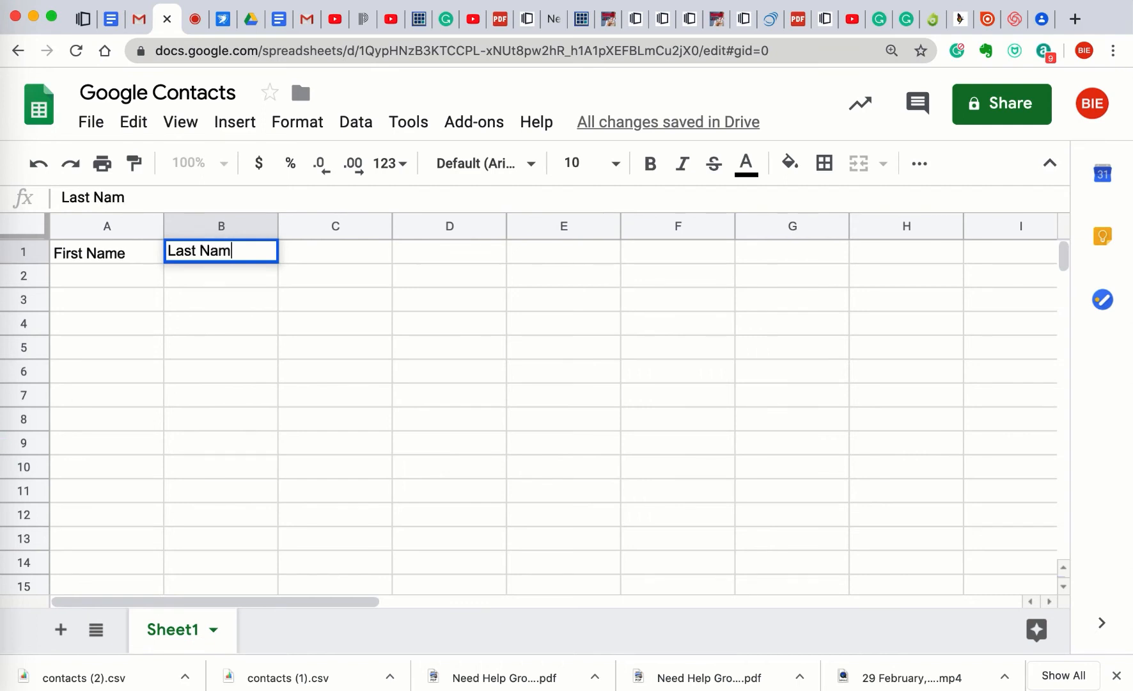
text(e)
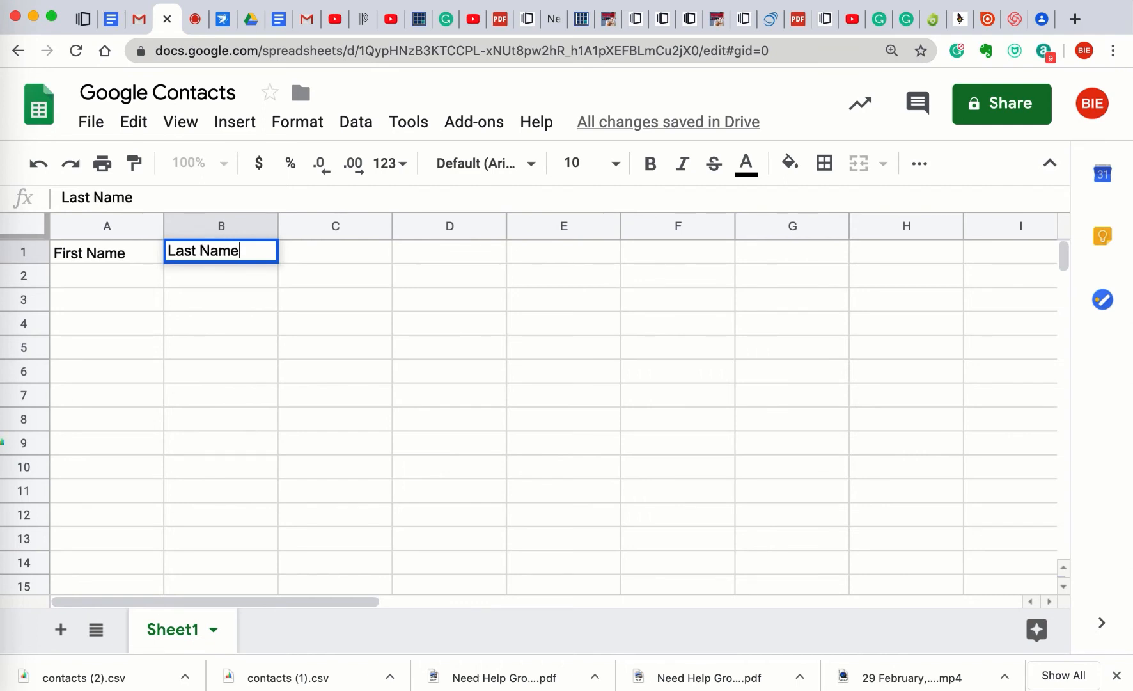
mouse_move(318, 230)
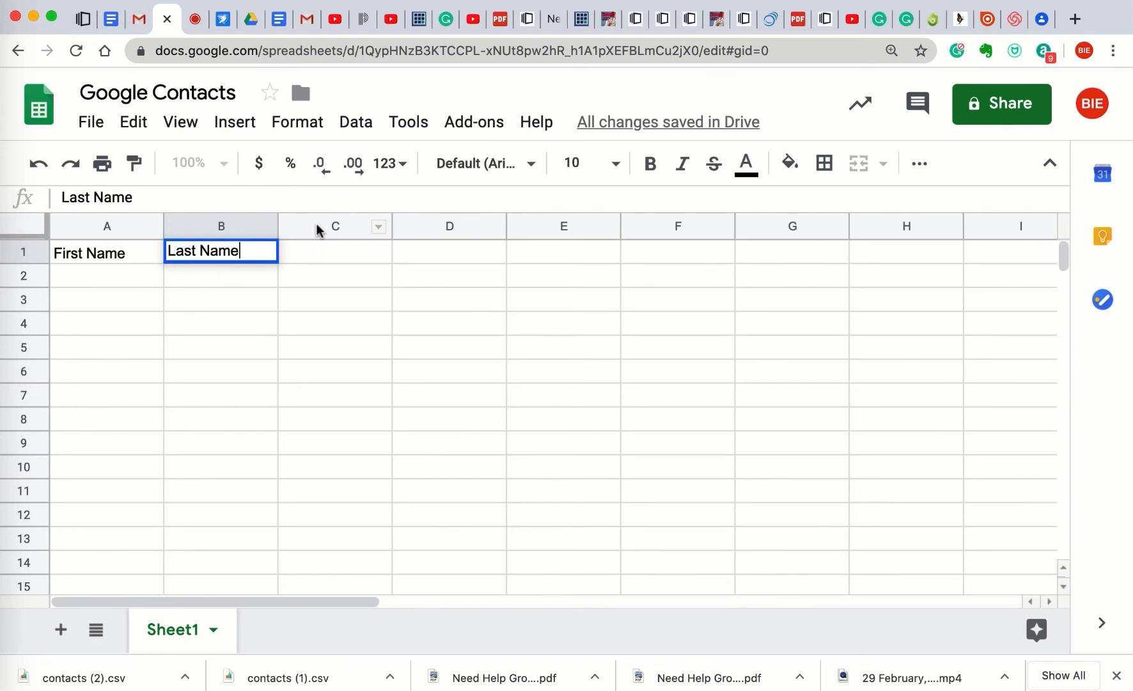
Step: Add the Phone, Email and Website headings in columns C through E
click(334, 225)
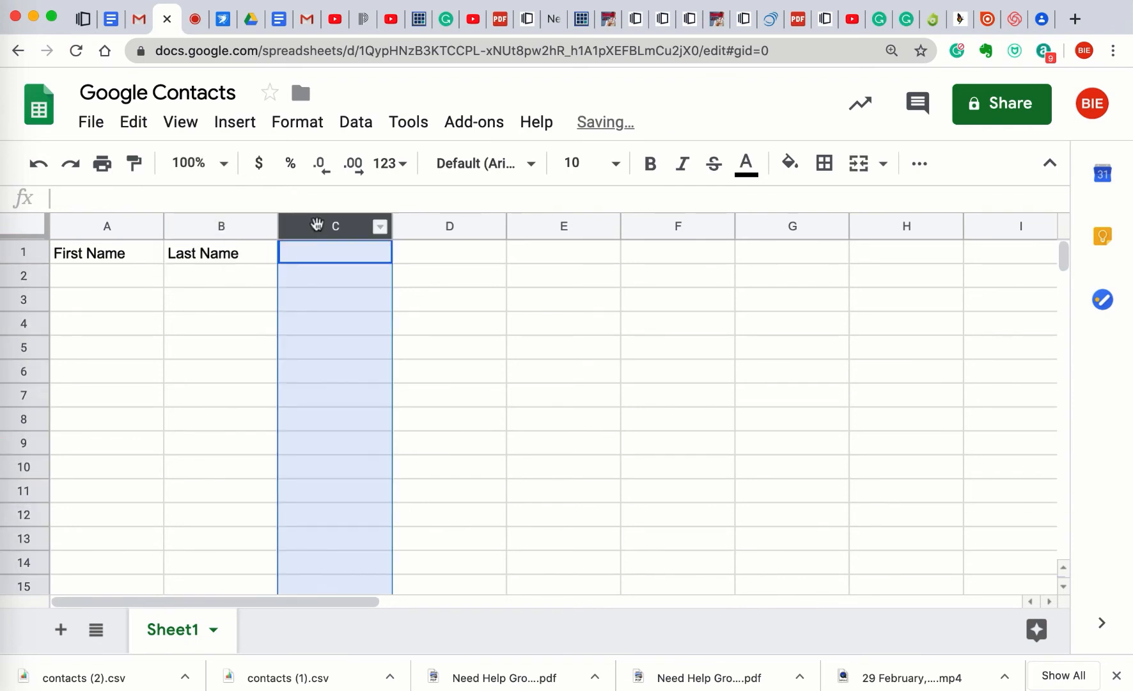
text(Phone)
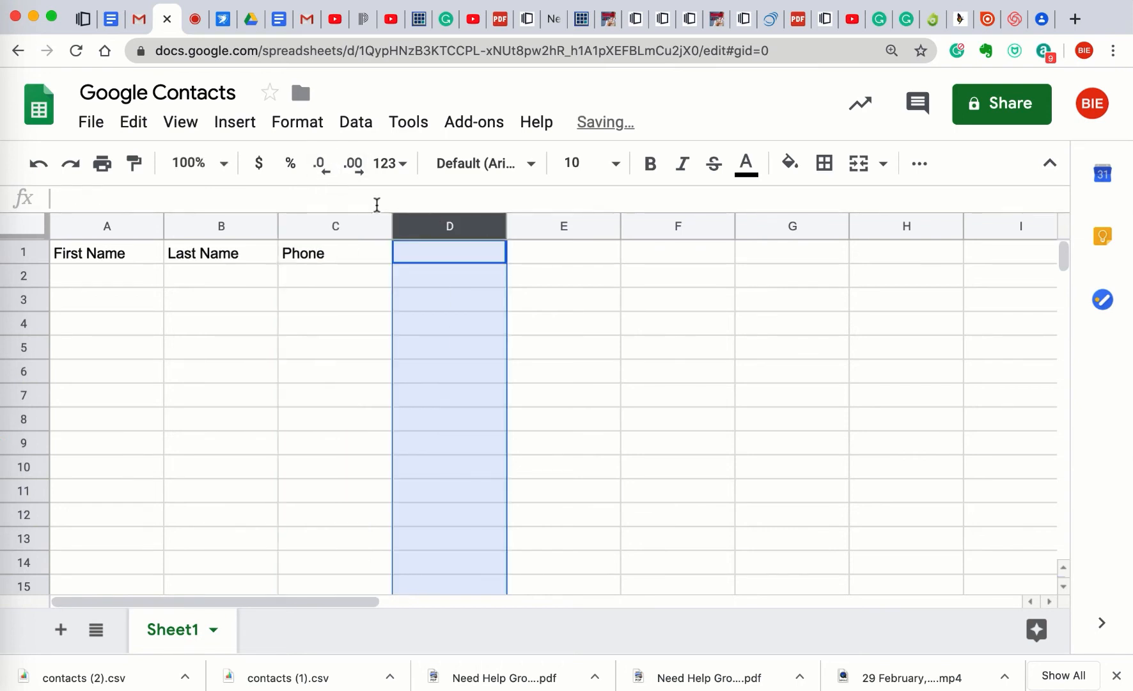
text(Email)
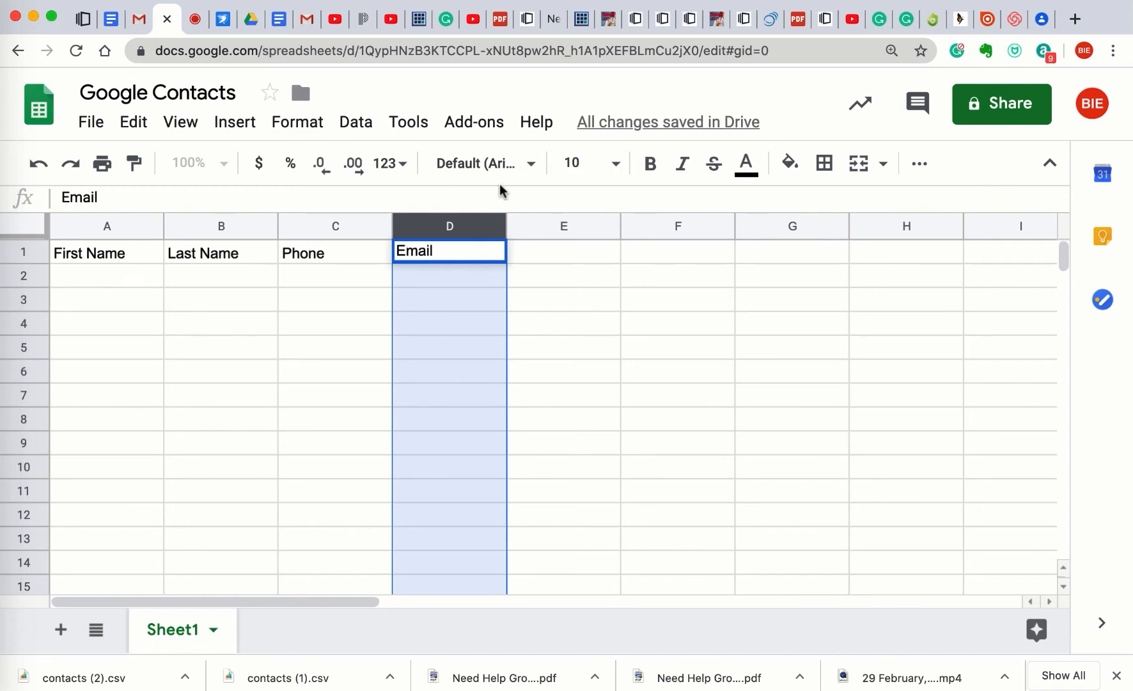
mouse_move(575, 226)
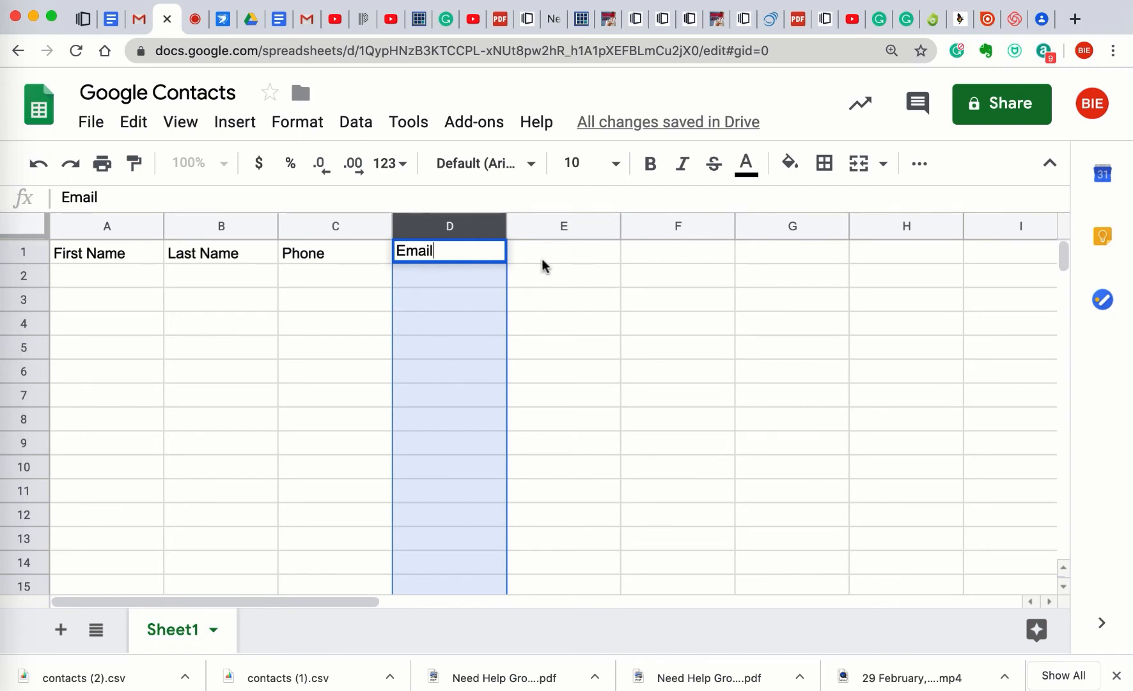
mouse_move(549, 253)
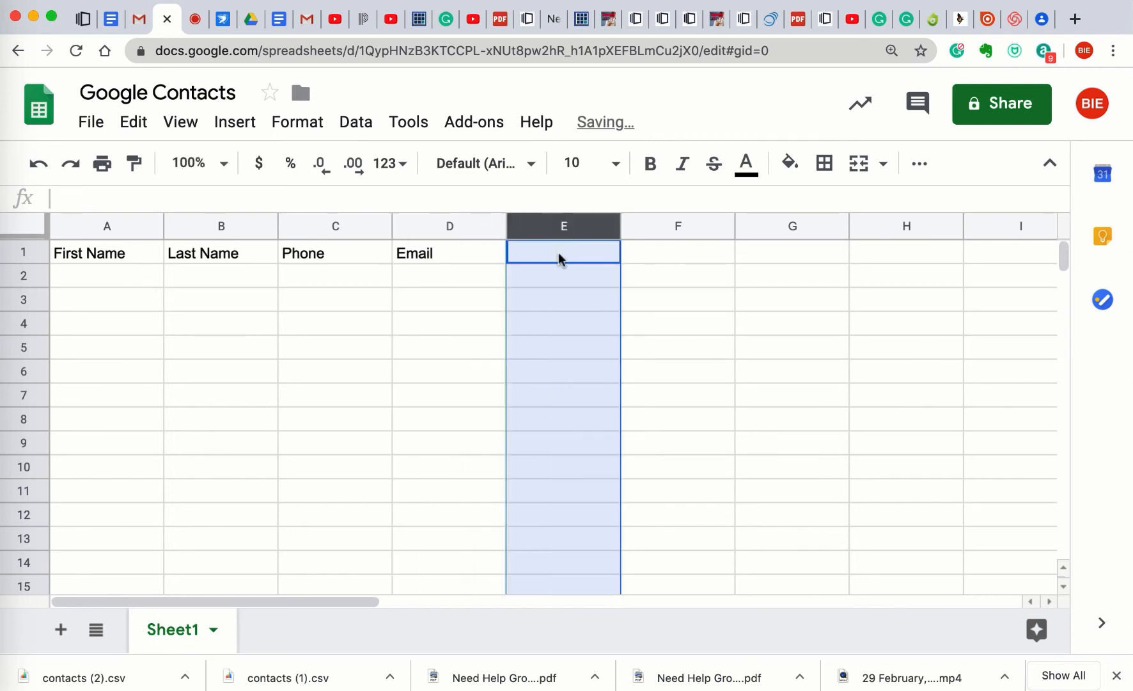
click(562, 252)
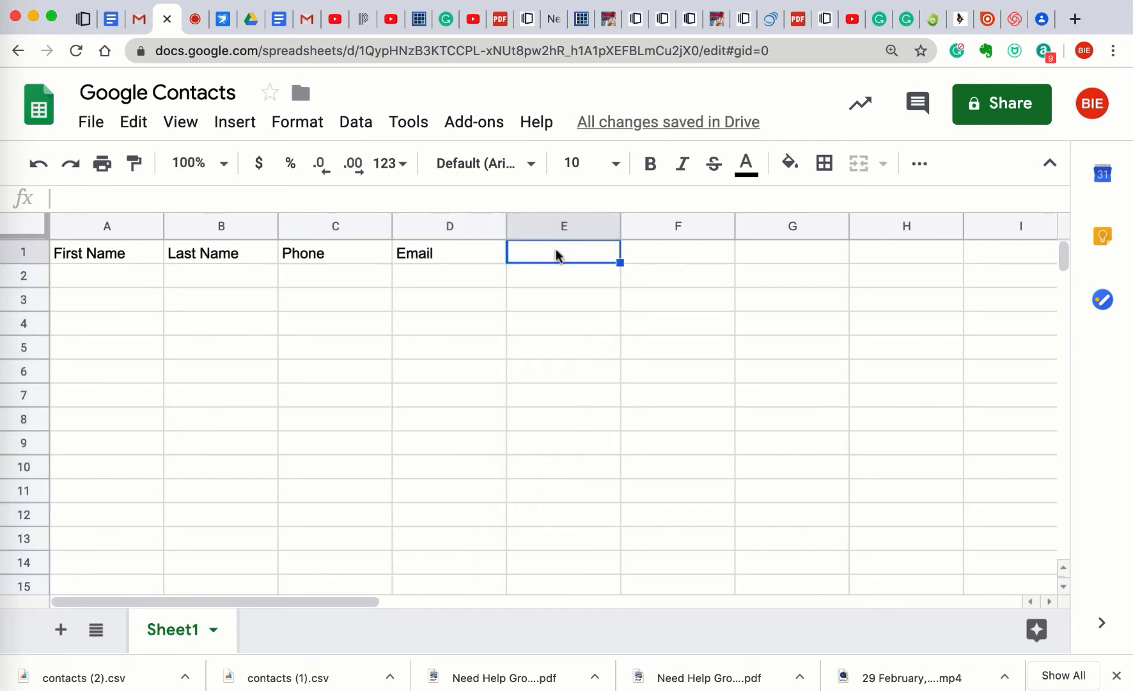
text(Web)
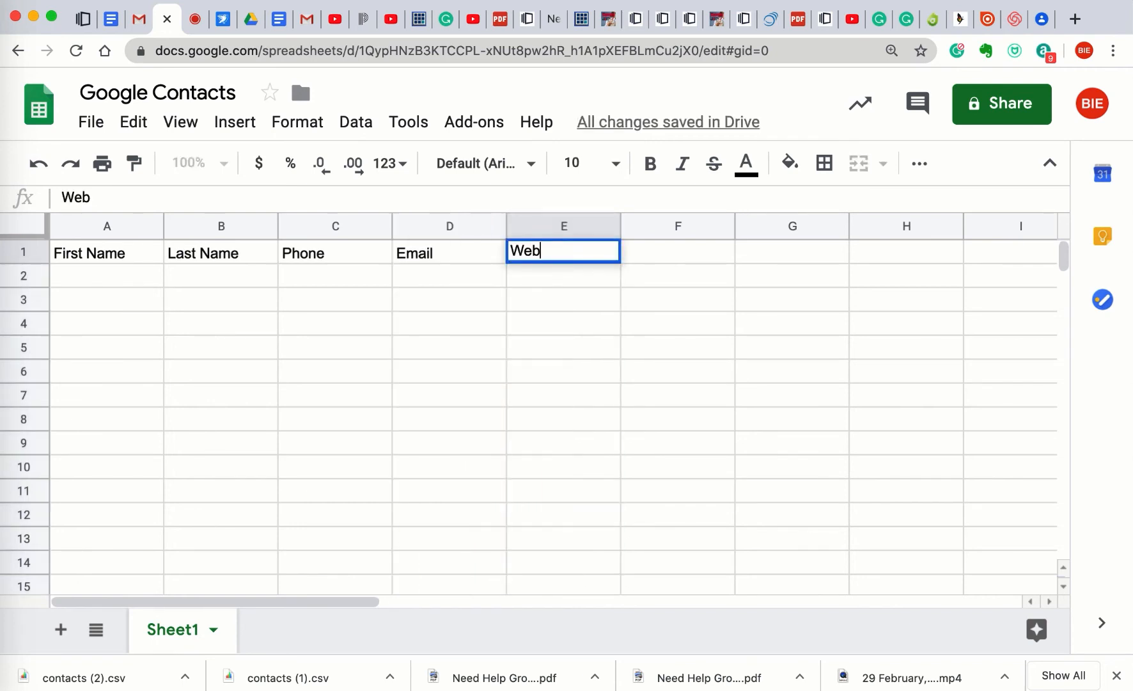
text(site)
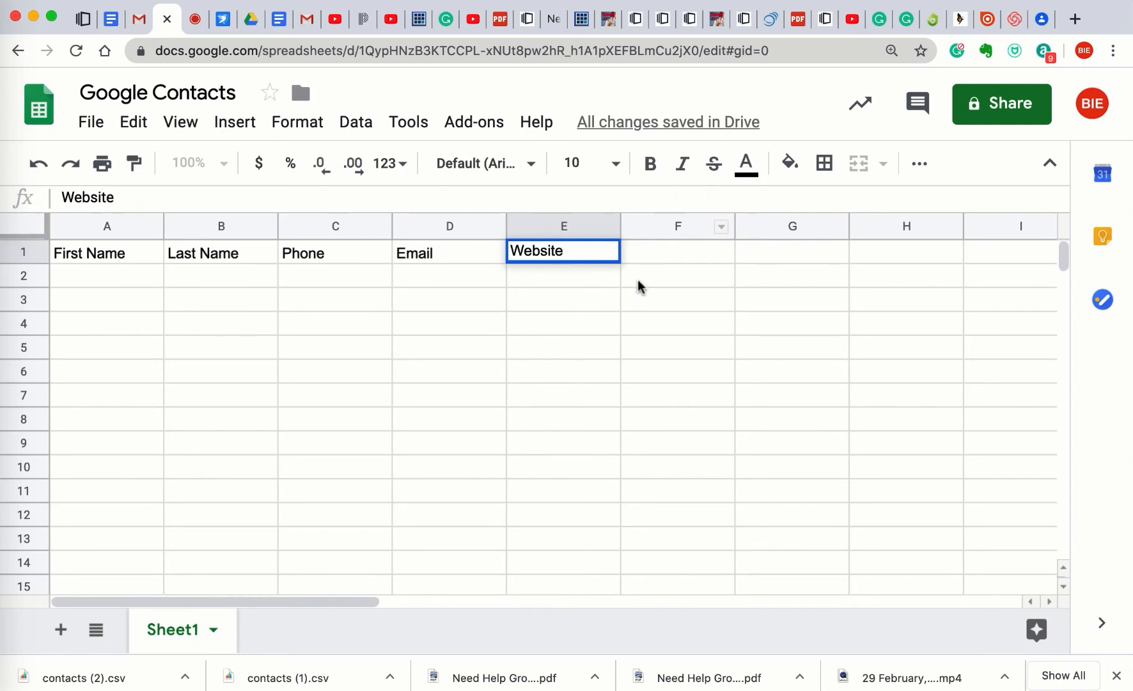
mouse_move(705, 300)
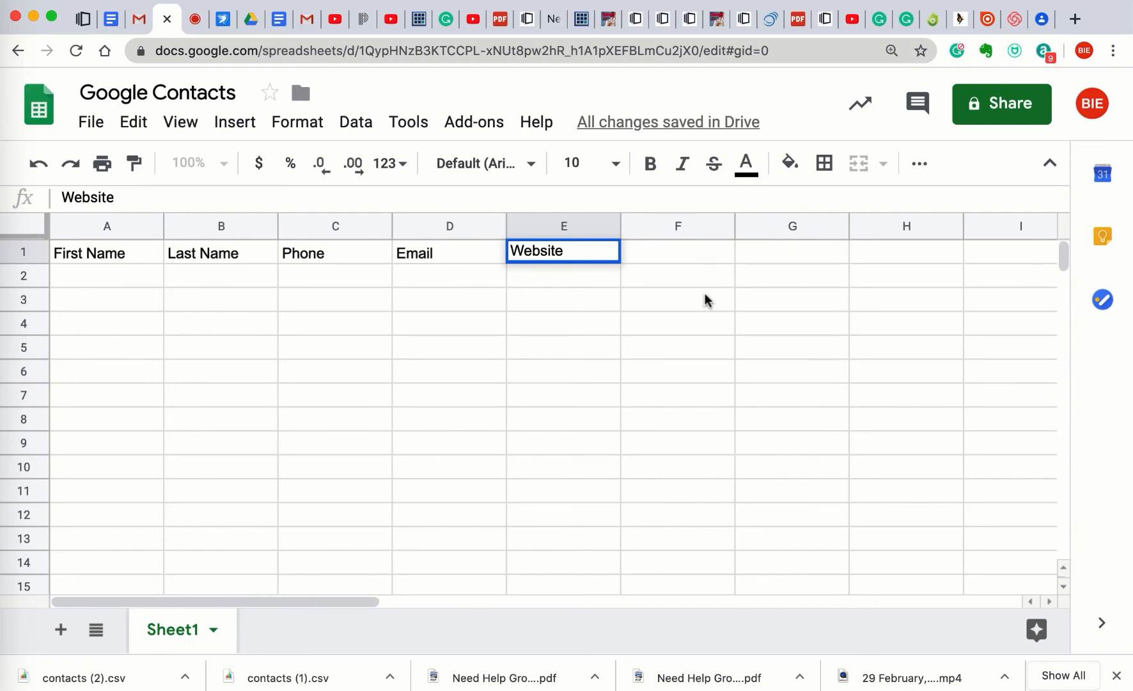
mouse_move(1024, 334)
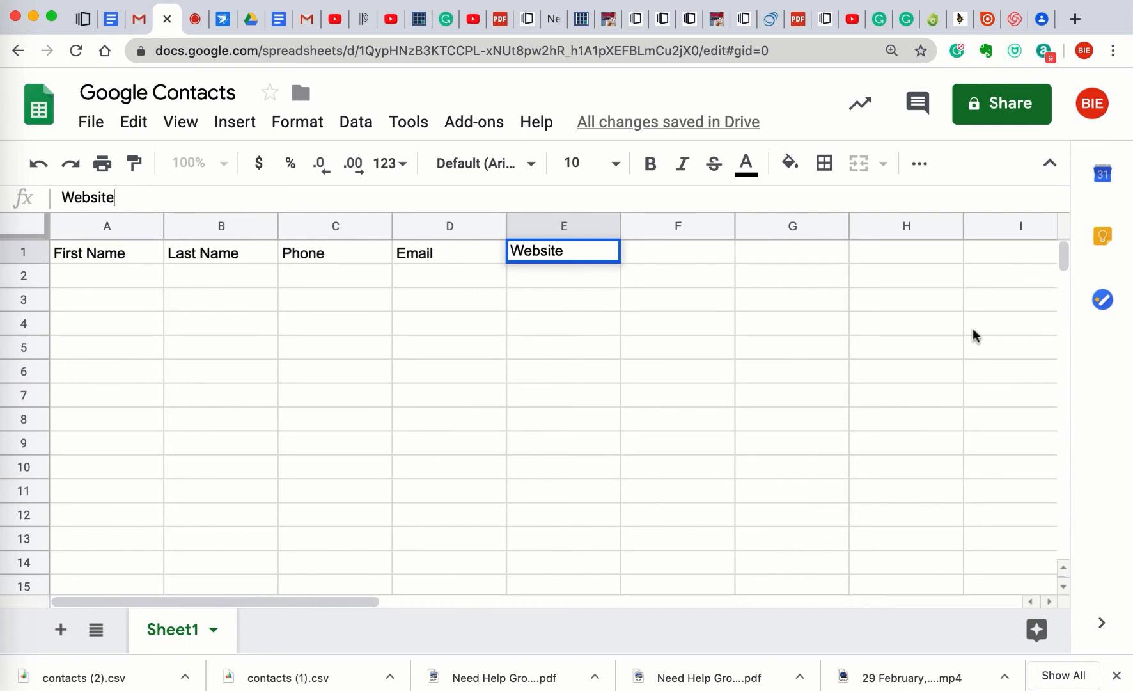
mouse_move(99, 283)
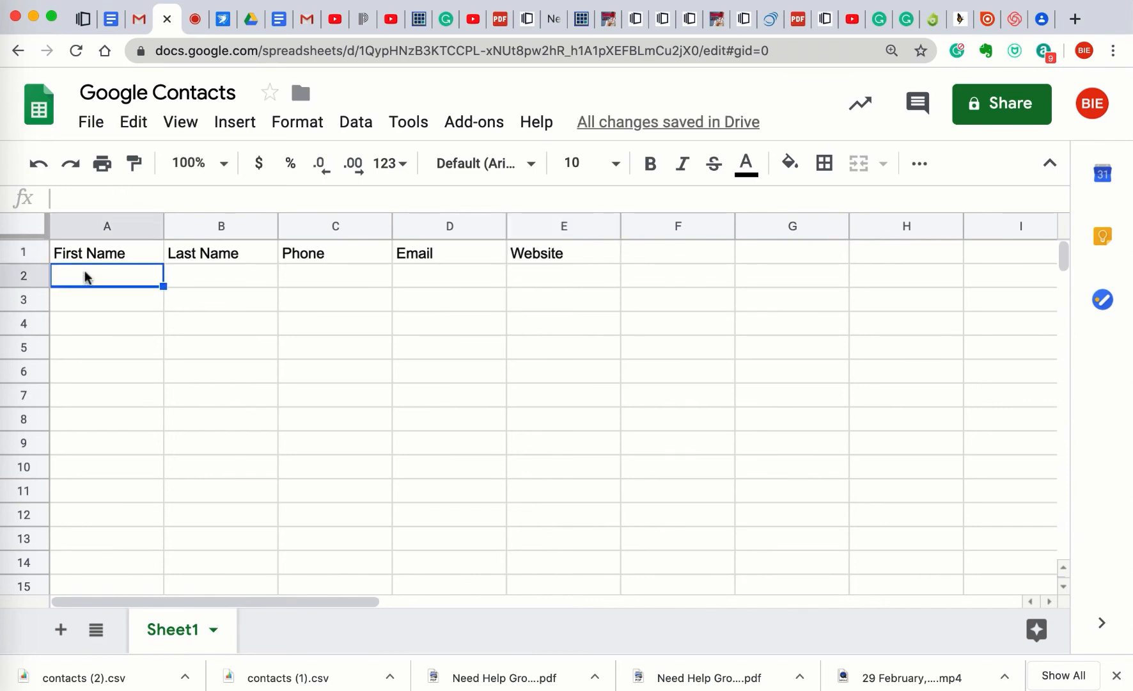
text(Joh)
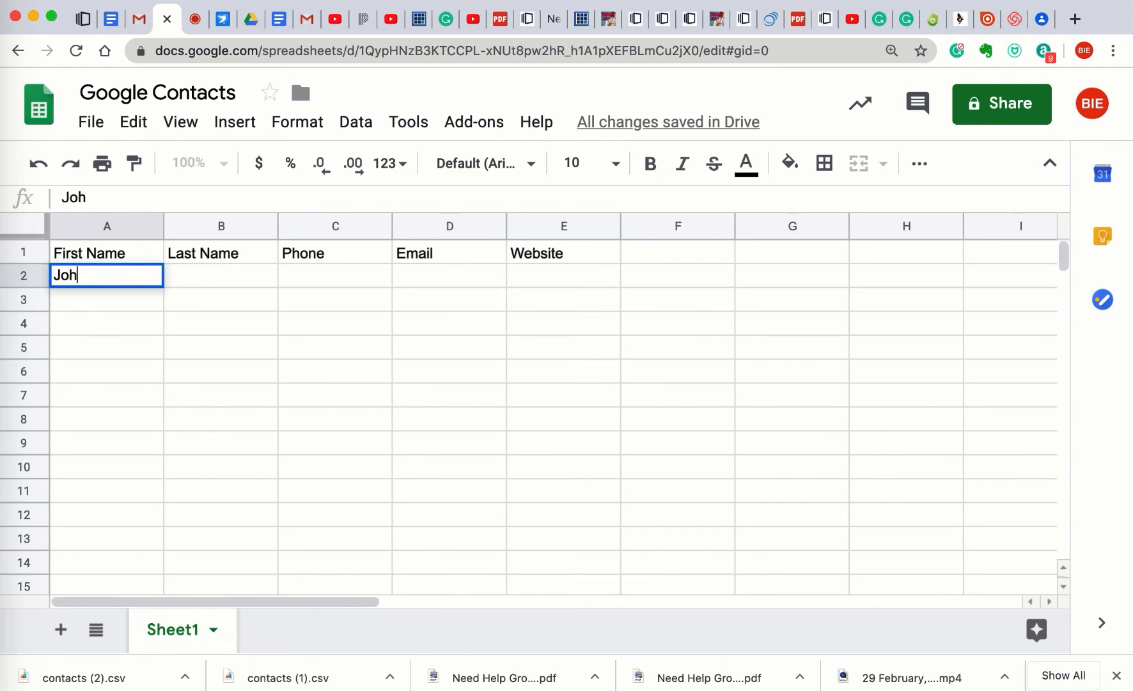
key(tab)
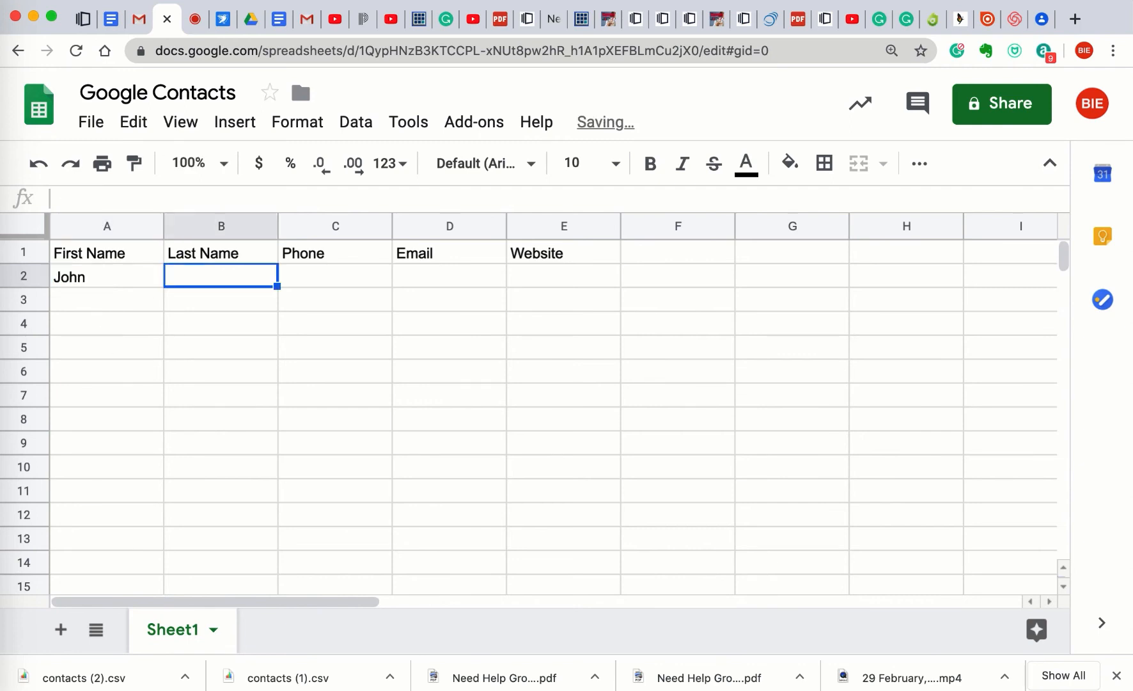
text(Smith)
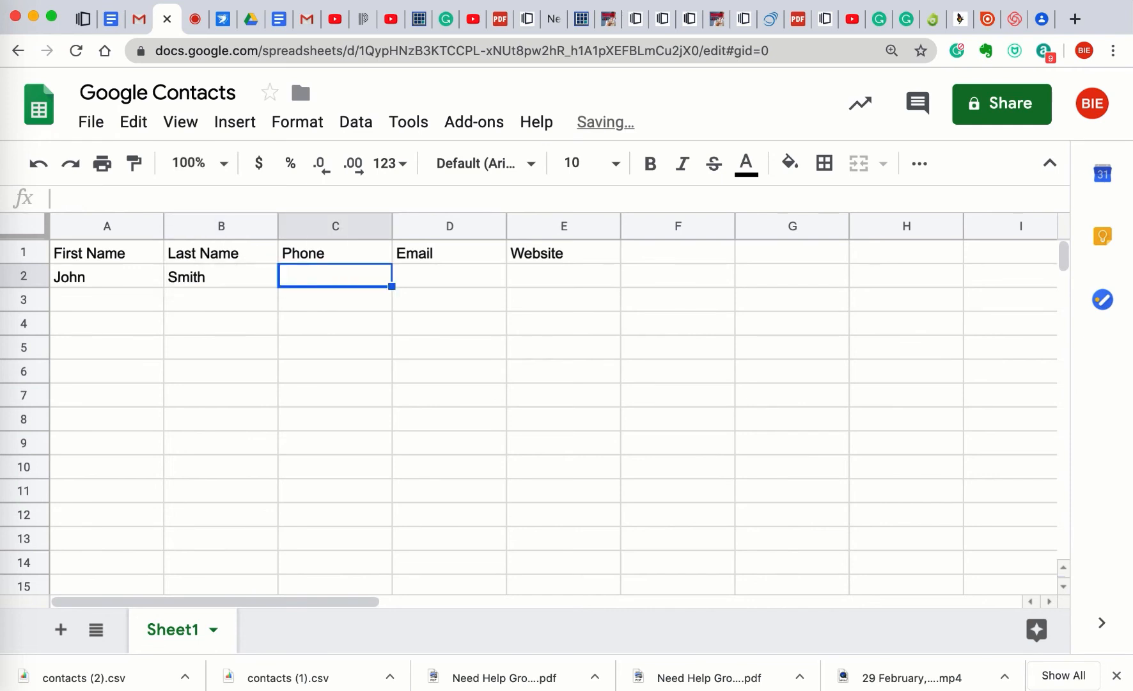
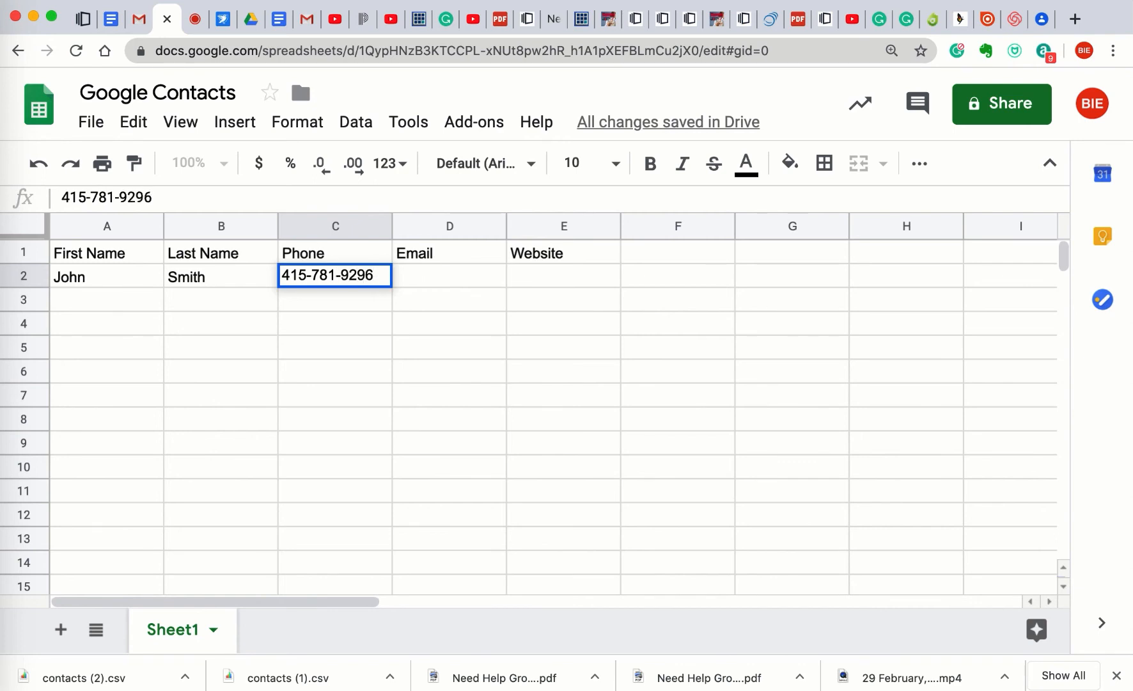
key(tab)
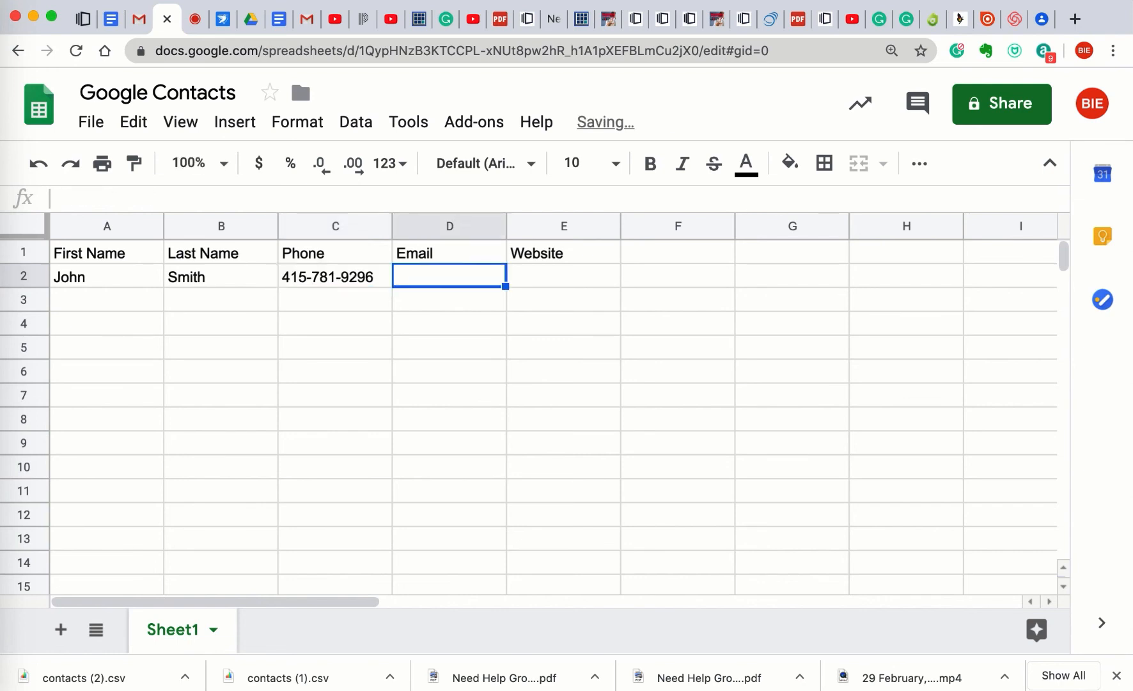
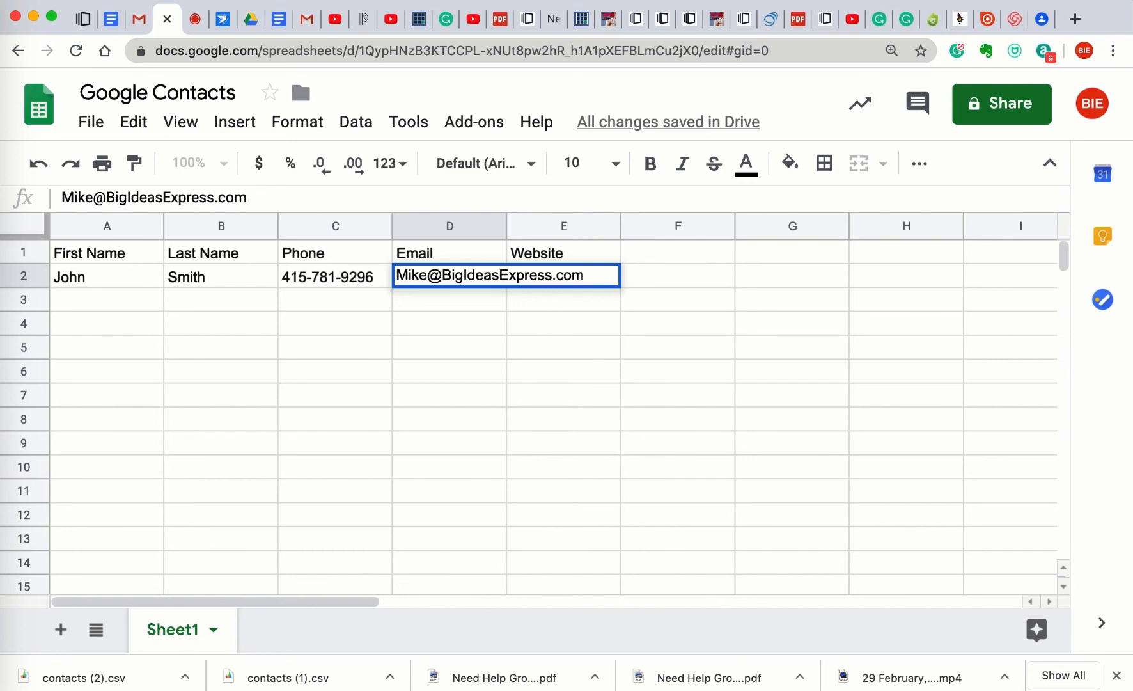
mouse_move(191, 309)
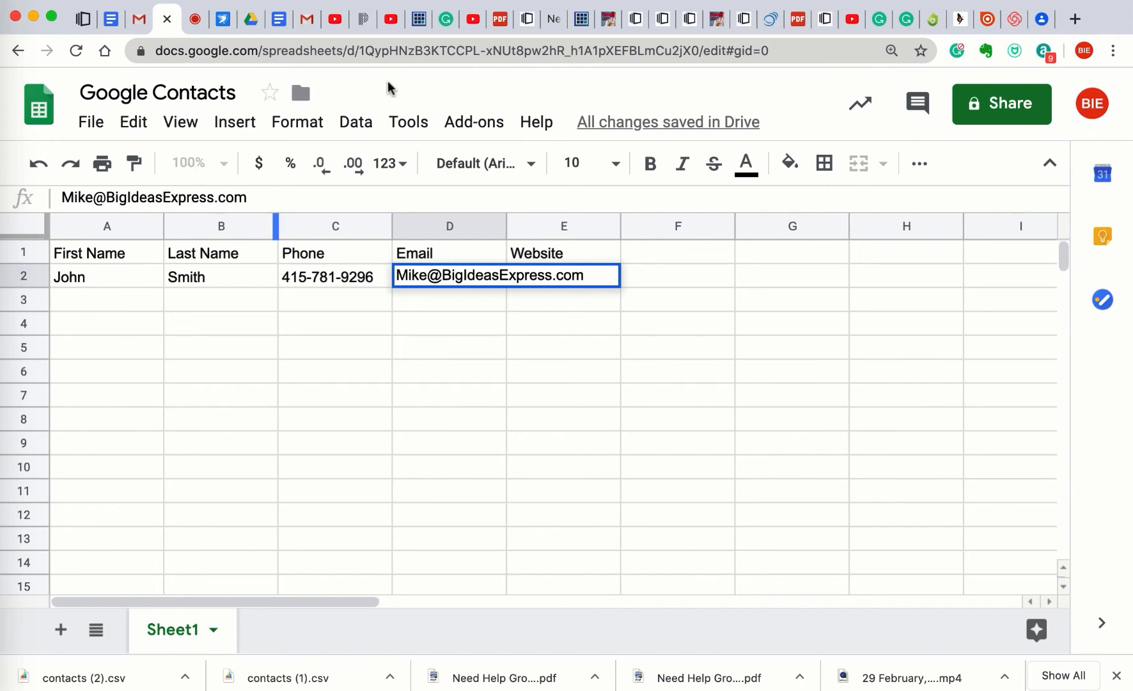
mouse_move(133, 121)
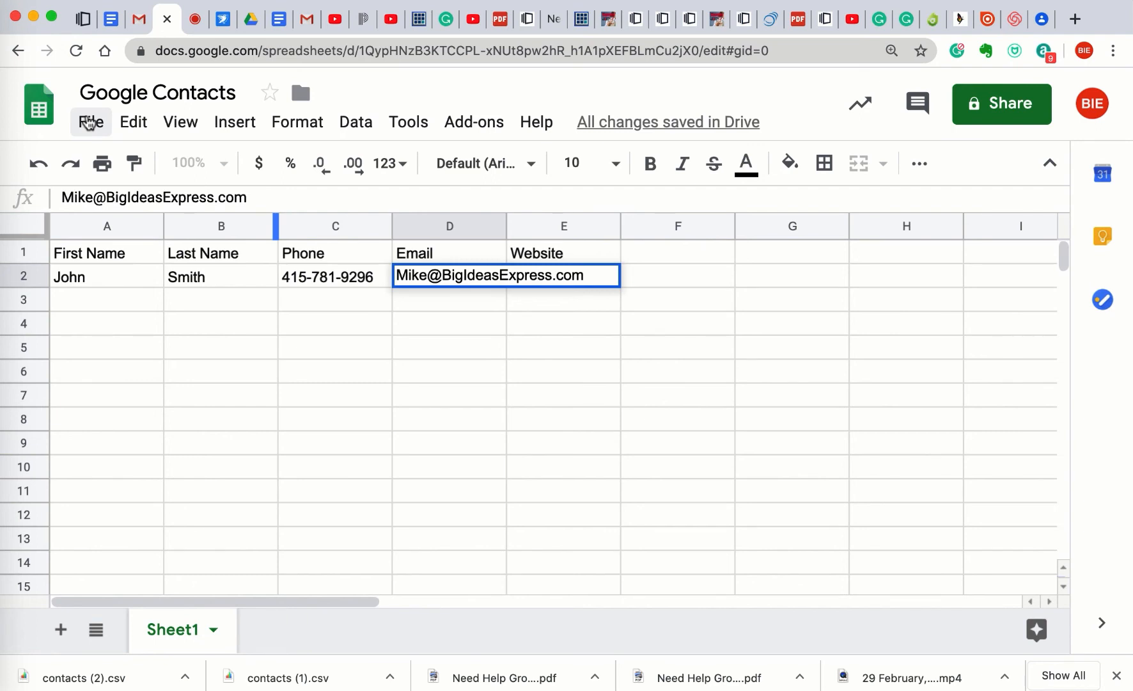
Step: Browse the File, Edit, View and Format menus, then close the open menu
click(89, 122)
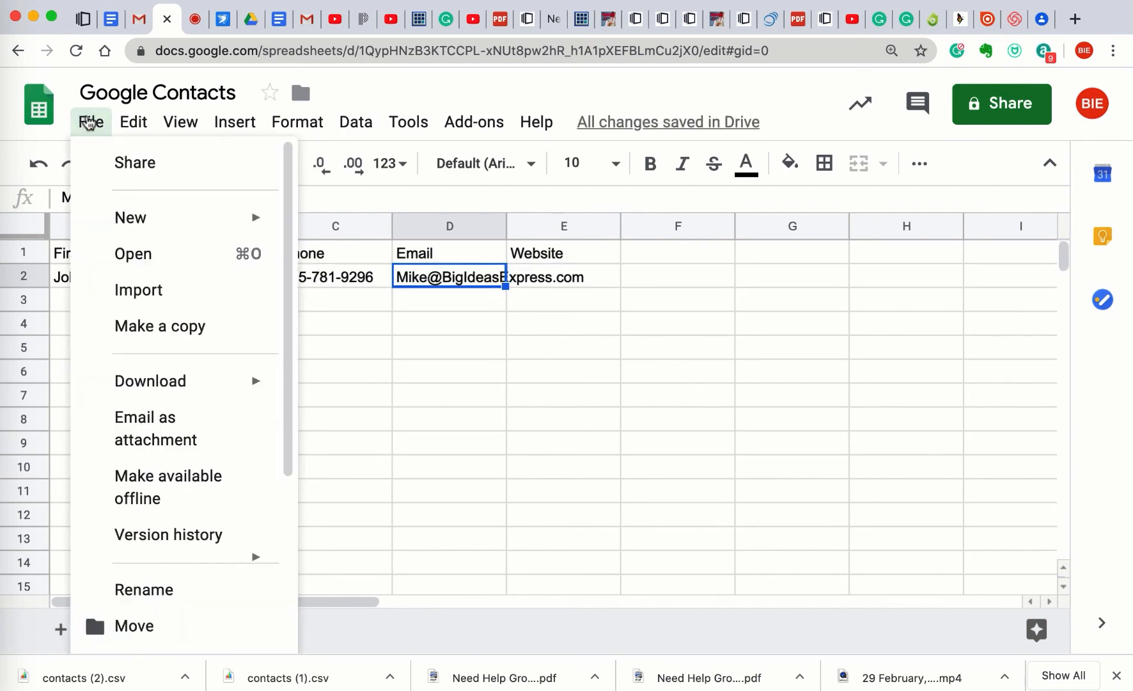
click(133, 122)
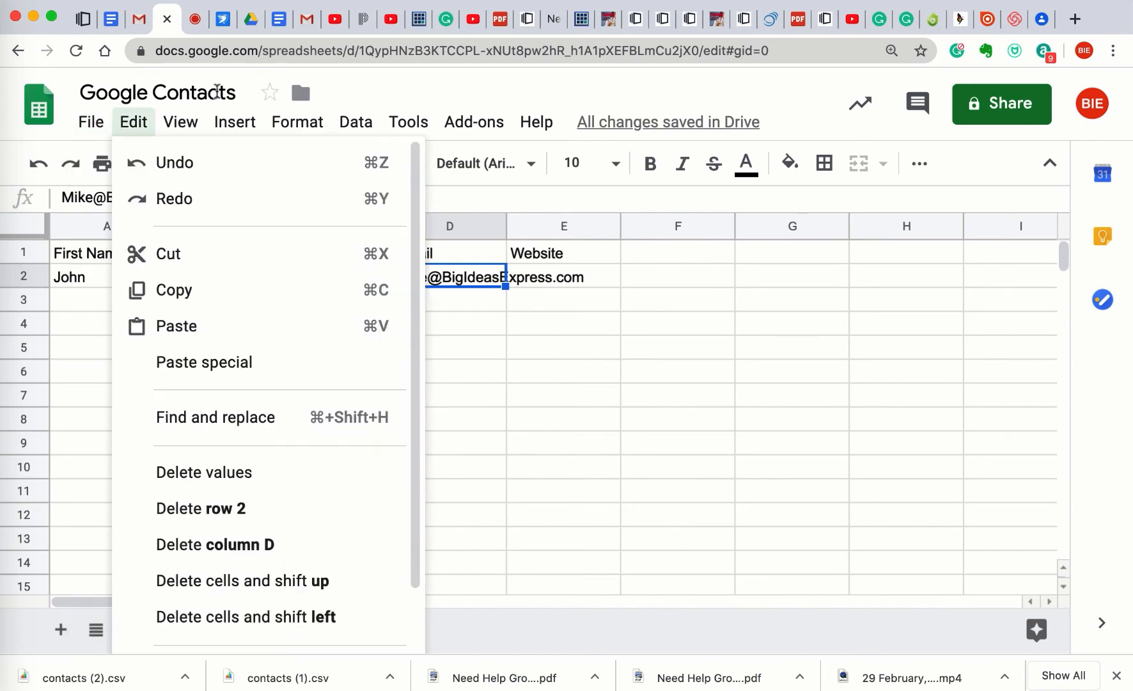
click(179, 122)
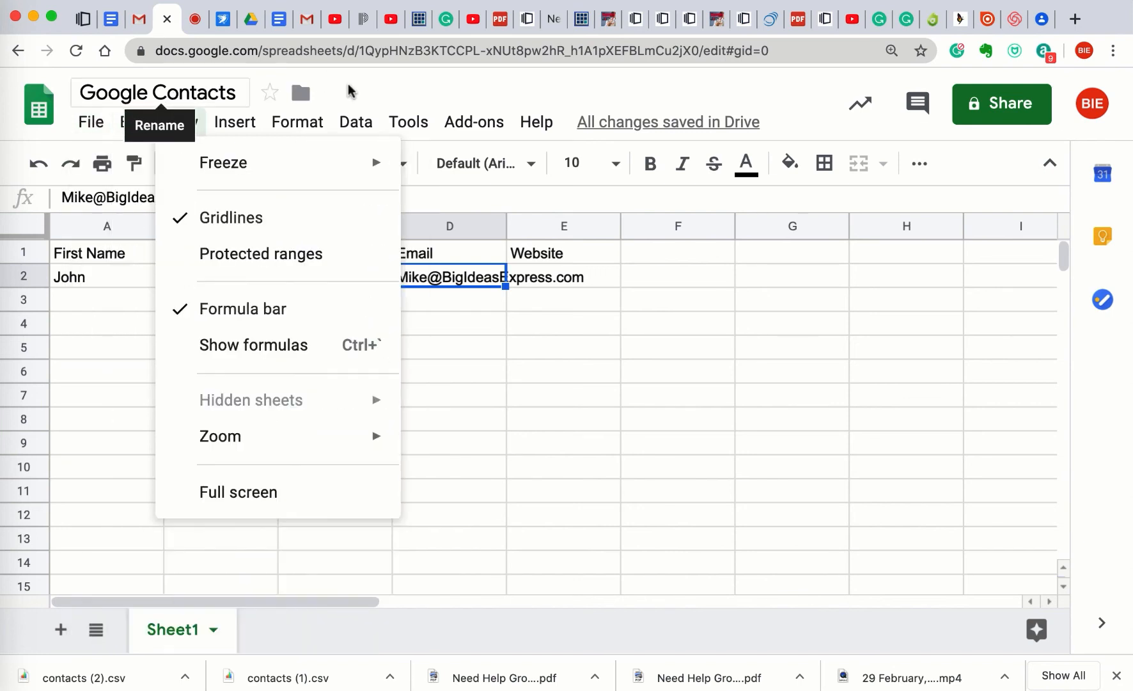
click(296, 122)
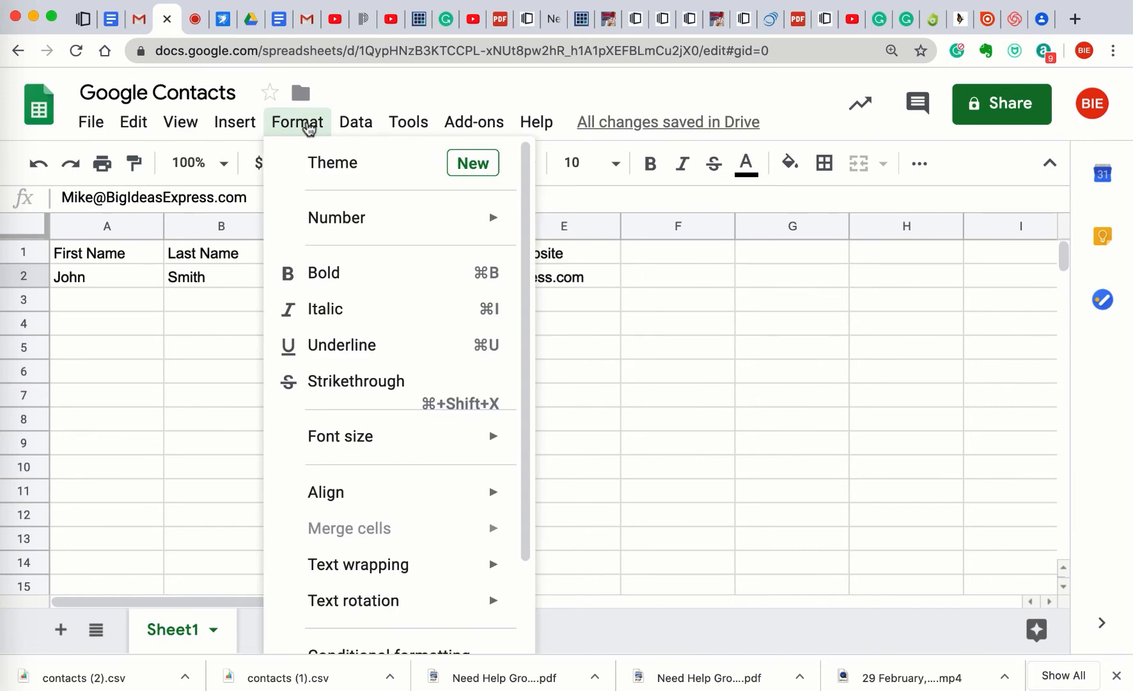
mouse_move(320, 183)
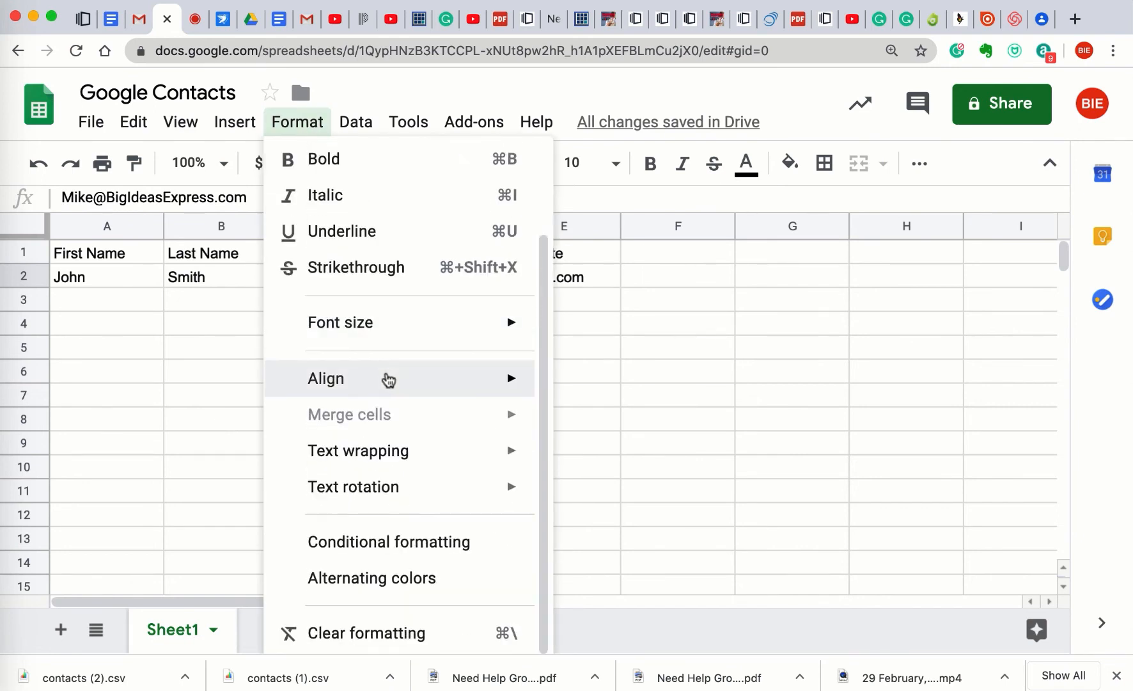
mouse_move(378, 381)
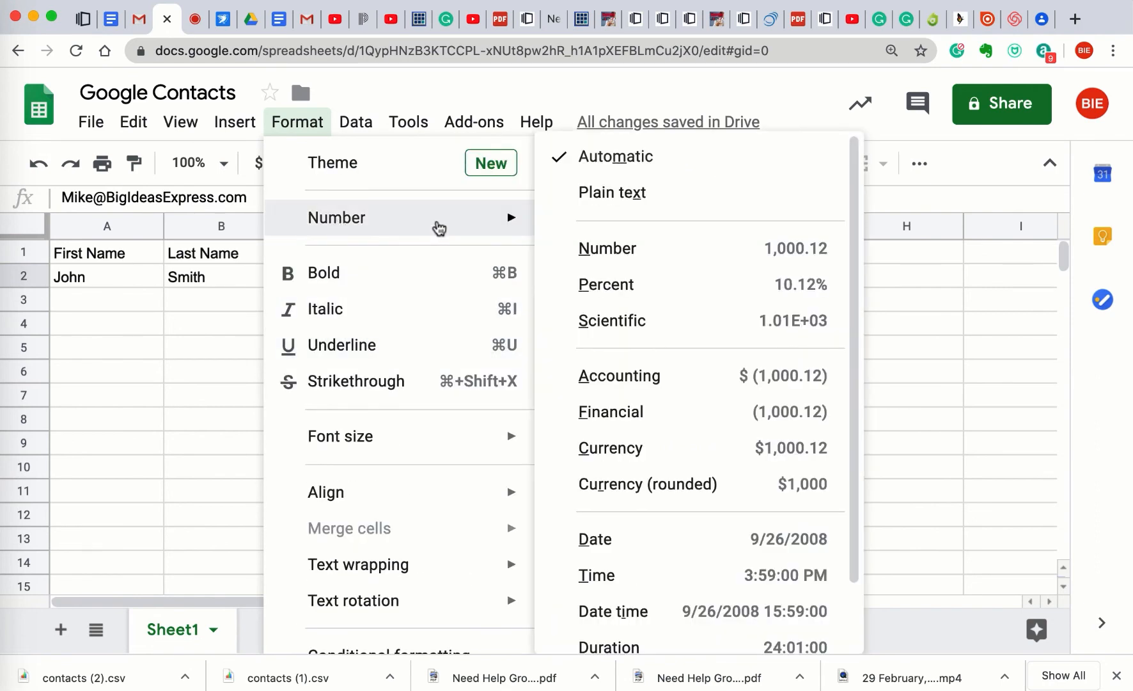
mouse_move(443, 229)
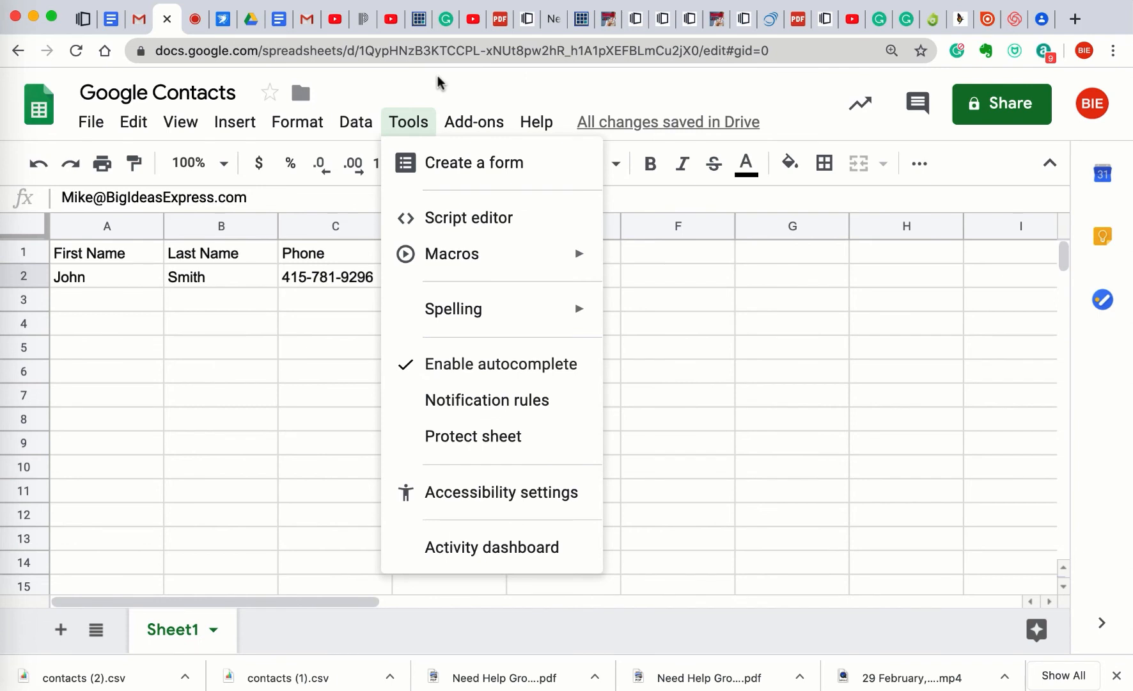
click(448, 277)
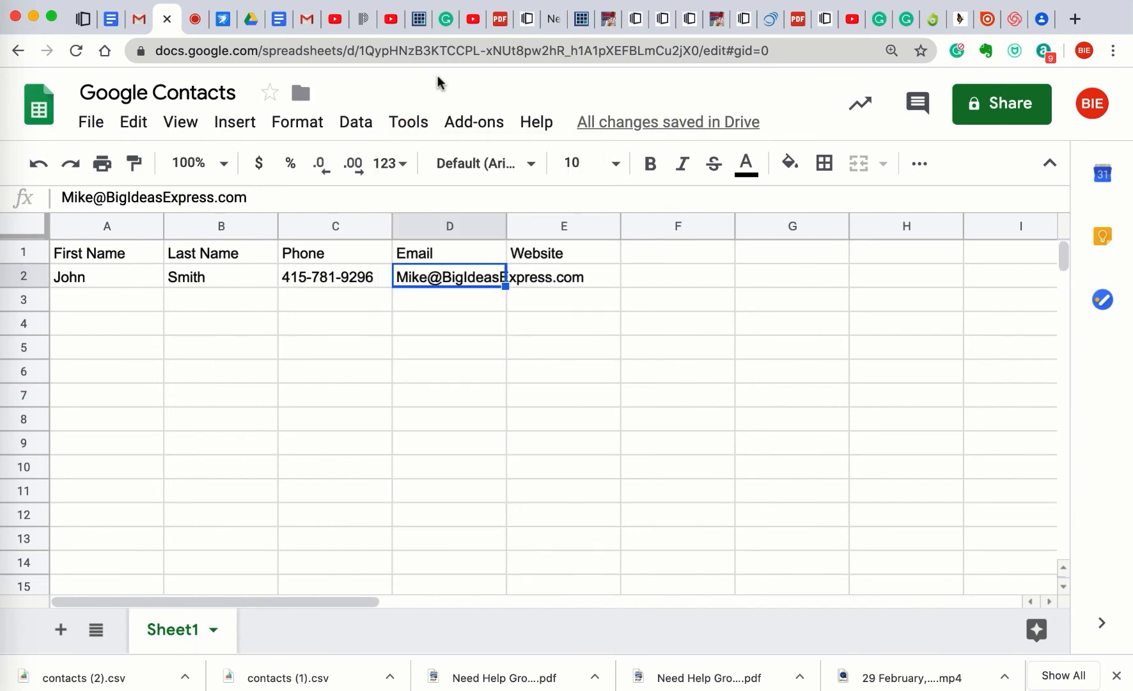
mouse_move(155, 139)
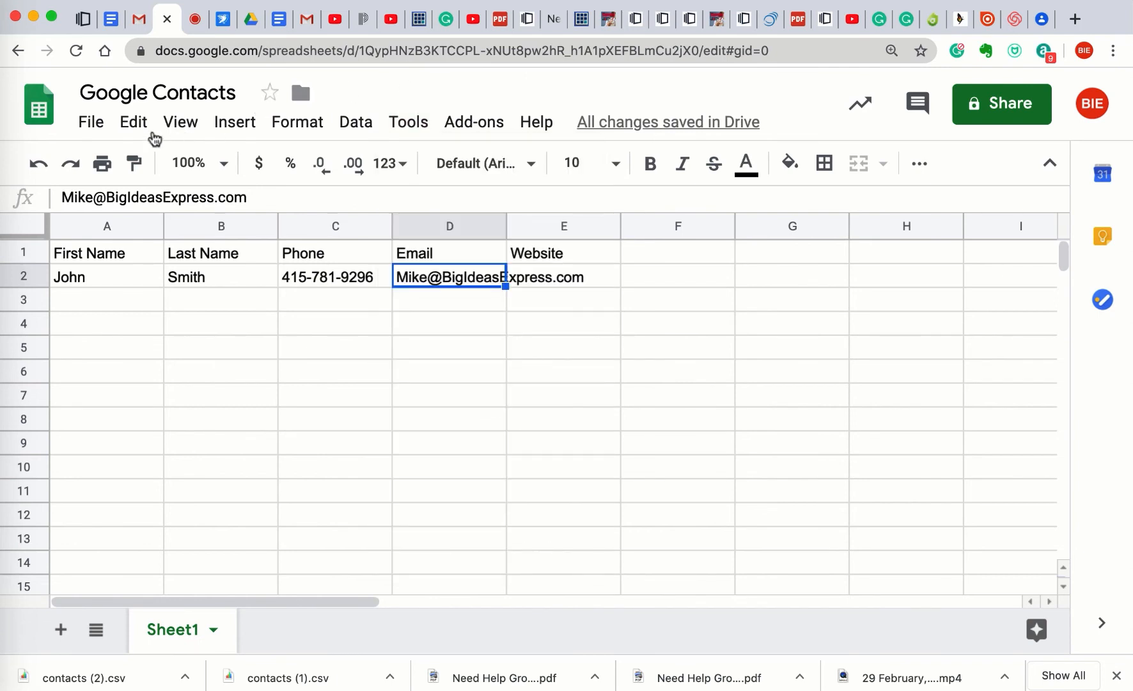
Step: Revisit the Edit and File menus to reach the download command
click(132, 122)
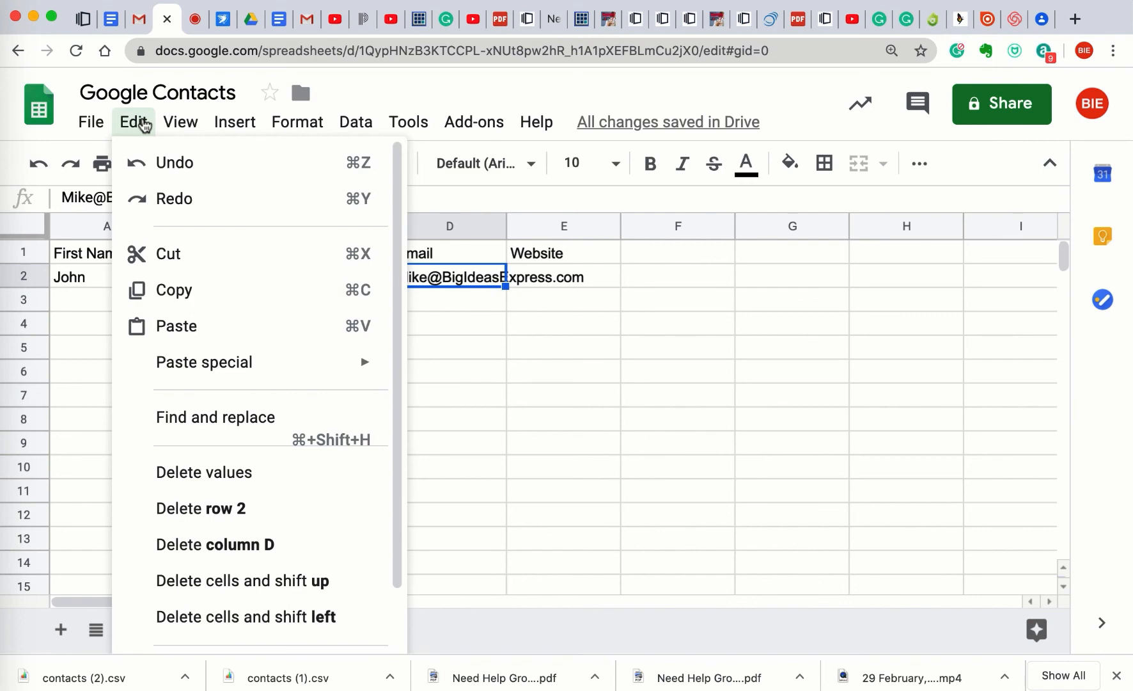
mouse_move(174, 326)
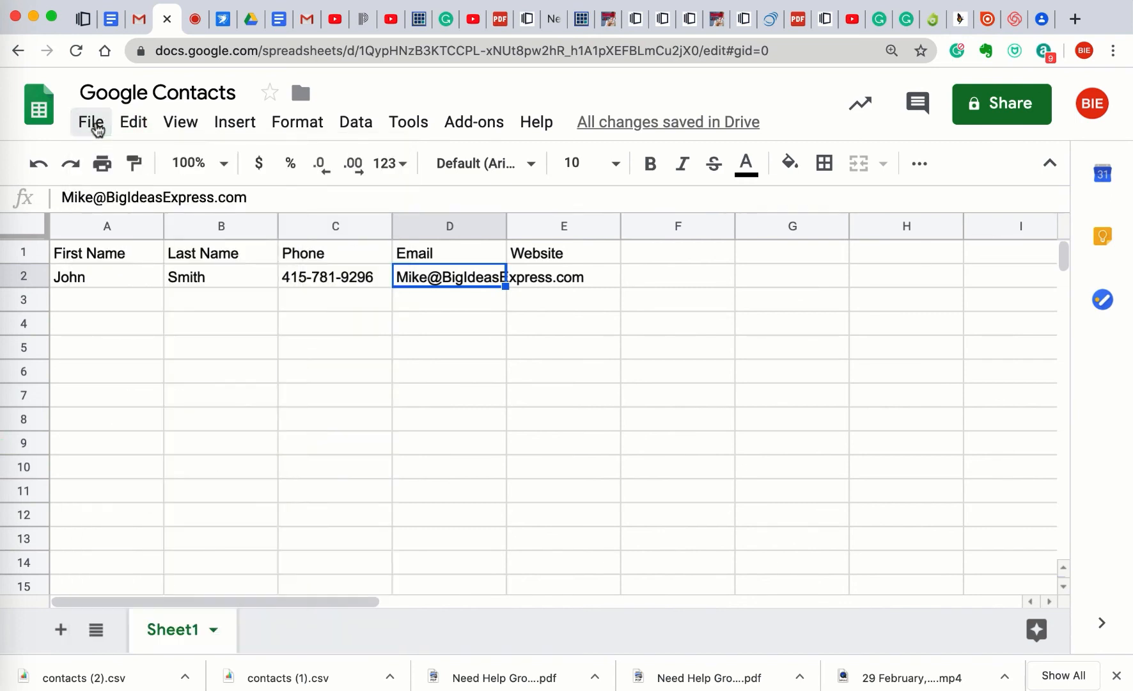
click(90, 122)
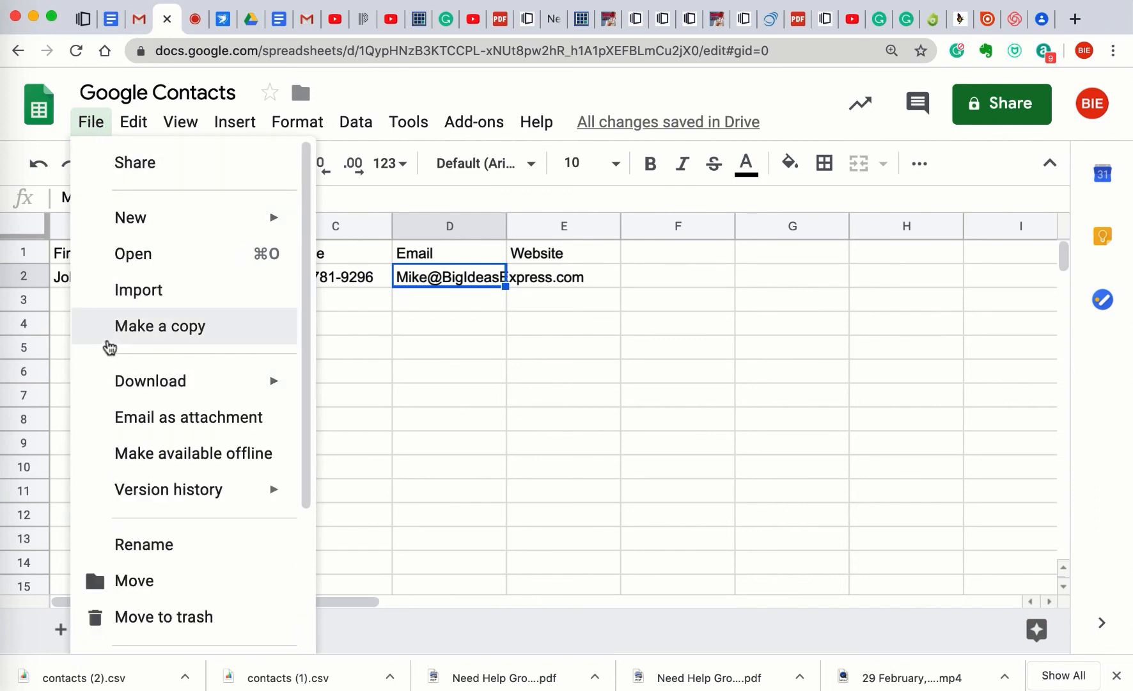
scroll(down, 3)
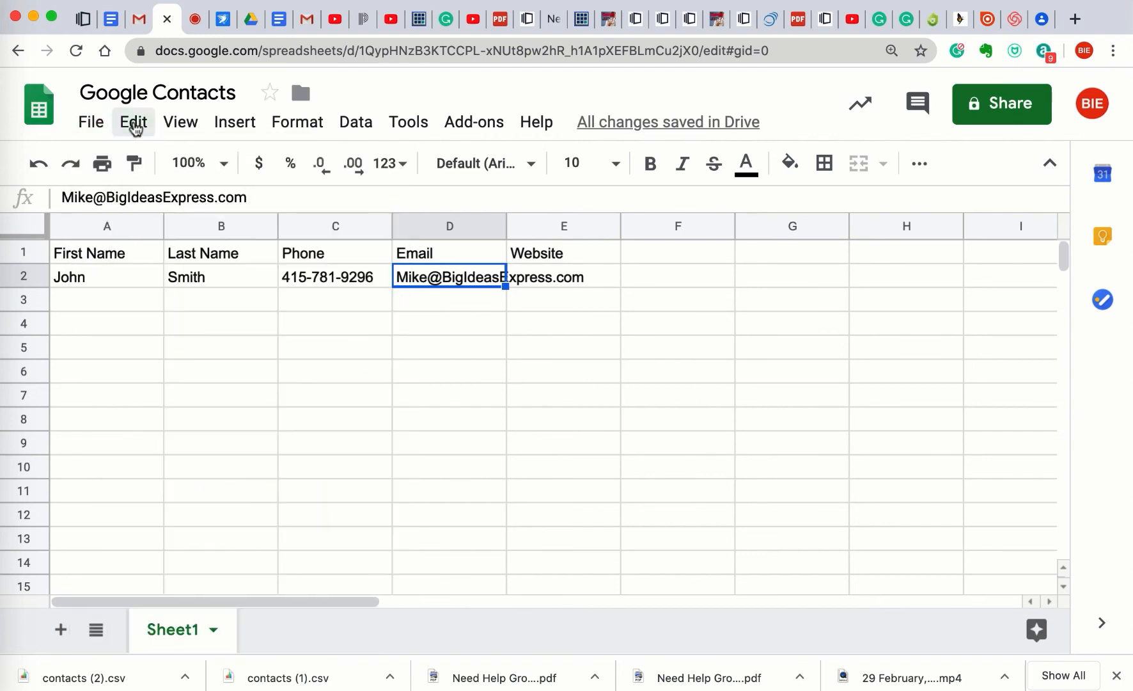
click(133, 121)
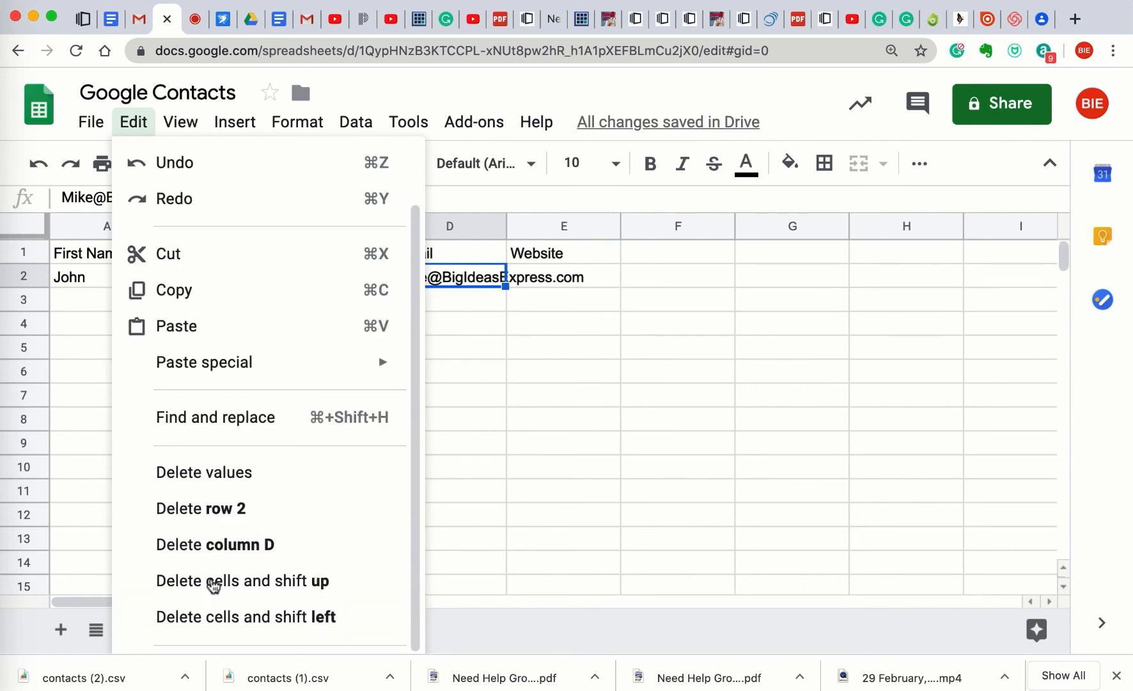
mouse_move(78, 351)
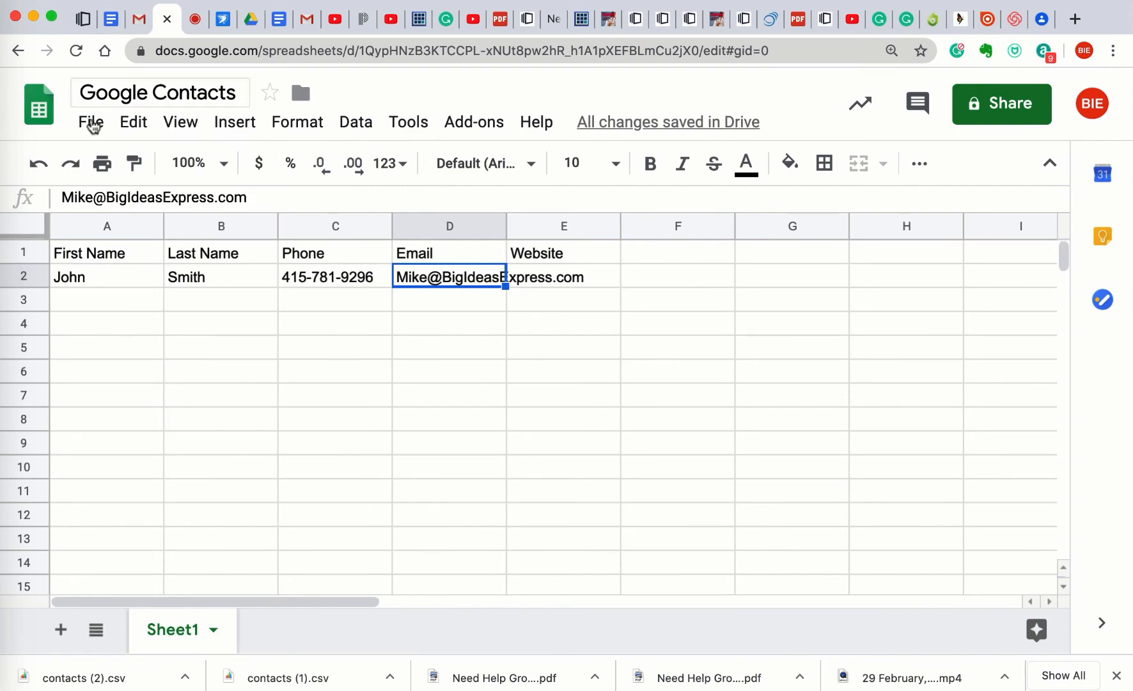
click(89, 122)
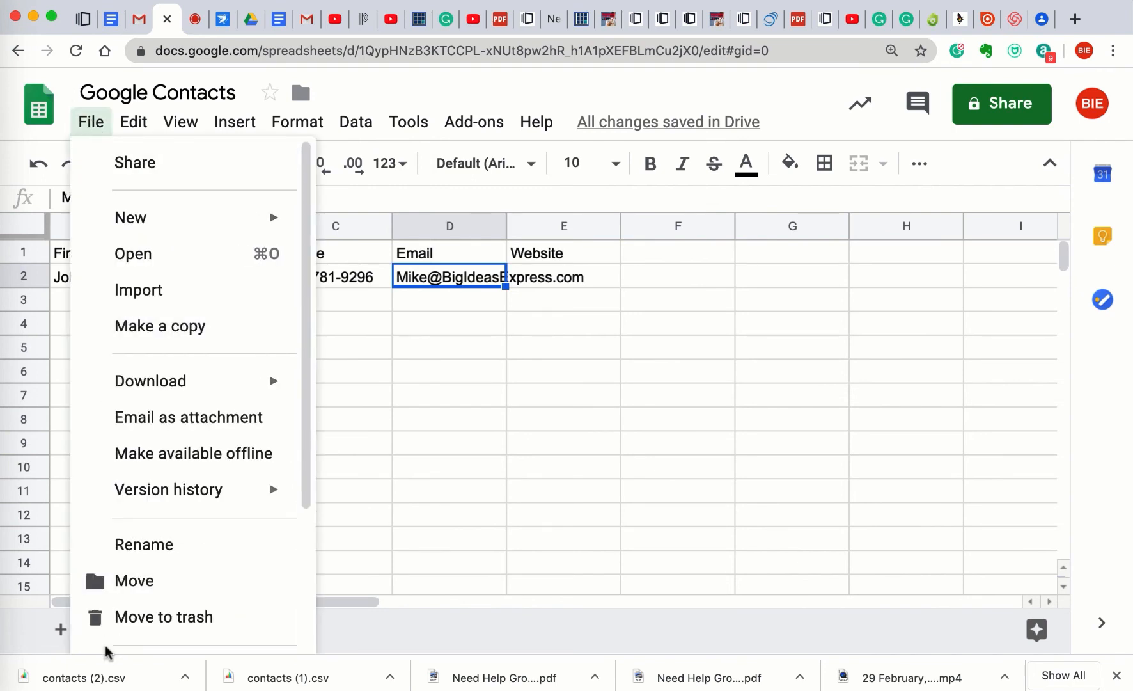
mouse_move(144, 544)
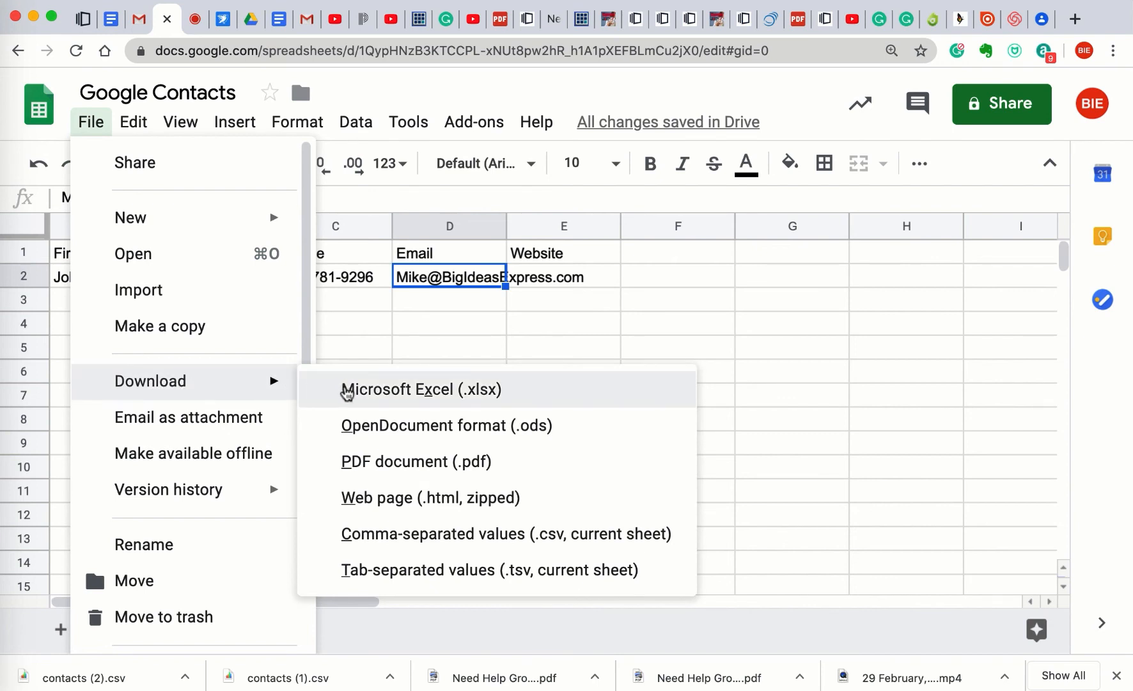
mouse_move(434, 425)
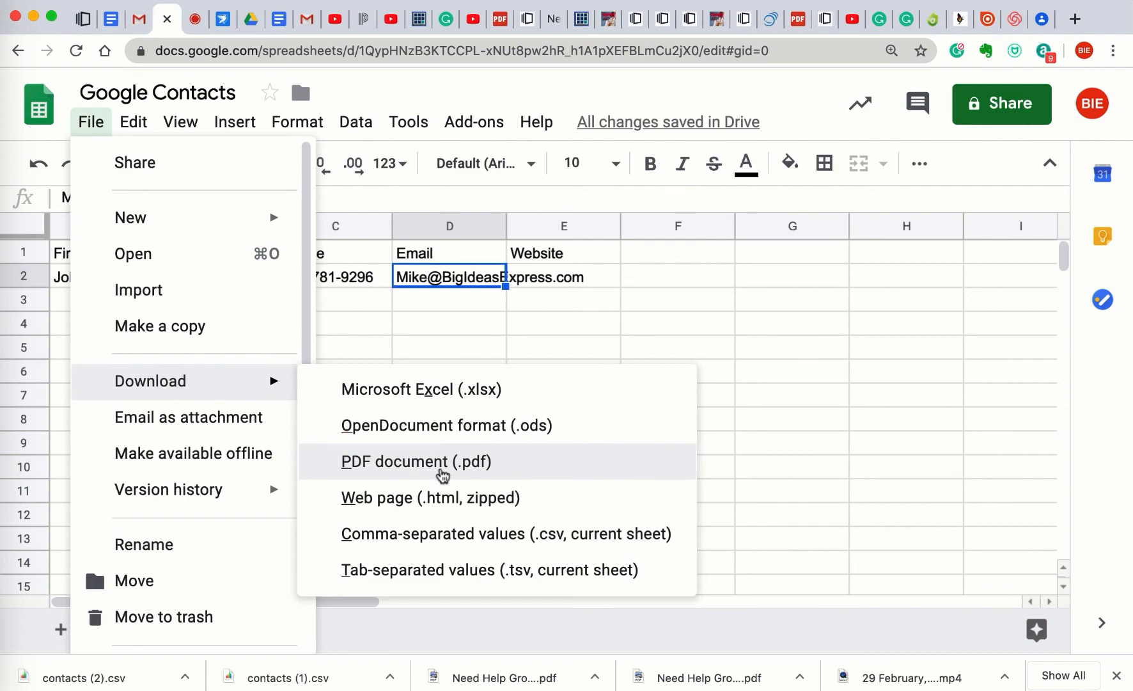
mouse_move(237, 376)
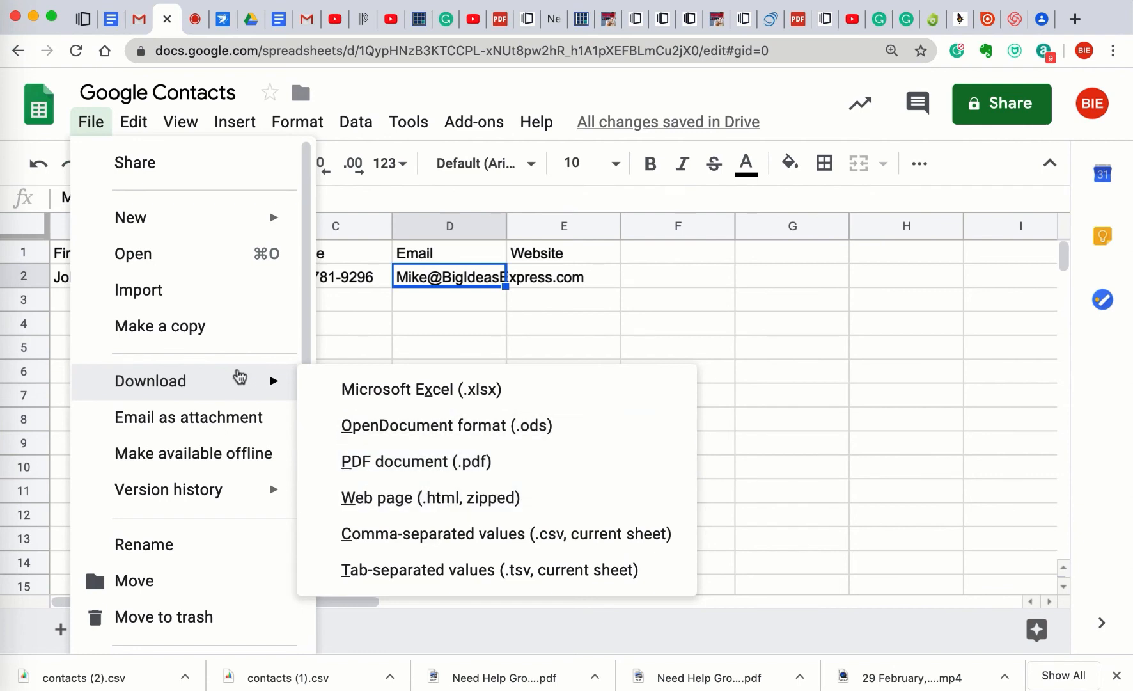
mouse_move(421, 389)
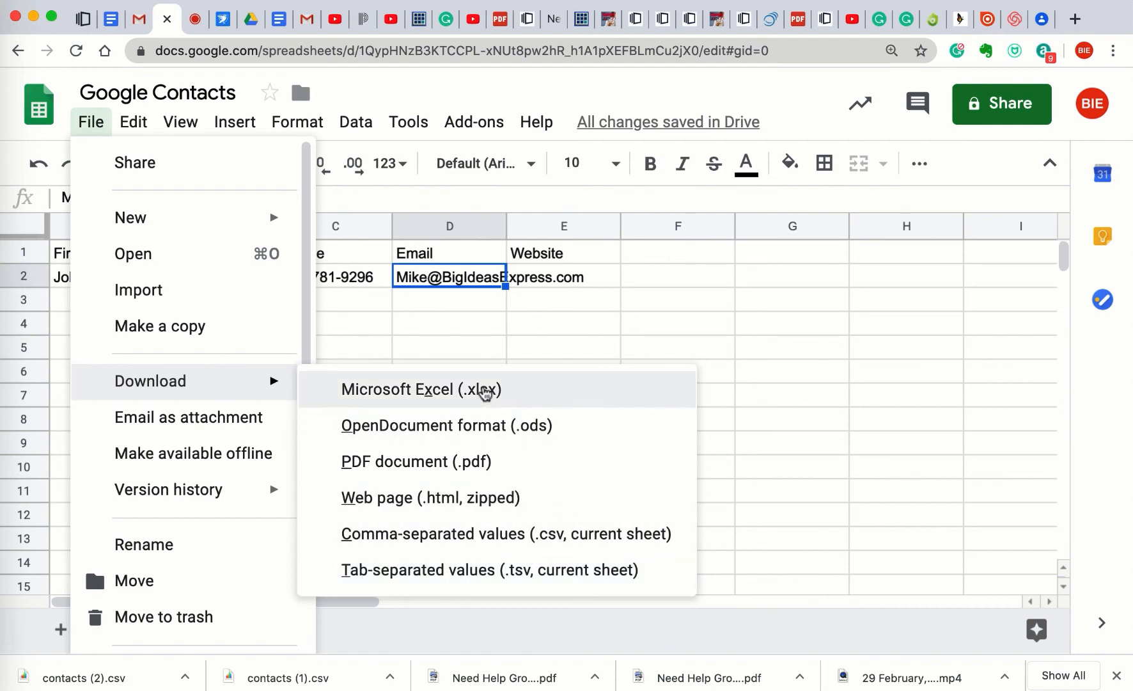
mouse_move(489, 425)
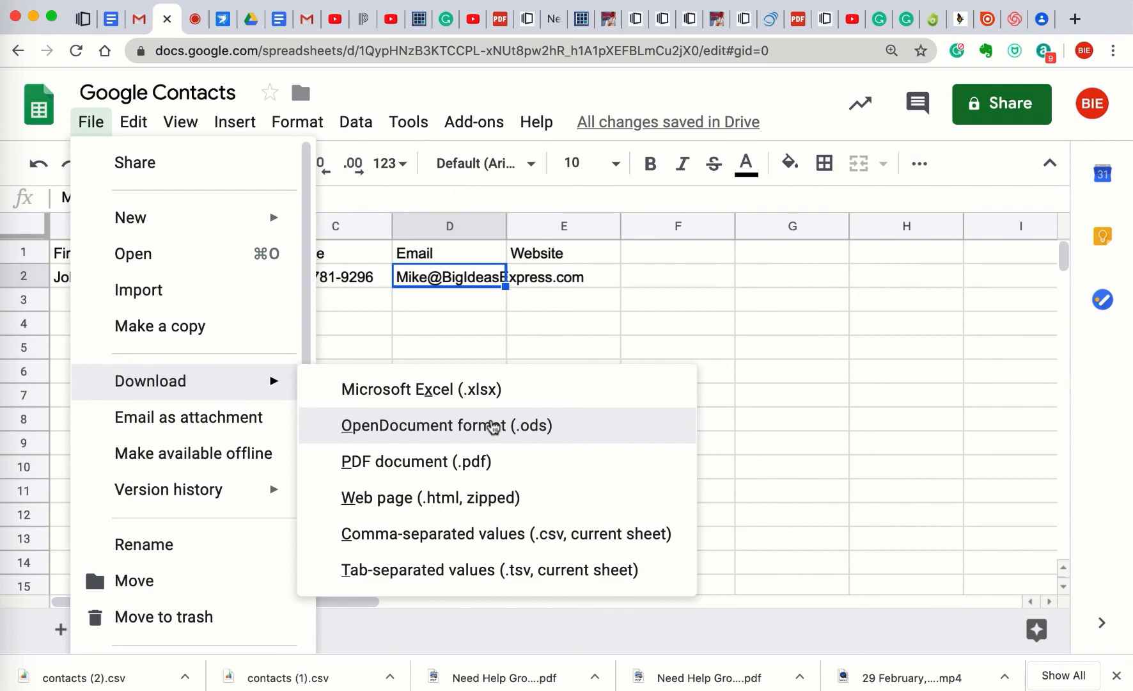
mouse_move(460, 534)
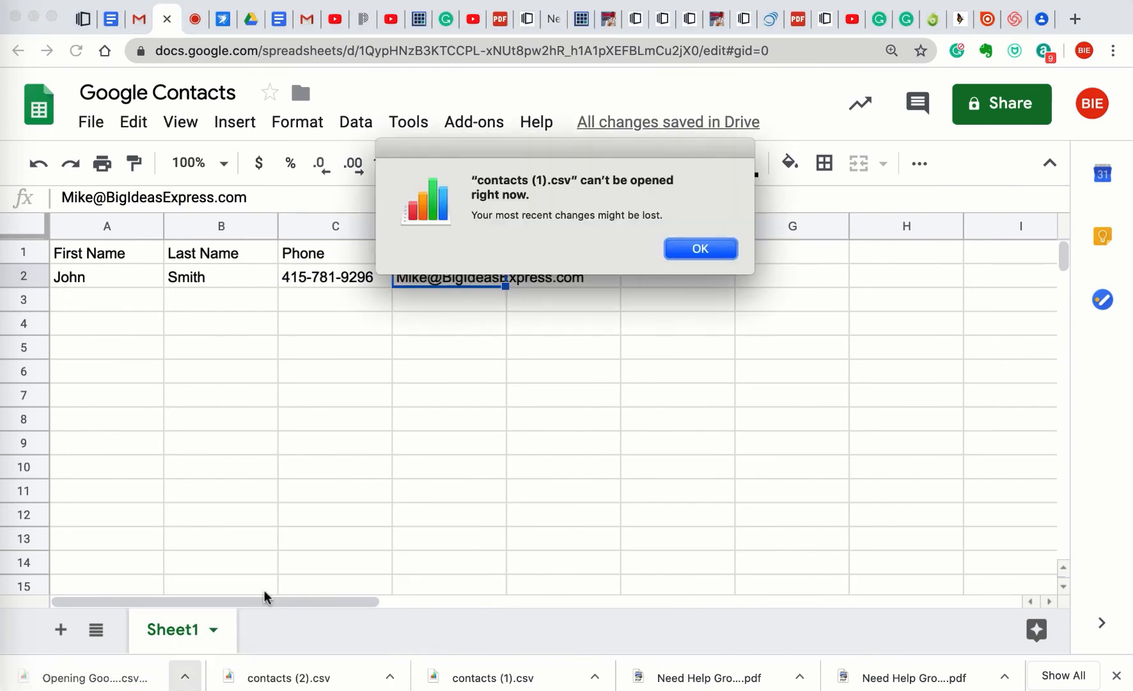
Step: Dismiss the warning that the downloaded file can't be opened
click(699, 249)
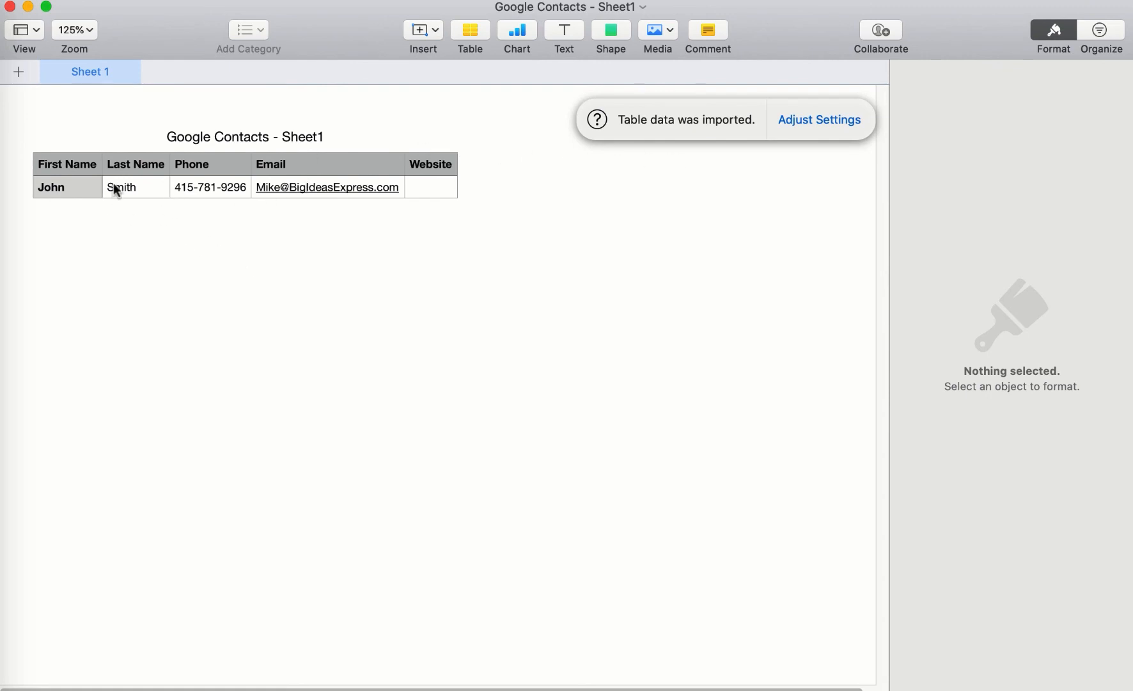
mouse_move(158, 223)
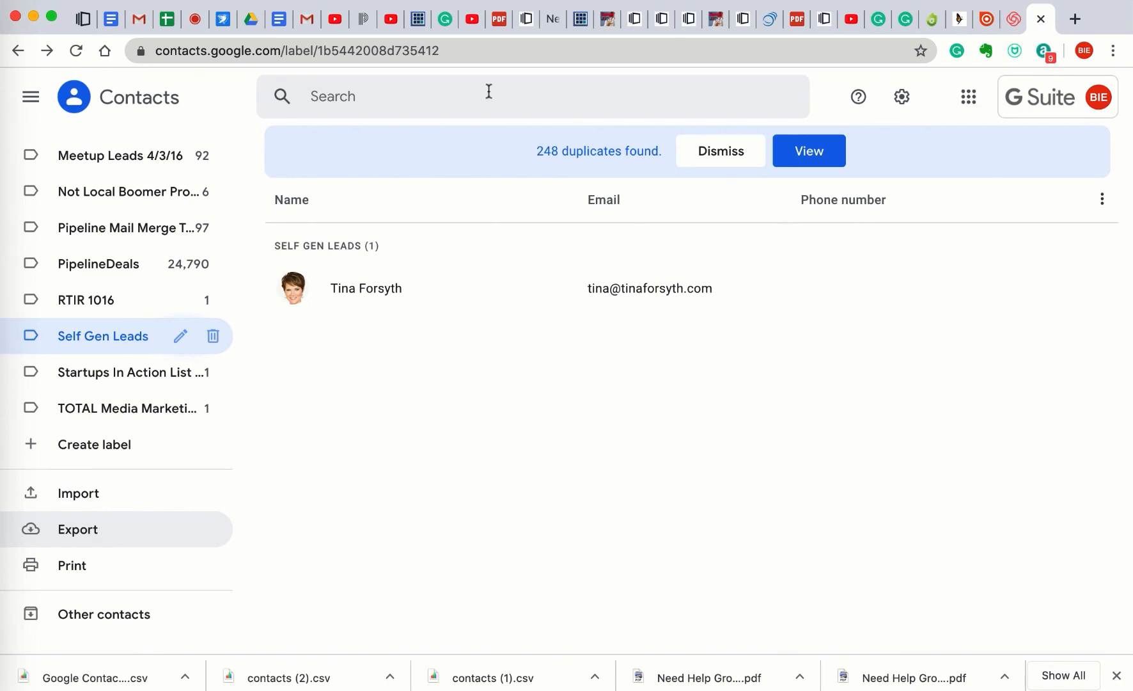
mouse_move(138, 106)
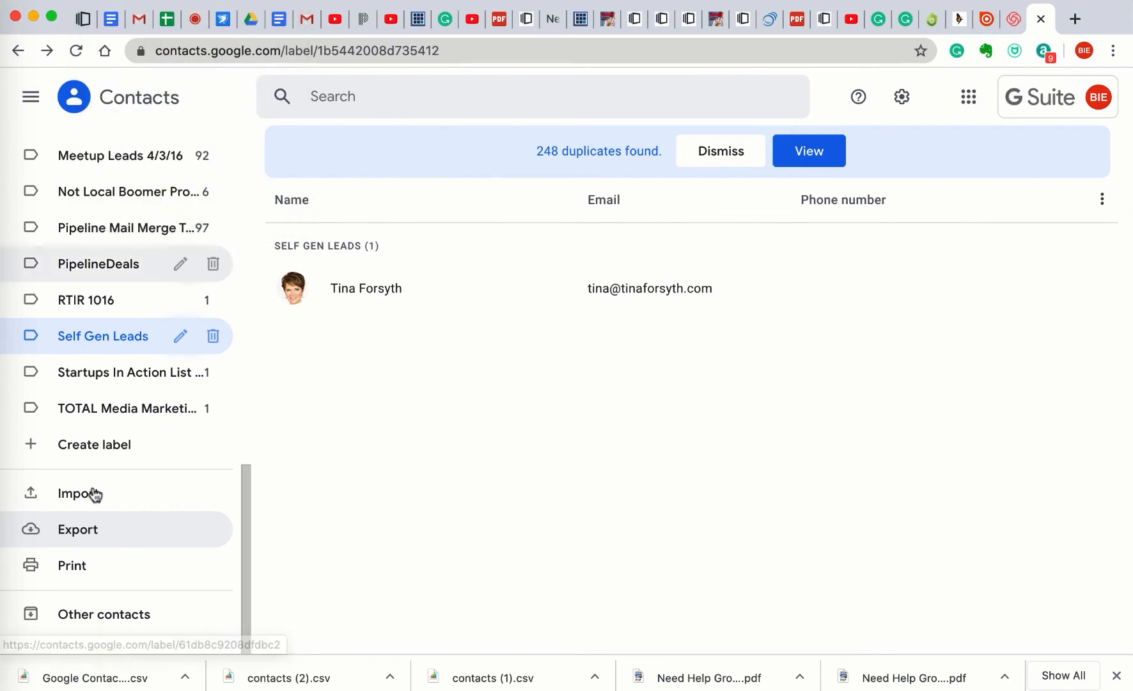
Step: Choose Import from the Google Contacts sidebar
click(79, 492)
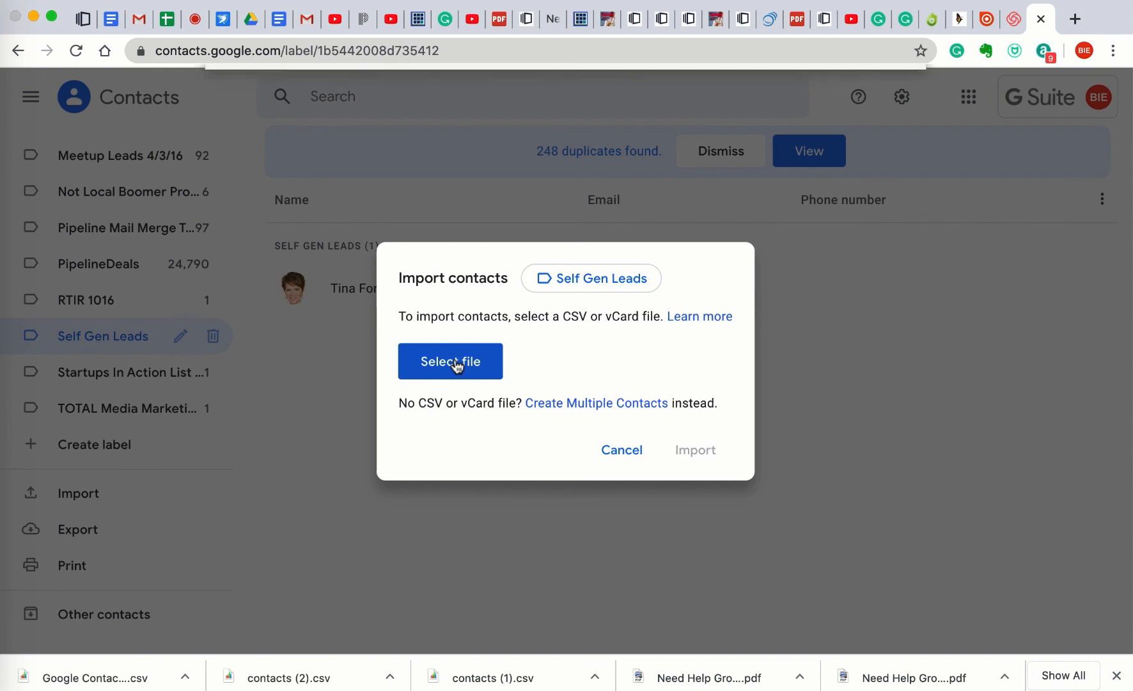
Step: Pick 'Google Contacts - Sheet1.csv' from Downloads as the file to import
click(449, 362)
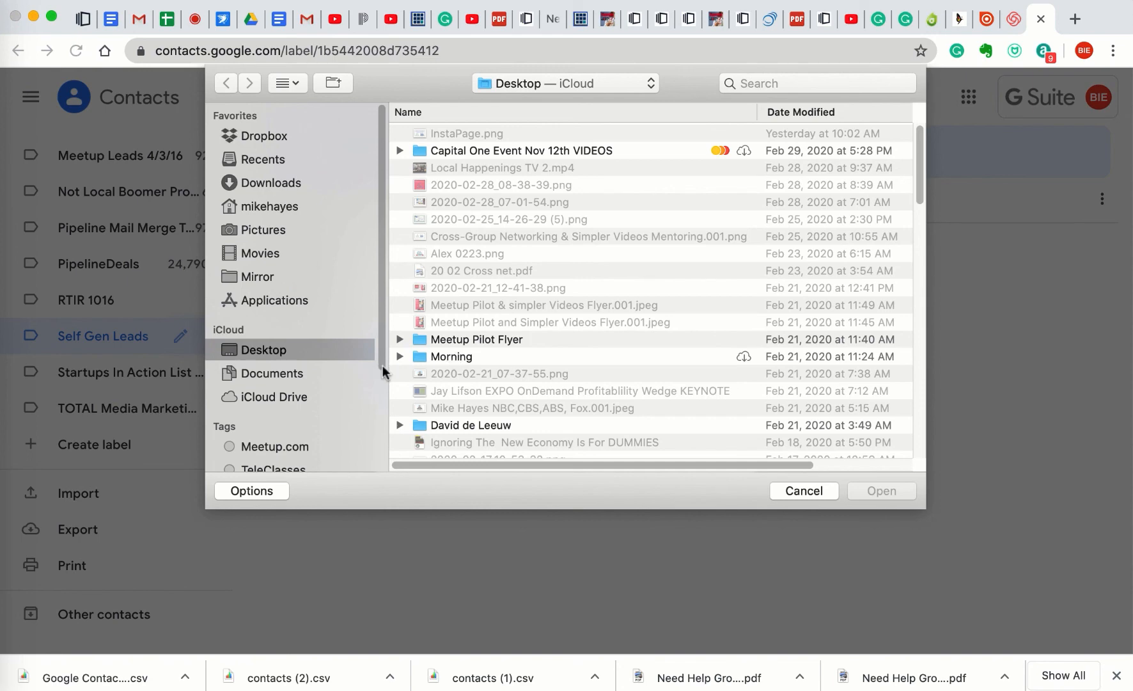
mouse_move(267, 381)
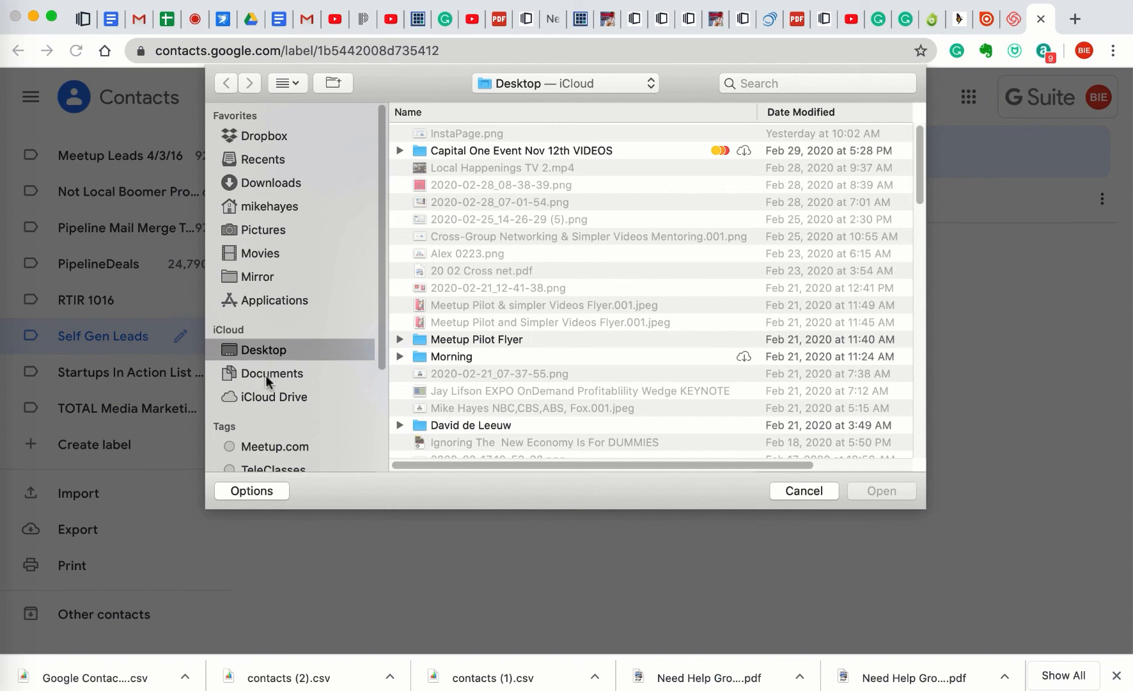
click(270, 183)
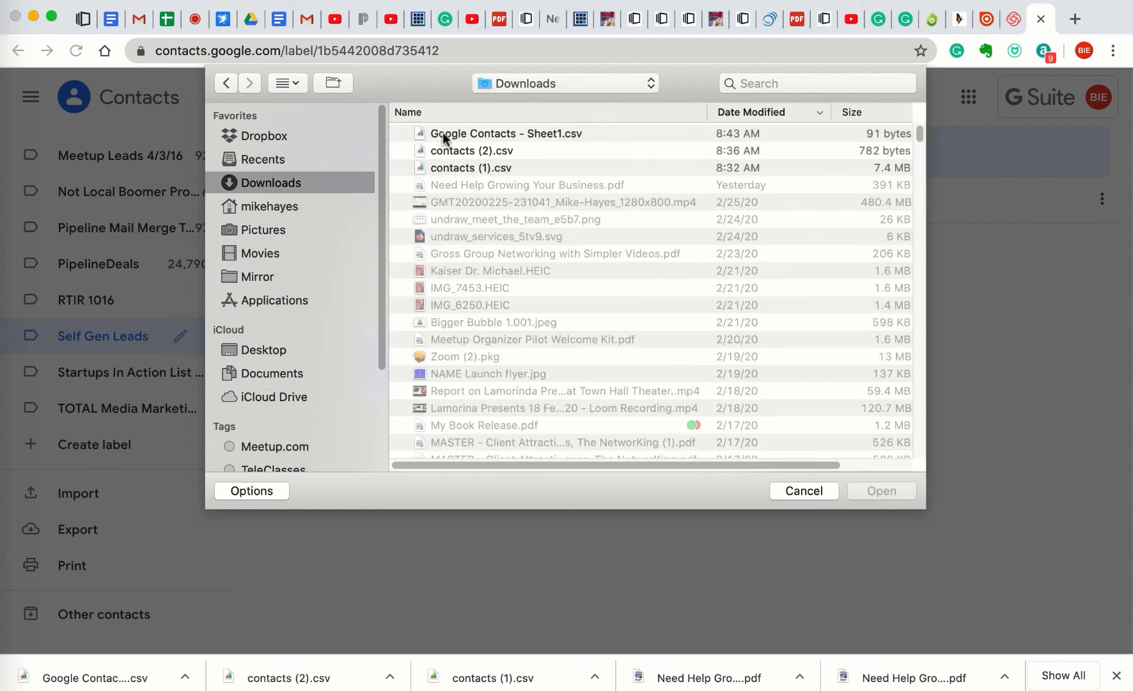
click(505, 133)
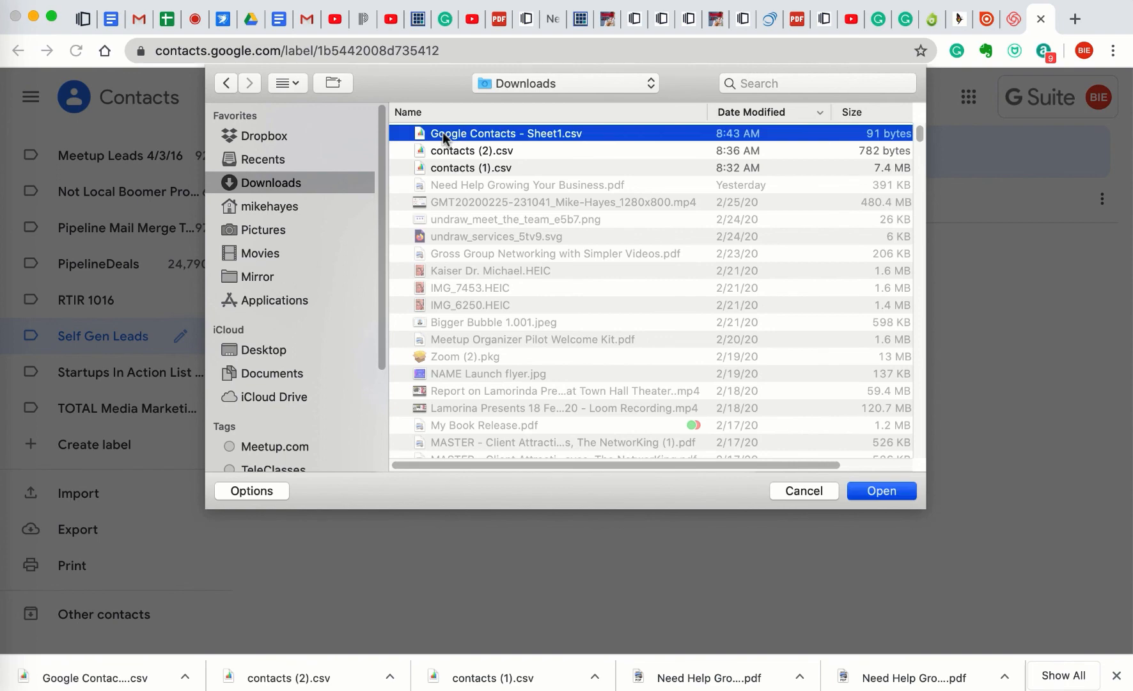
click(879, 490)
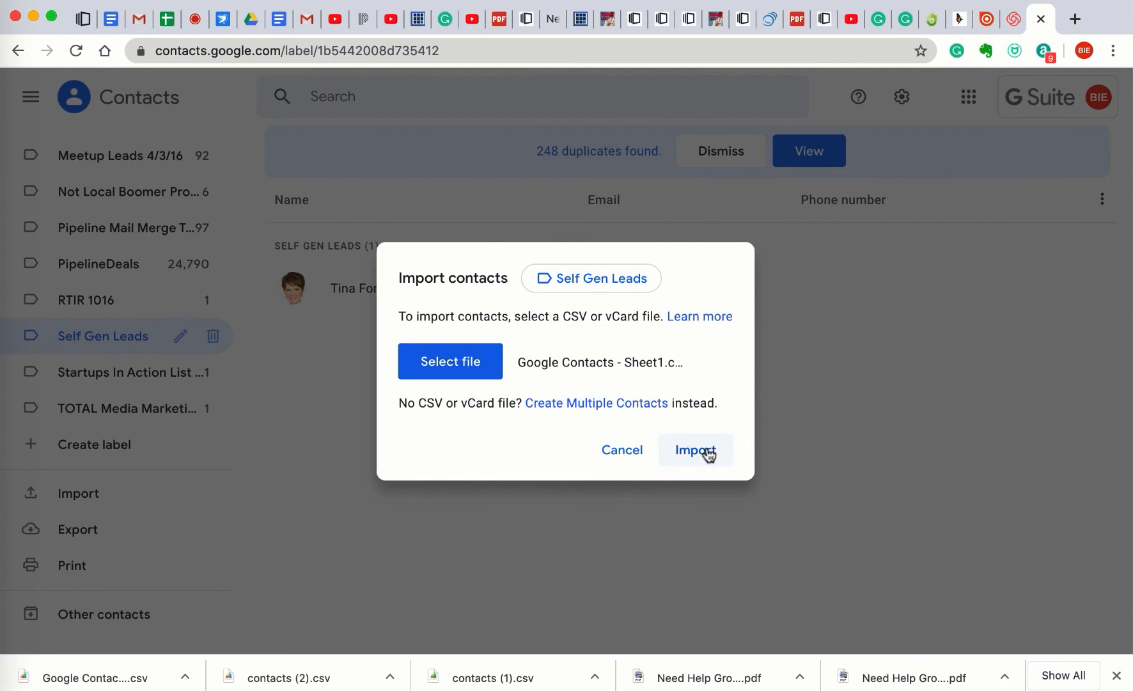
Step: Import the CSV, adding John Smith under an 'Imported on 3/2' label, and dismiss the notice
click(695, 450)
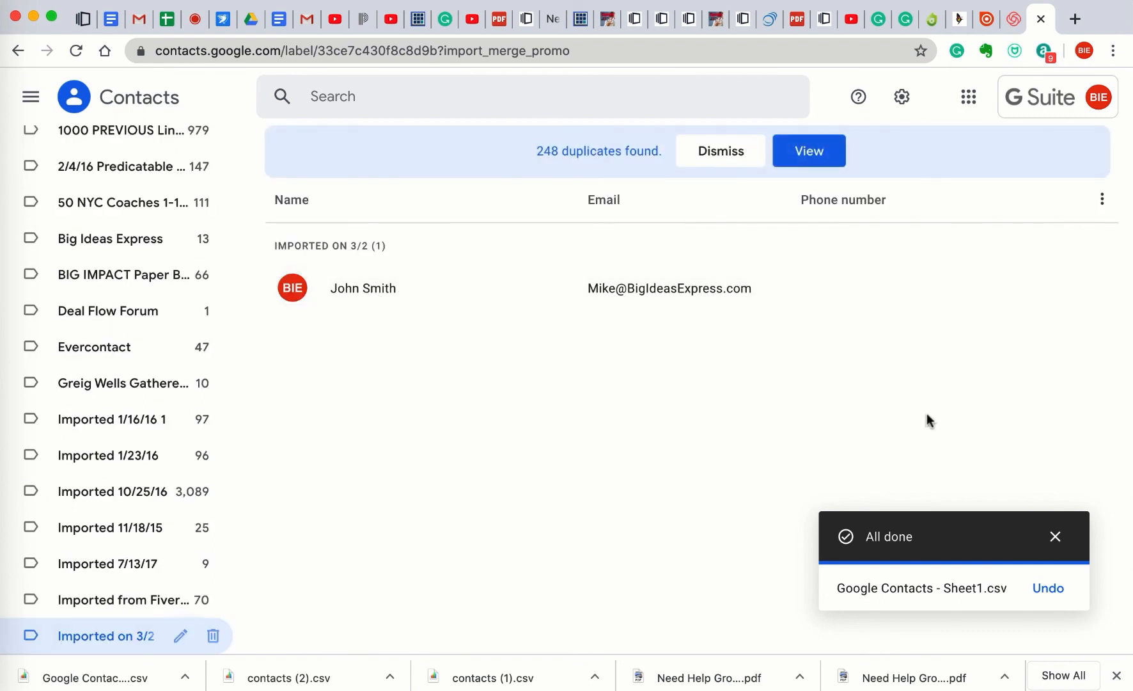
mouse_move(967, 451)
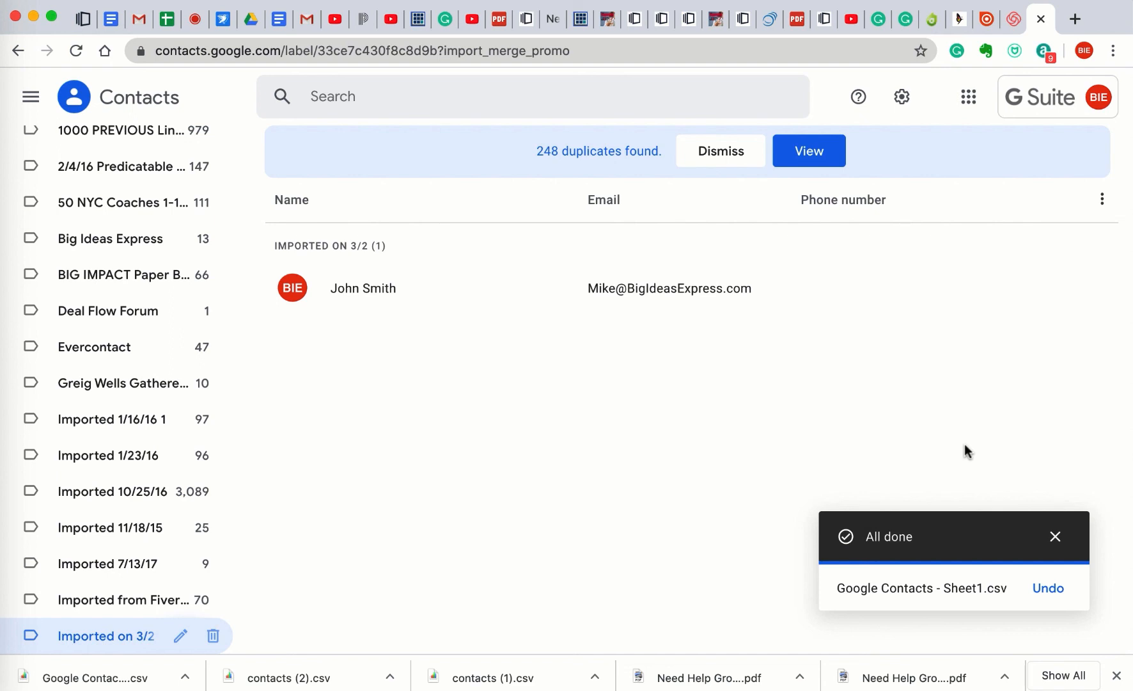
mouse_move(1054, 539)
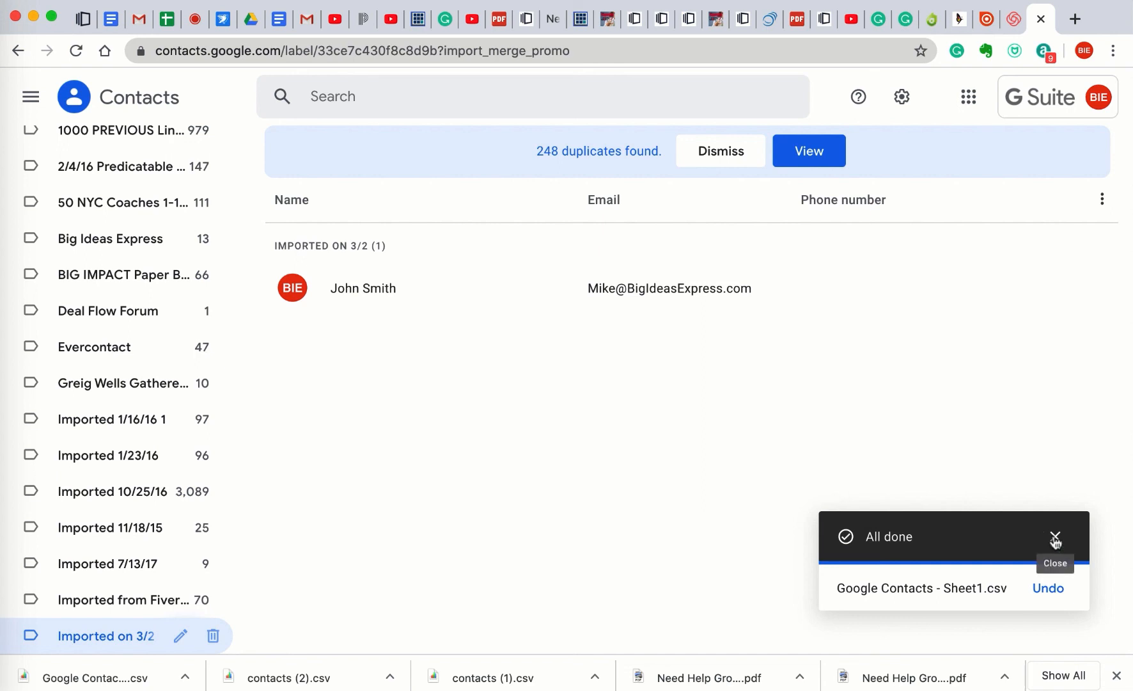
click(1055, 540)
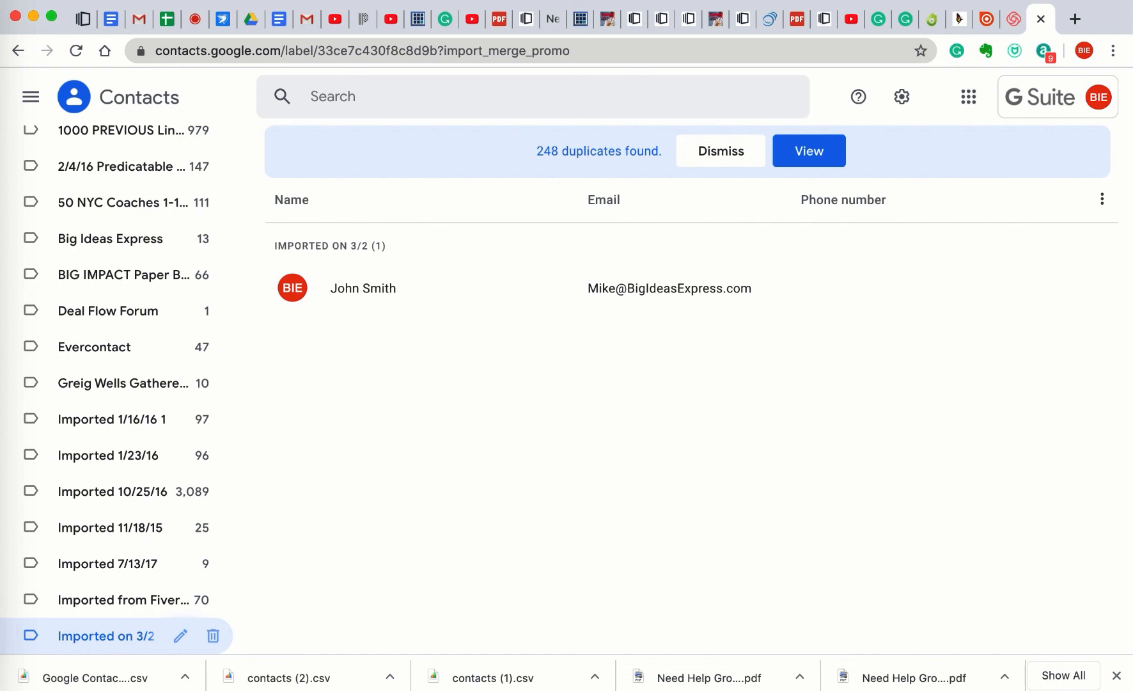
click(967, 96)
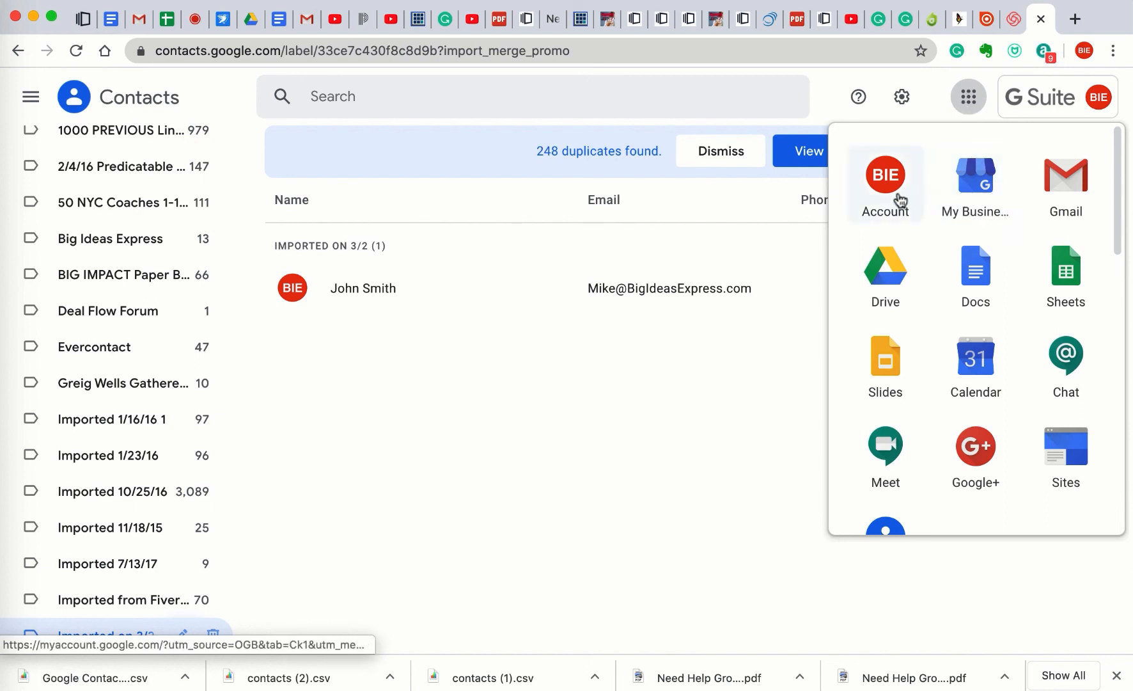
mouse_move(863, 238)
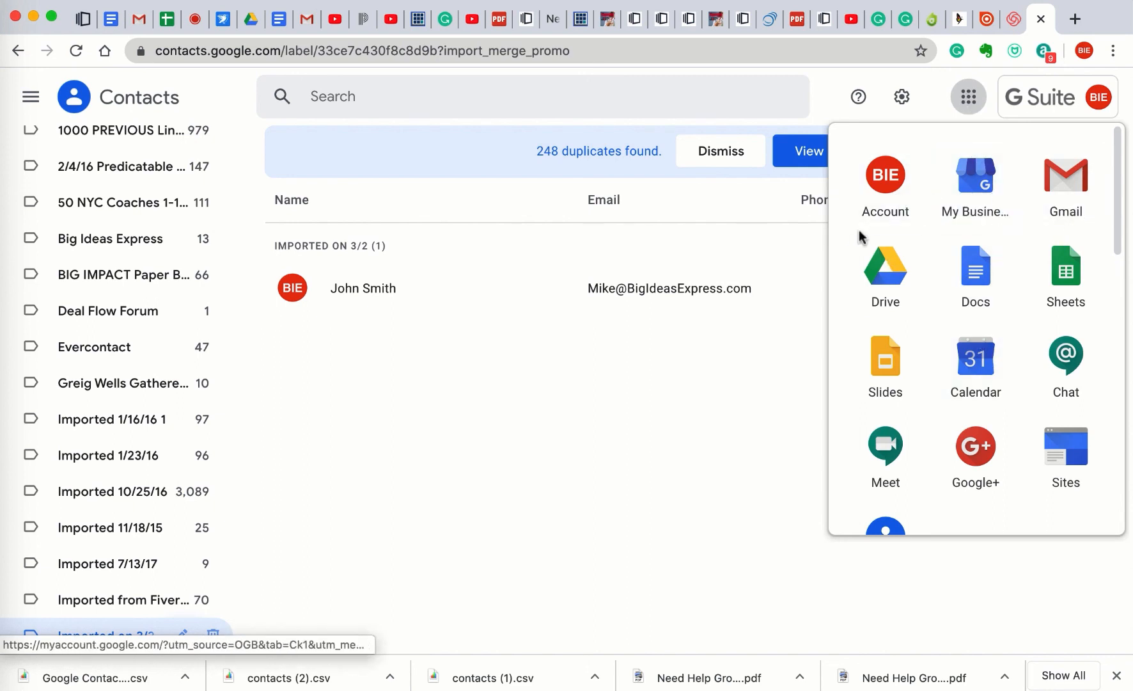
mouse_move(1003, 186)
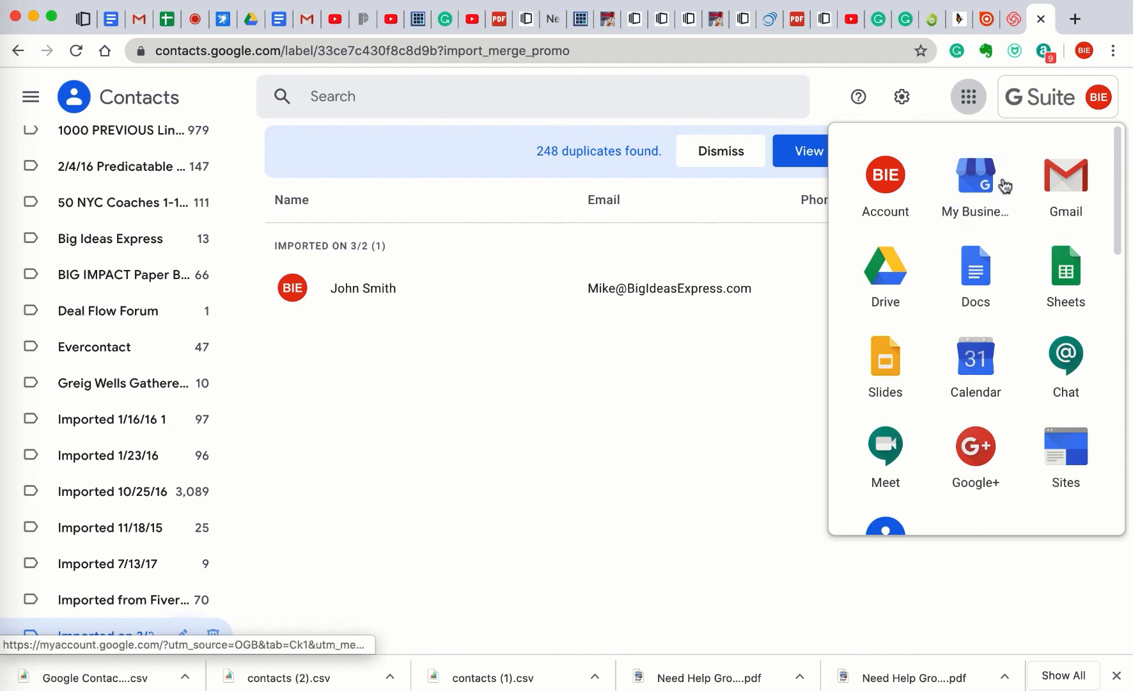
mouse_move(976, 358)
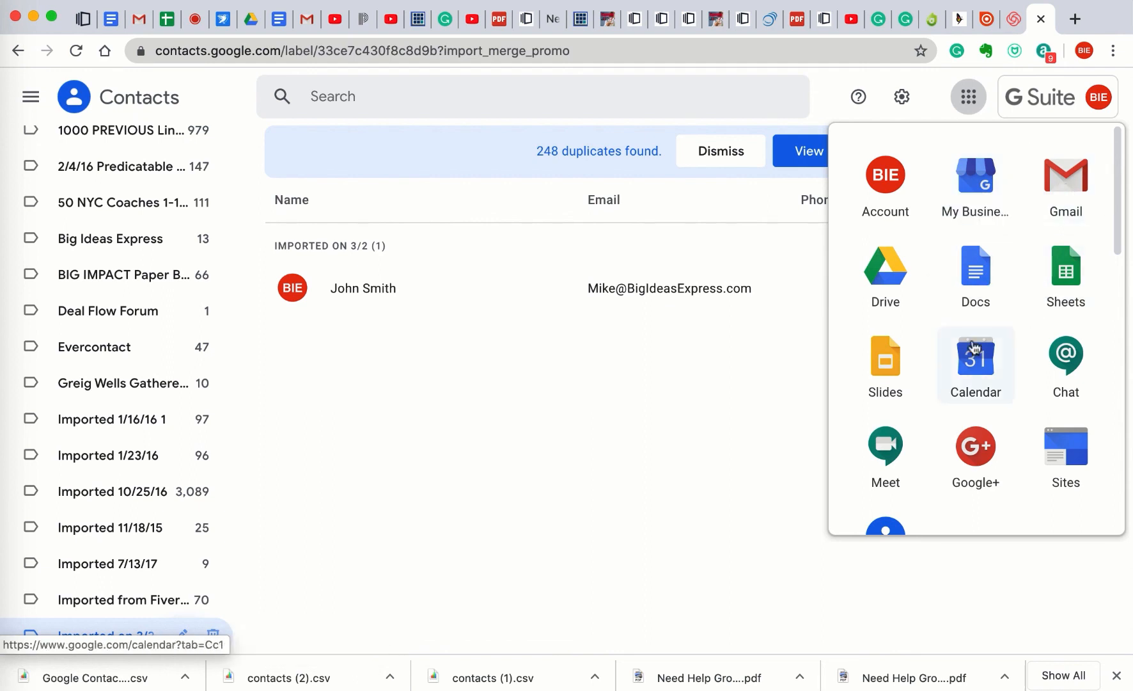
mouse_move(1065, 365)
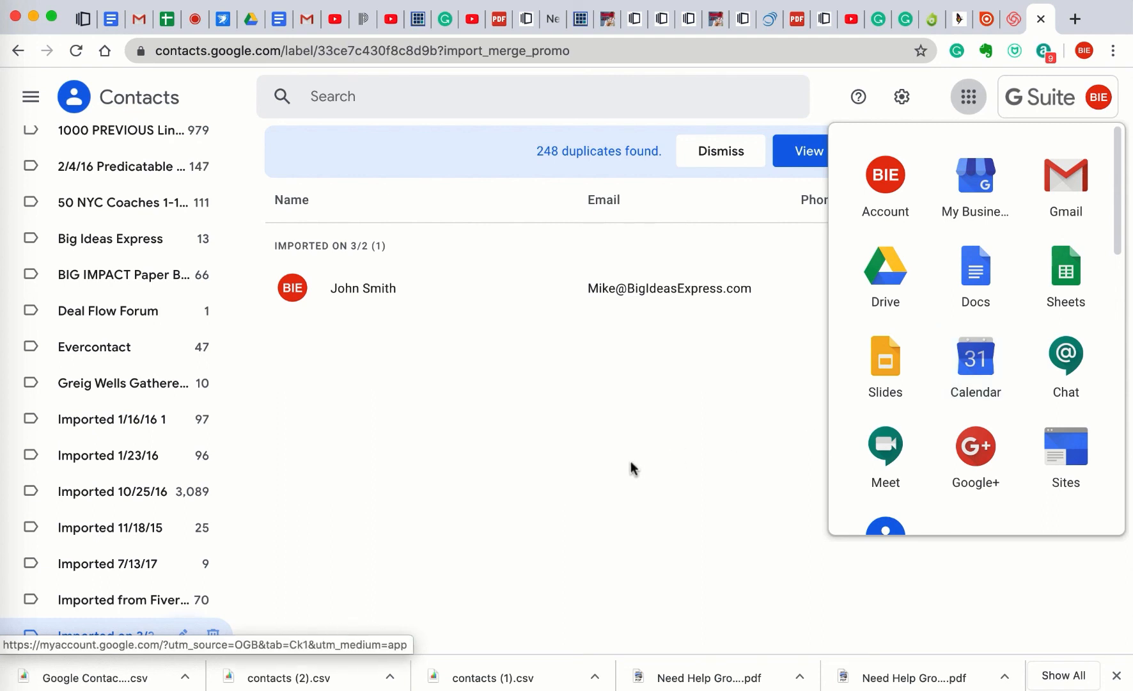
mouse_move(885, 362)
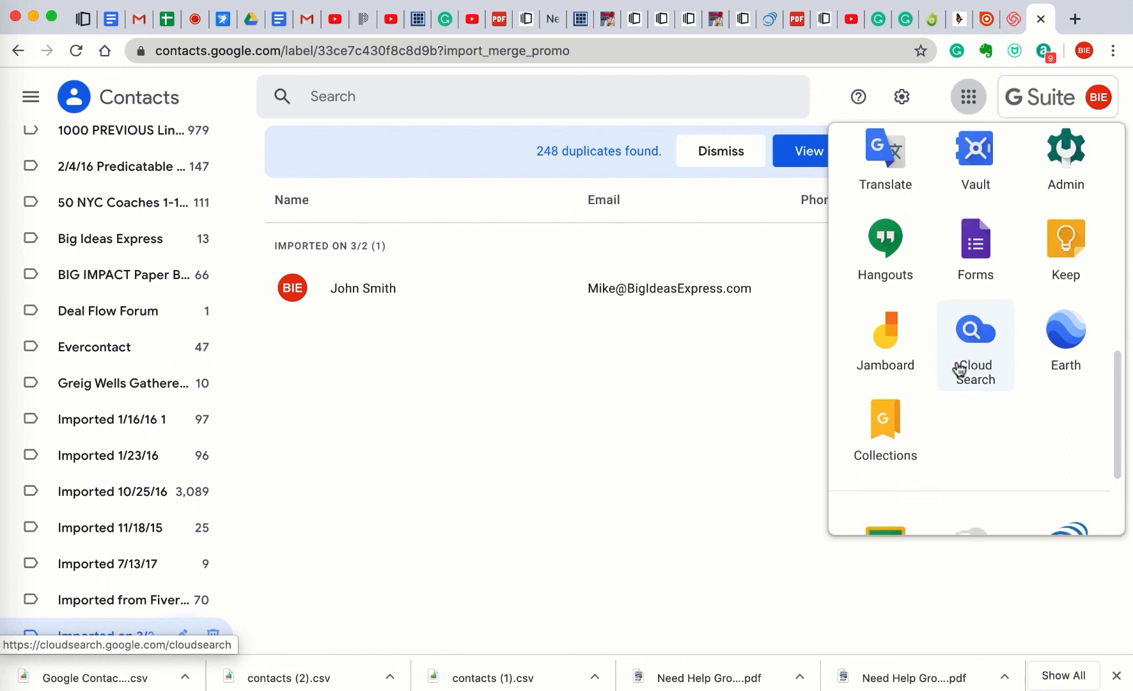
scroll(down, 3)
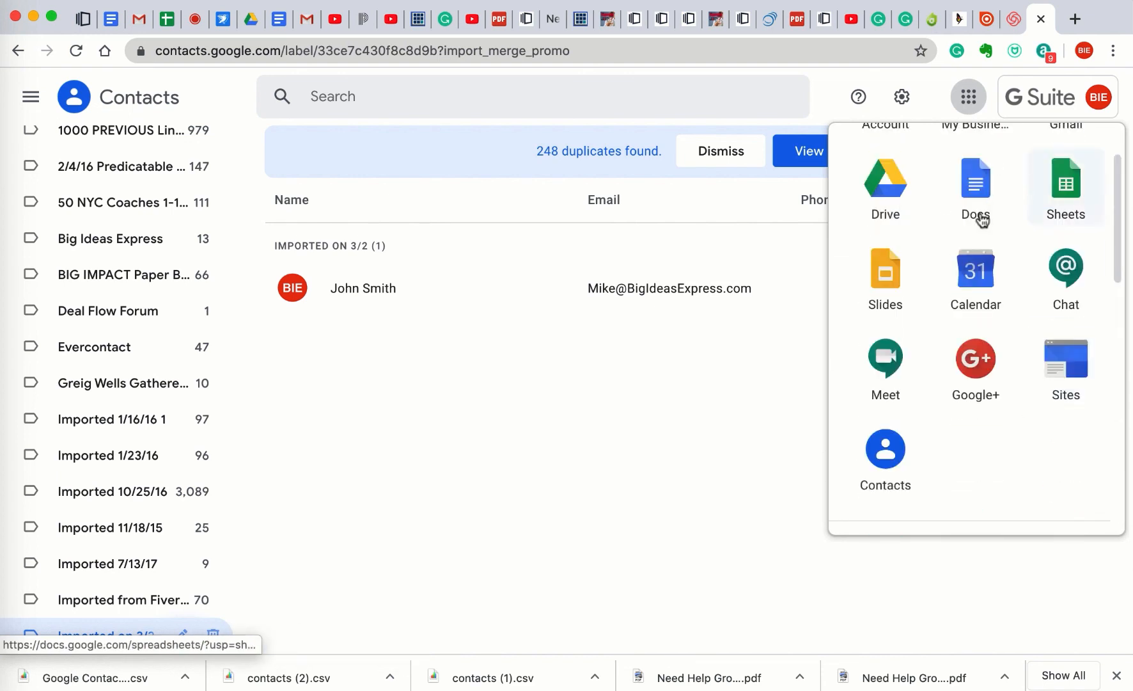
mouse_move(1064, 374)
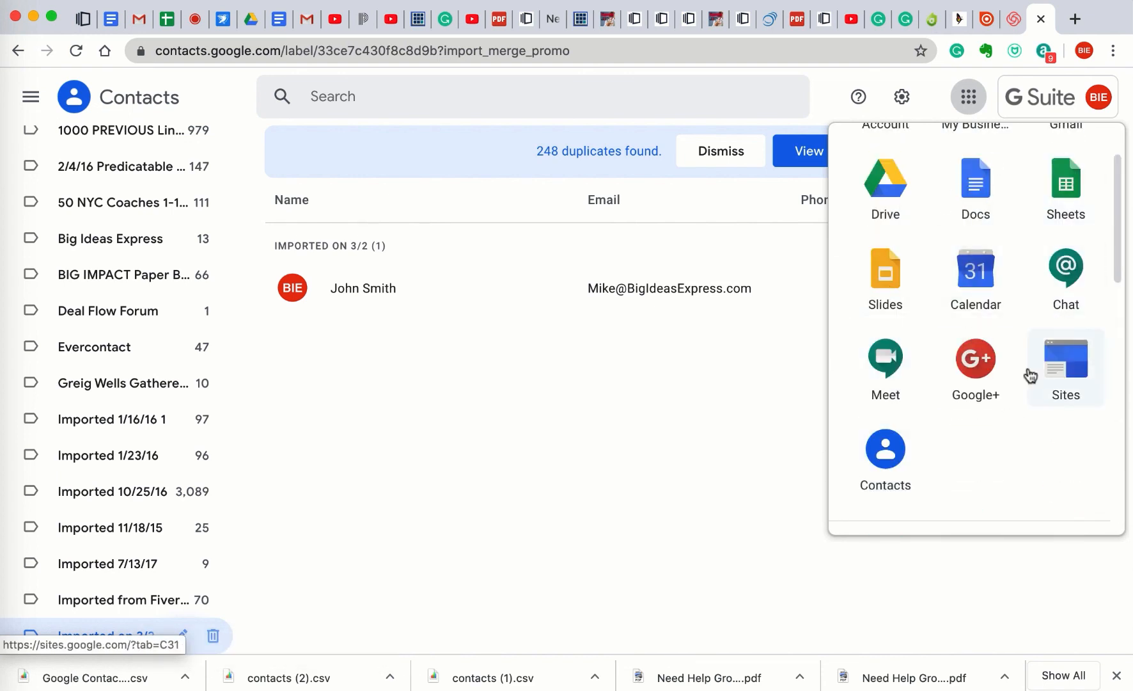
mouse_move(976, 365)
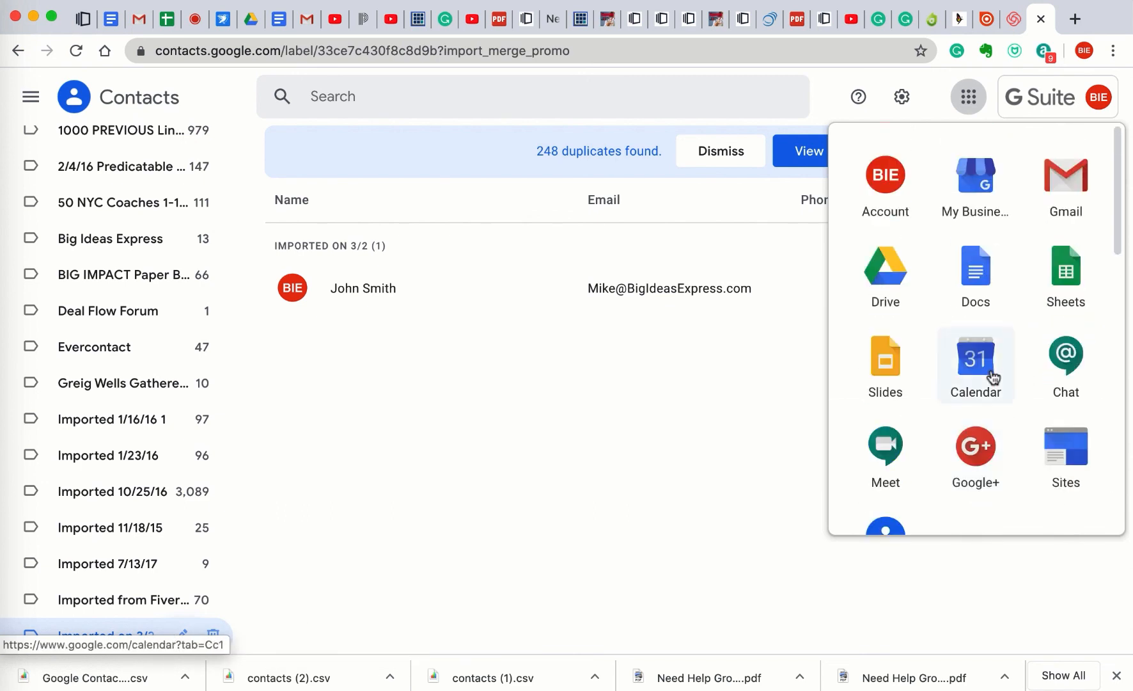
scroll(down, 3)
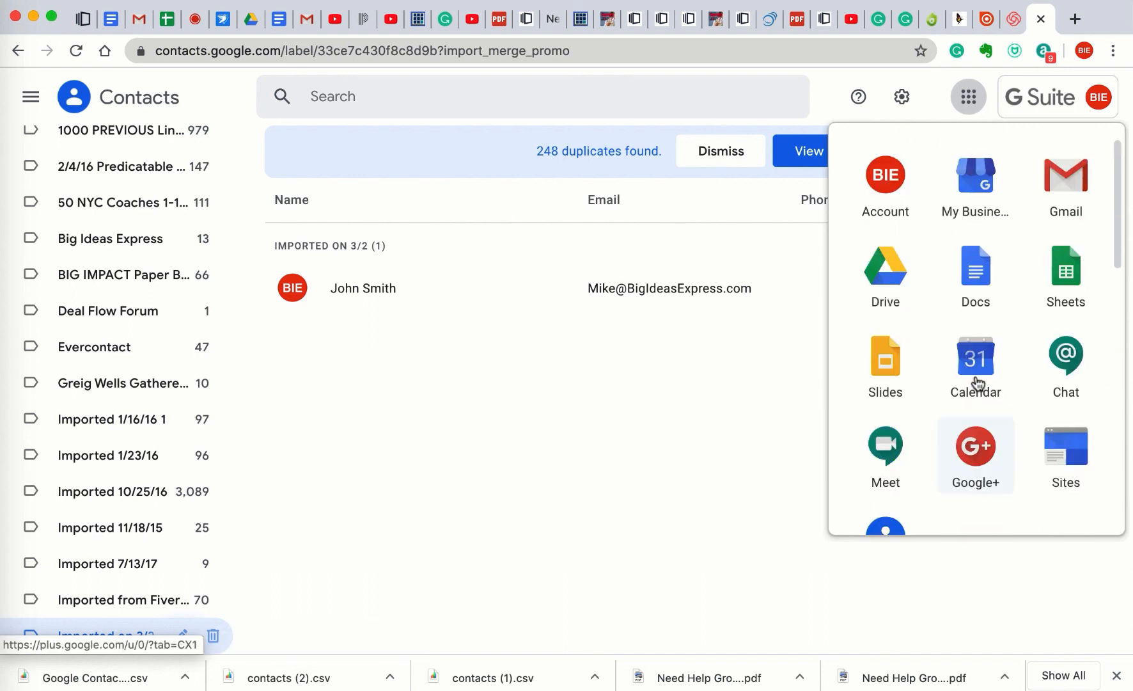
mouse_move(976, 365)
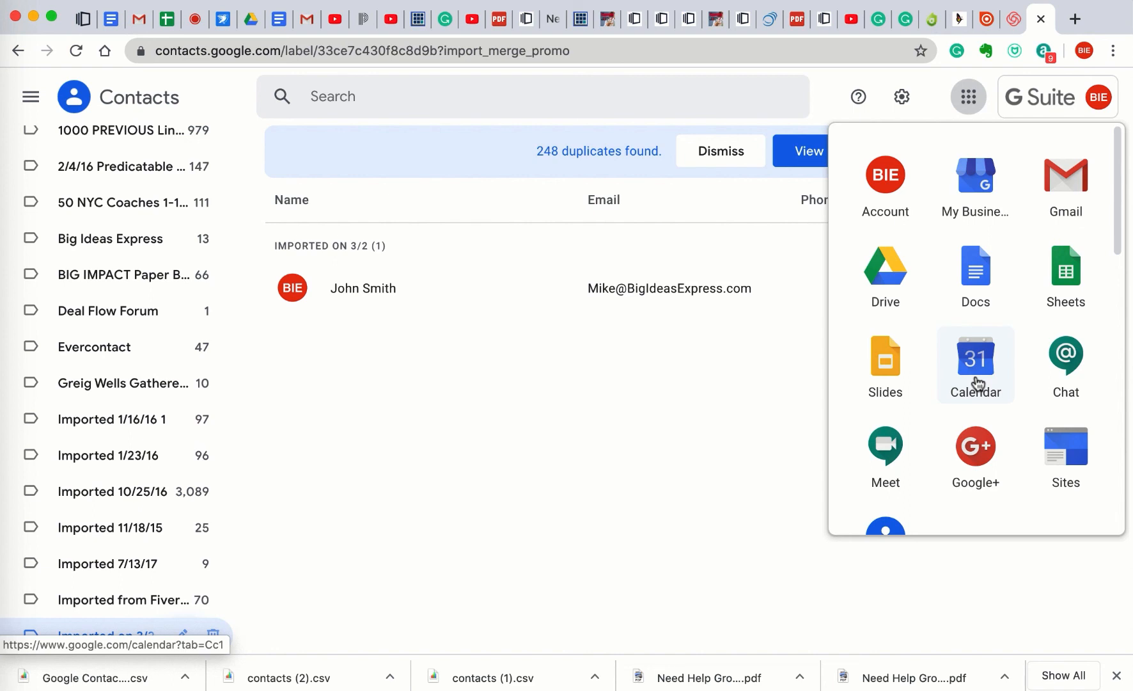
mouse_move(707, 402)
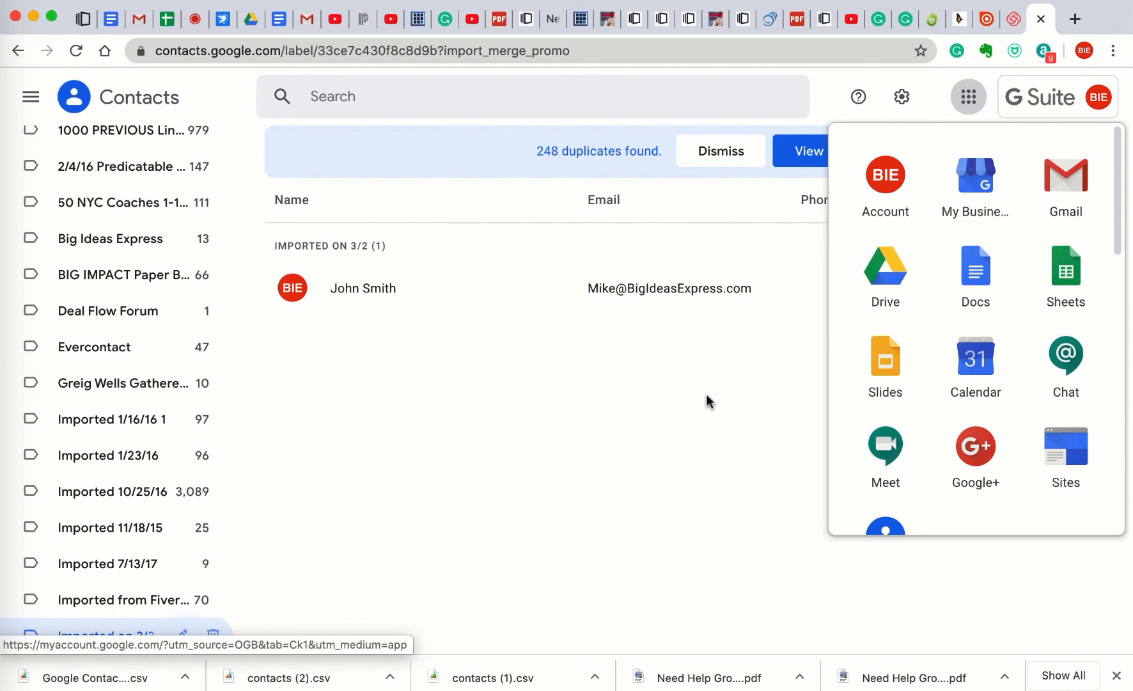
mouse_move(674, 423)
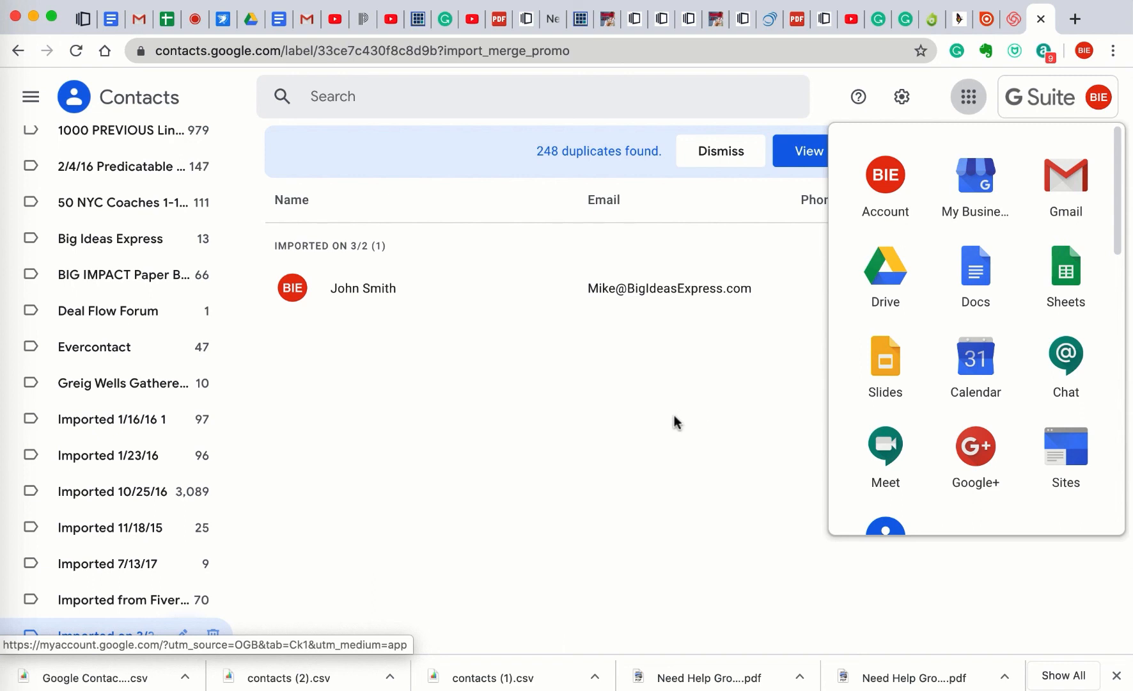
mouse_move(759, 364)
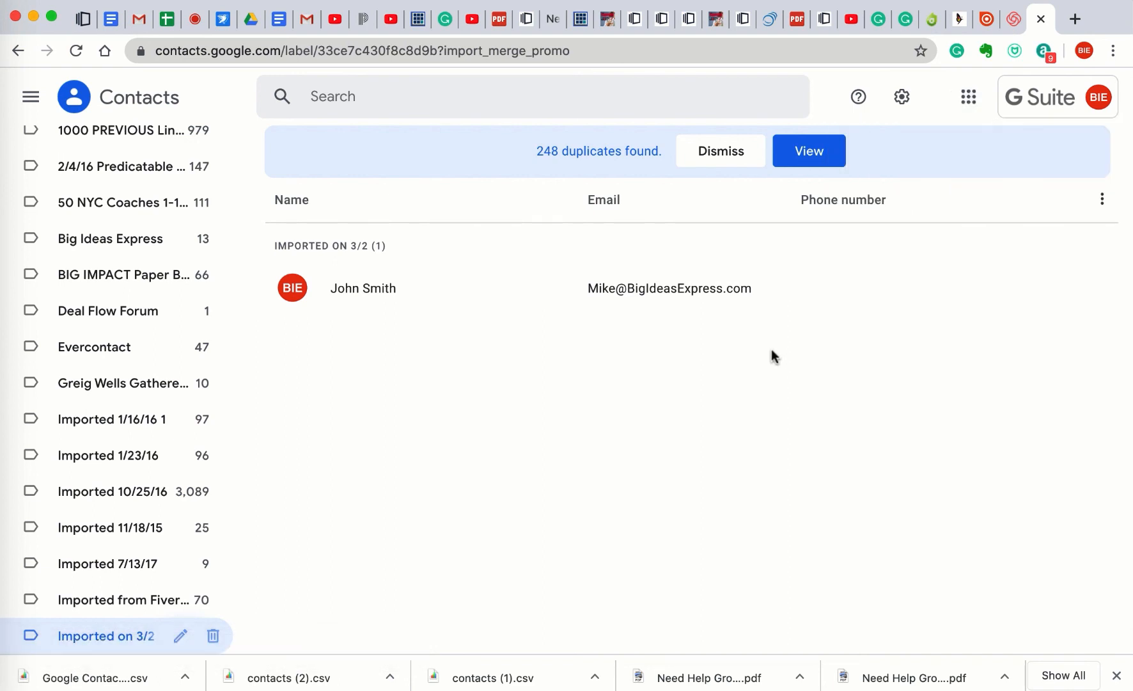
mouse_move(735, 382)
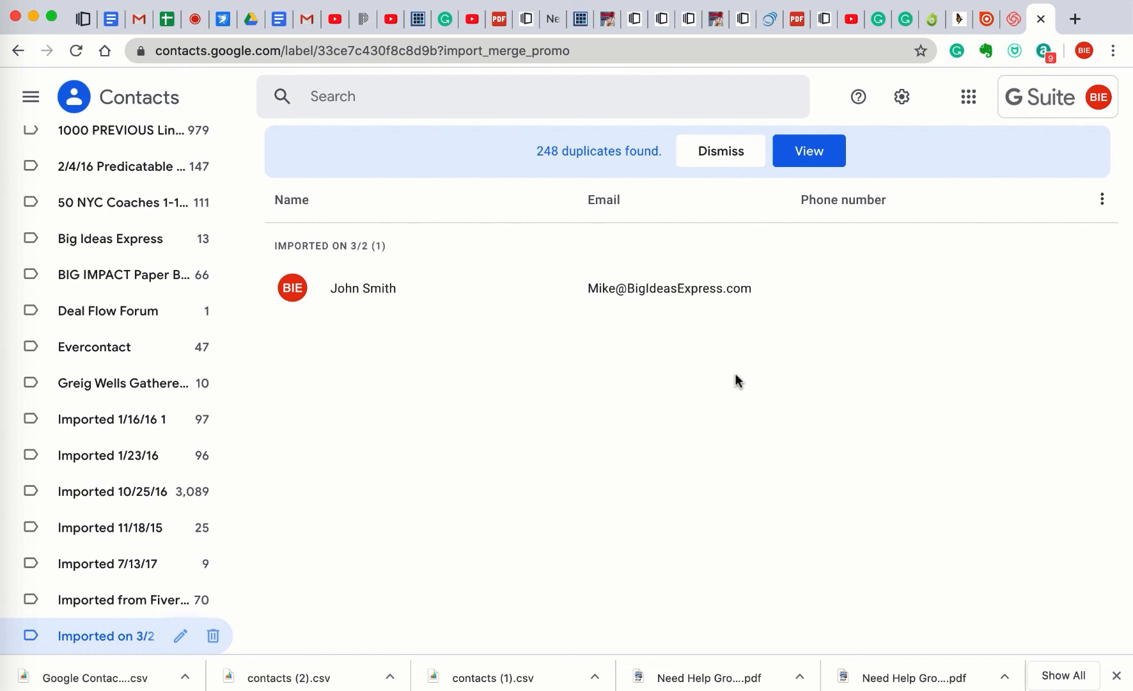
mouse_move(165, 74)
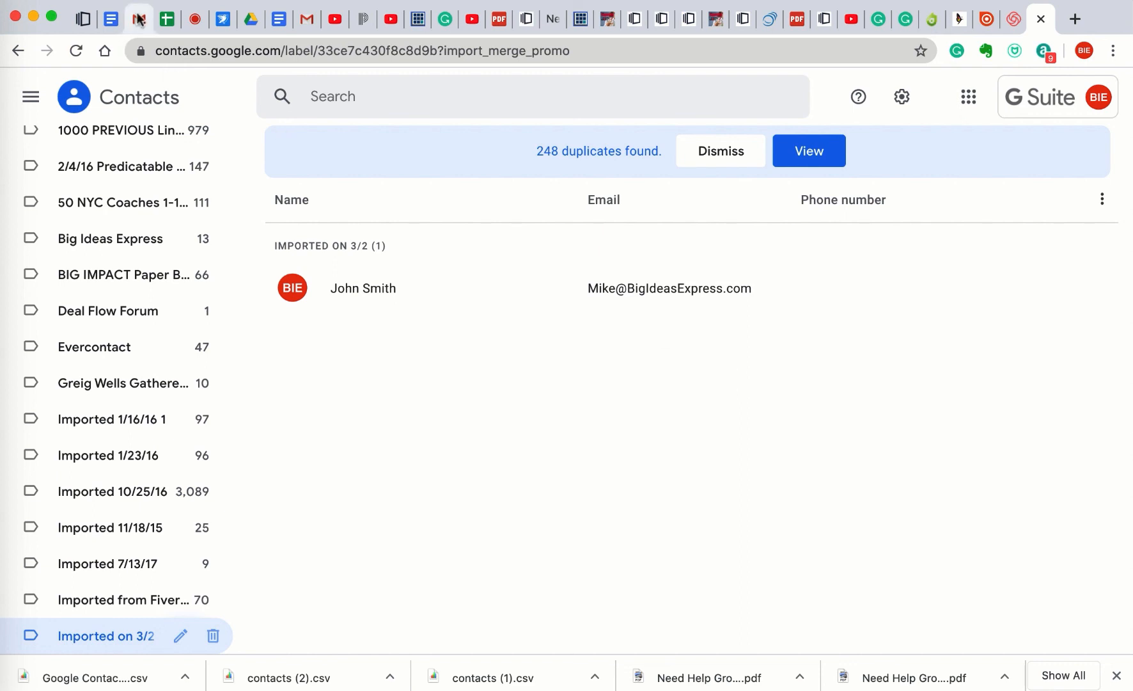
Step: Switch to the browser tab with the Google Contacts spreadsheet and John Smith's row
click(167, 18)
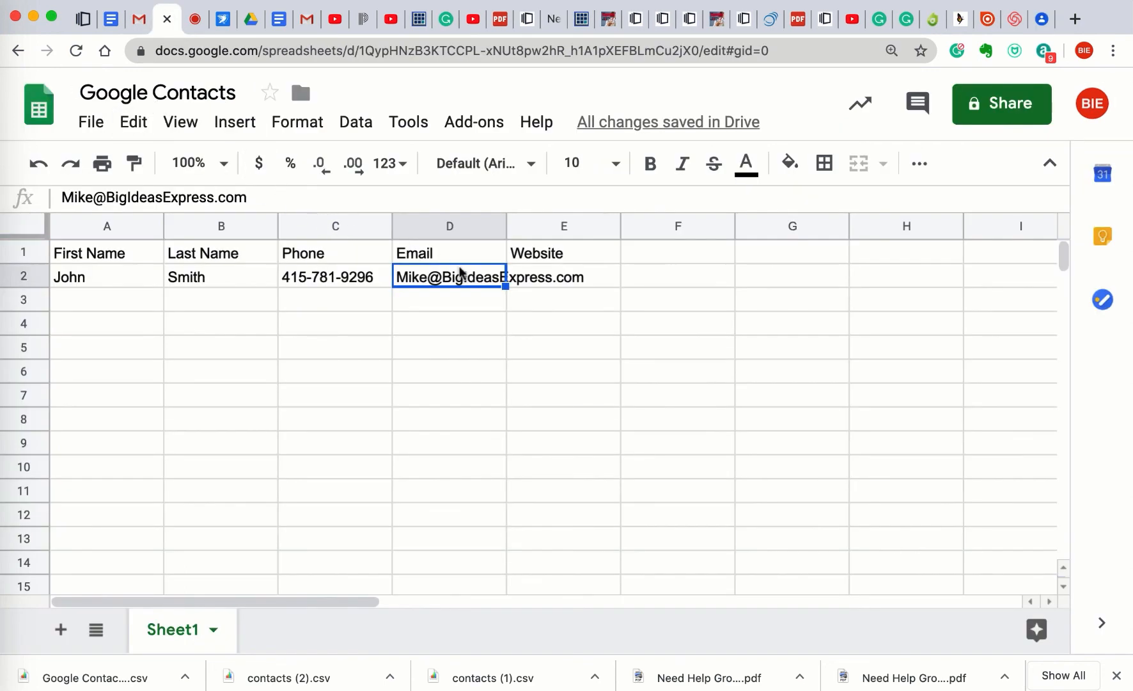
mouse_move(662, 395)
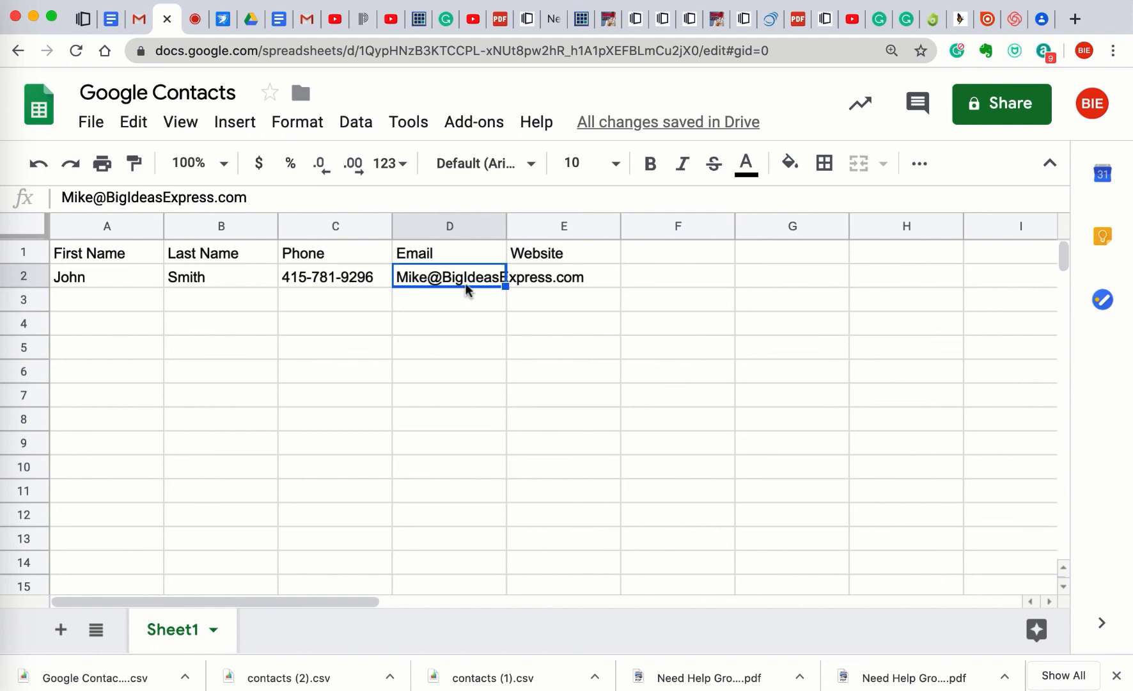
mouse_move(317, 281)
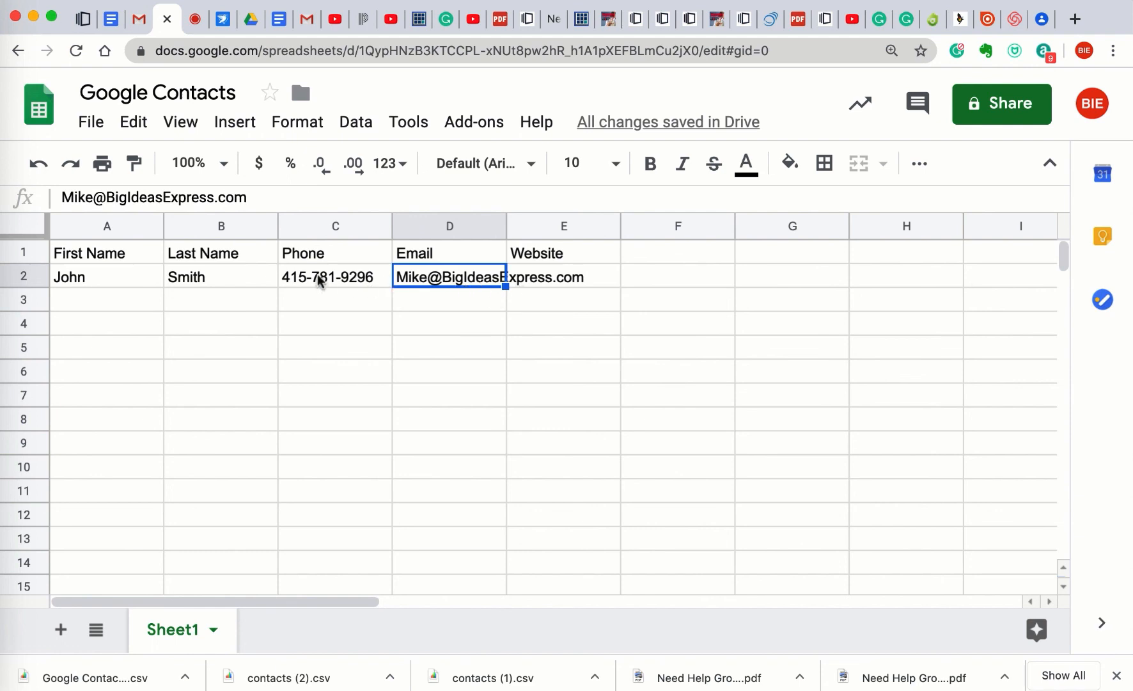